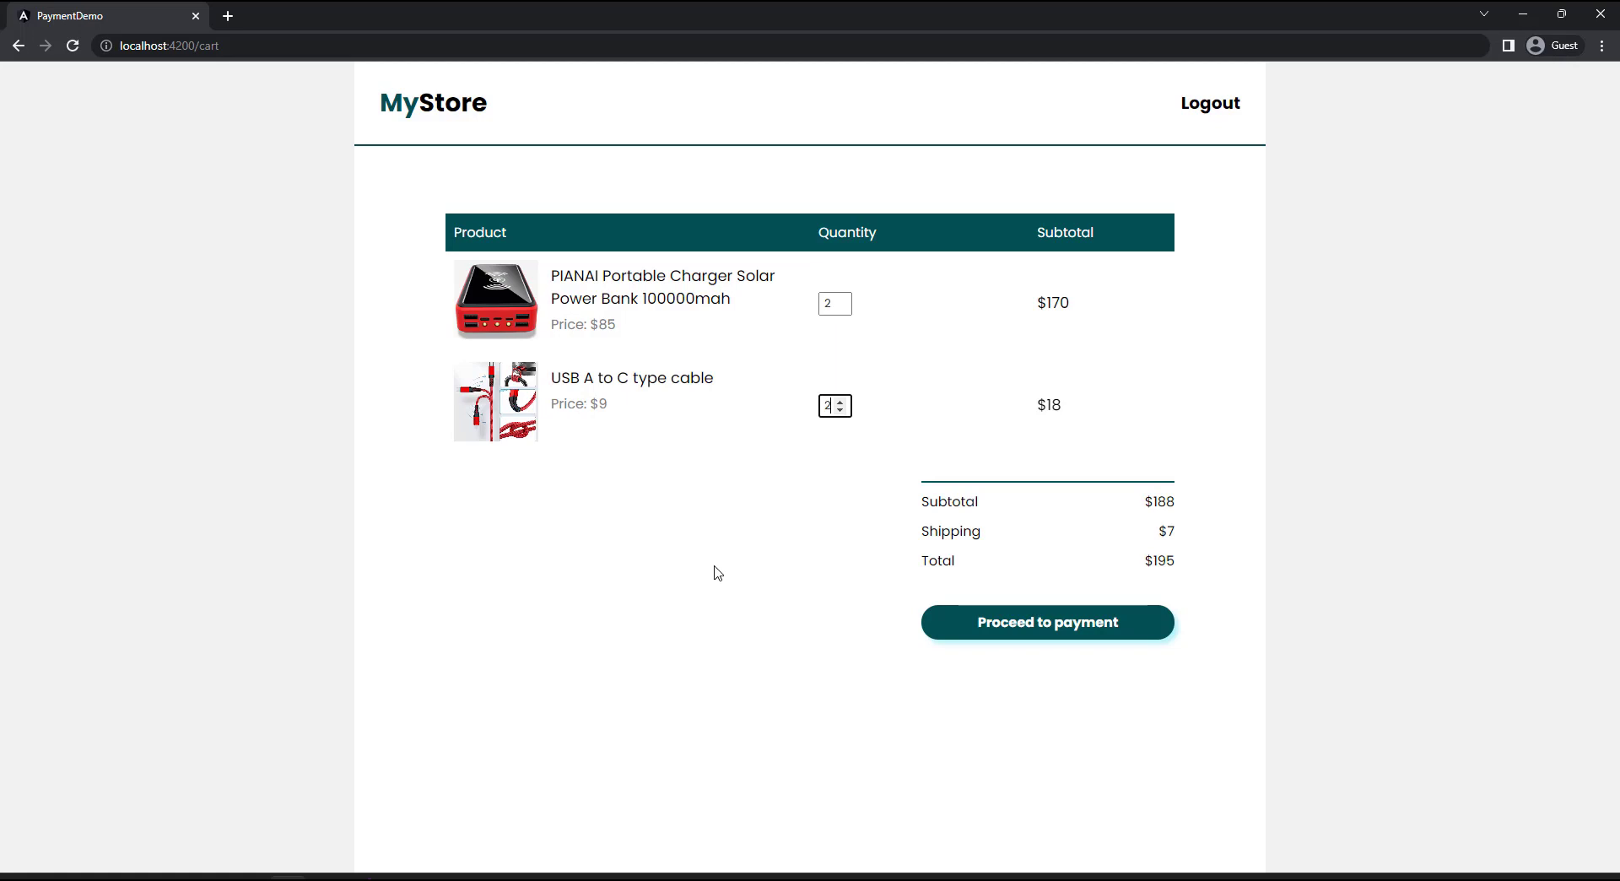
# Proceed to payment for the $195 cart total, then cancel back to the cart
pyautogui.click(1046, 621)
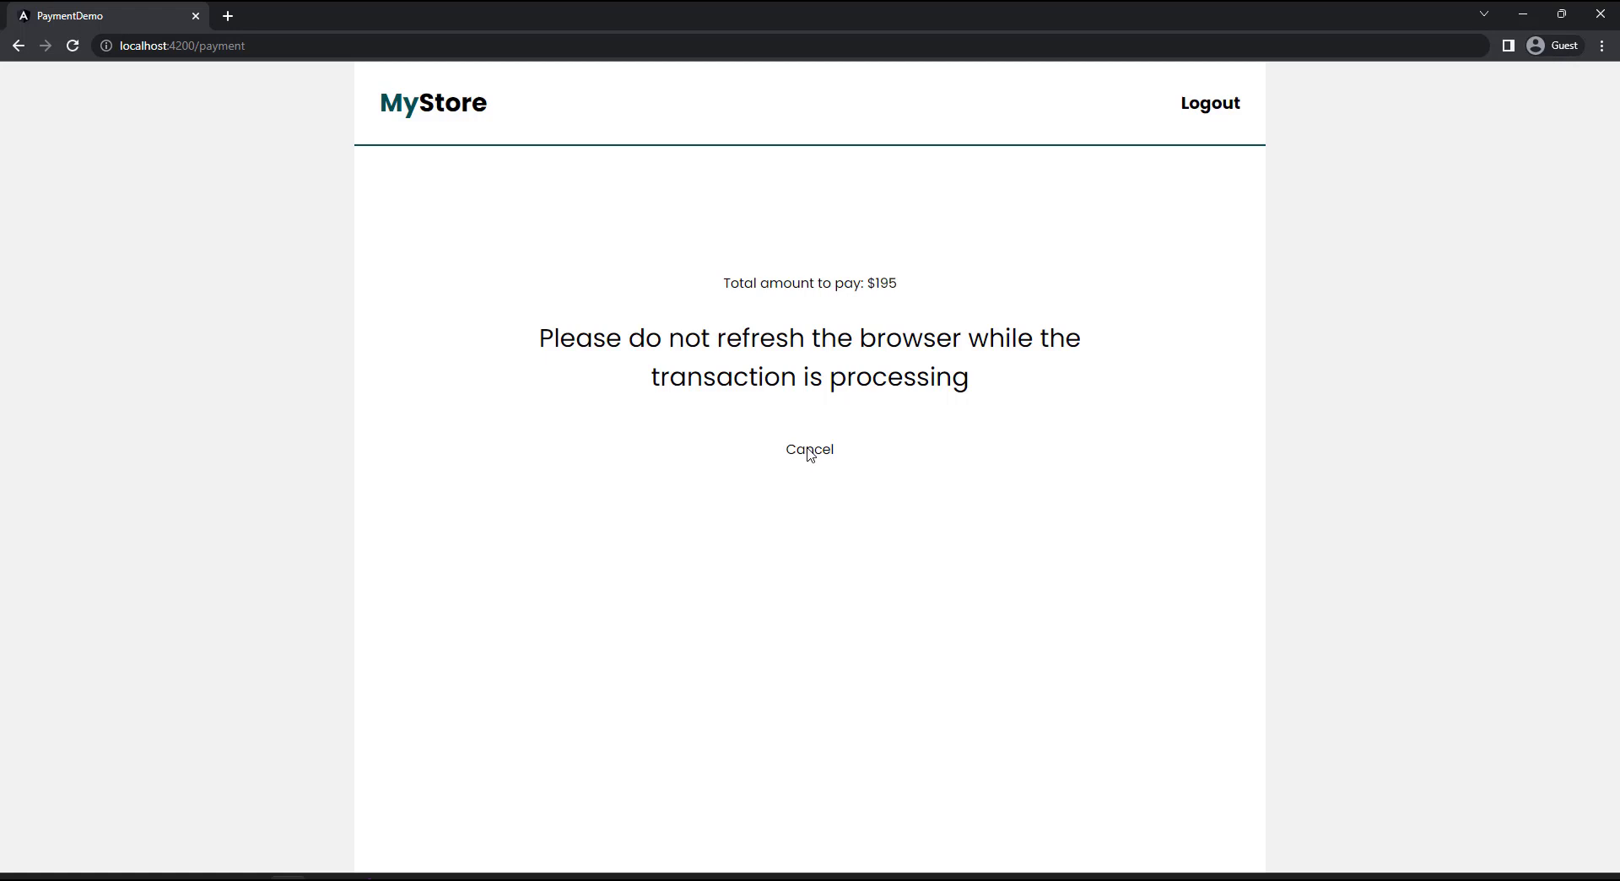
pyautogui.click(808, 451)
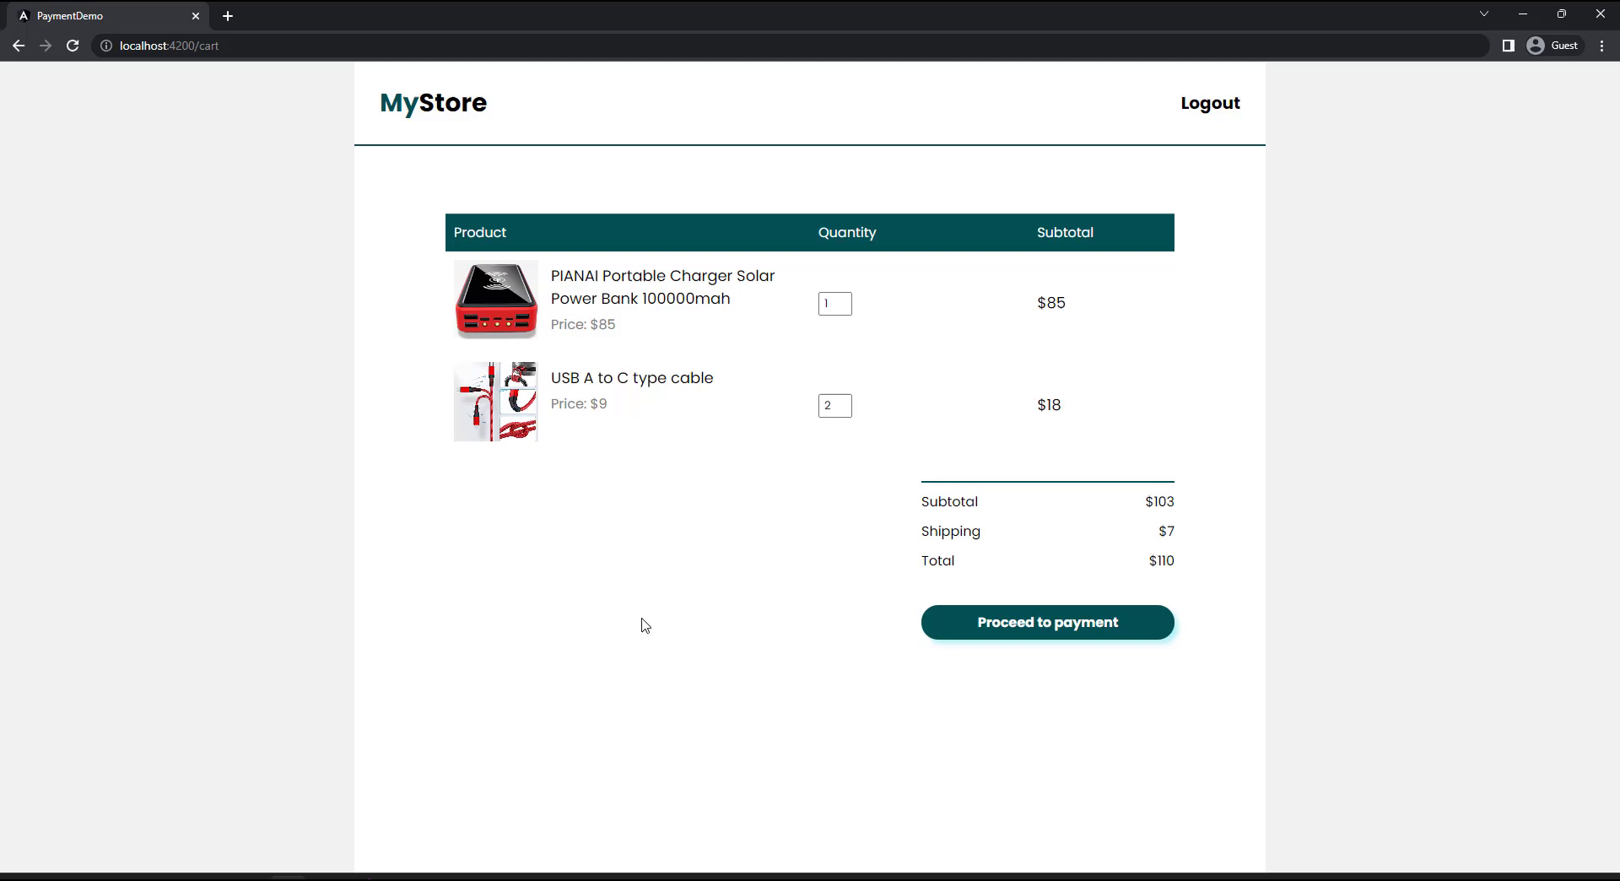
# Change the address from /cart to /confirm and load the confirmation page
pyautogui.click(166, 46)
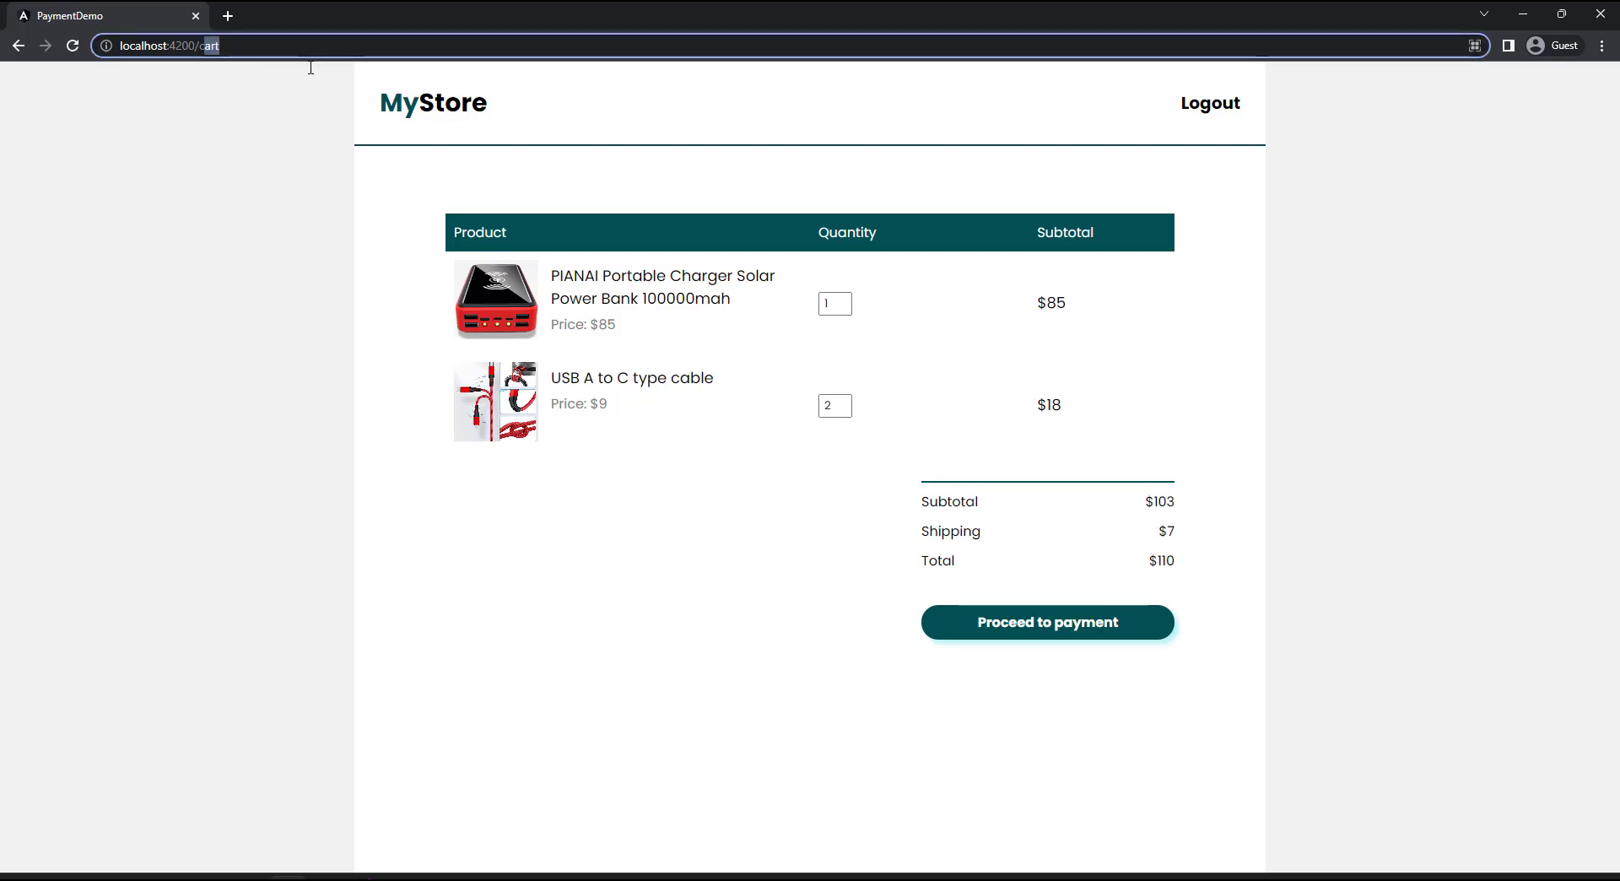
pyautogui.click(1046, 621)
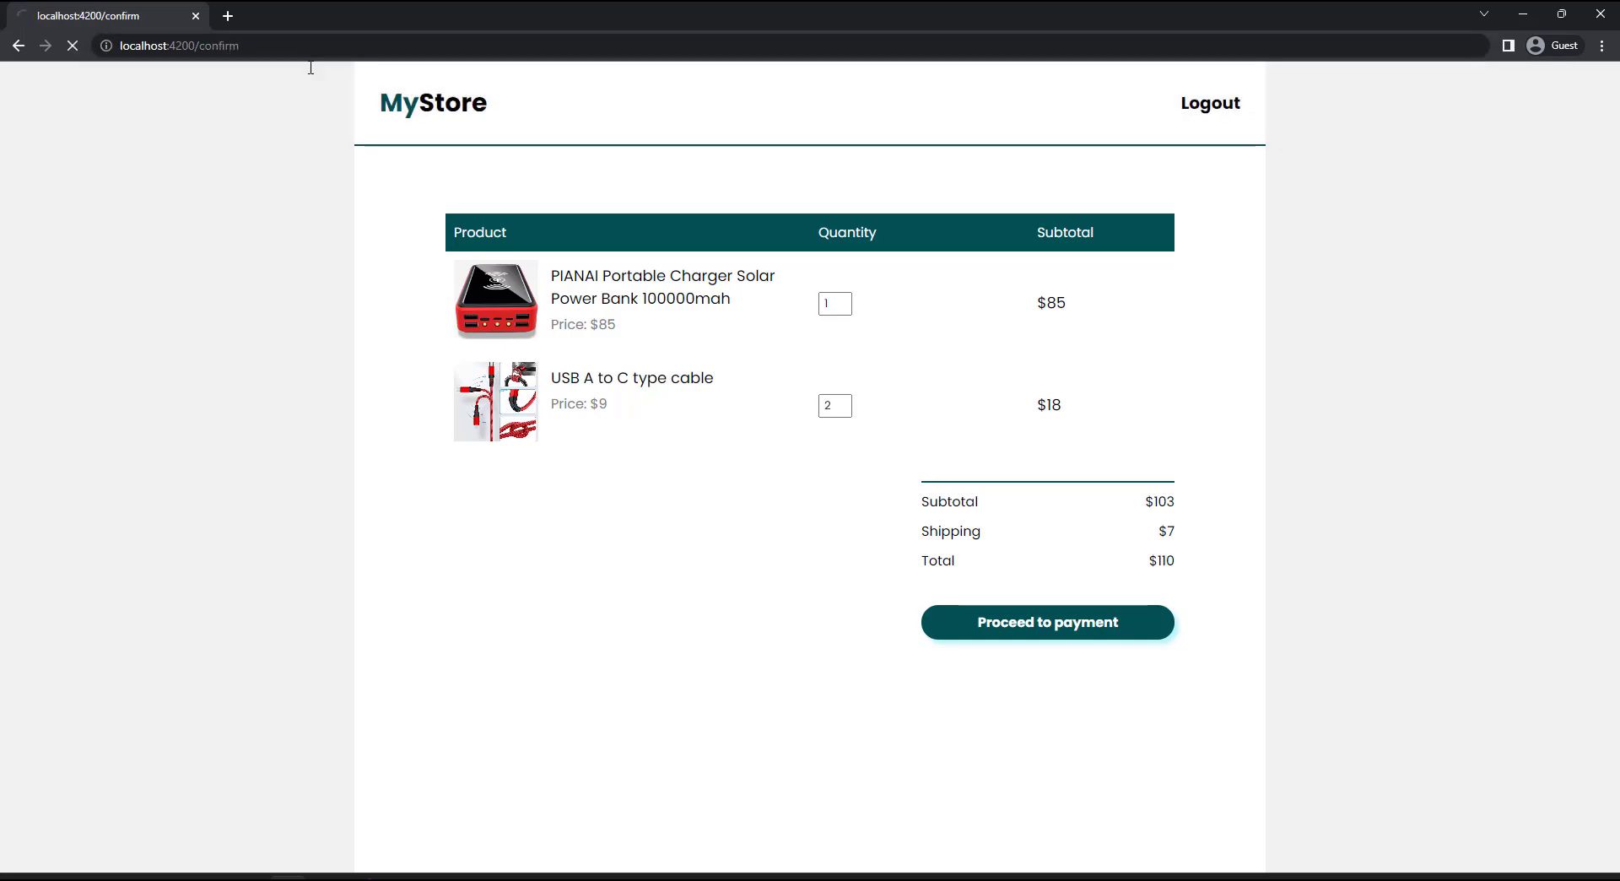
pyautogui.click(1046, 621)
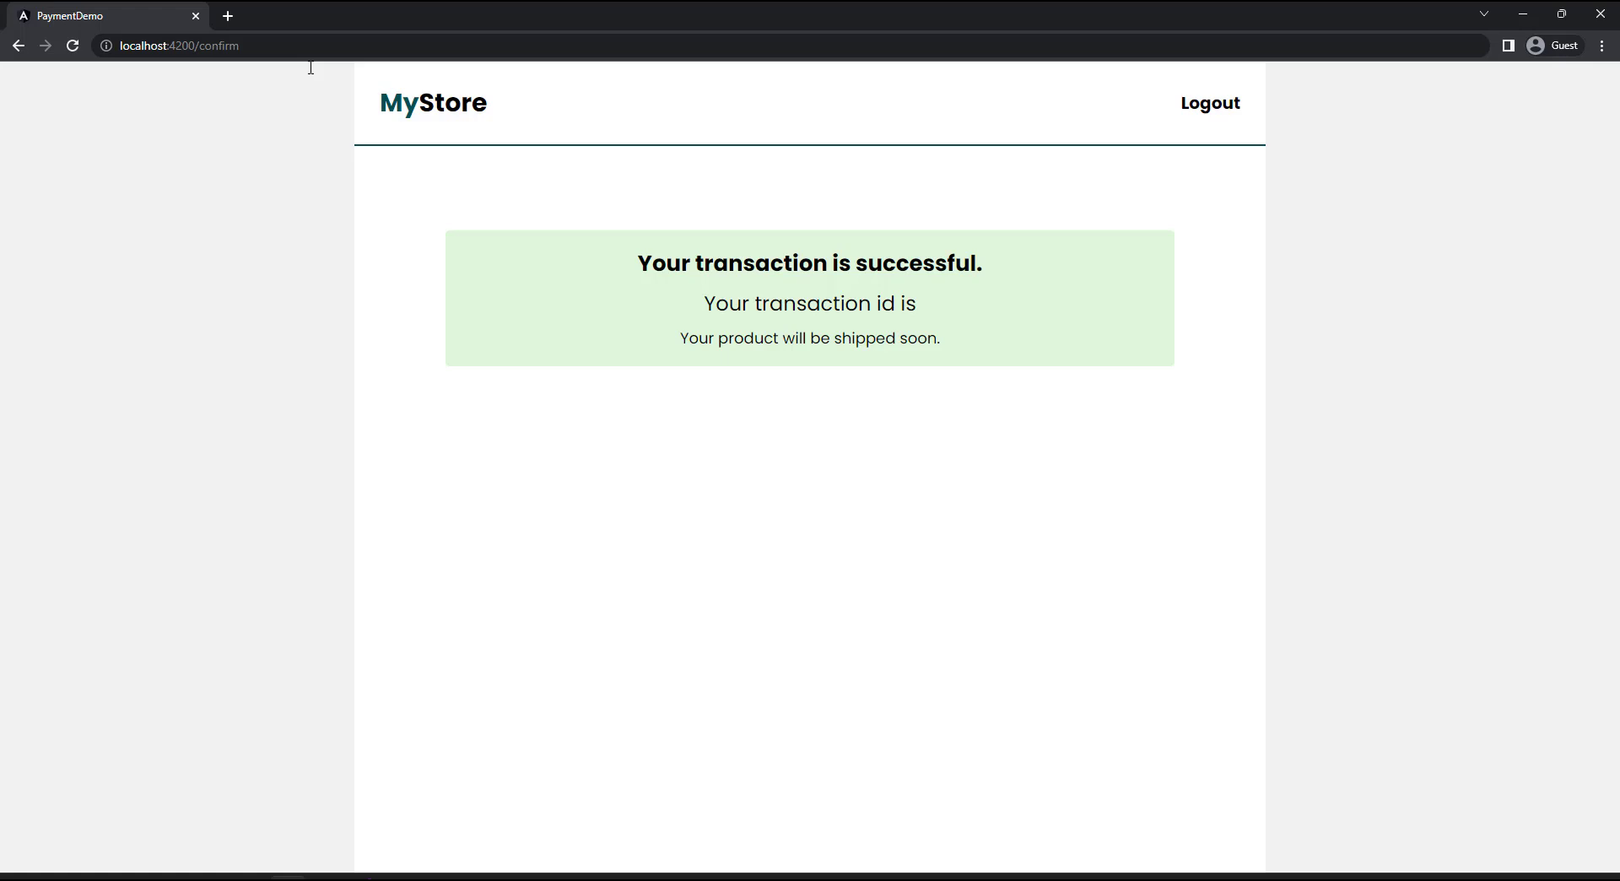
pyautogui.click(19, 46)
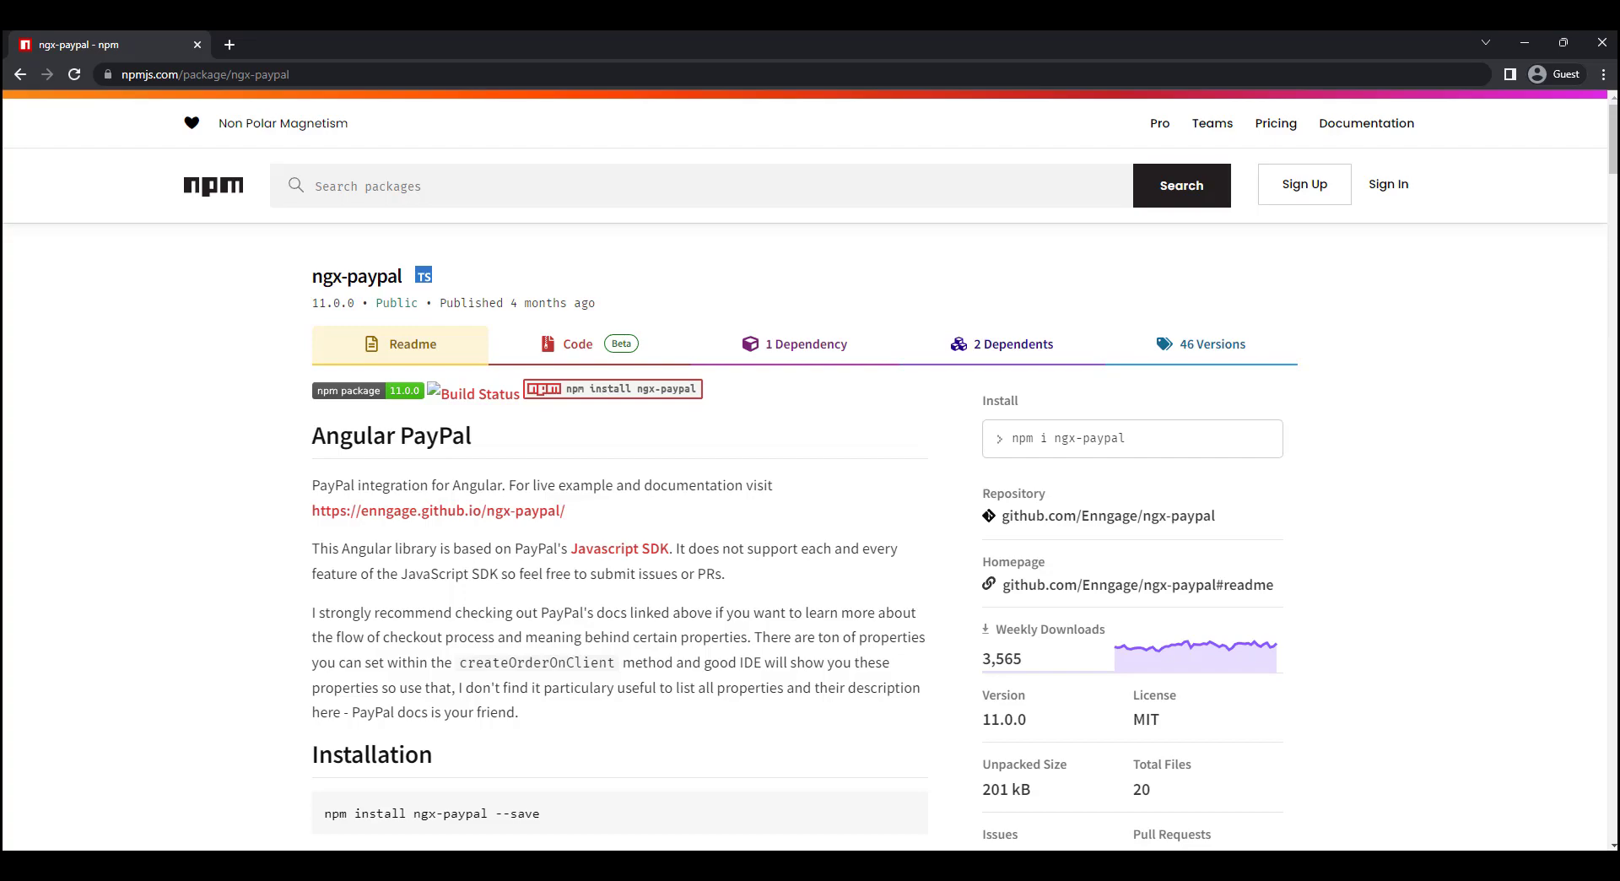
# Start entering the PayPal Developer address after reviewing the ngx-paypal readme
pyautogui.write('developer.paypal.com/home')
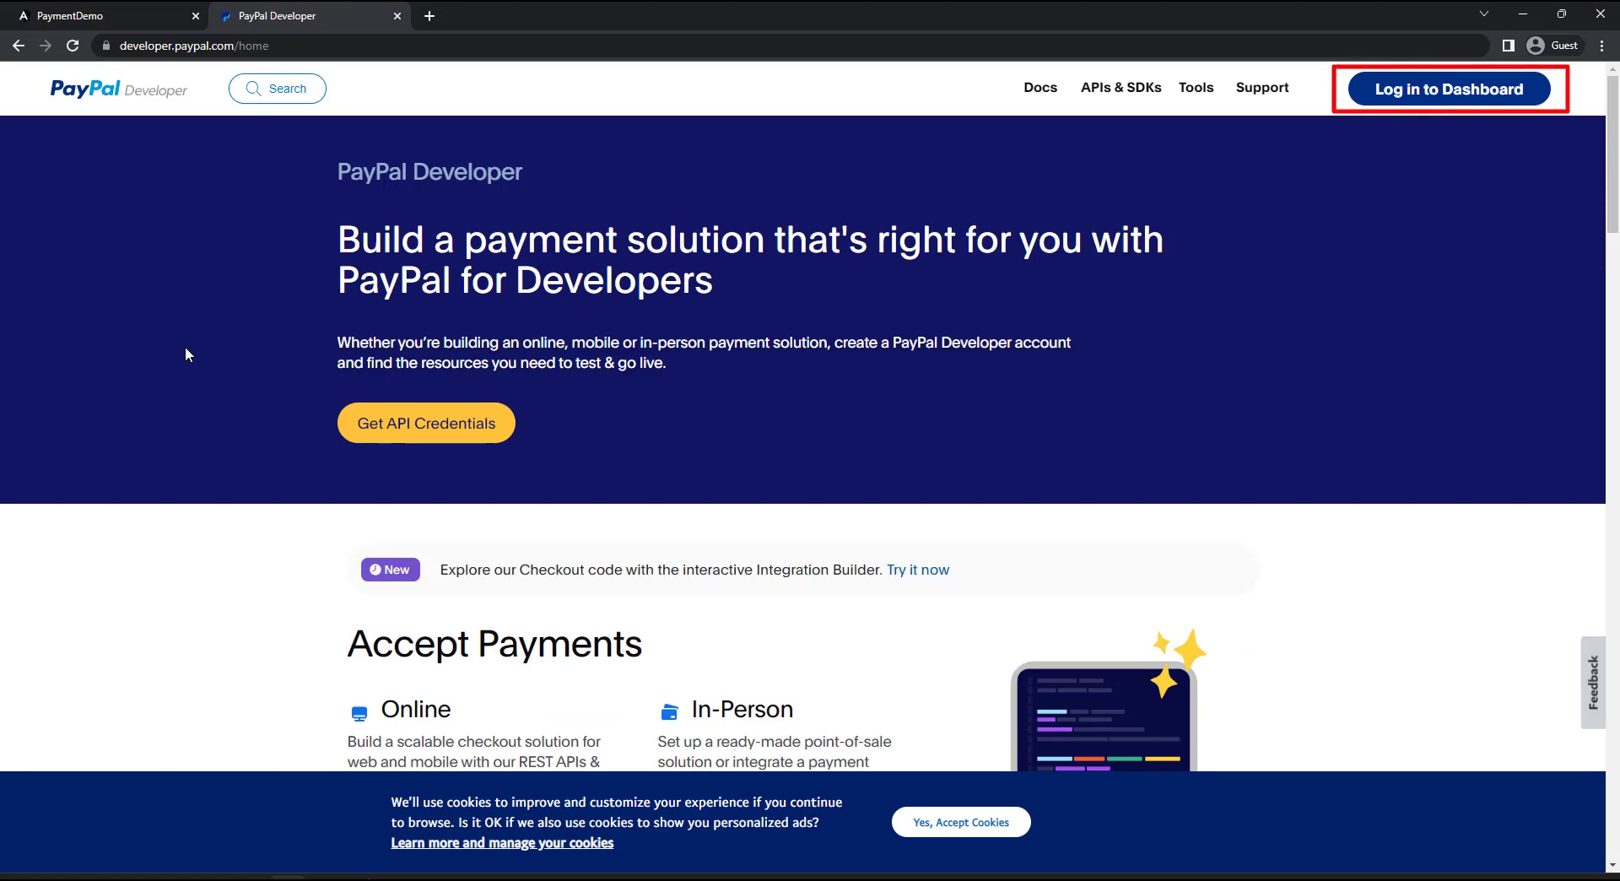
# Go from Log in to Dashboard through the sign-up pages to signing in with an existing account
pyautogui.click(1448, 87)
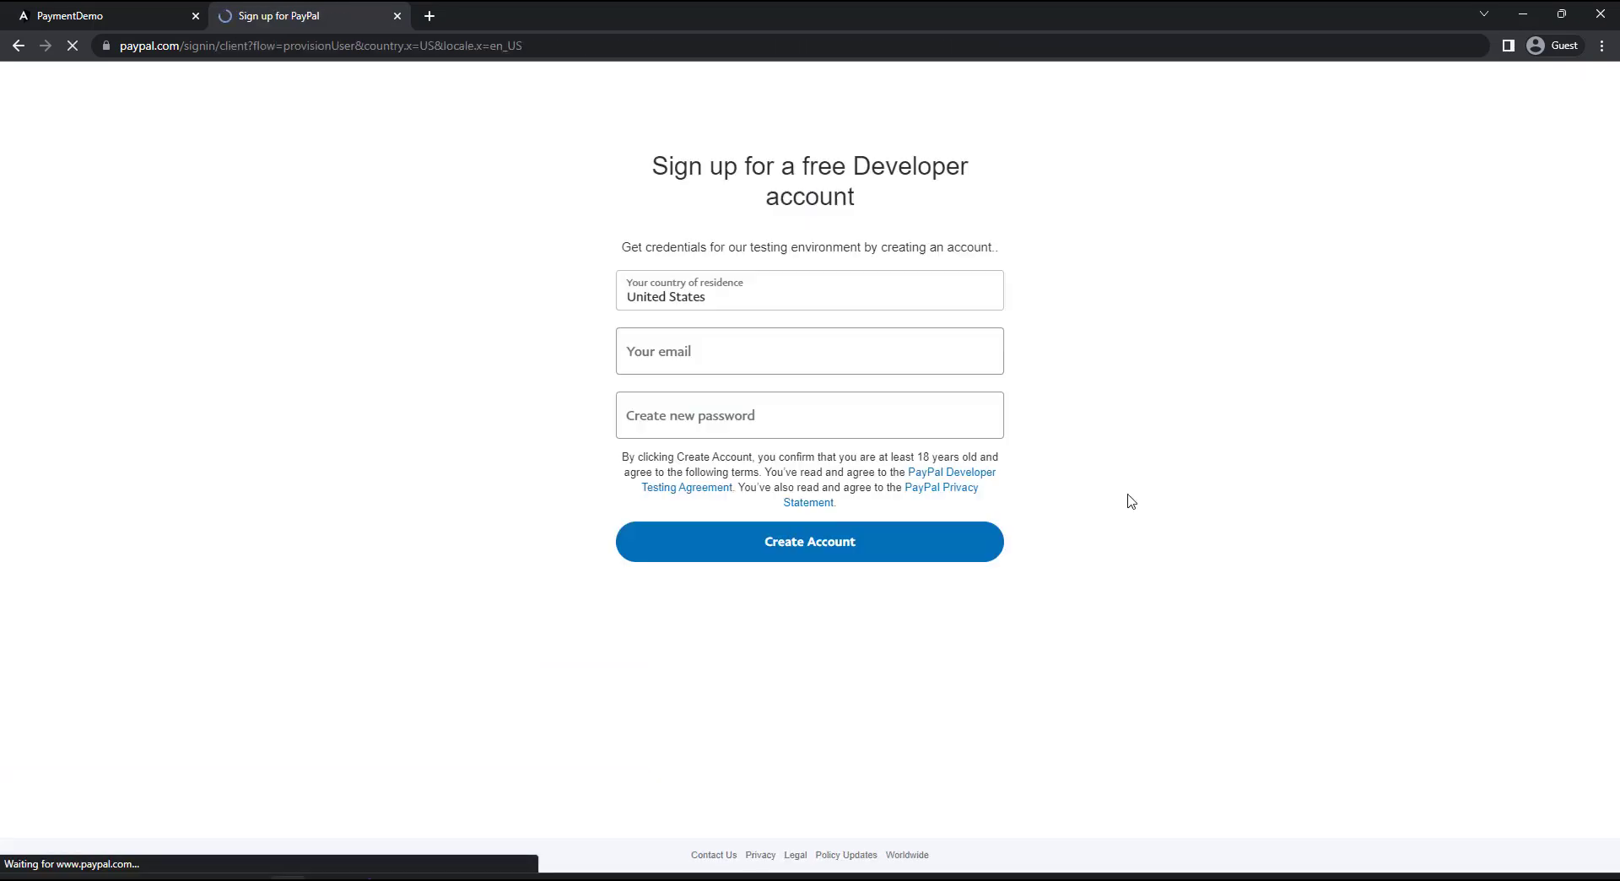
pyautogui.click(808, 290)
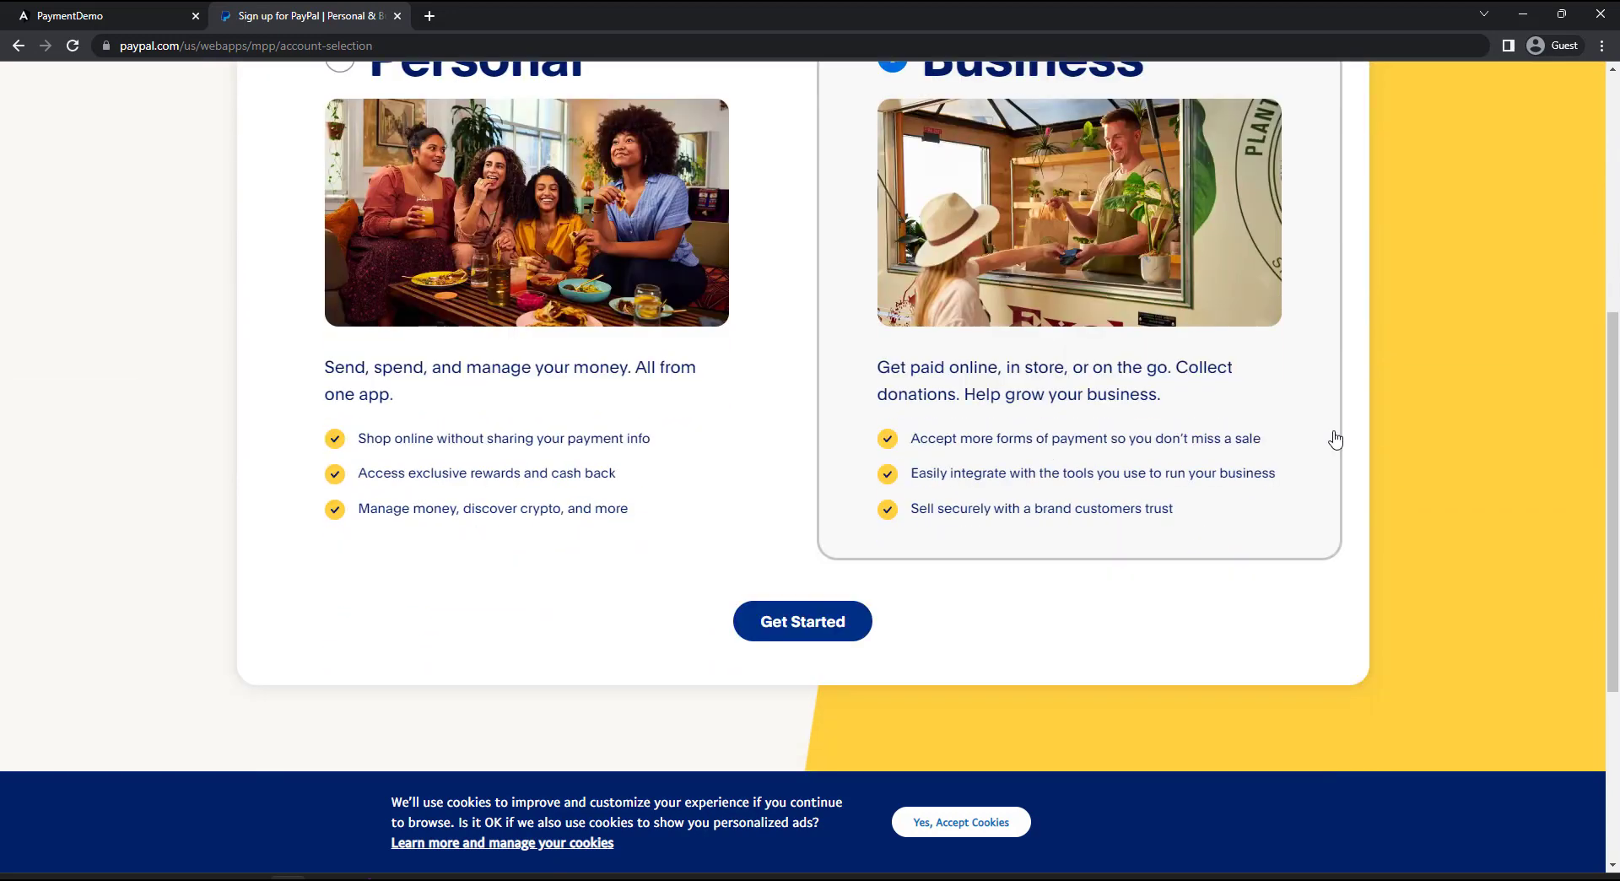
pyautogui.click(801, 621)
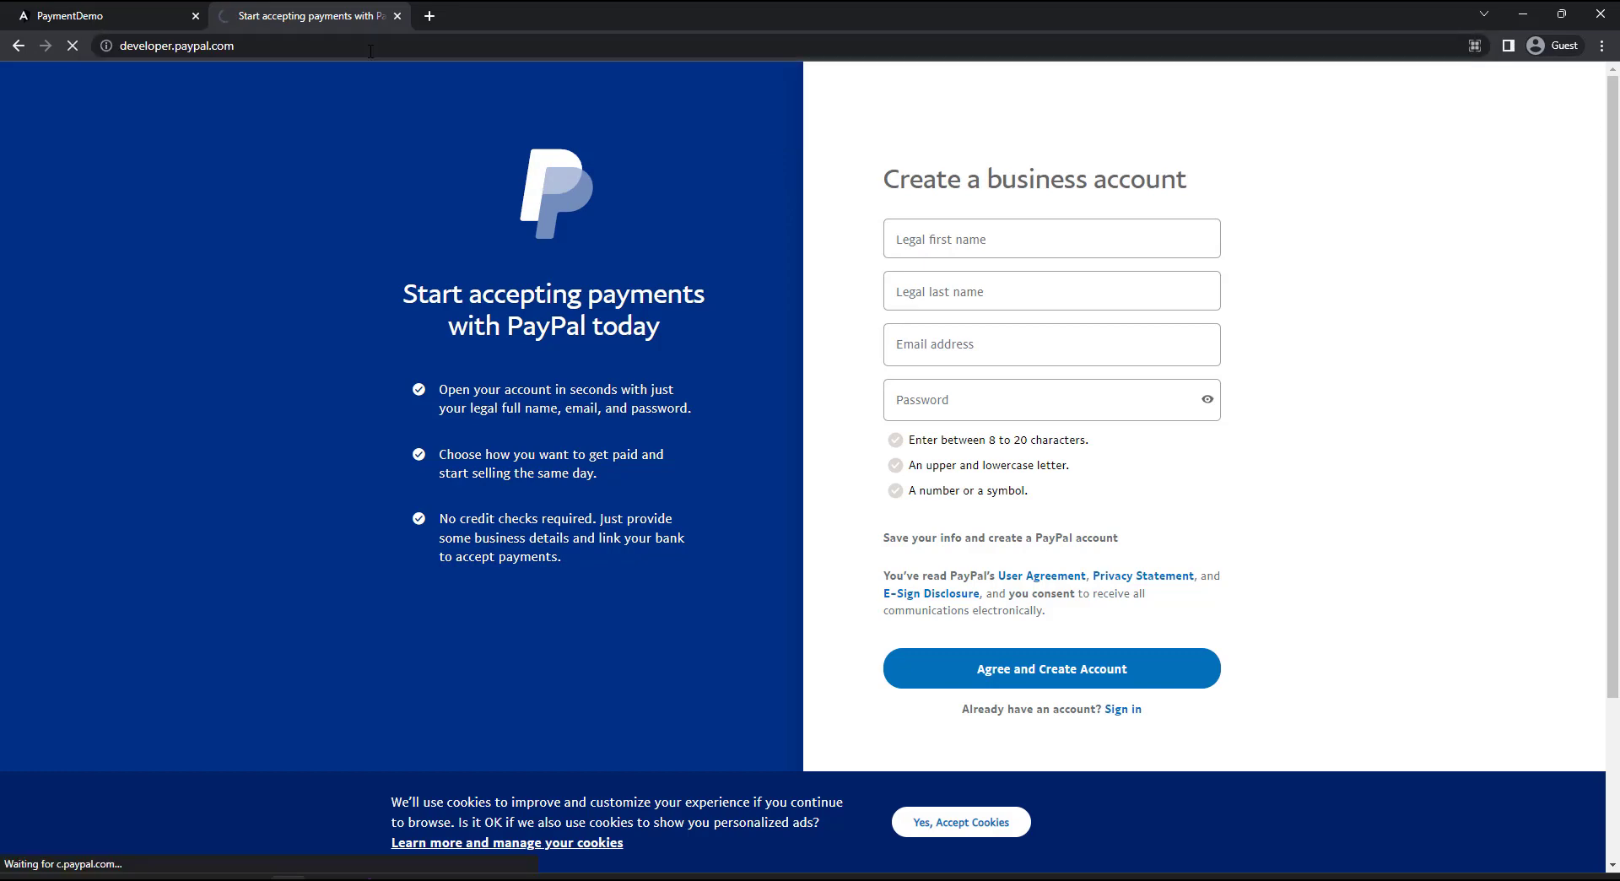
pyautogui.click(1120, 708)
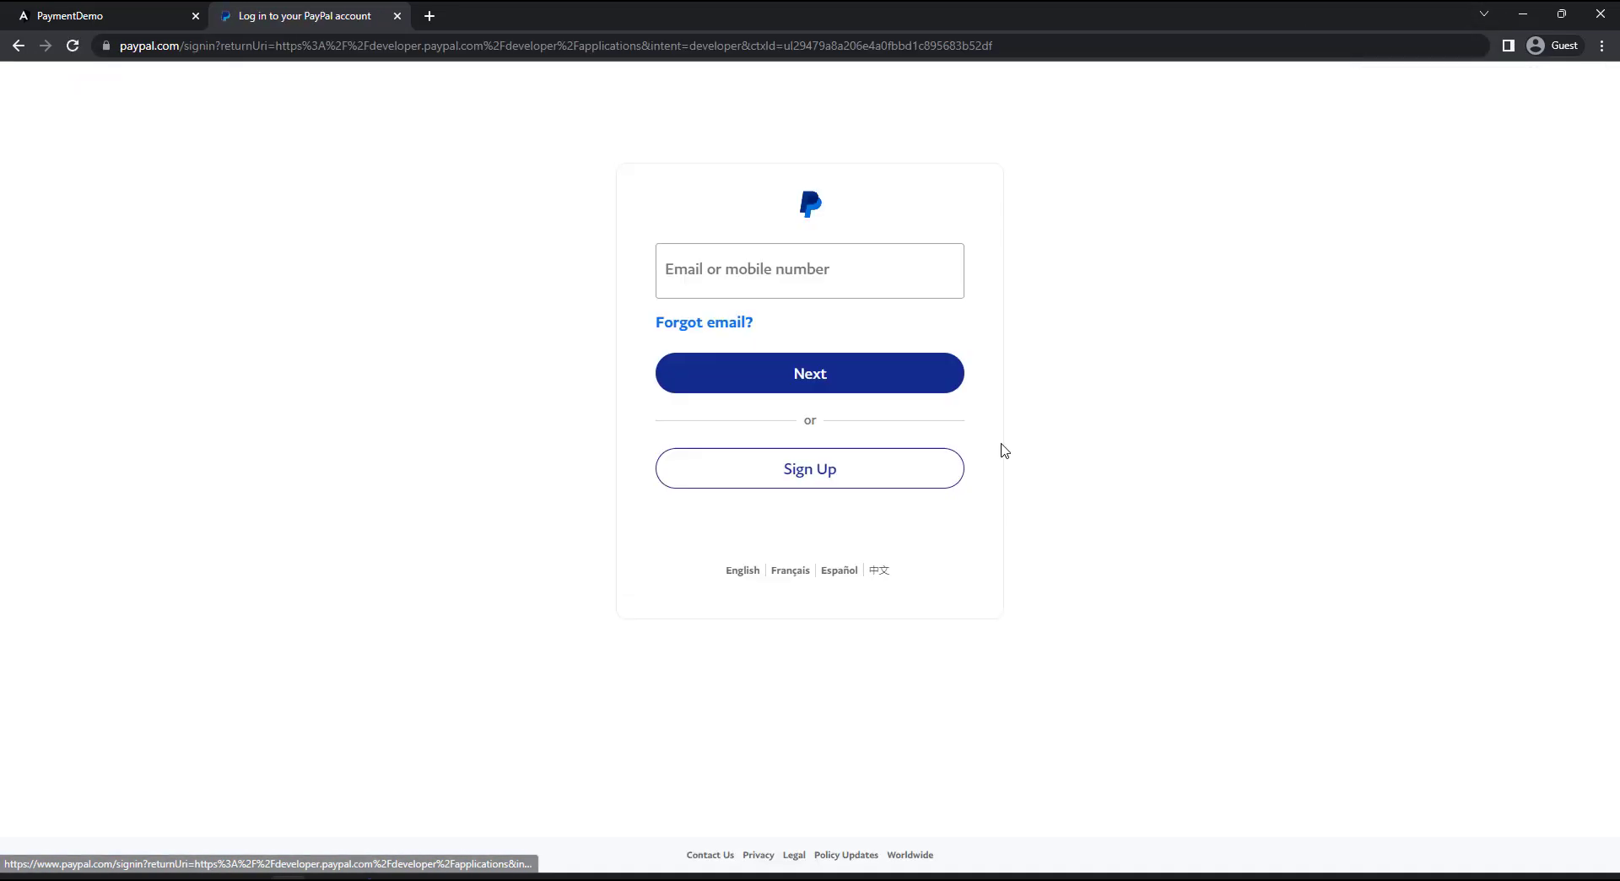
# Enter the account email and password and log in to the developer dashboard
pyautogui.click(808, 270)
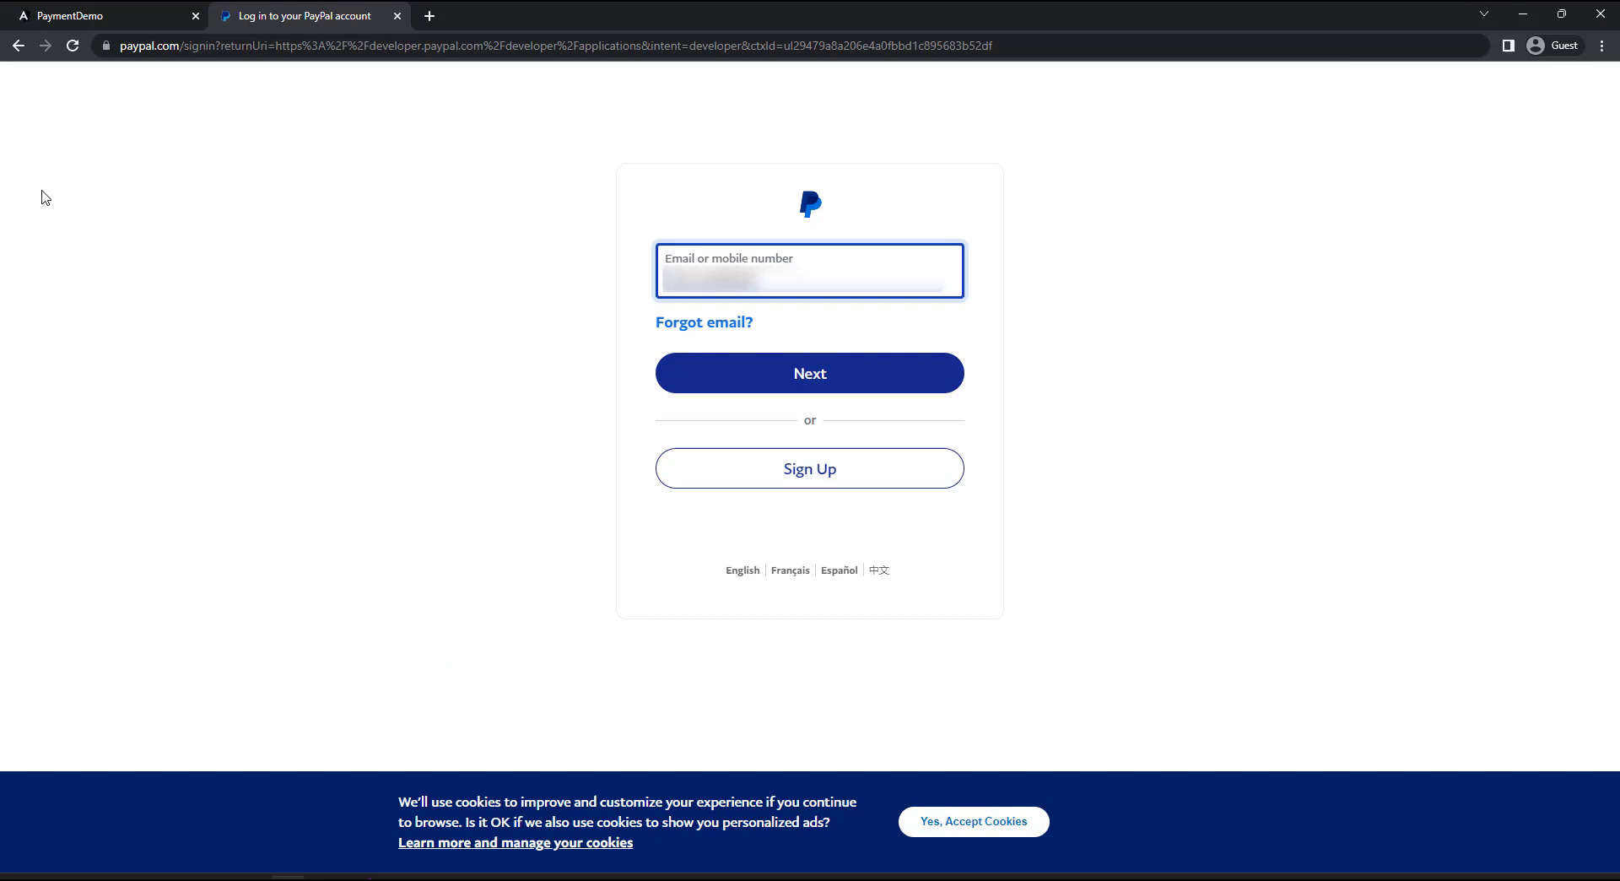
pyautogui.click(808, 372)
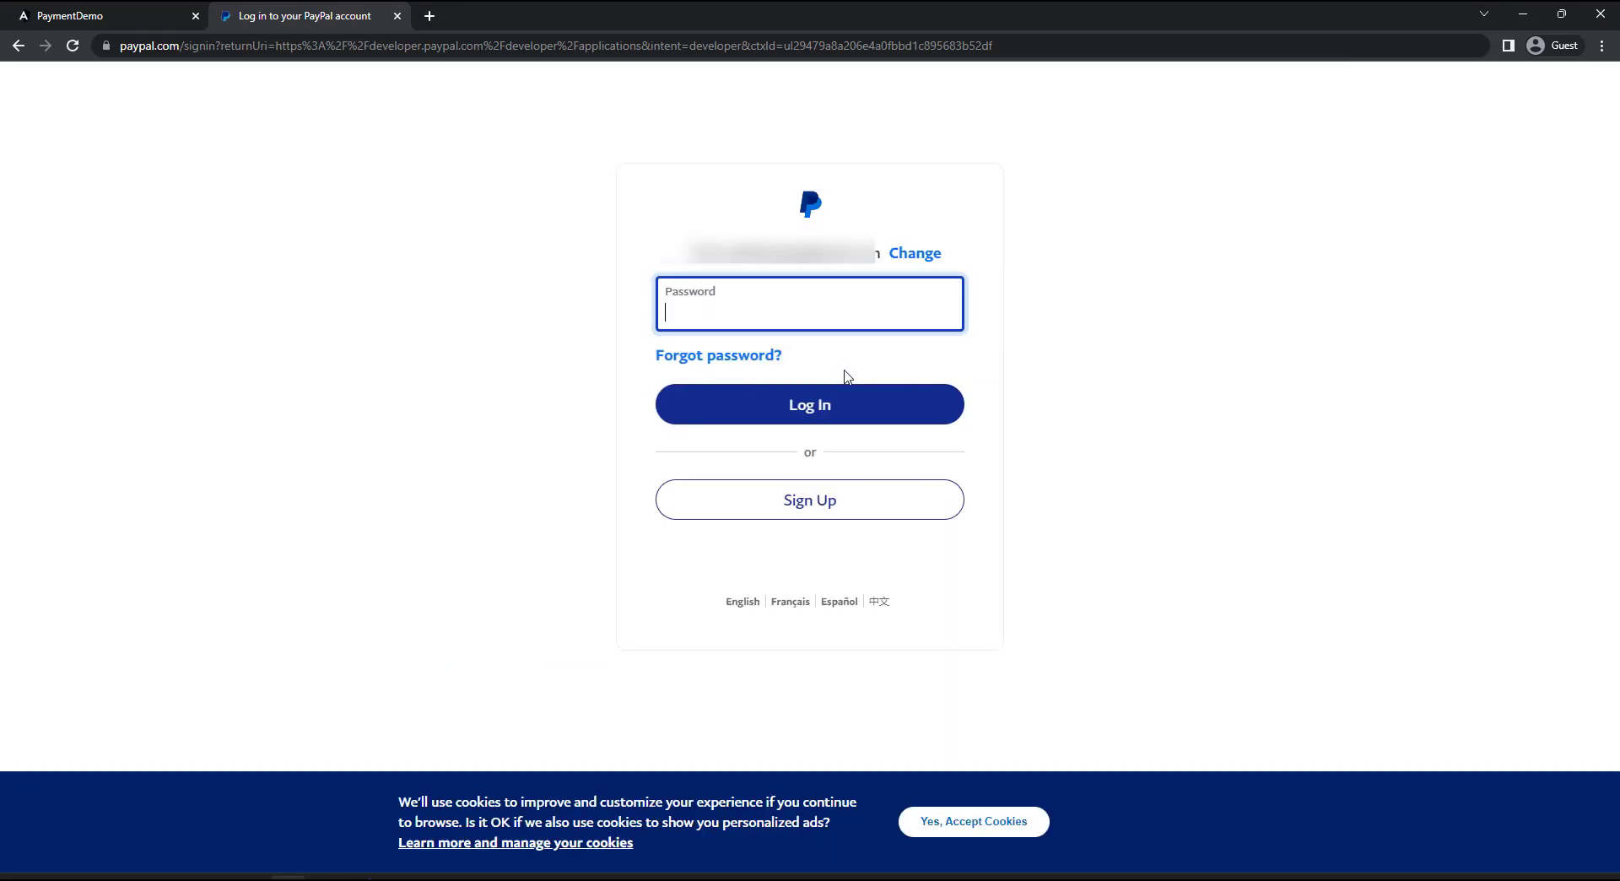
pyautogui.click(808, 404)
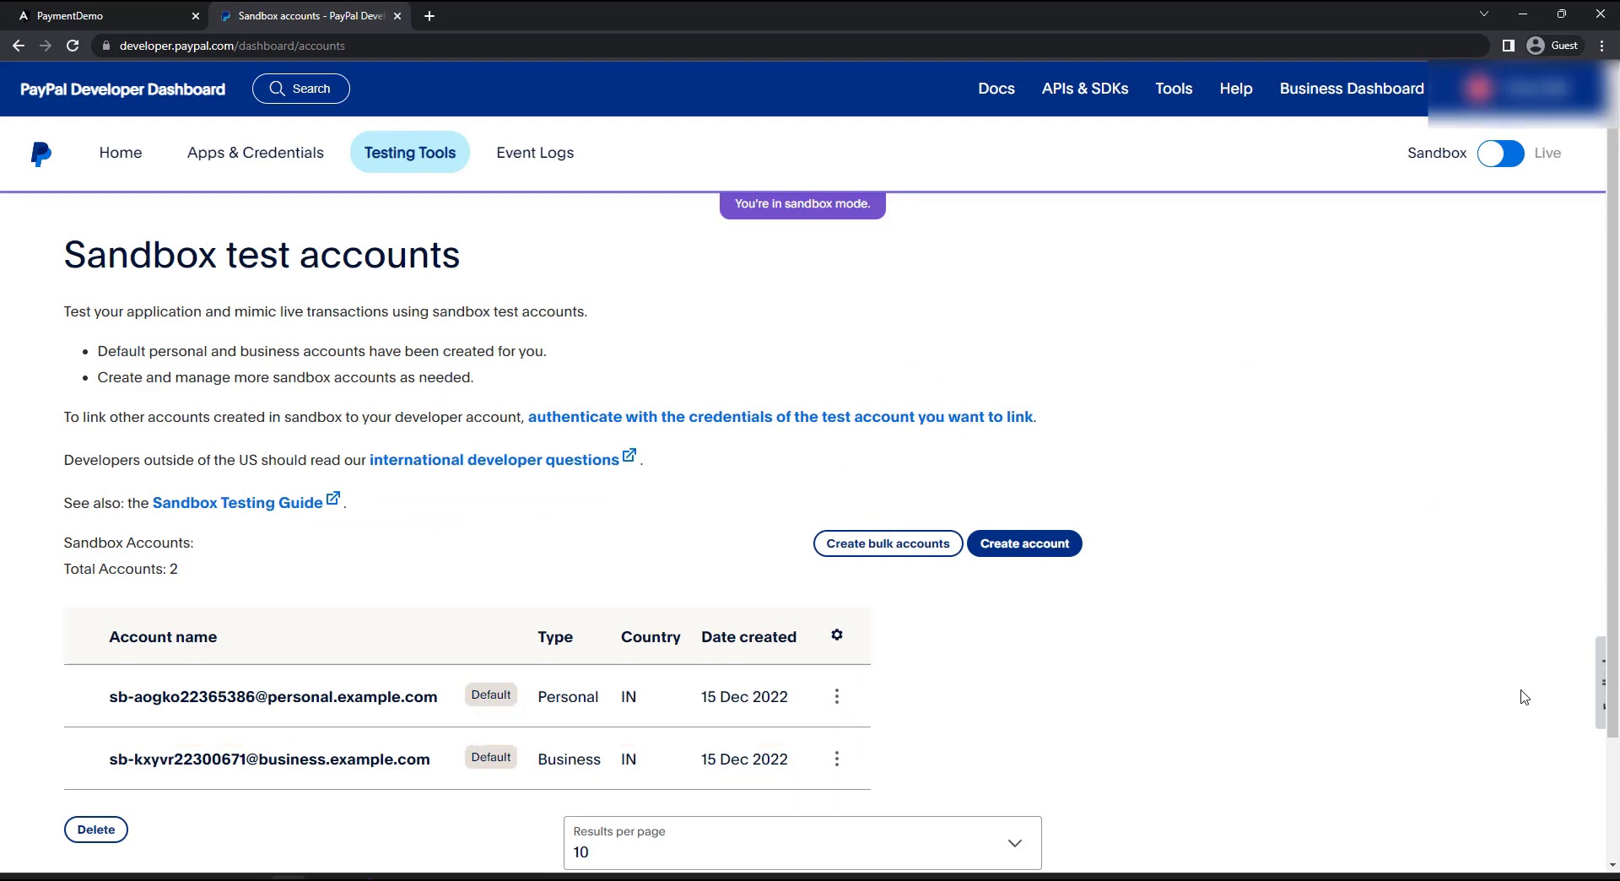
# Create a sandbox Merchant app named payment-demo on the sandbox business account
pyautogui.click(255, 152)
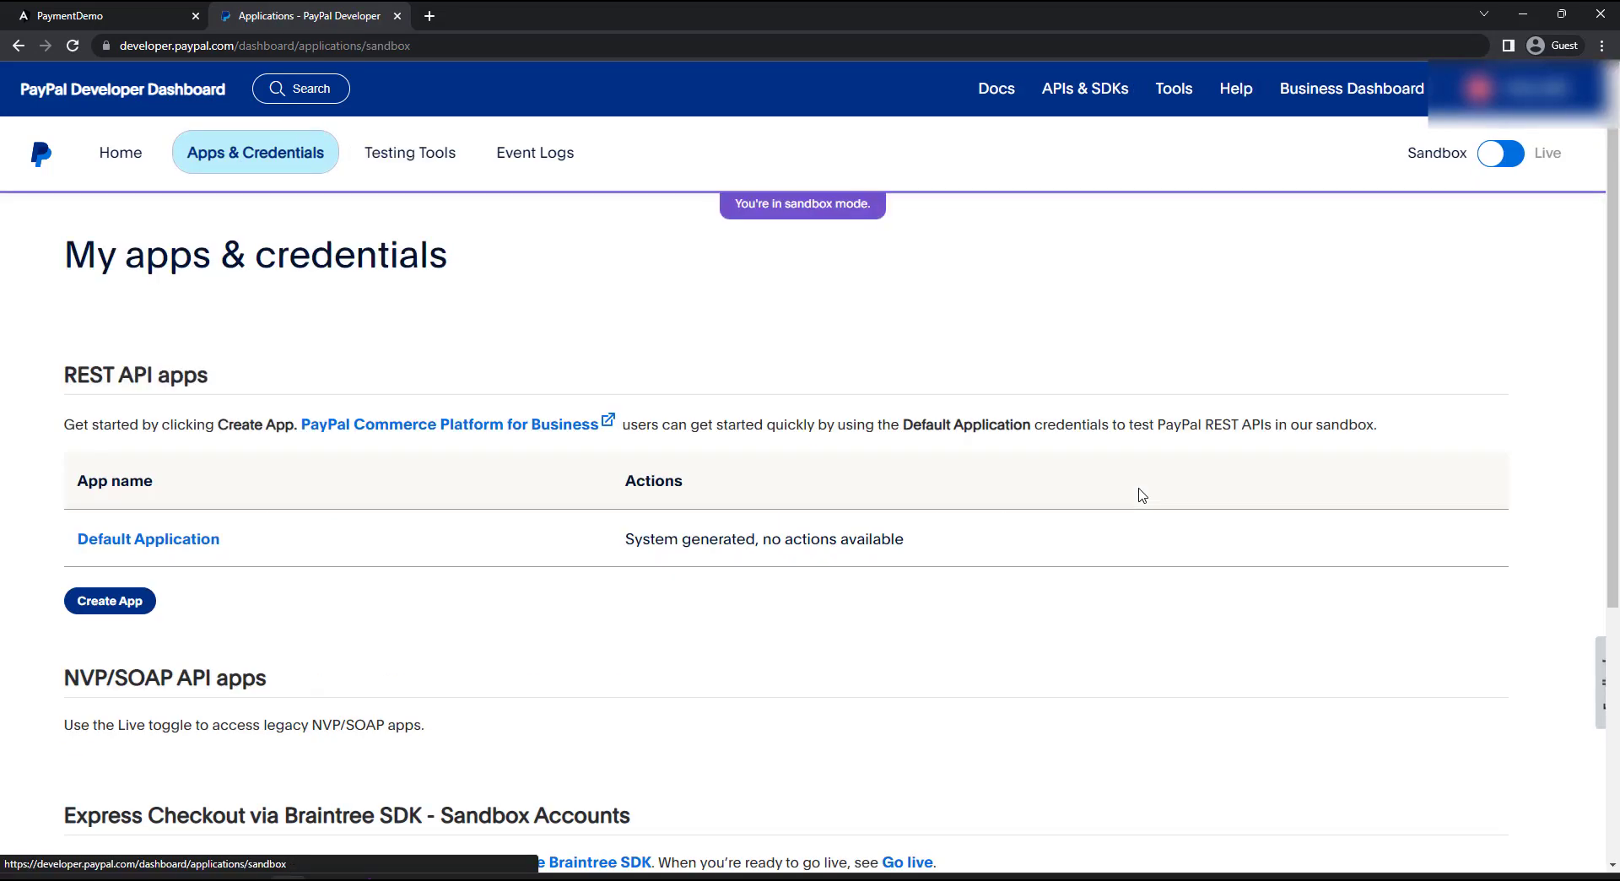
pyautogui.click(108, 600)
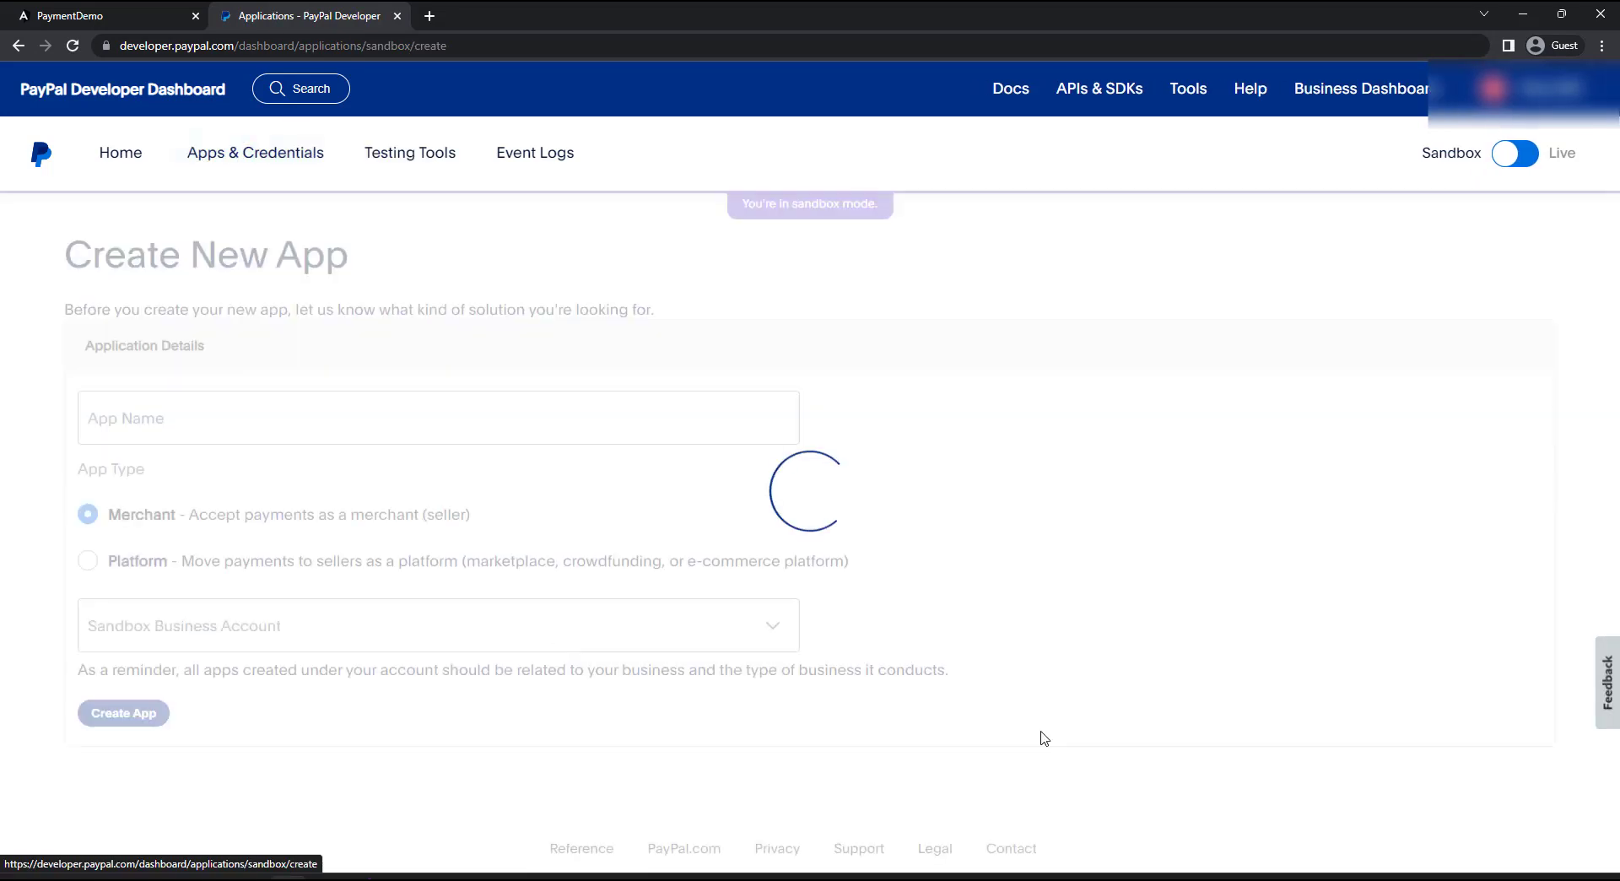
pyautogui.write('payment-demo')
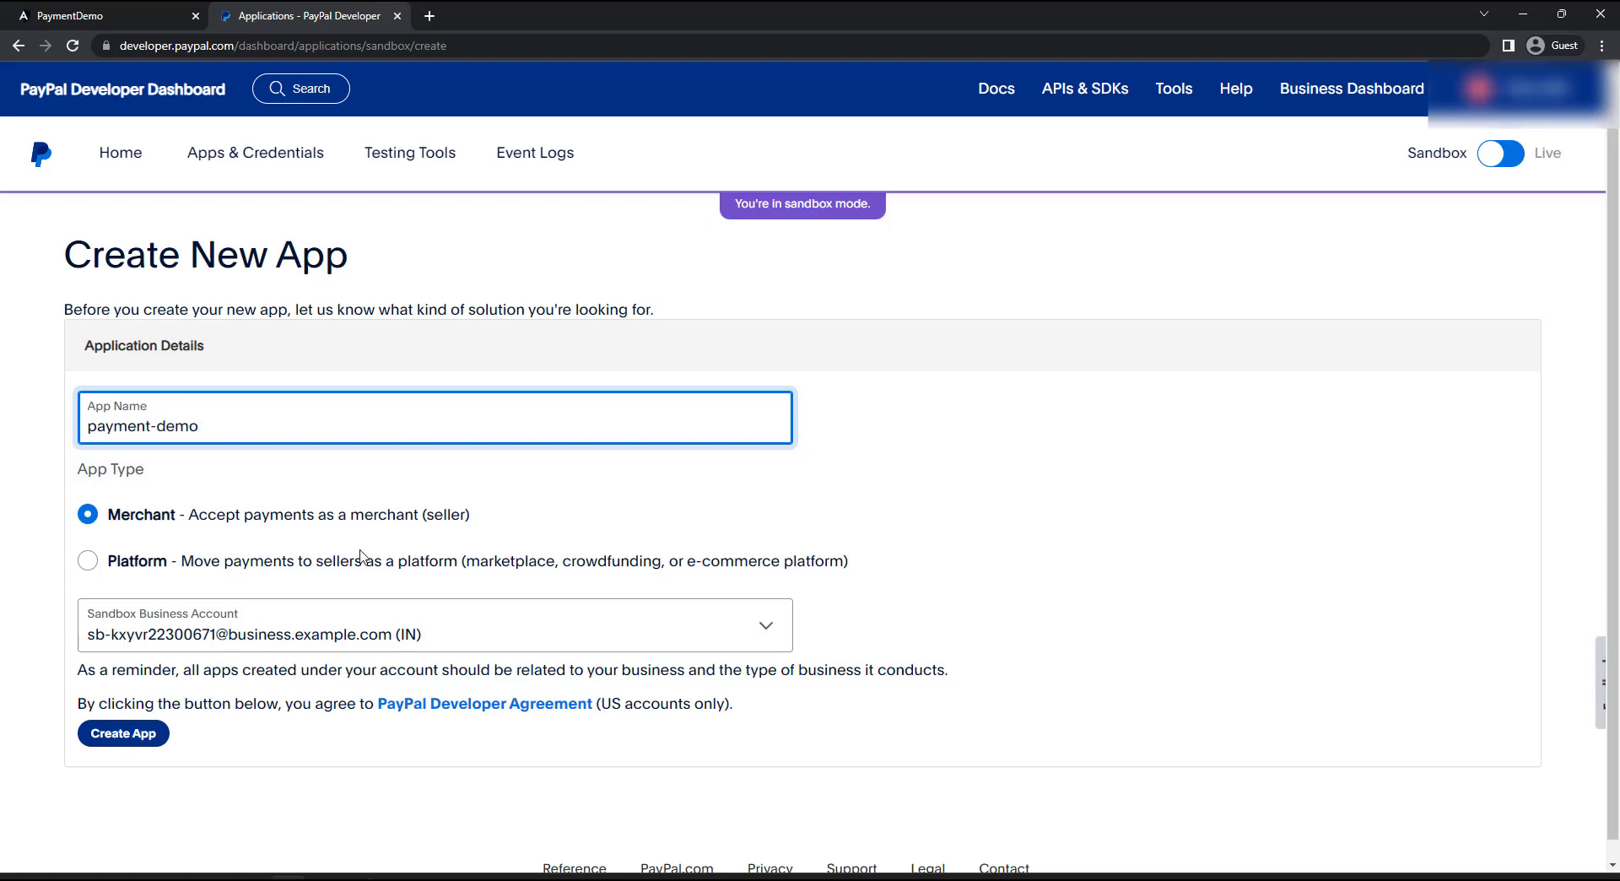
pyautogui.click(433, 624)
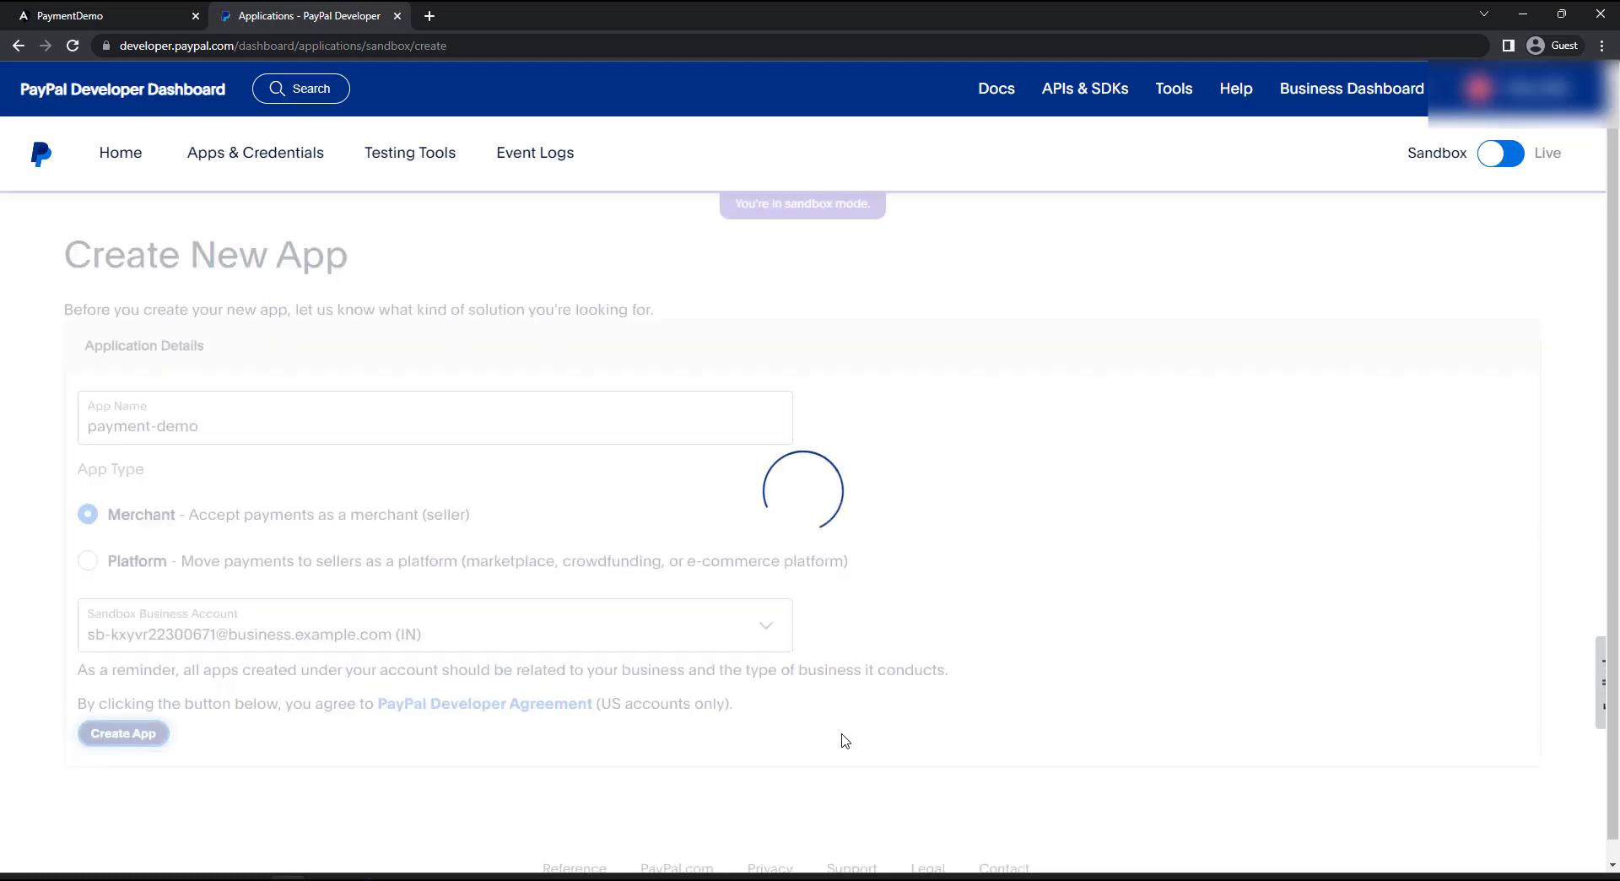
pyautogui.click(122, 733)
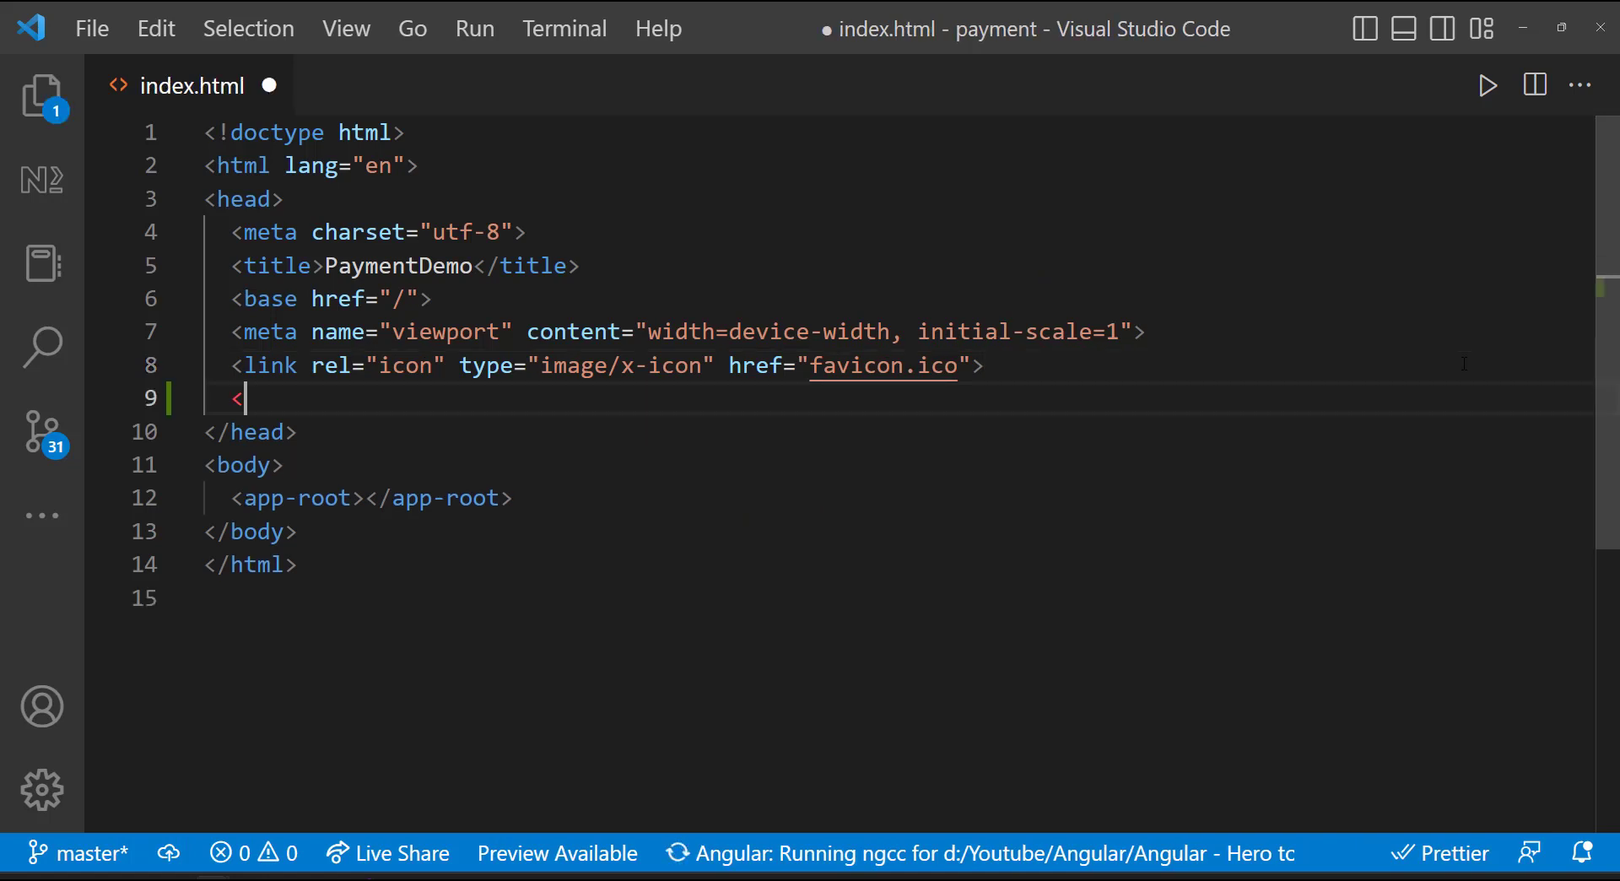
# Add the PayPal SDK script tag with currency=USD and the client-id to index.html and save
pyautogui.write('script src=""')
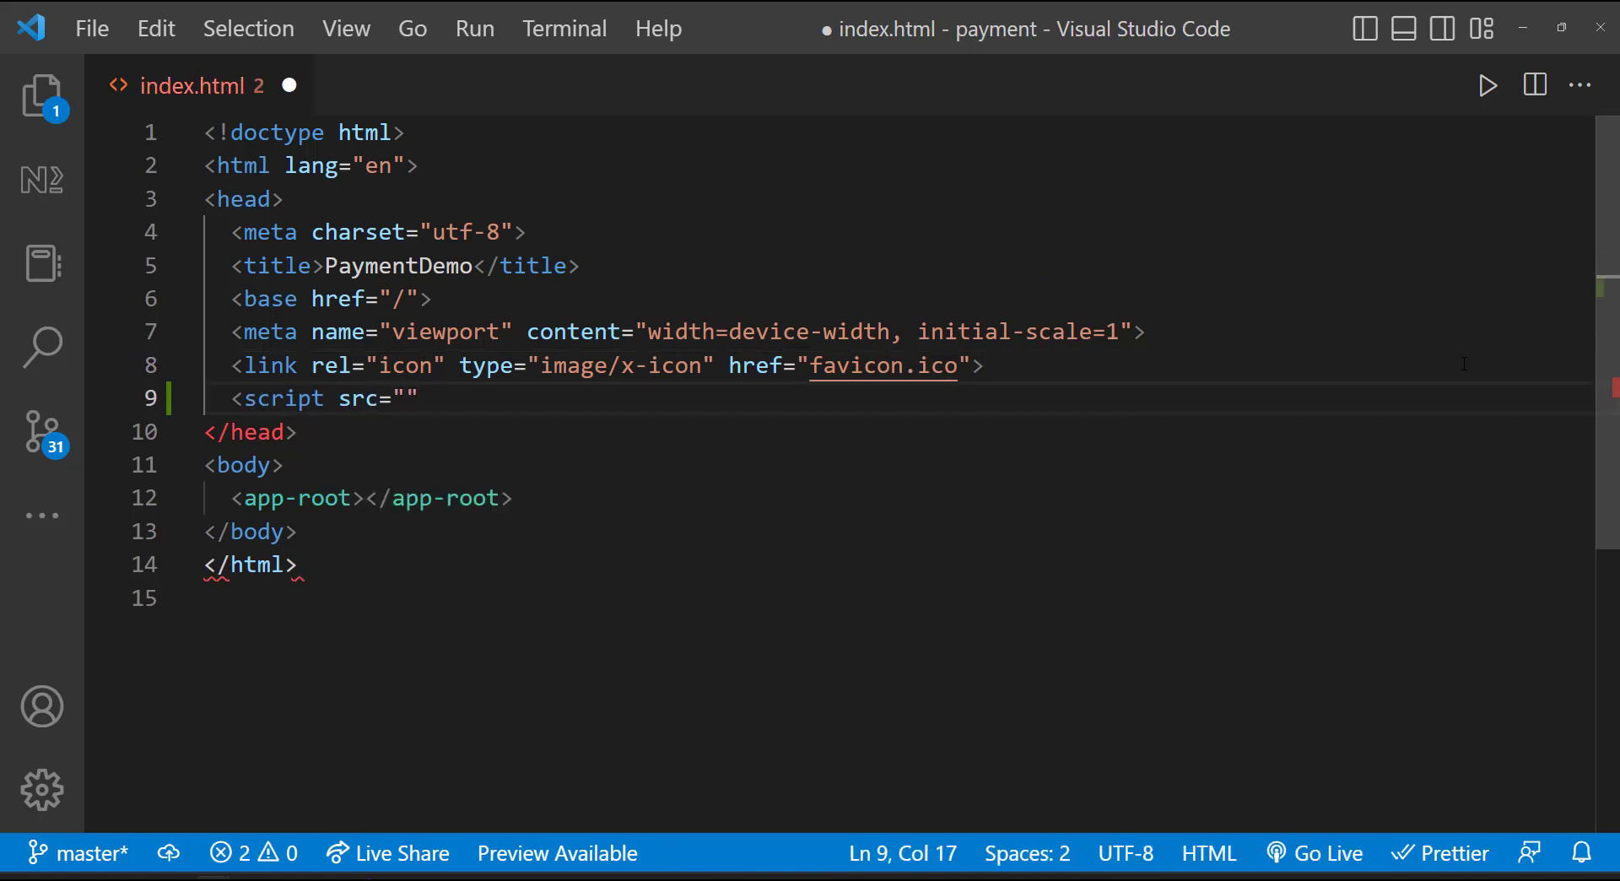
pyautogui.write('https')
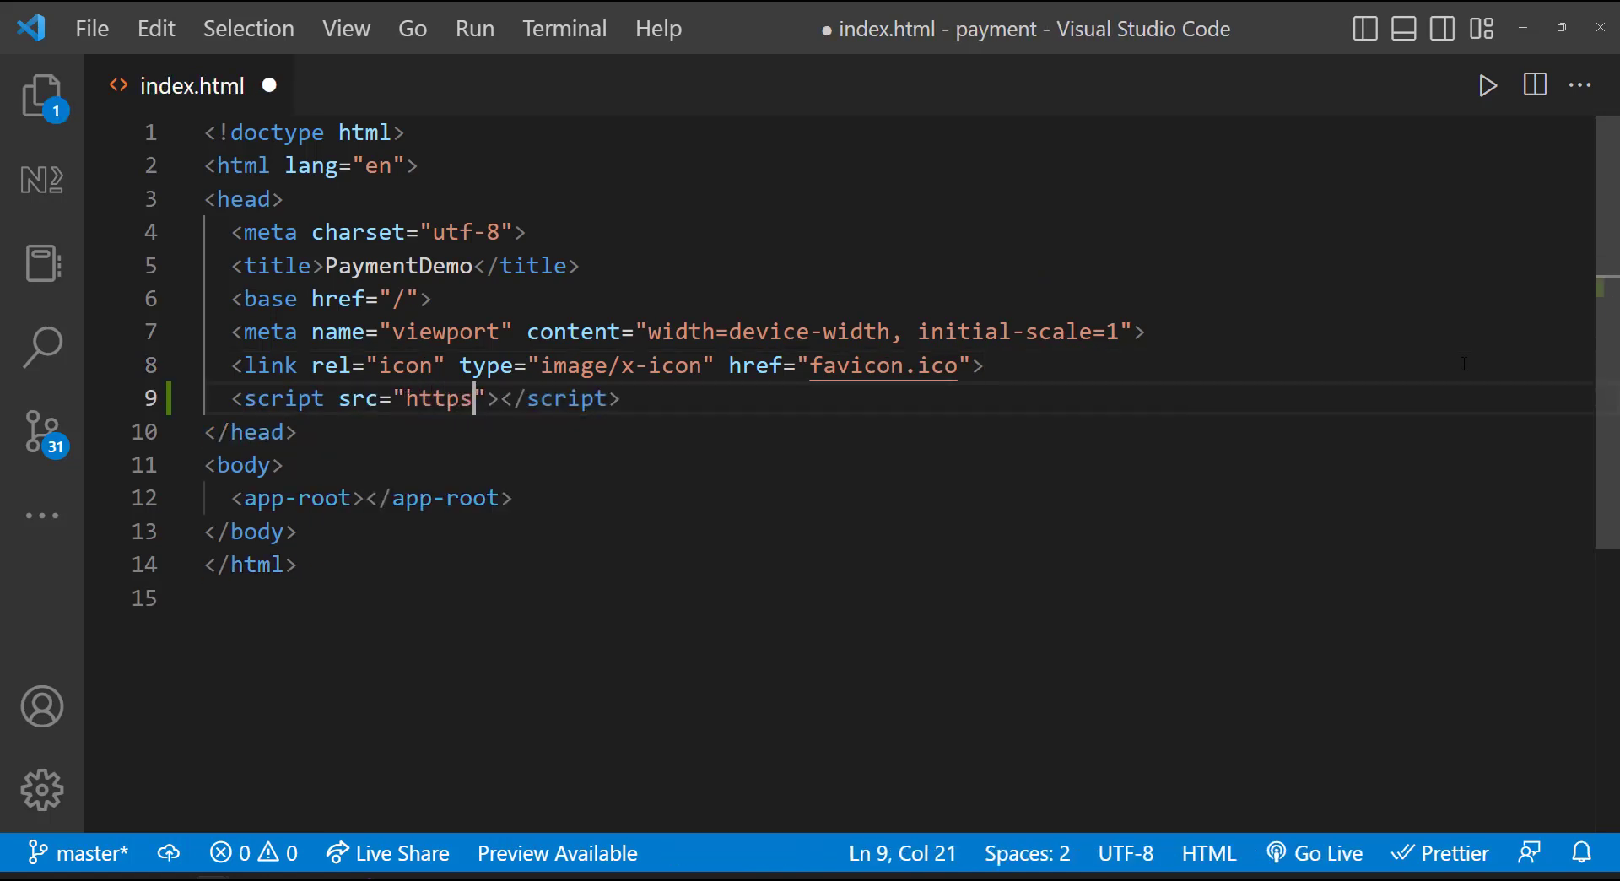
pyautogui.write('://www')
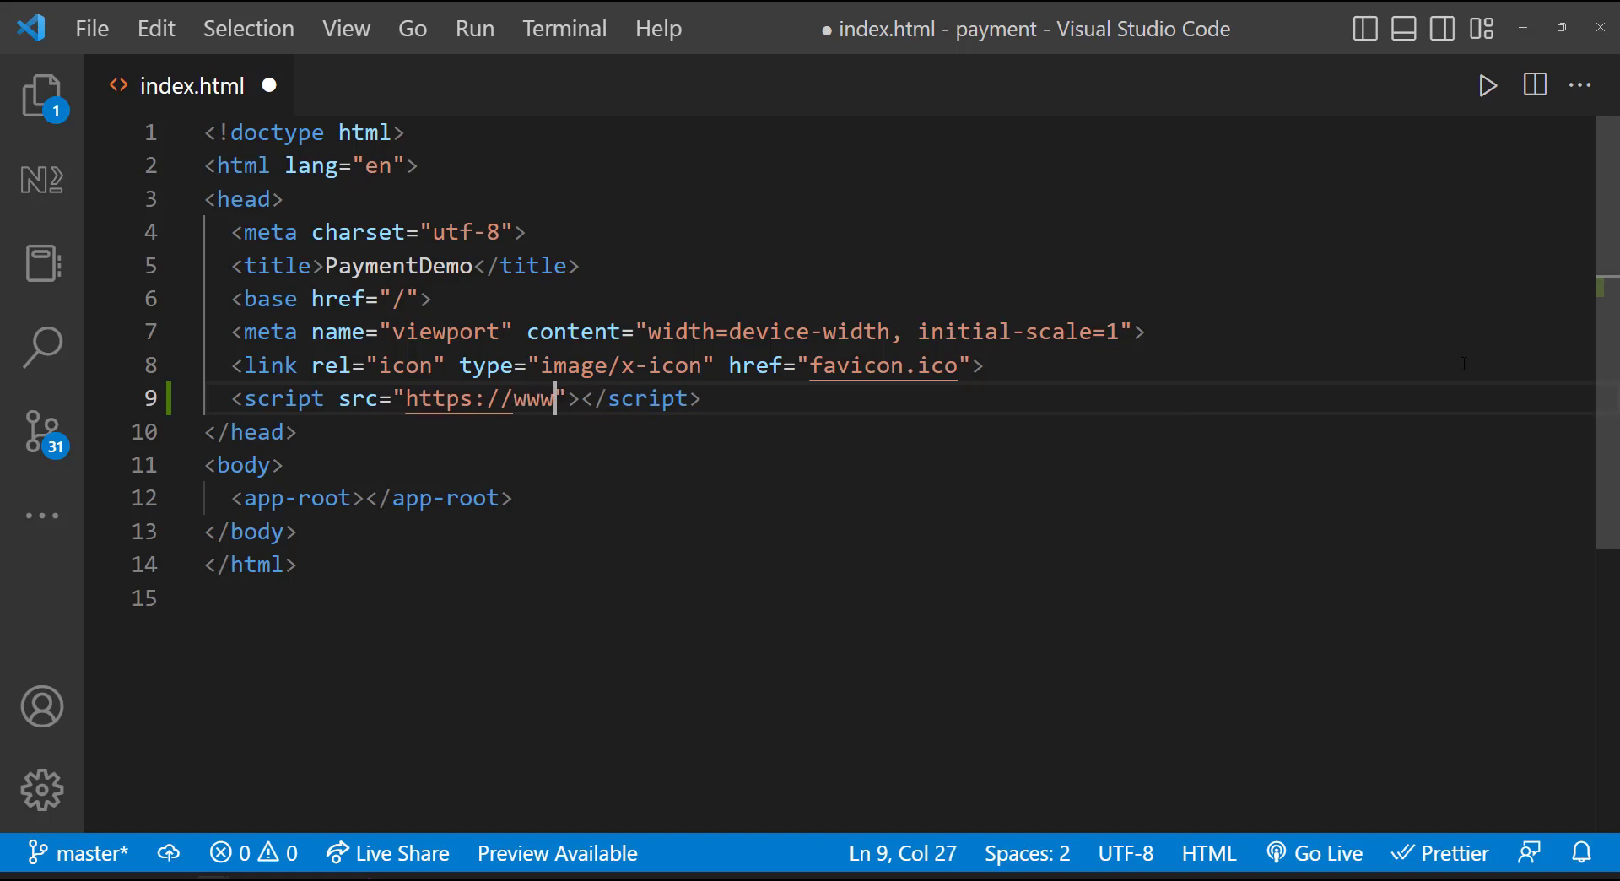
pyautogui.write('.paypal.com/sdk/js?')
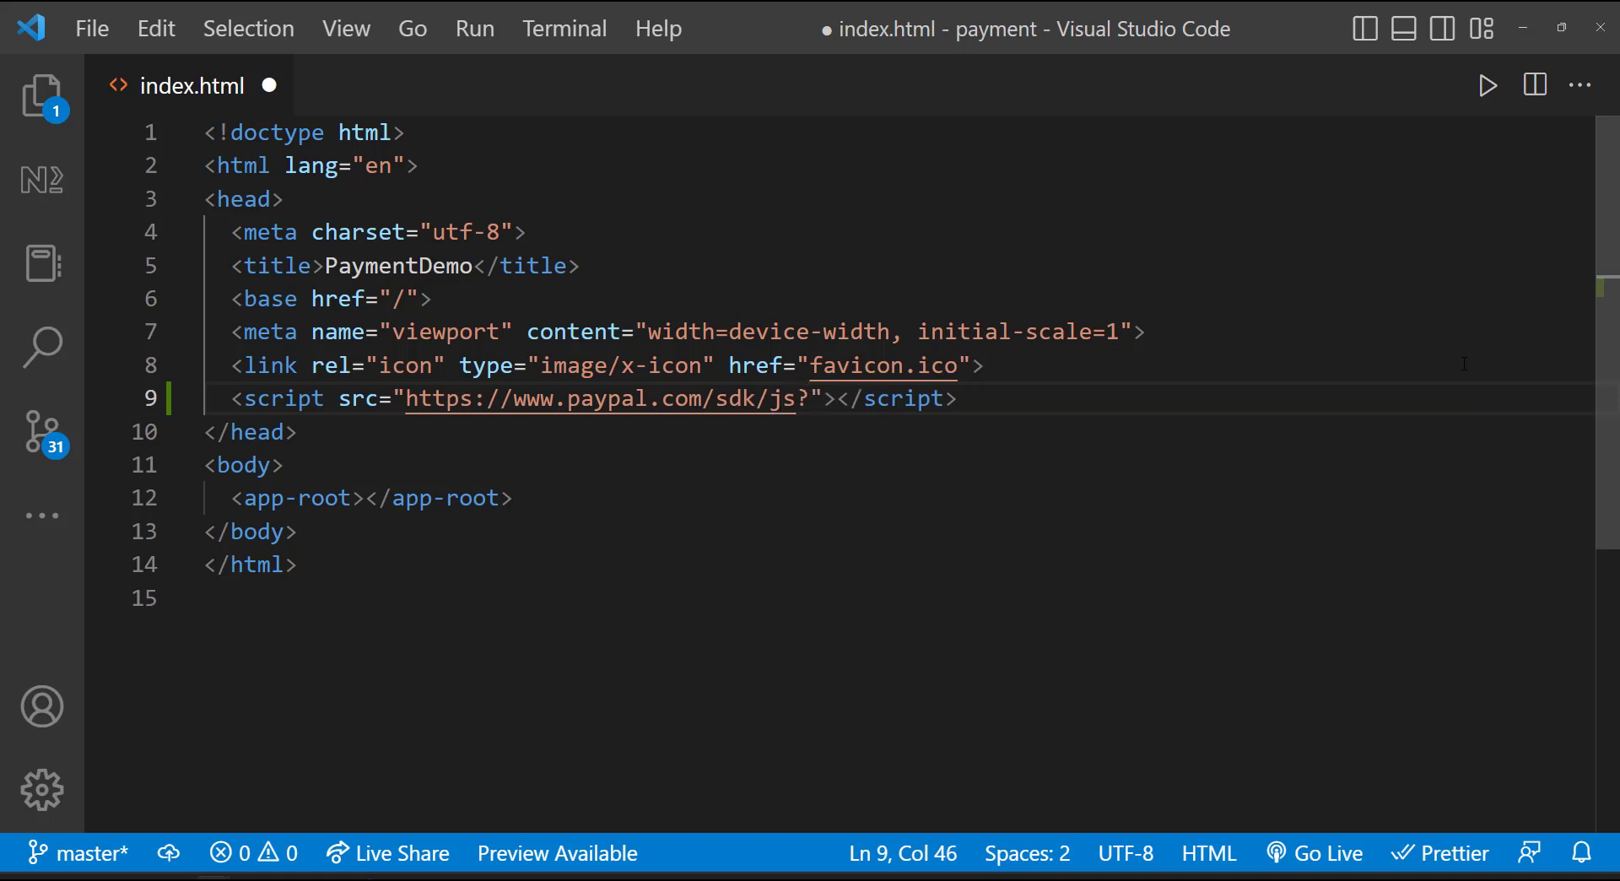
pyautogui.write('currency')
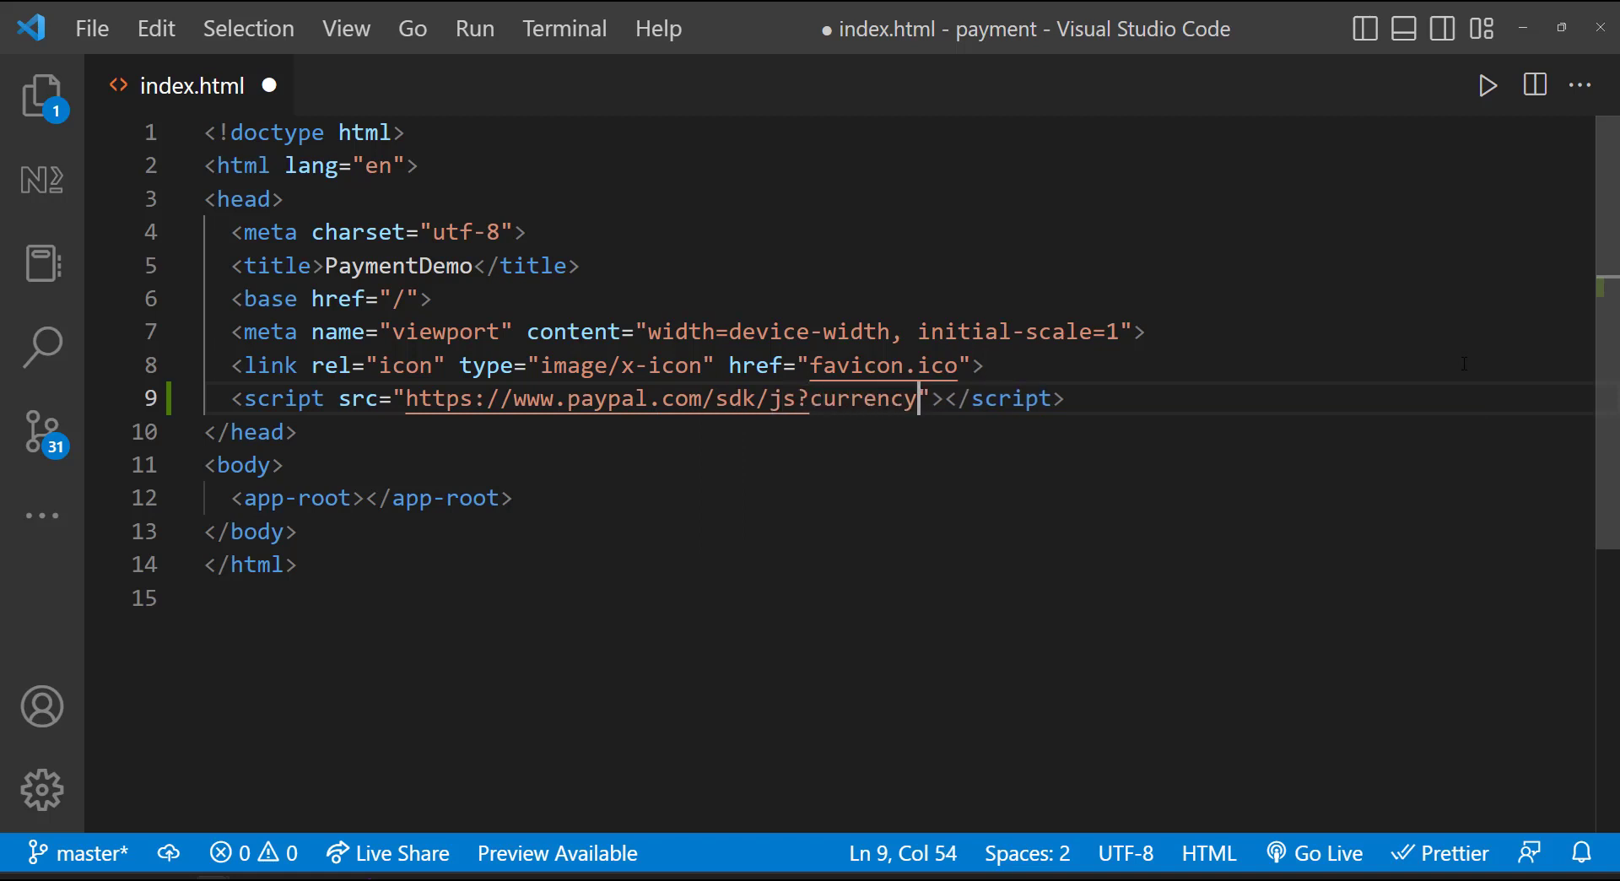
pyautogui.write('=')
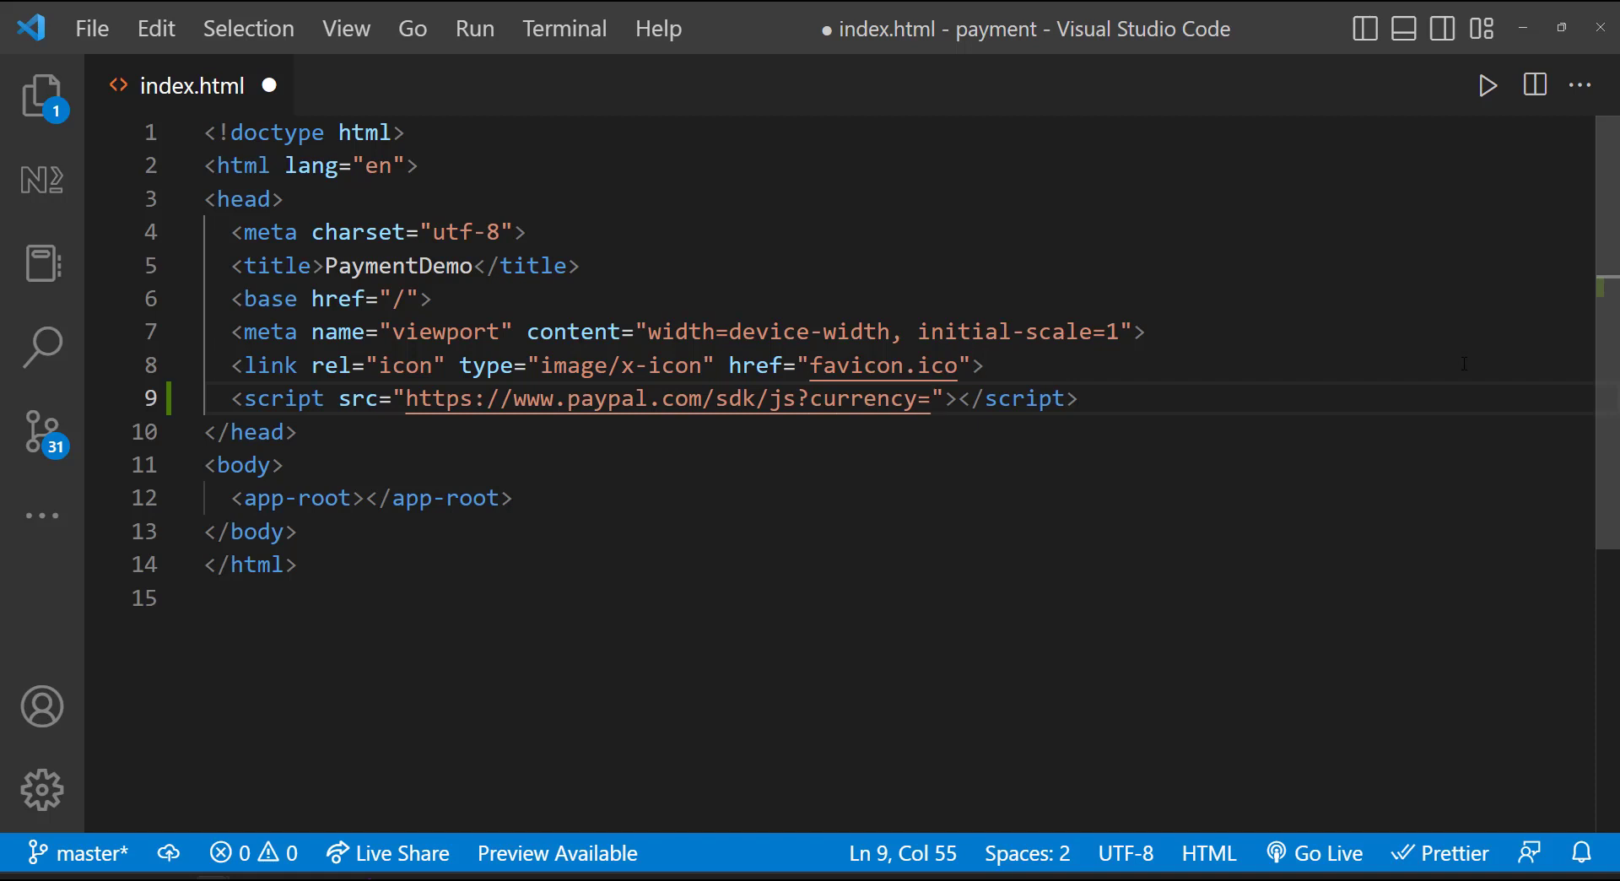
pyautogui.write('U')
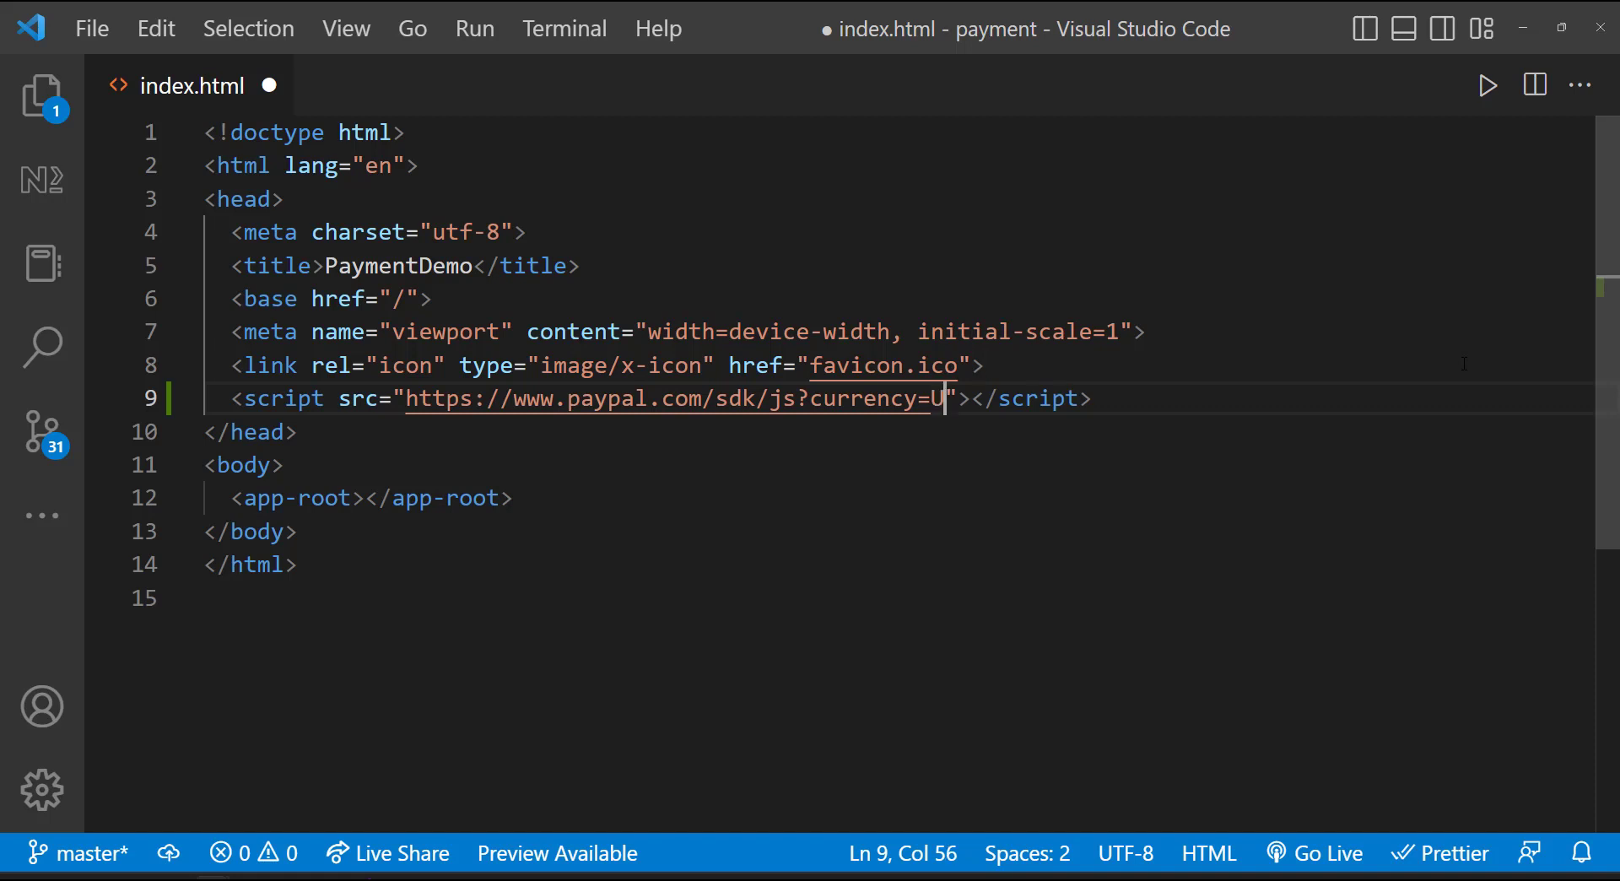
pyautogui.write('SD')
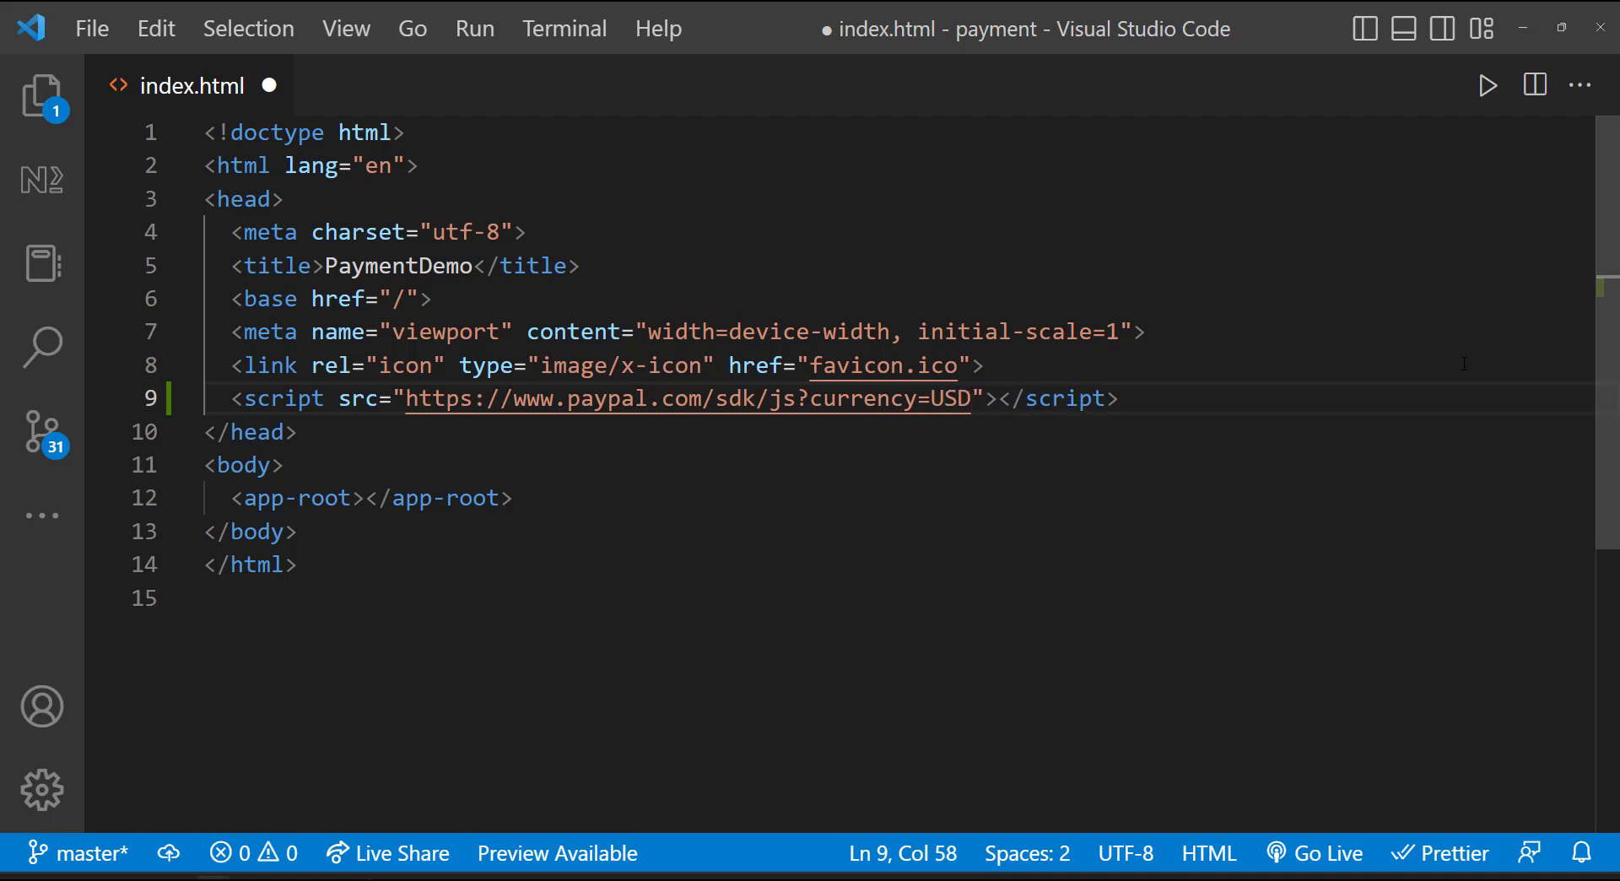
pyautogui.write('&client-')
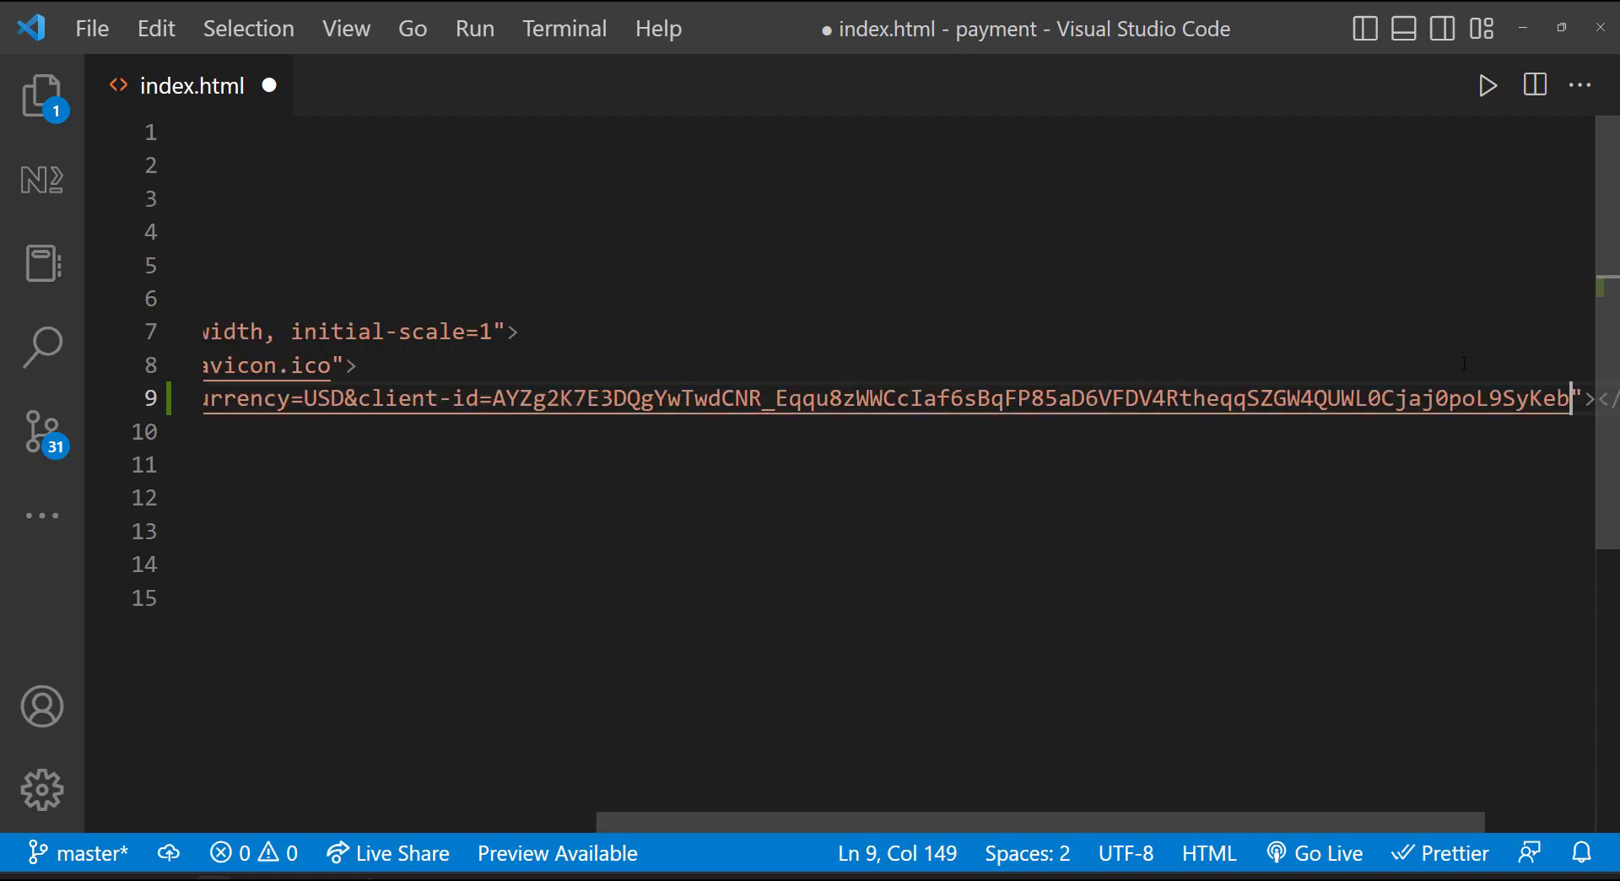
pyautogui.press('ctrl+s')
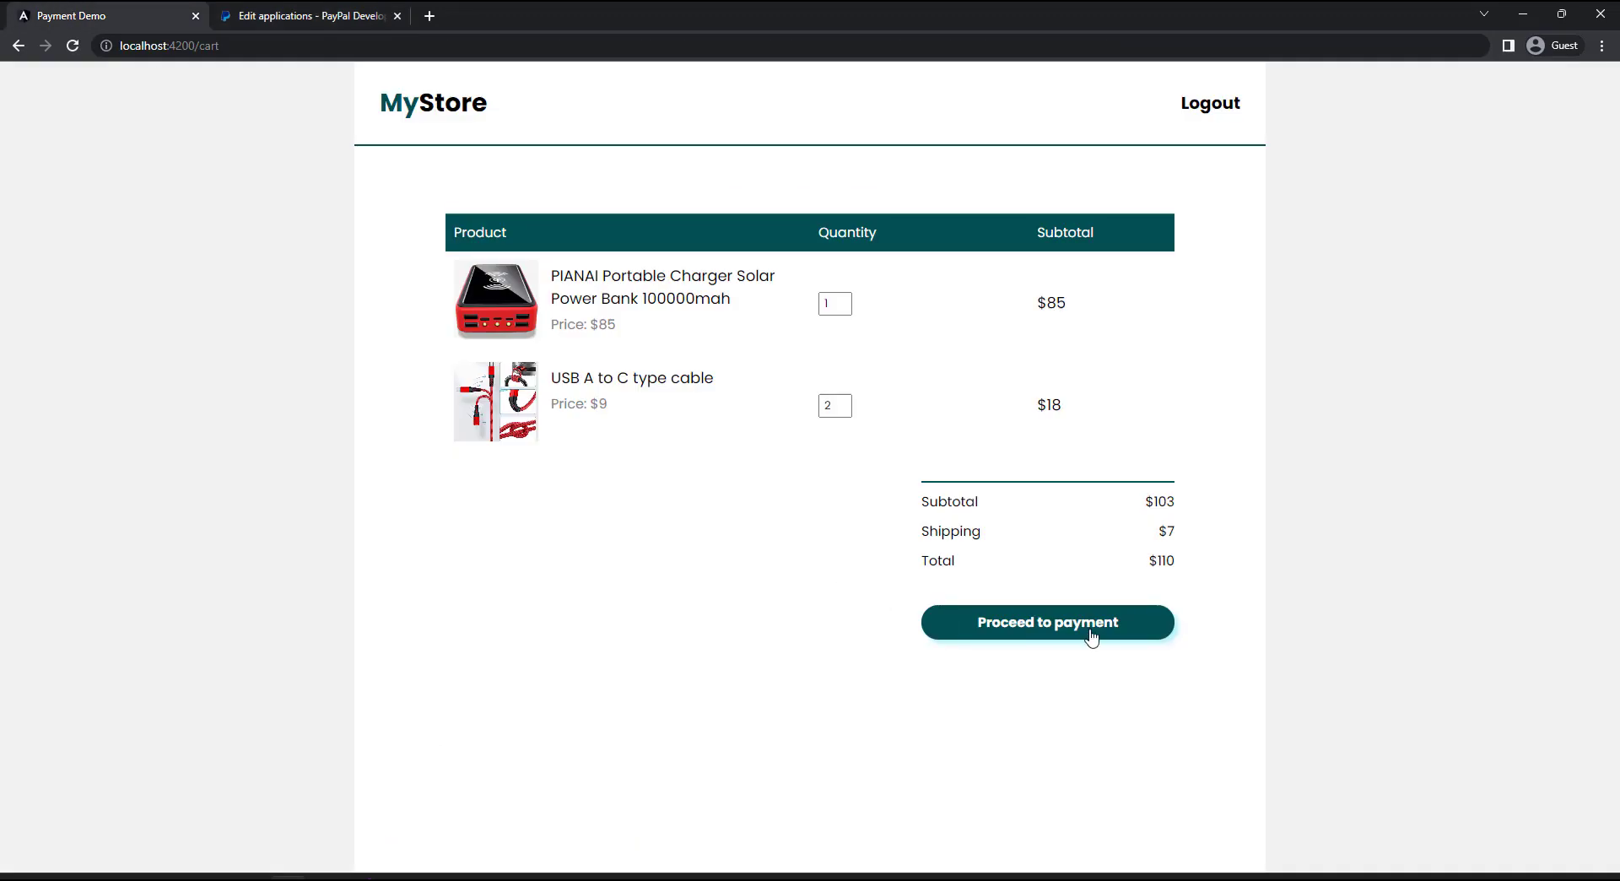
# Expand the payment component folder in the Explorer
pyautogui.click(1046, 621)
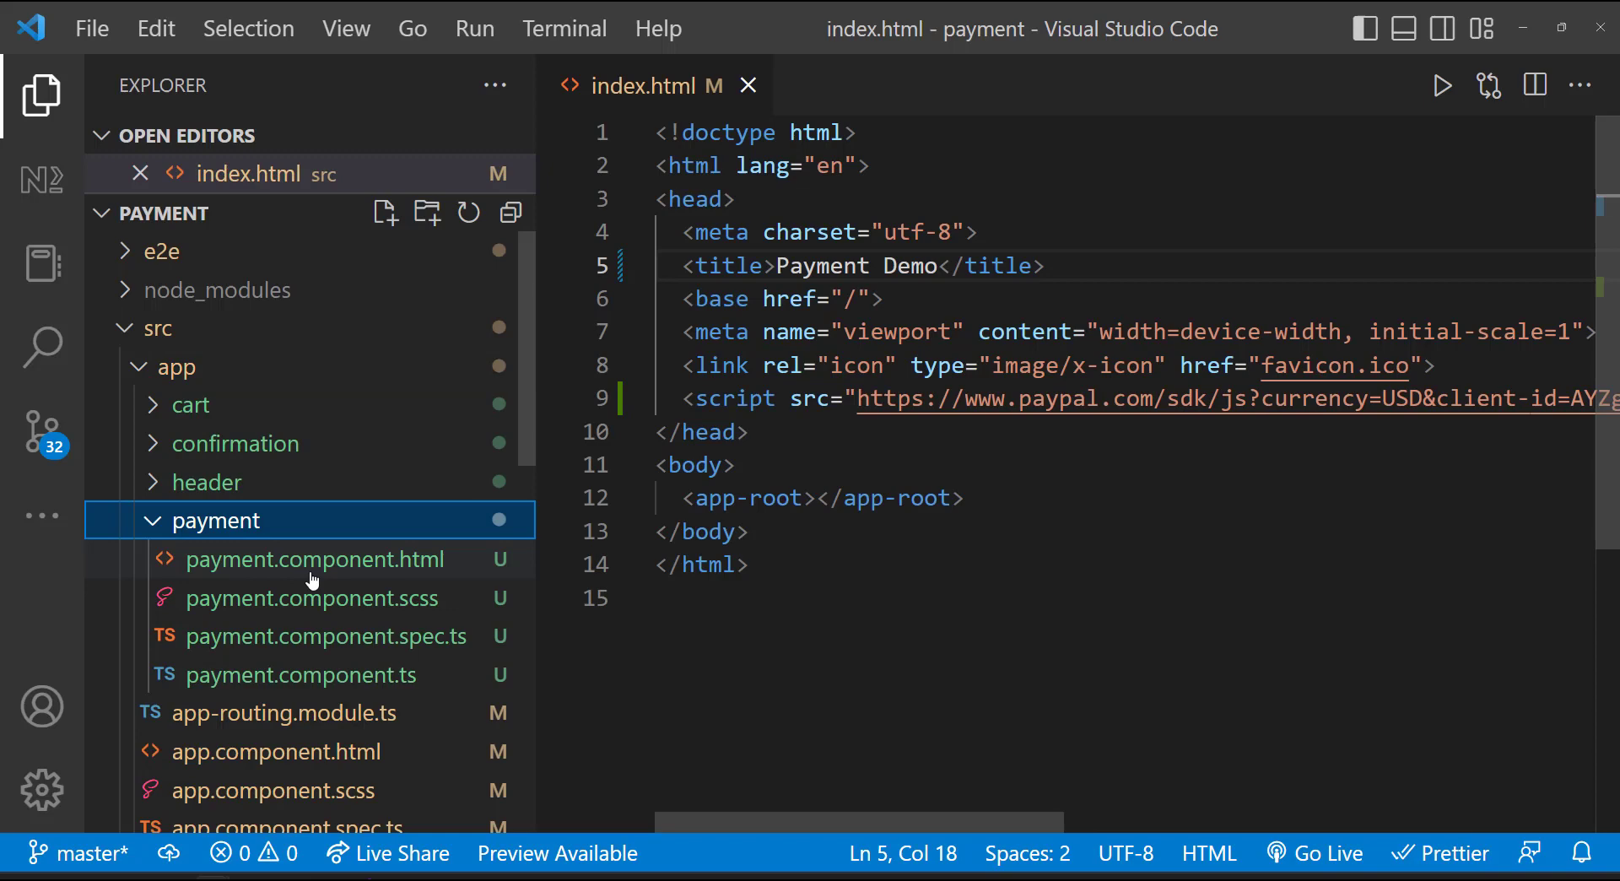
# Add a #paymentRef reference to the empty div in payment.component.html and save
pyautogui.doubleClick(314, 559)
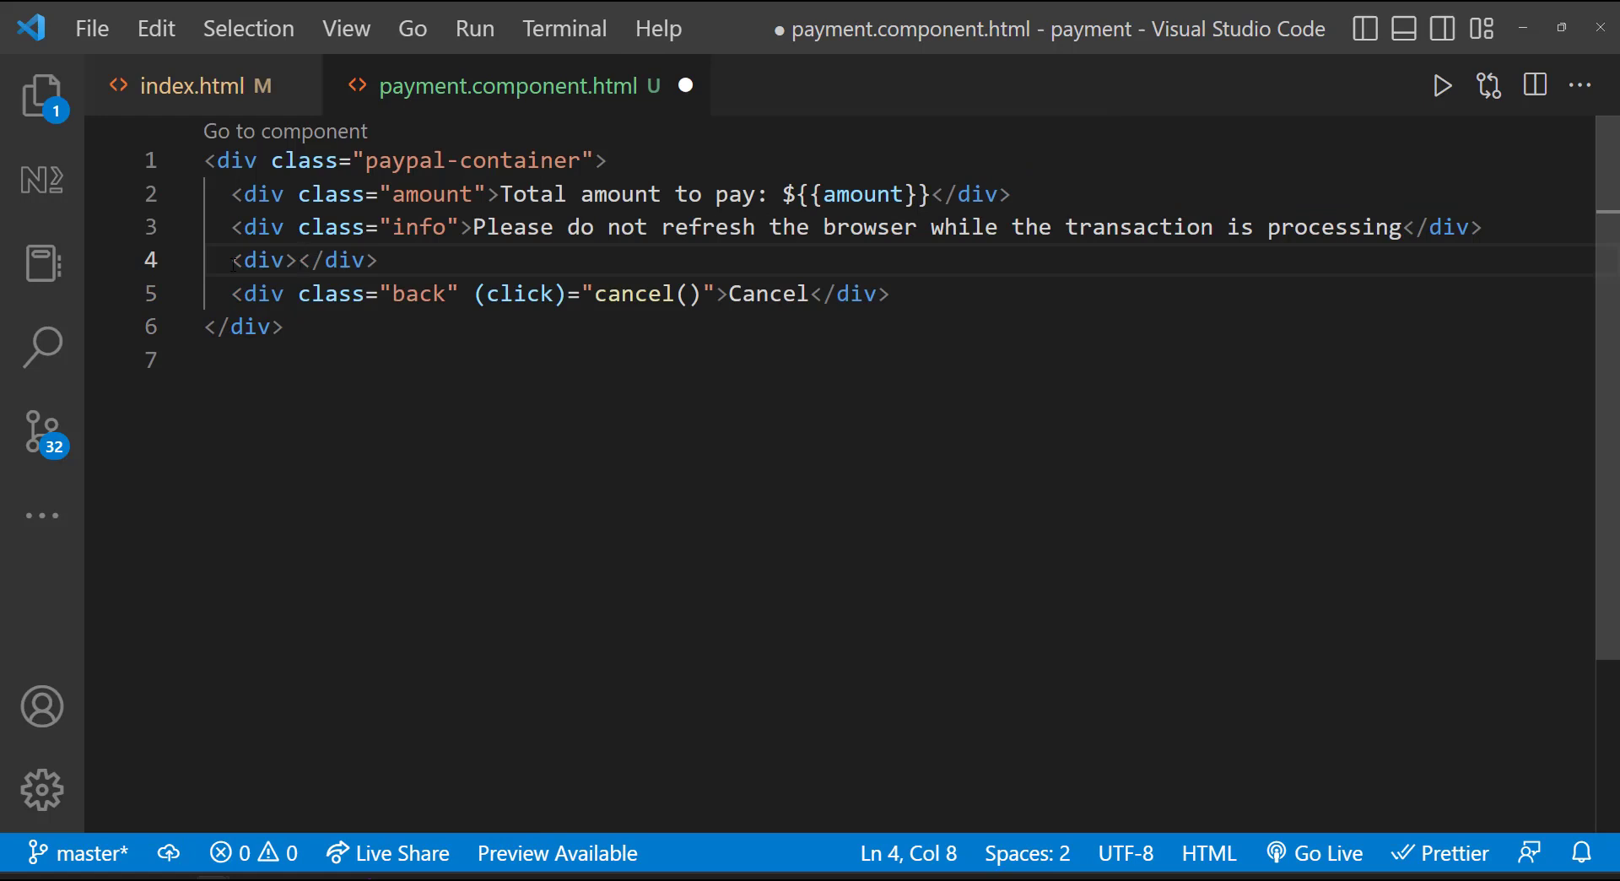
pyautogui.write('#paymentRef')
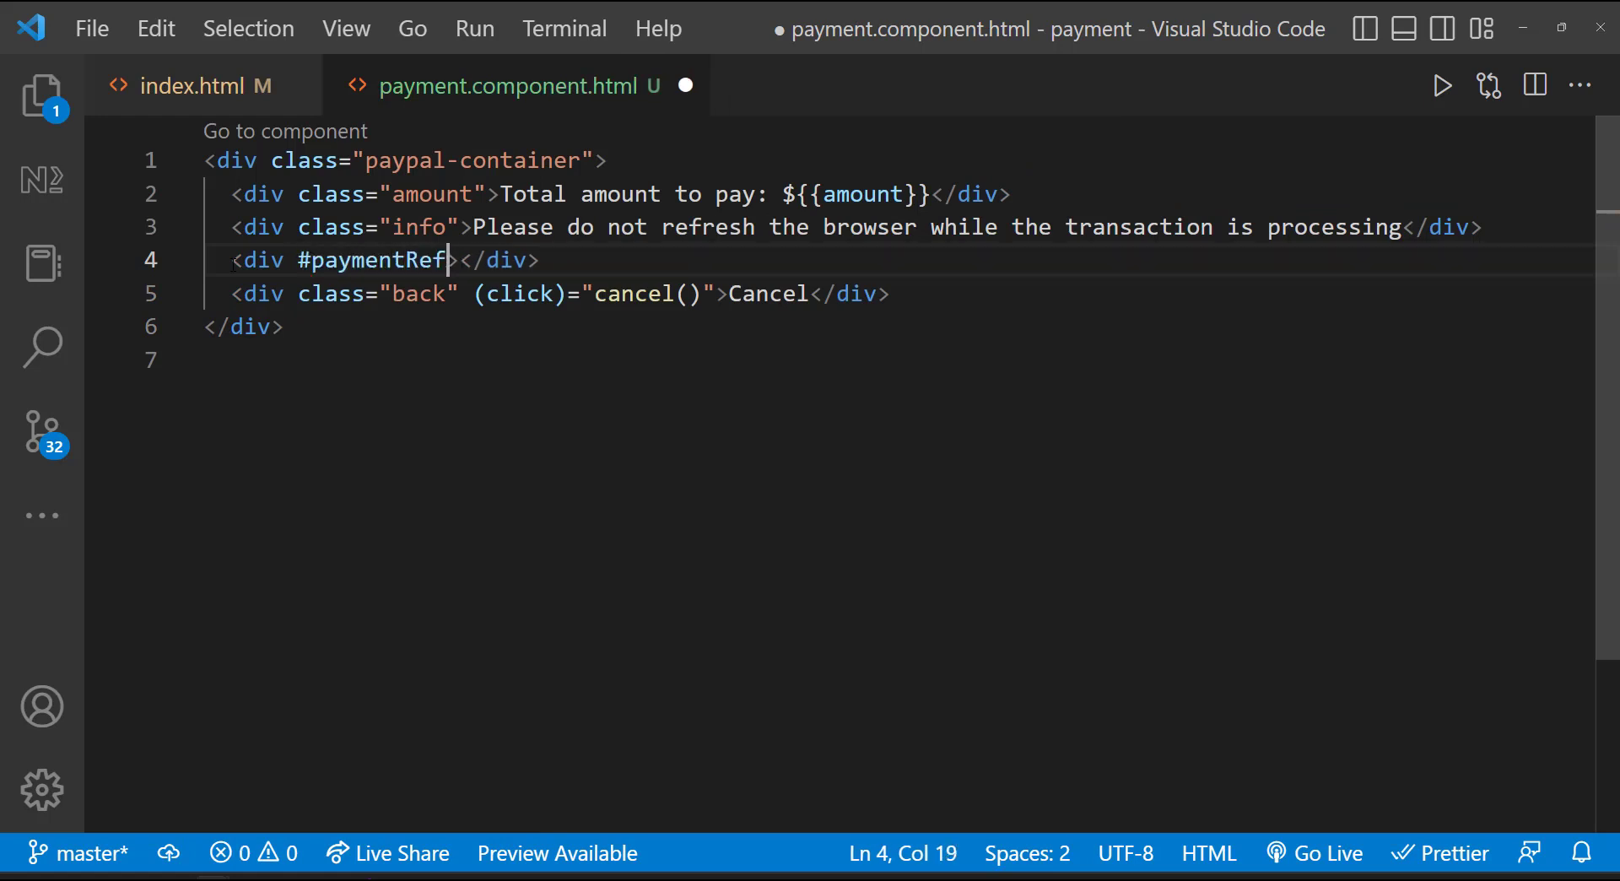
pyautogui.click(41, 97)
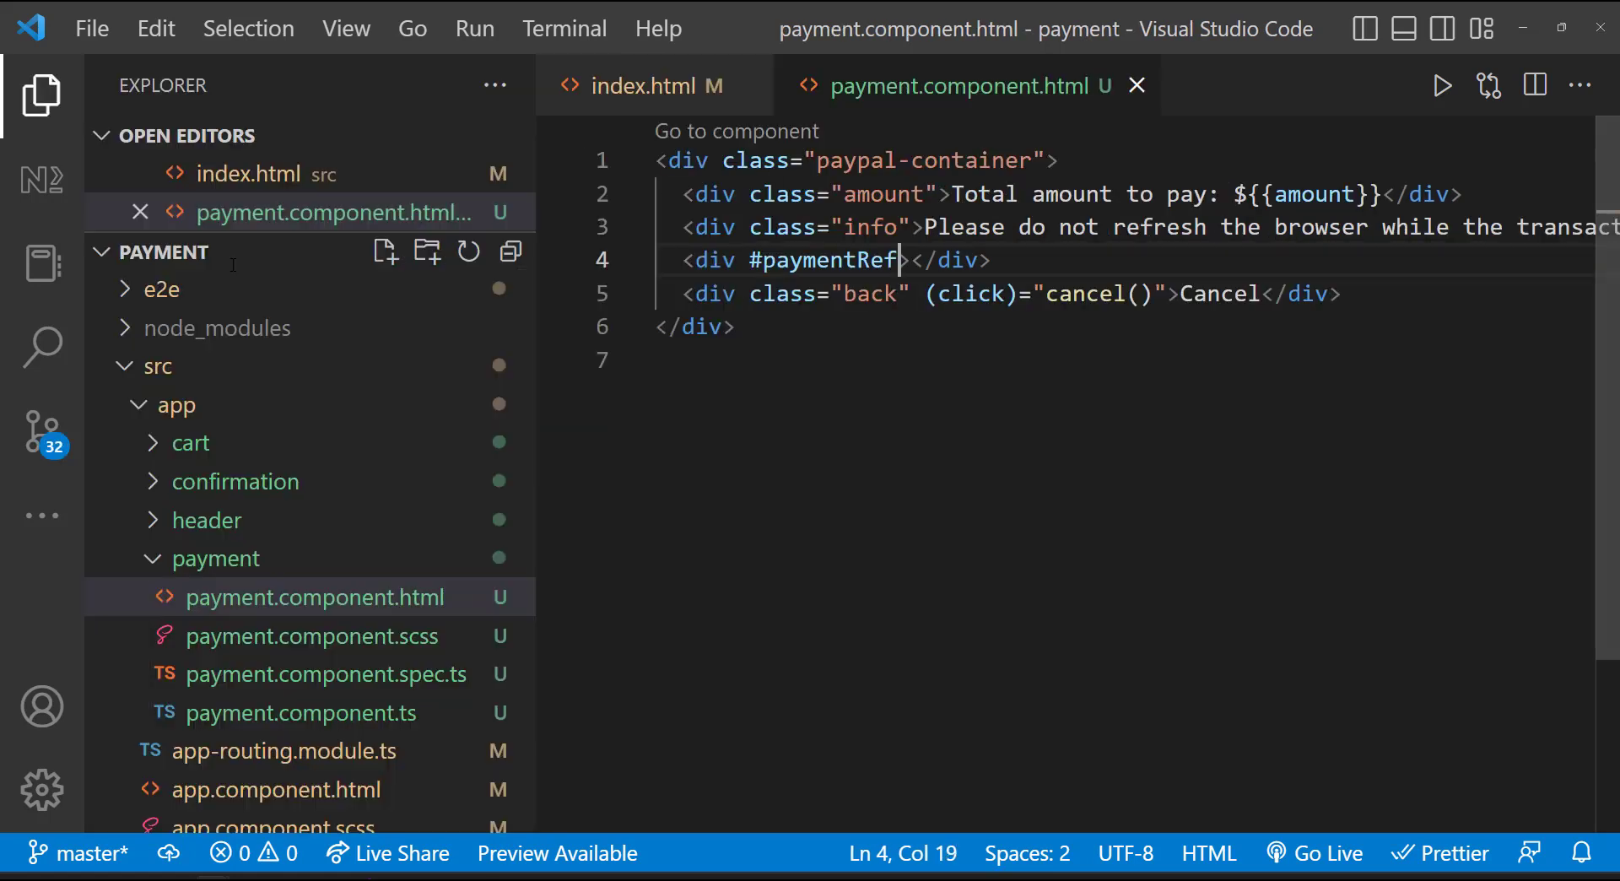
pyautogui.click(300, 712)
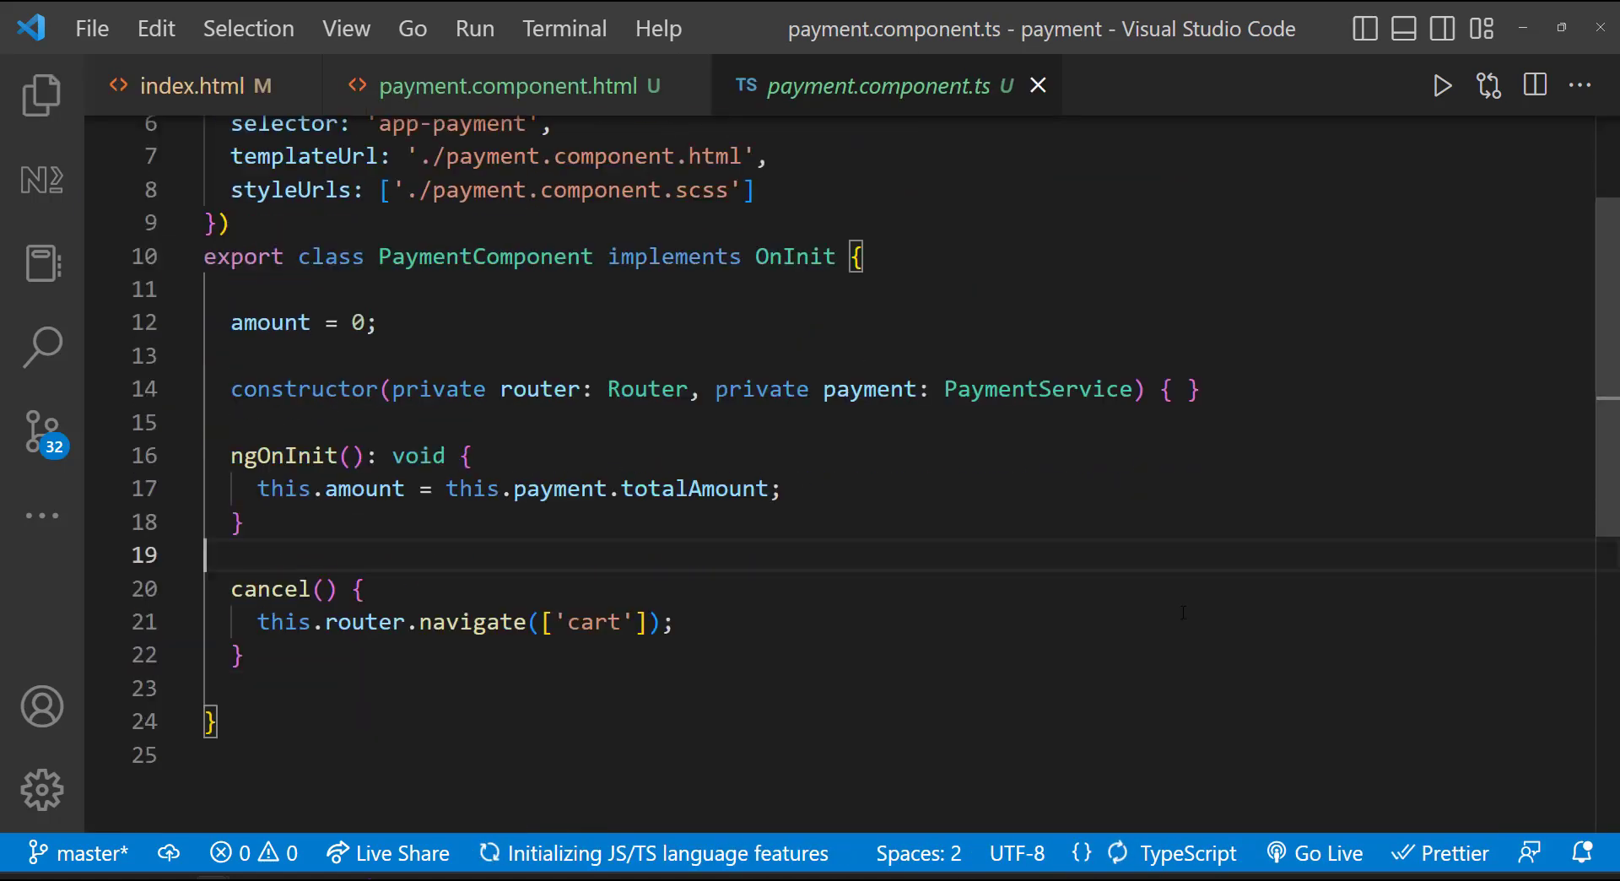
pyautogui.write('@ViewChild')
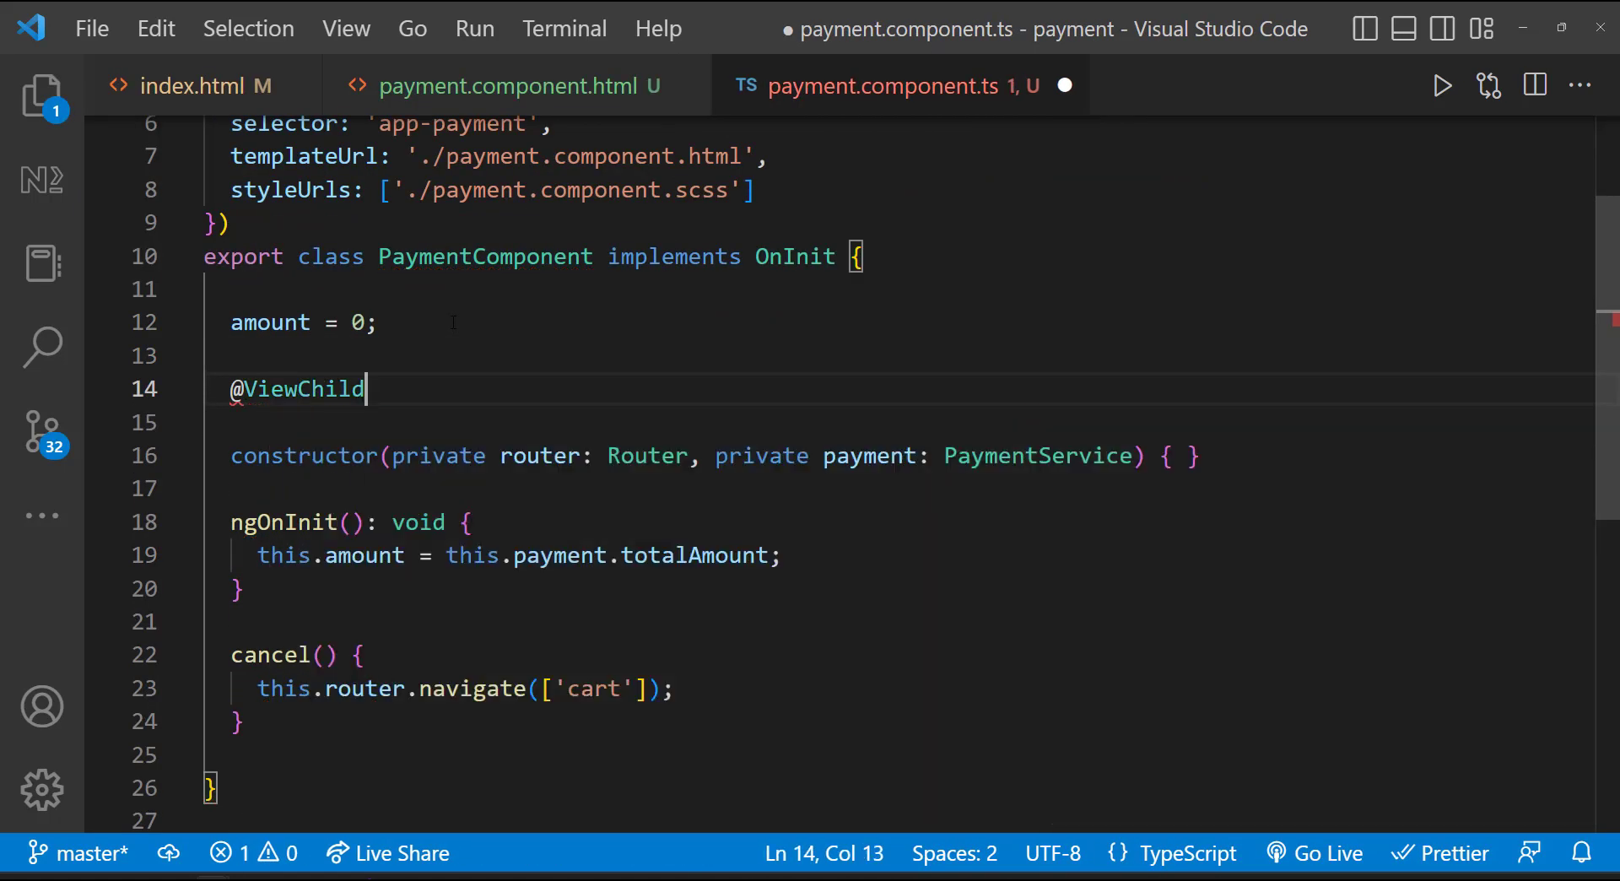
pyautogui.write("('paymentRef')")
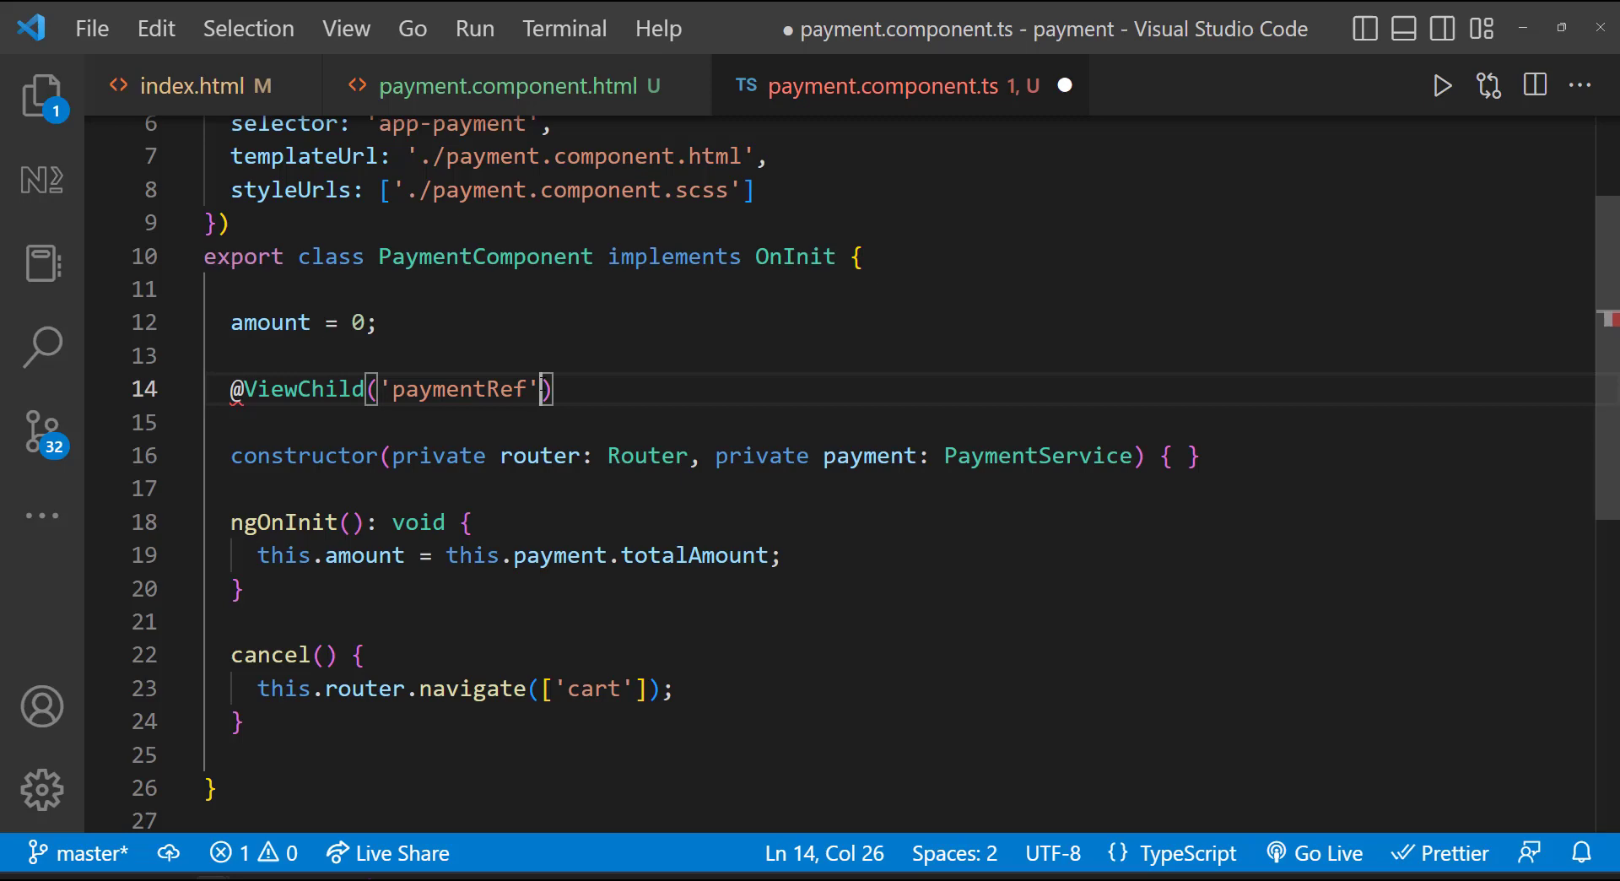
pyautogui.write(', {static:true')
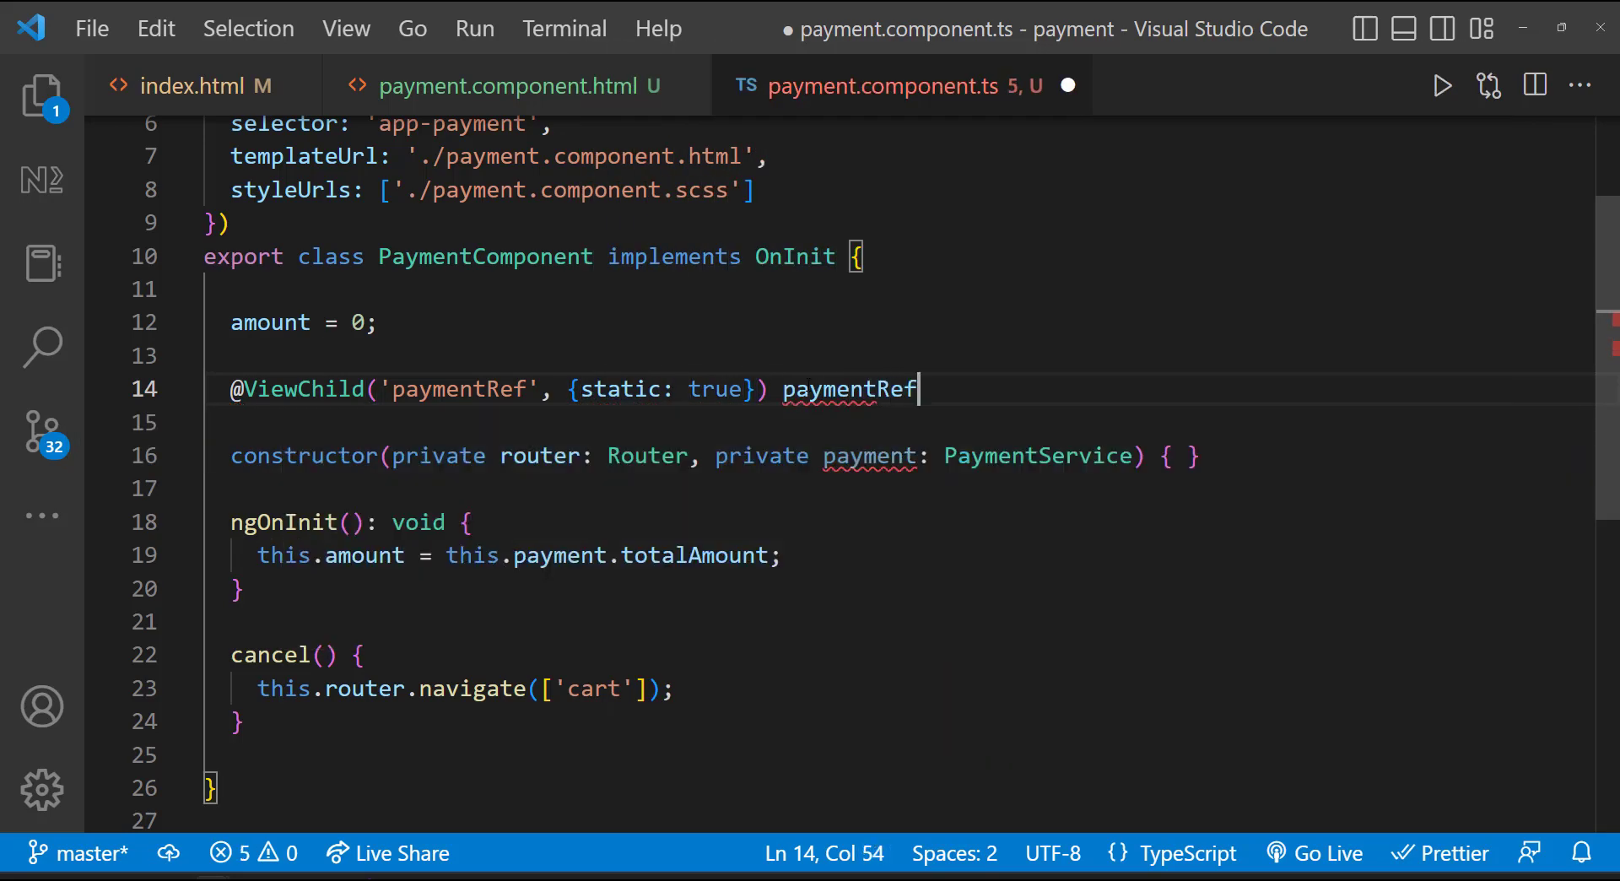
pyautogui.write('!: ElementRef')
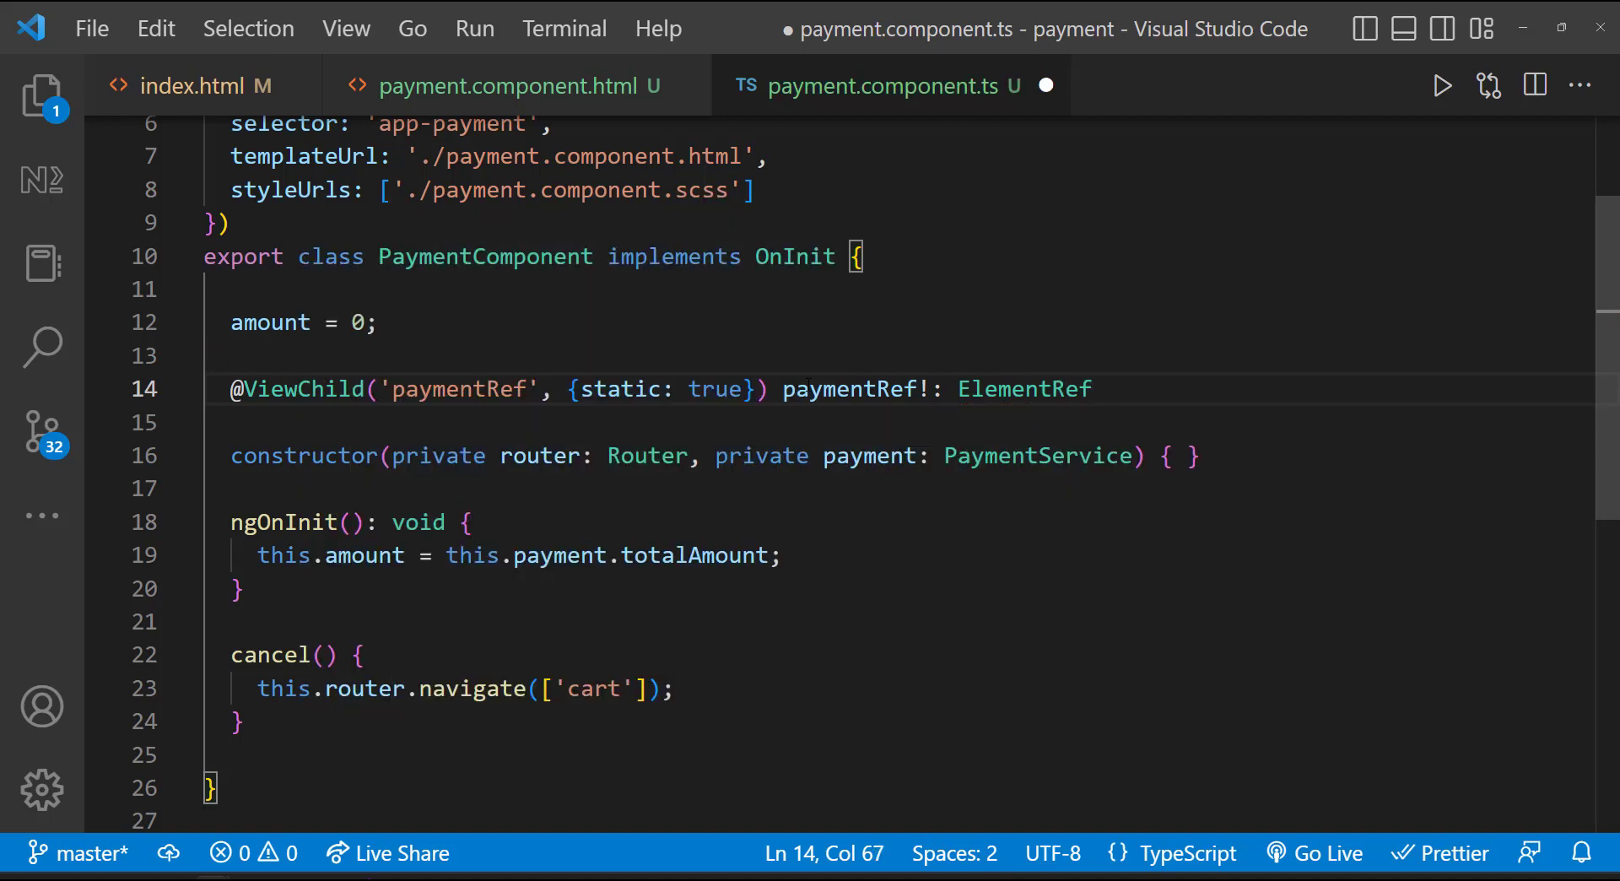
pyautogui.write(';')
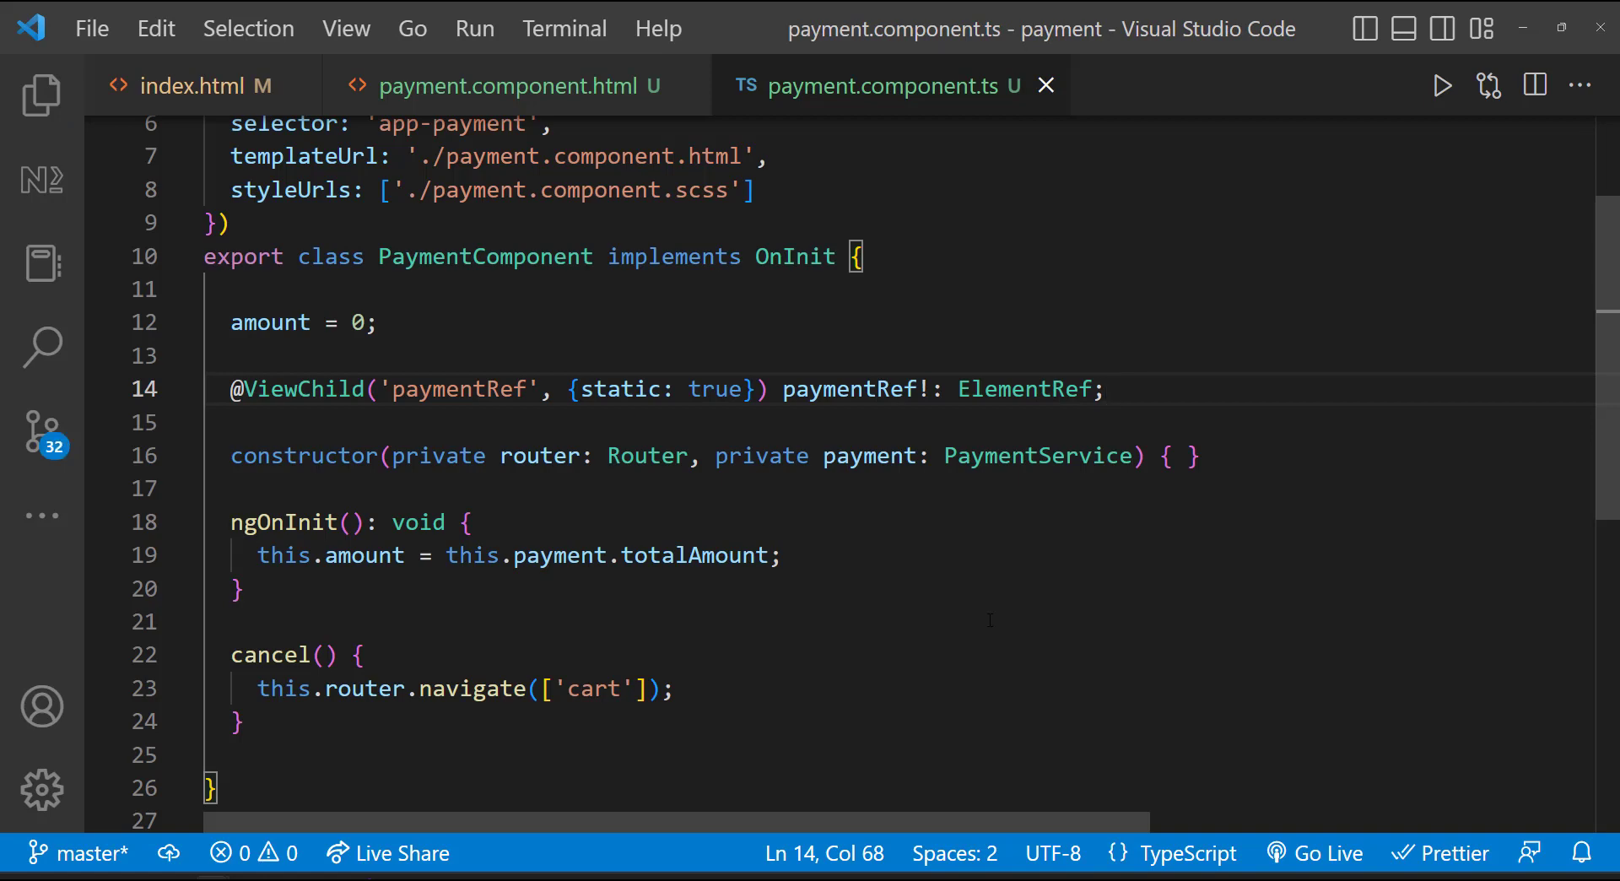
pyautogui.click(40, 95)
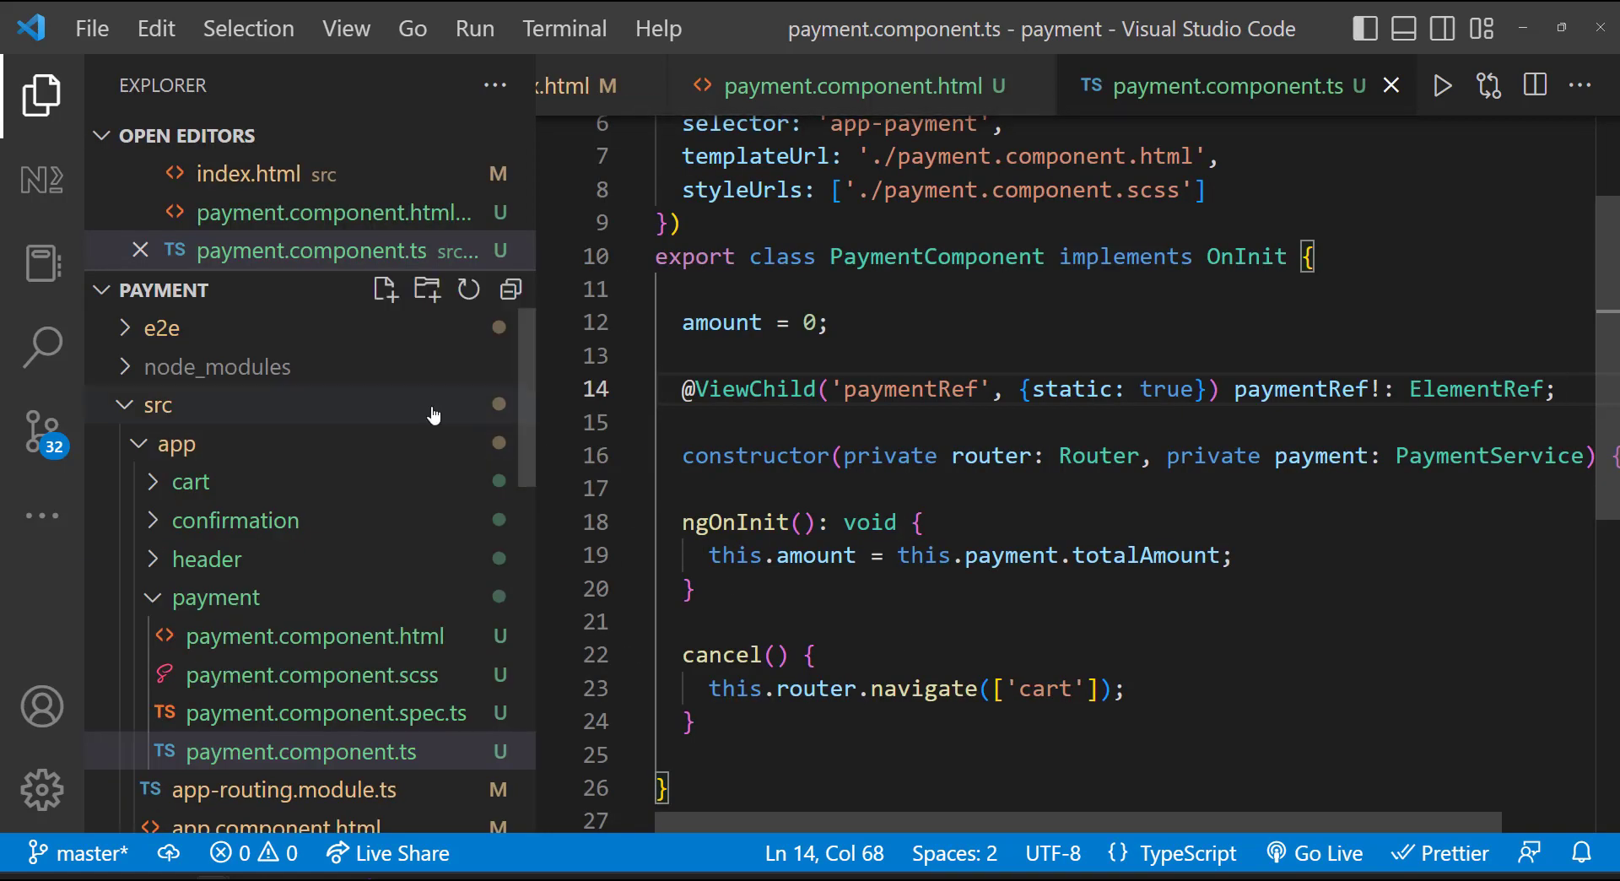
# Create global.d.ts under src declaring the paypal variable, then check the Chrome console
pyautogui.click(384, 288)
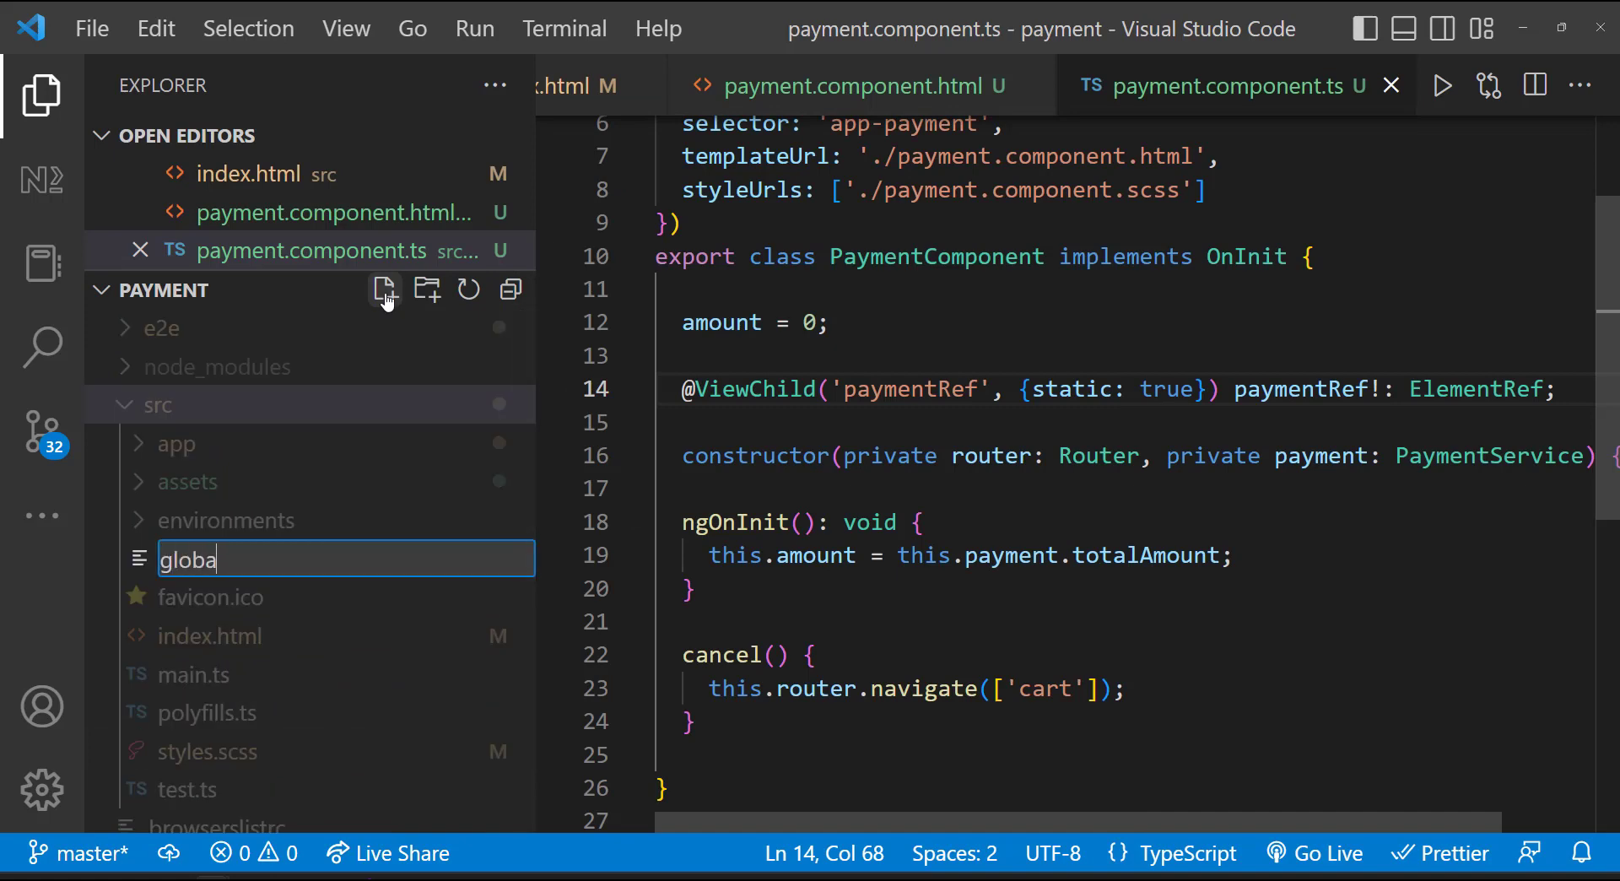
pyautogui.press('Enter')
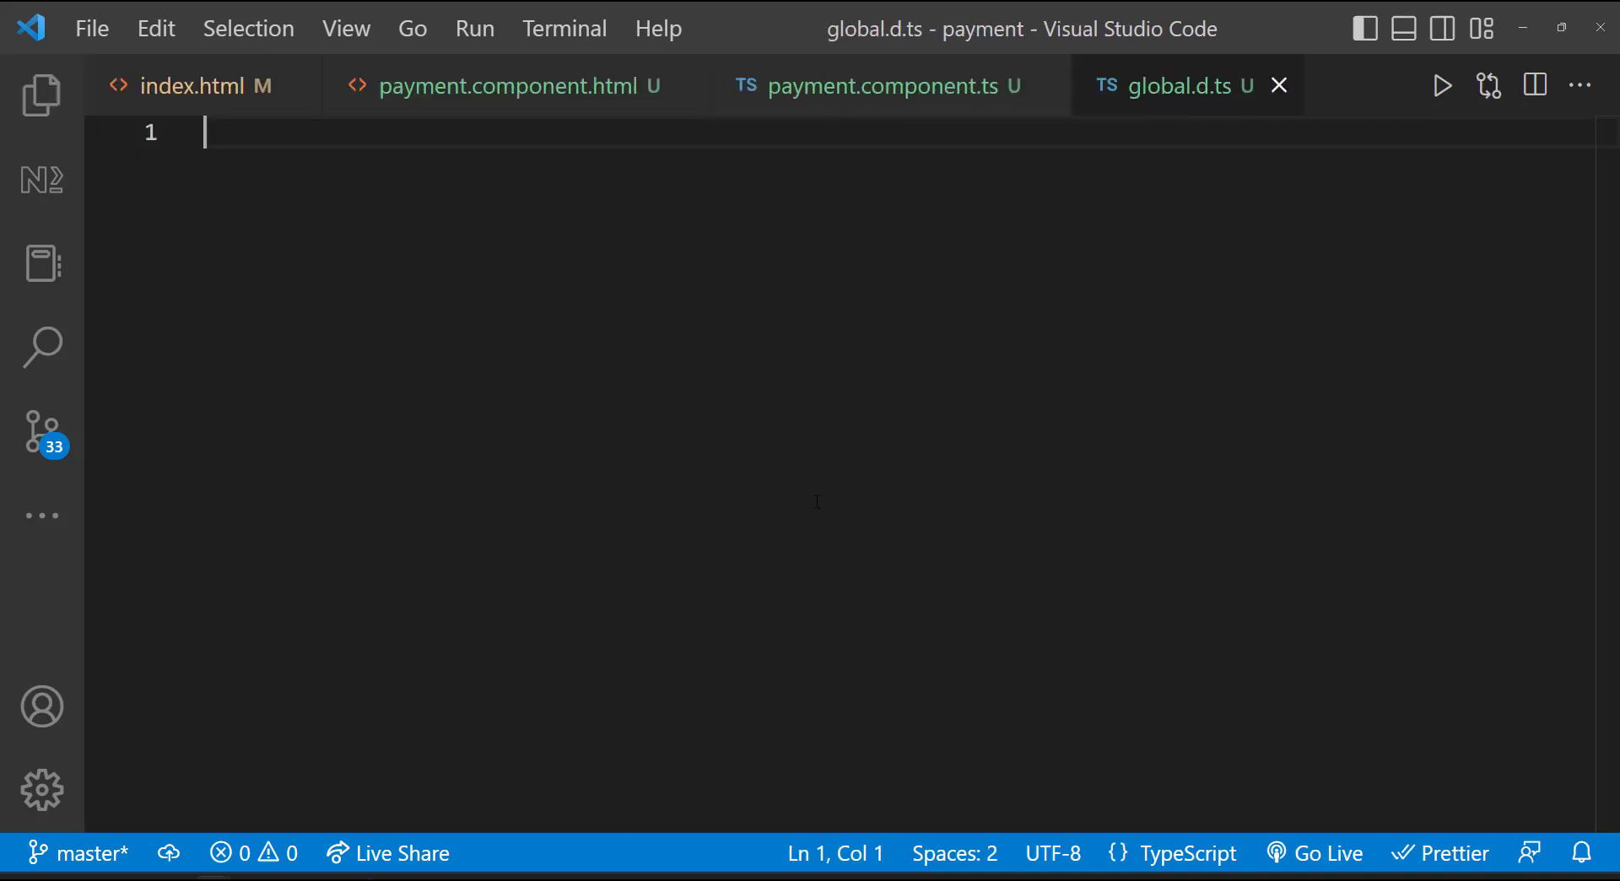
pyautogui.write('declare var pay')
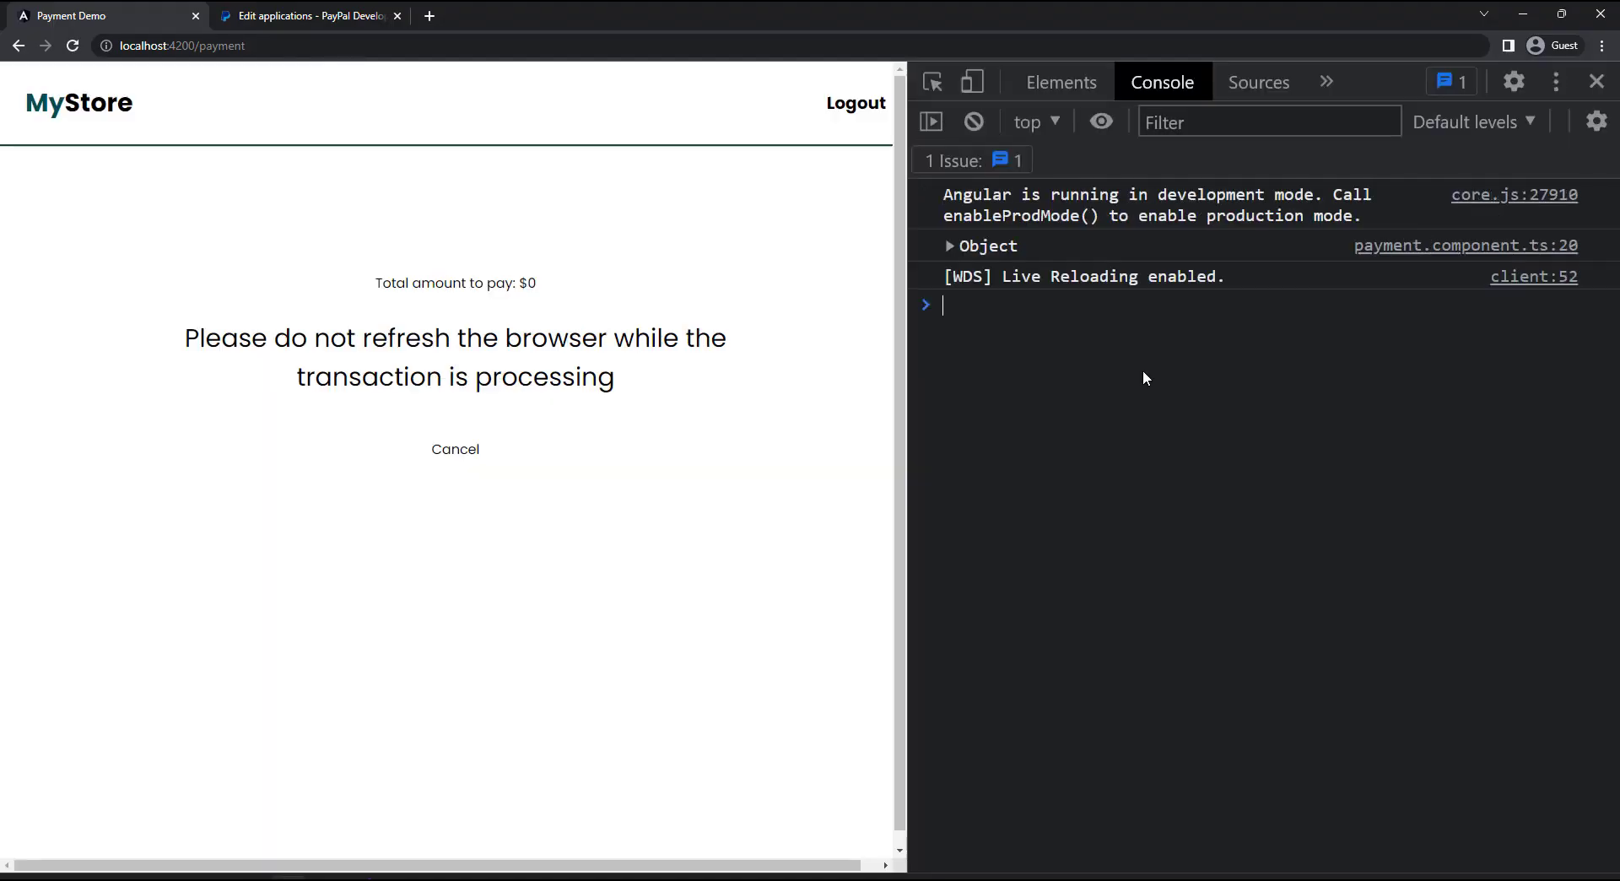
pyautogui.click(946, 246)
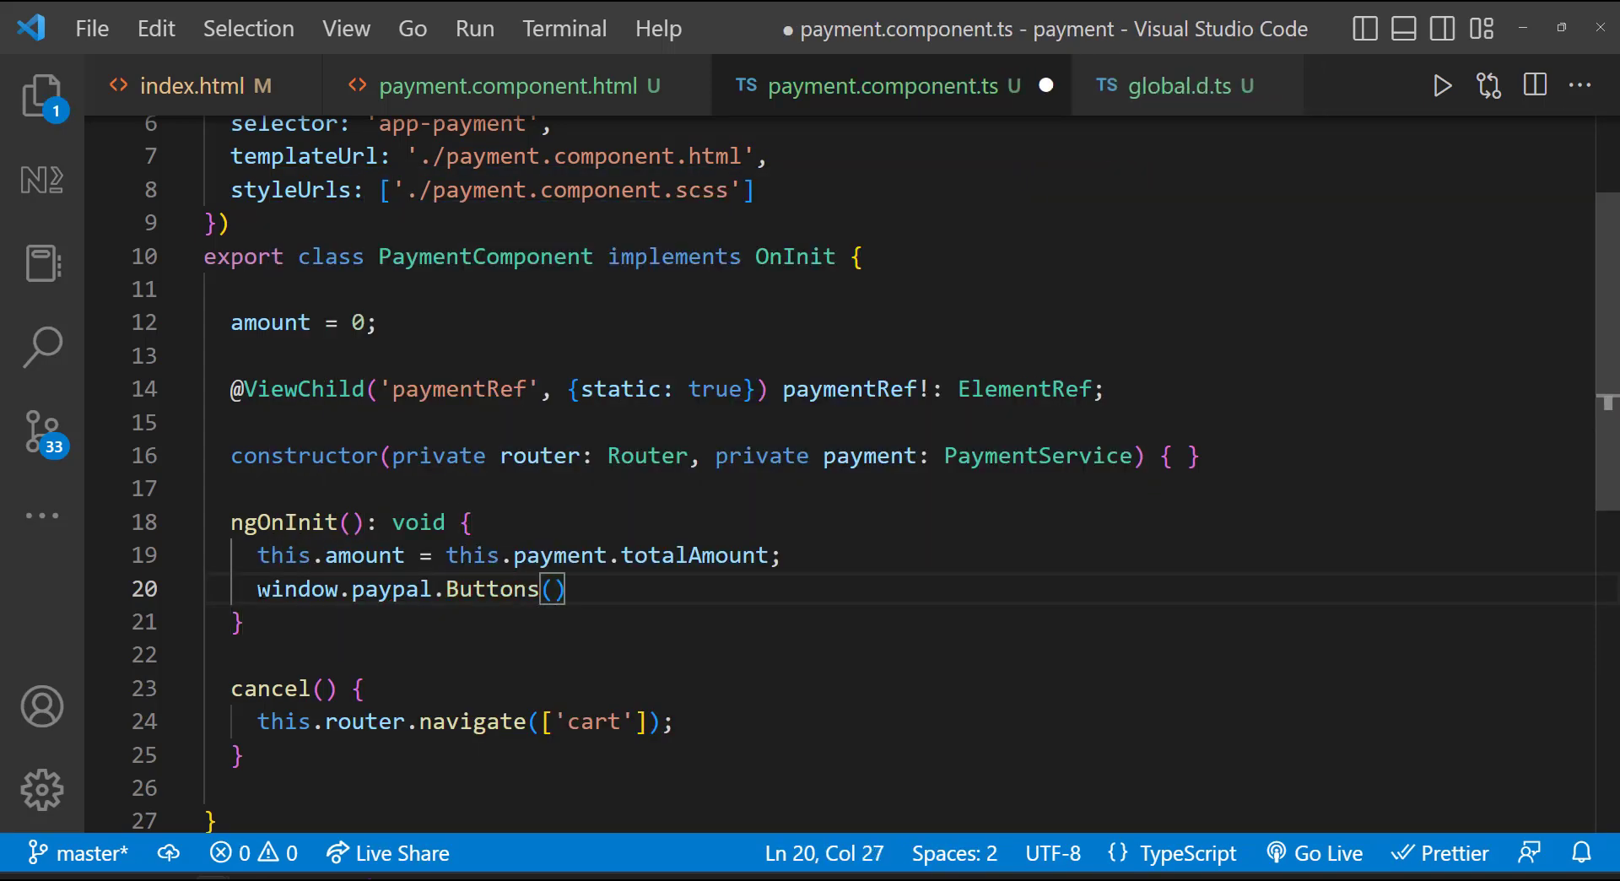
# Append .render(this.paymentRef.nativeElement) to window.paypal.Buttons() in ngOnInit
pyautogui.write('.render(this.paymentRef')
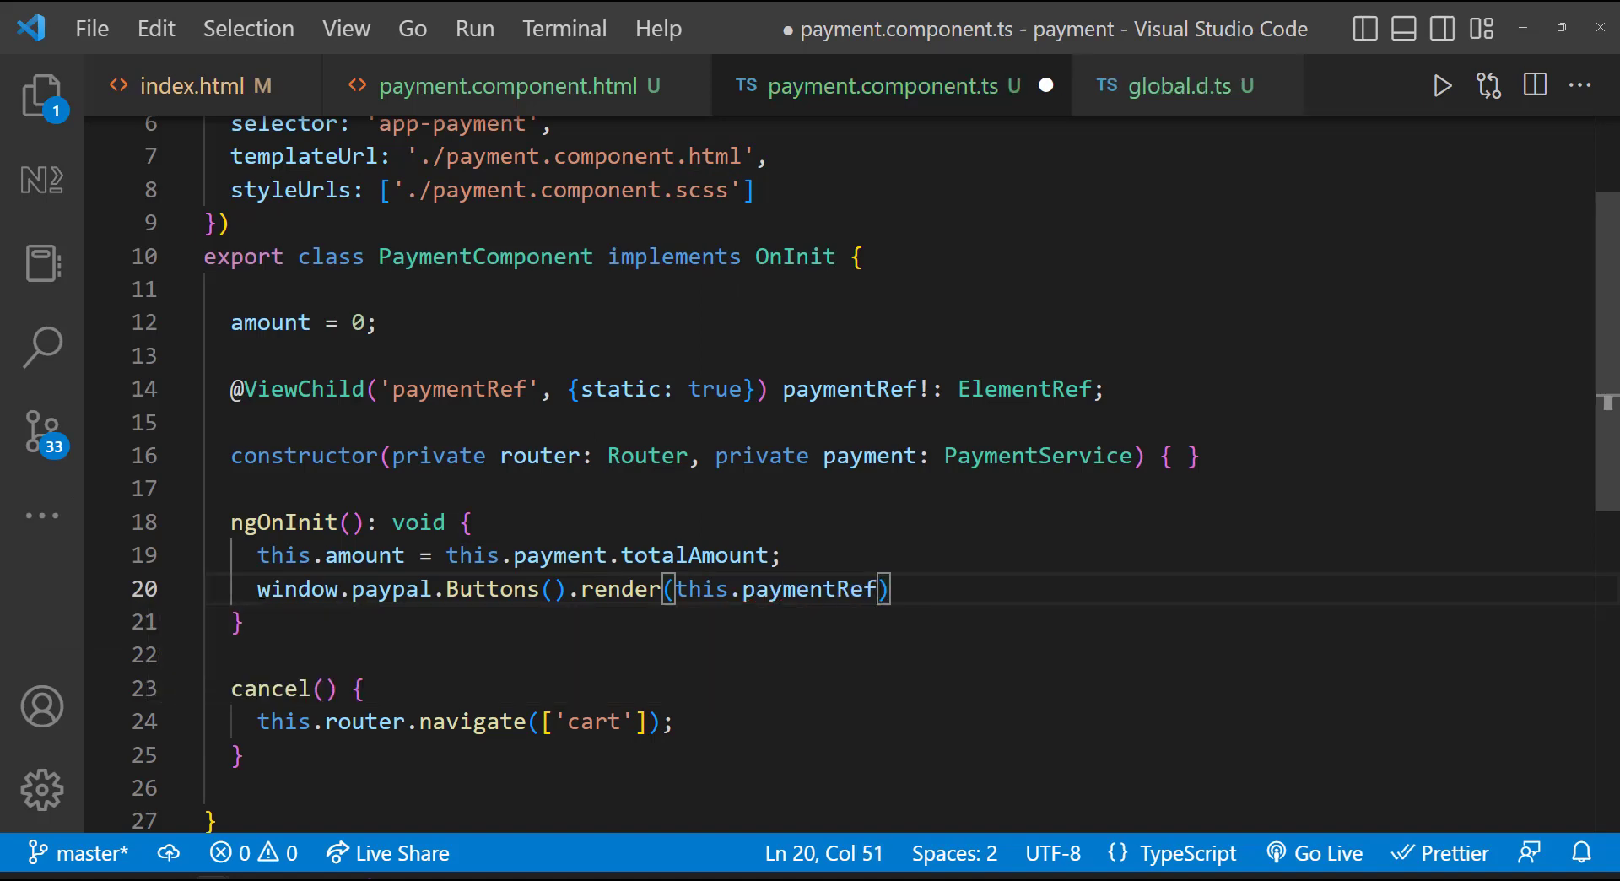
pyautogui.write('.nativeElement')
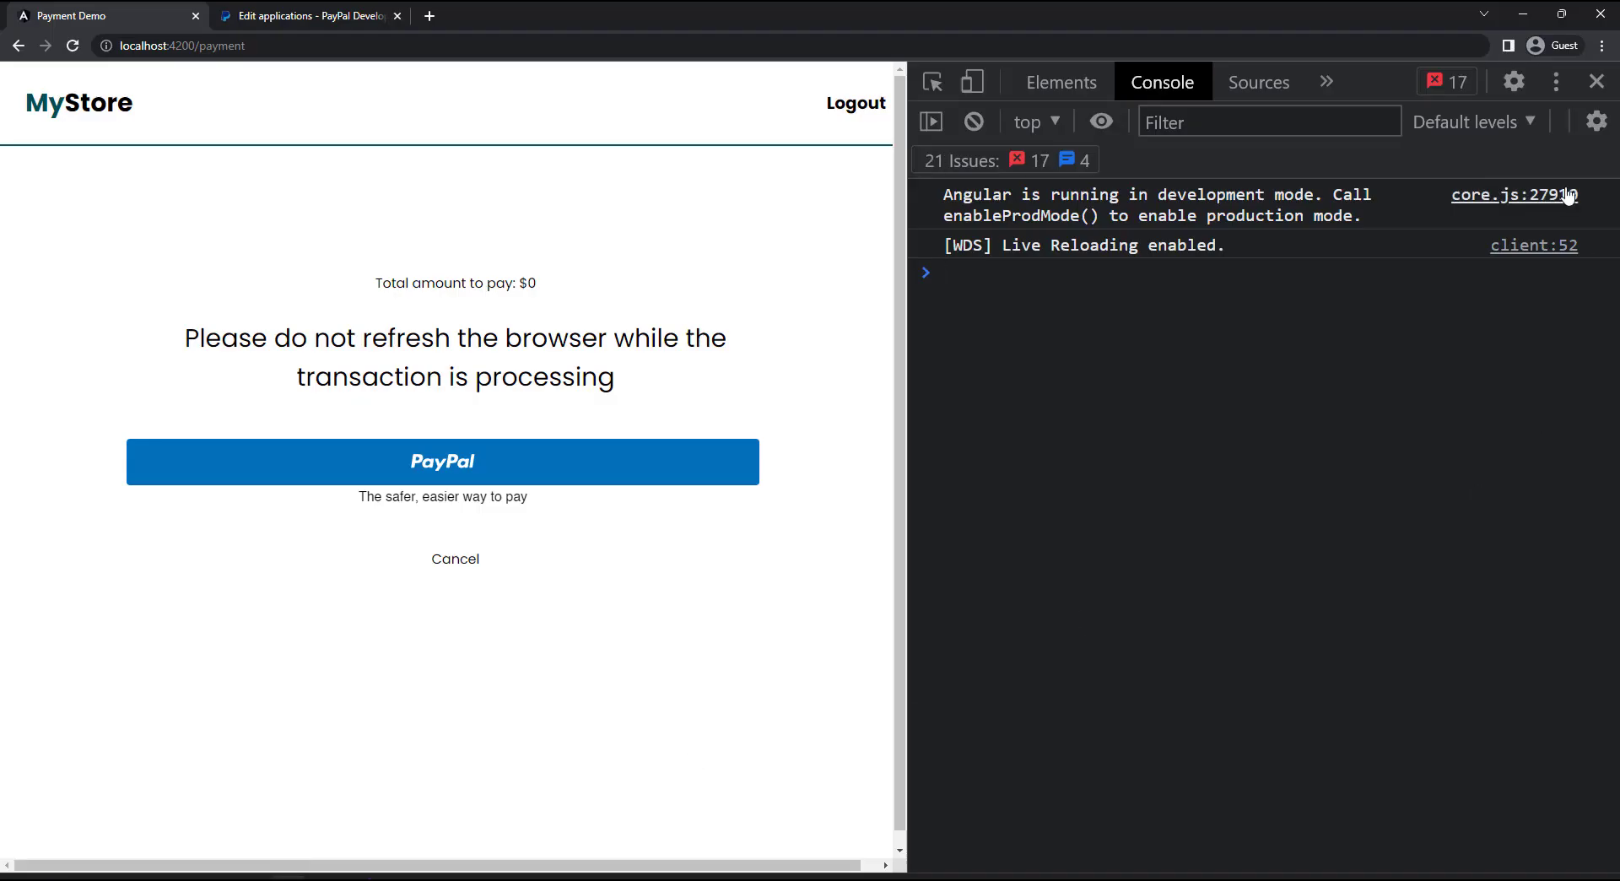
# Launch PayPal checkout from the payment page and choose Pay with Credit or Debit Card
pyautogui.click(1594, 81)
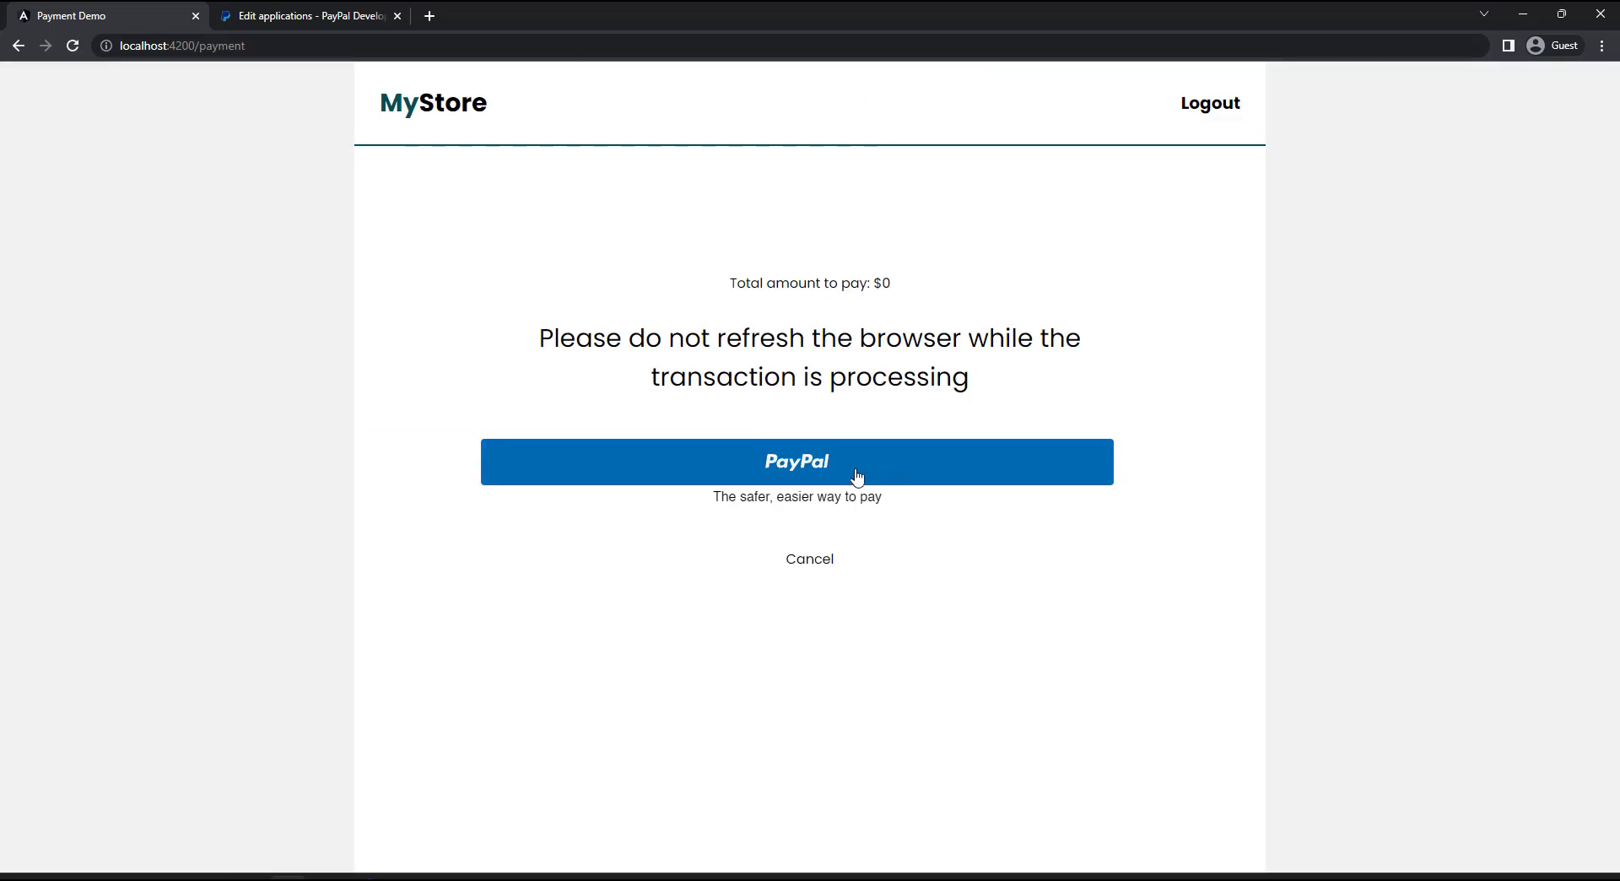
pyautogui.click(795, 462)
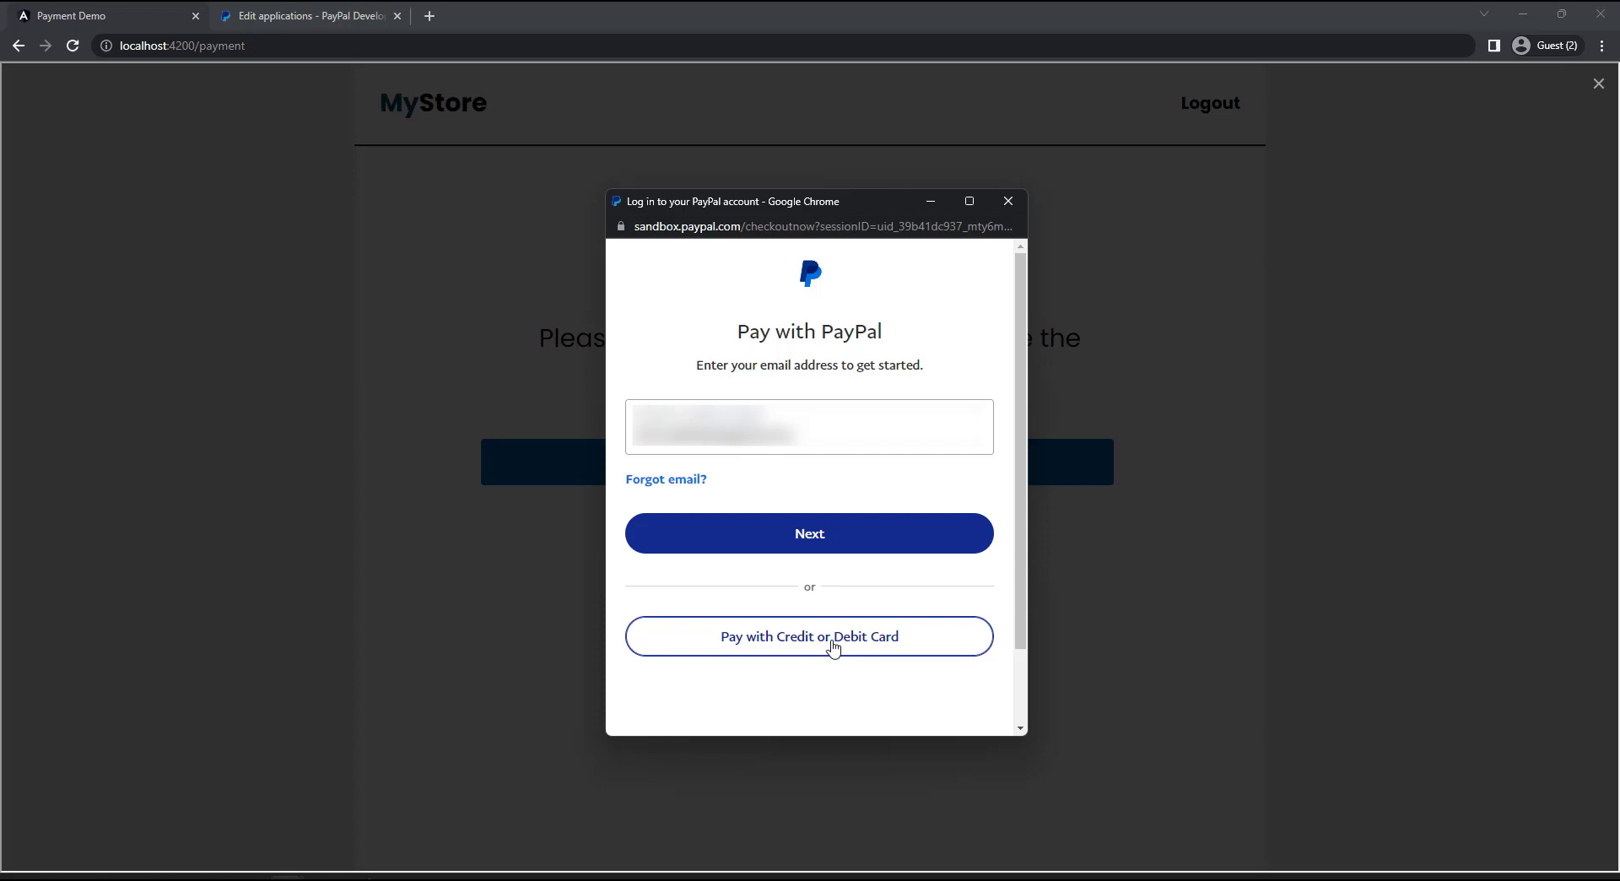
pyautogui.click(808, 636)
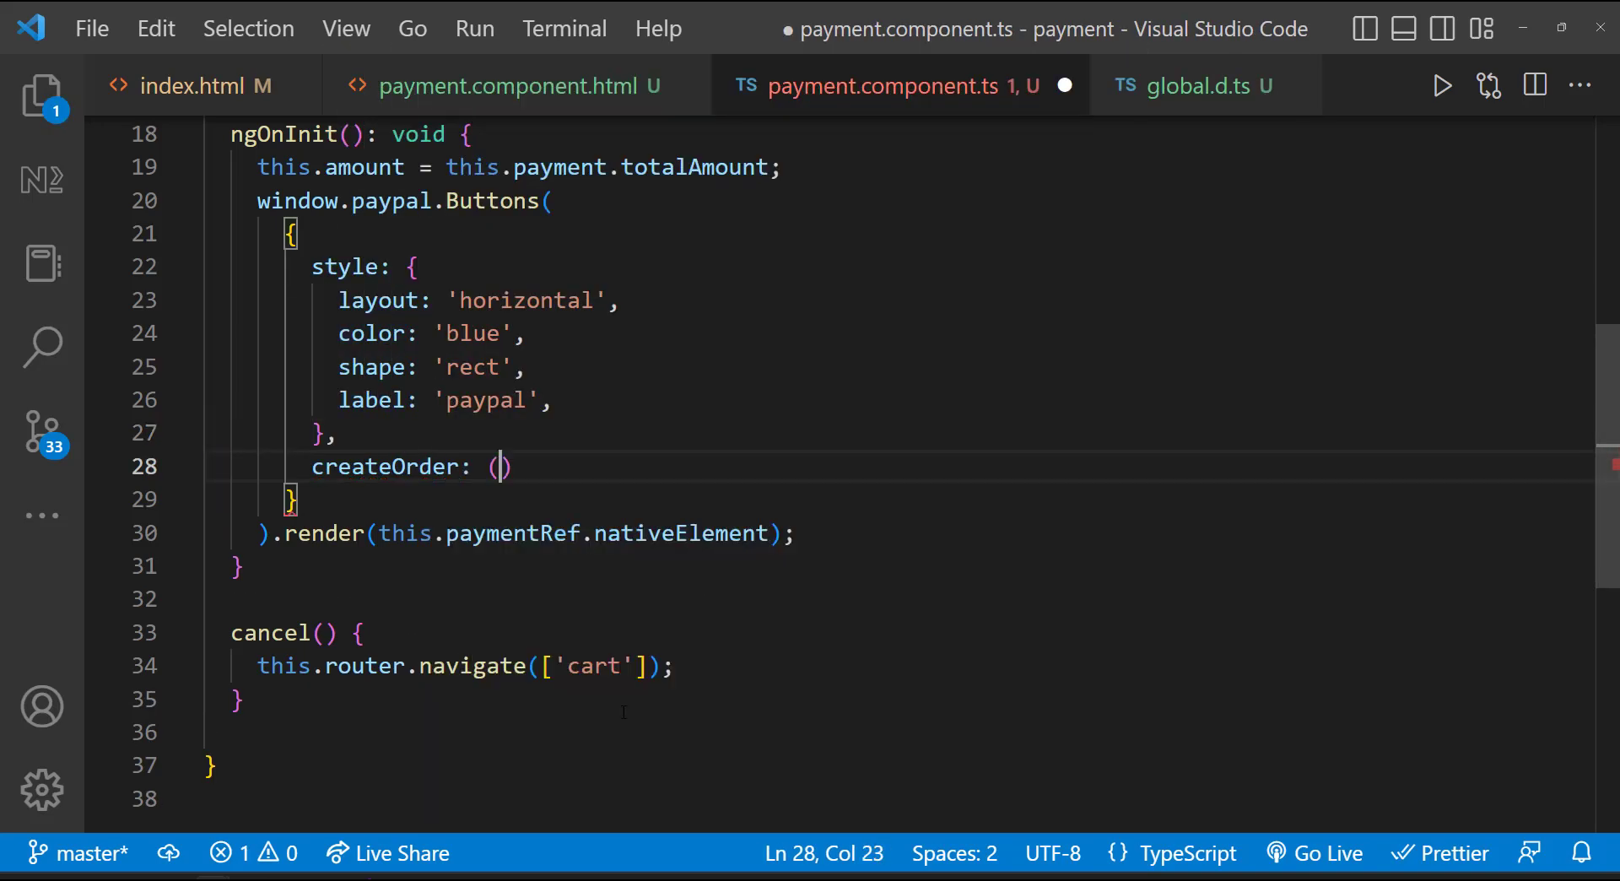
# Write createOrder(data, actions) returning actions.order.create with a purchase_units amount
pyautogui.write('data: any, actions: any')
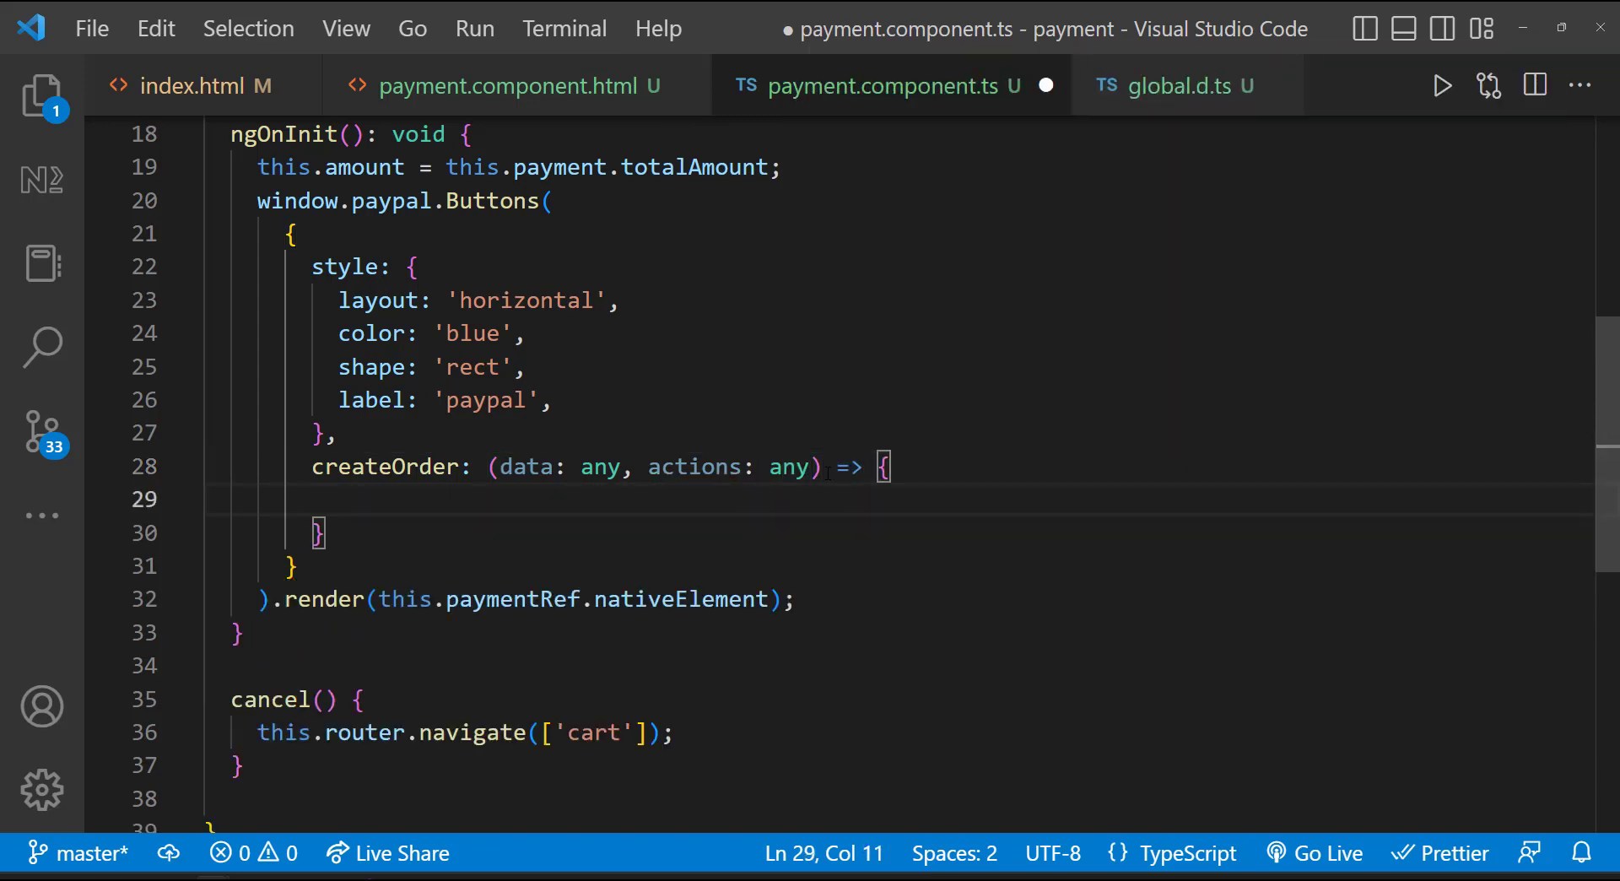
pyautogui.write('return actions.order.create(')
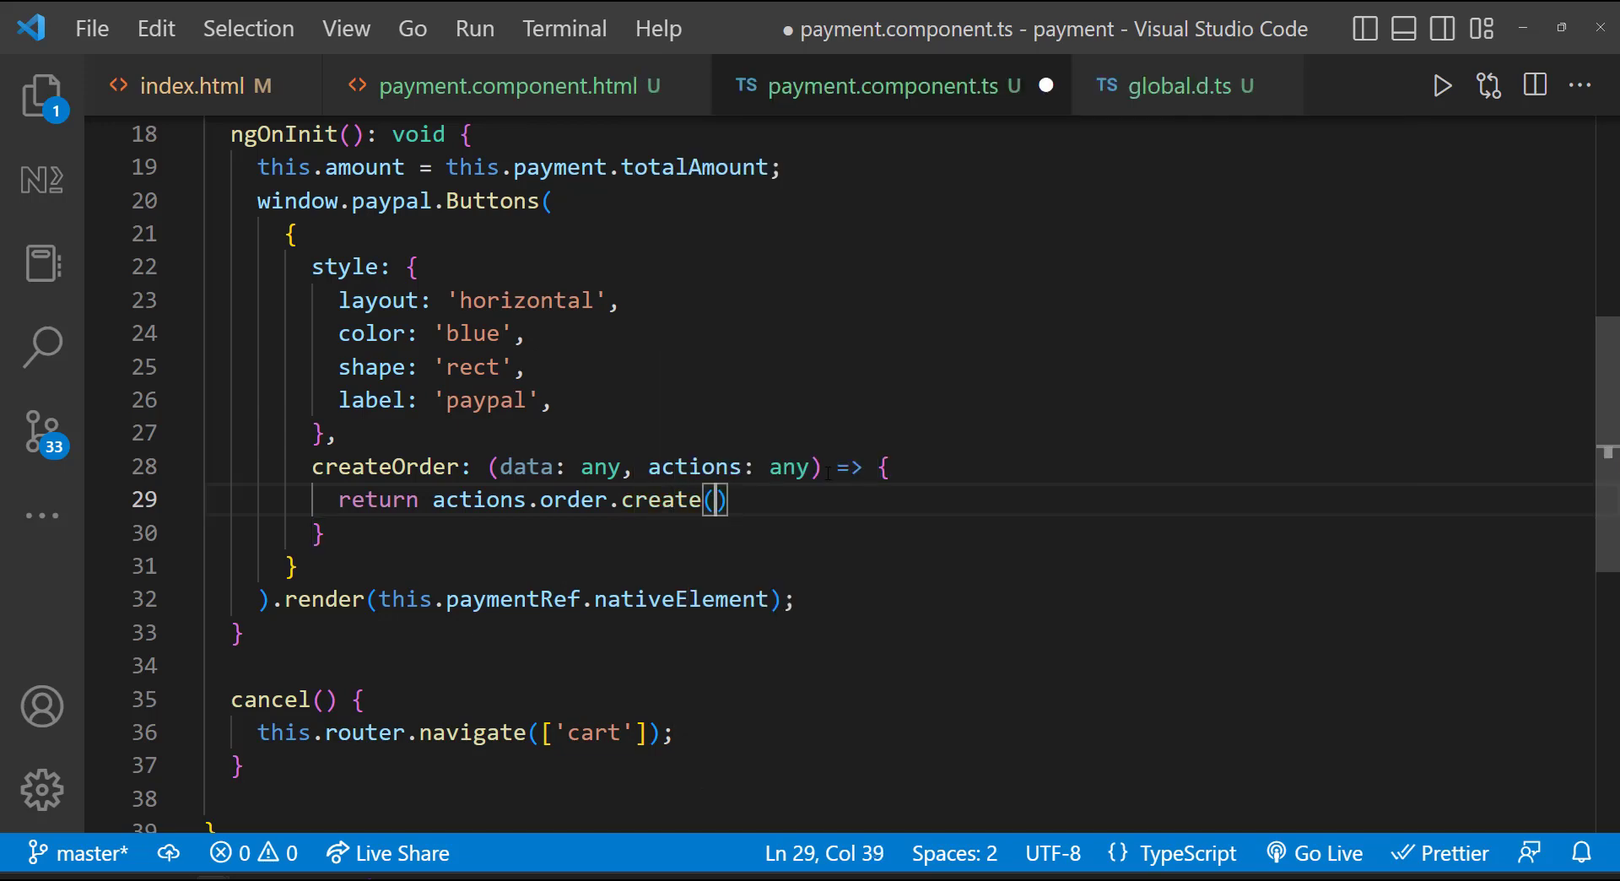
pyautogui.write('purchase_units: [')
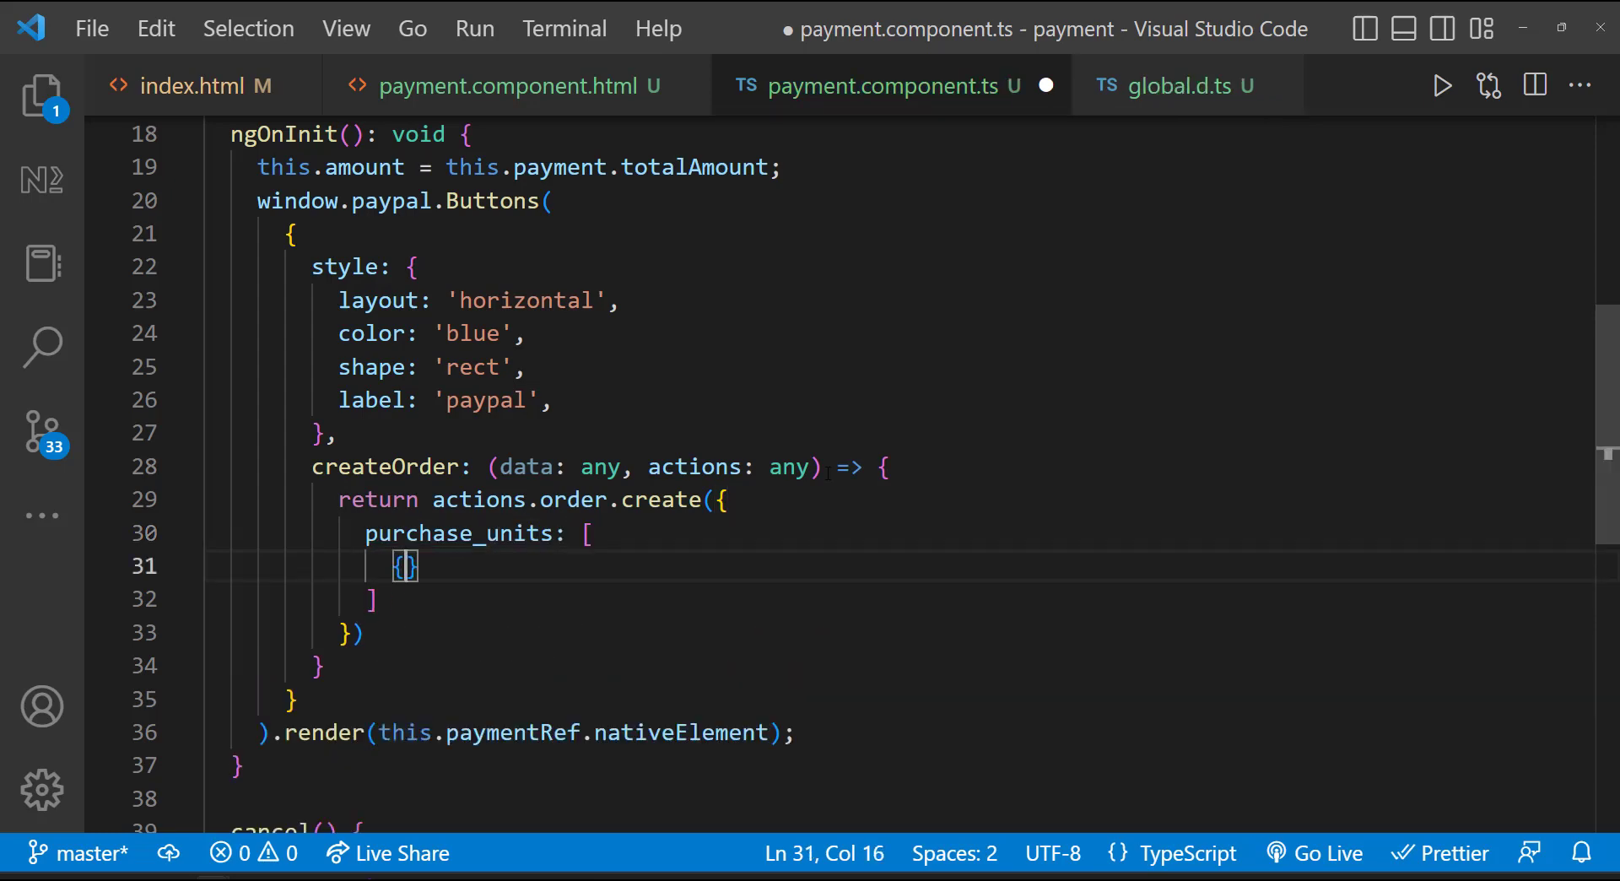
pyautogui.write('amount: {')
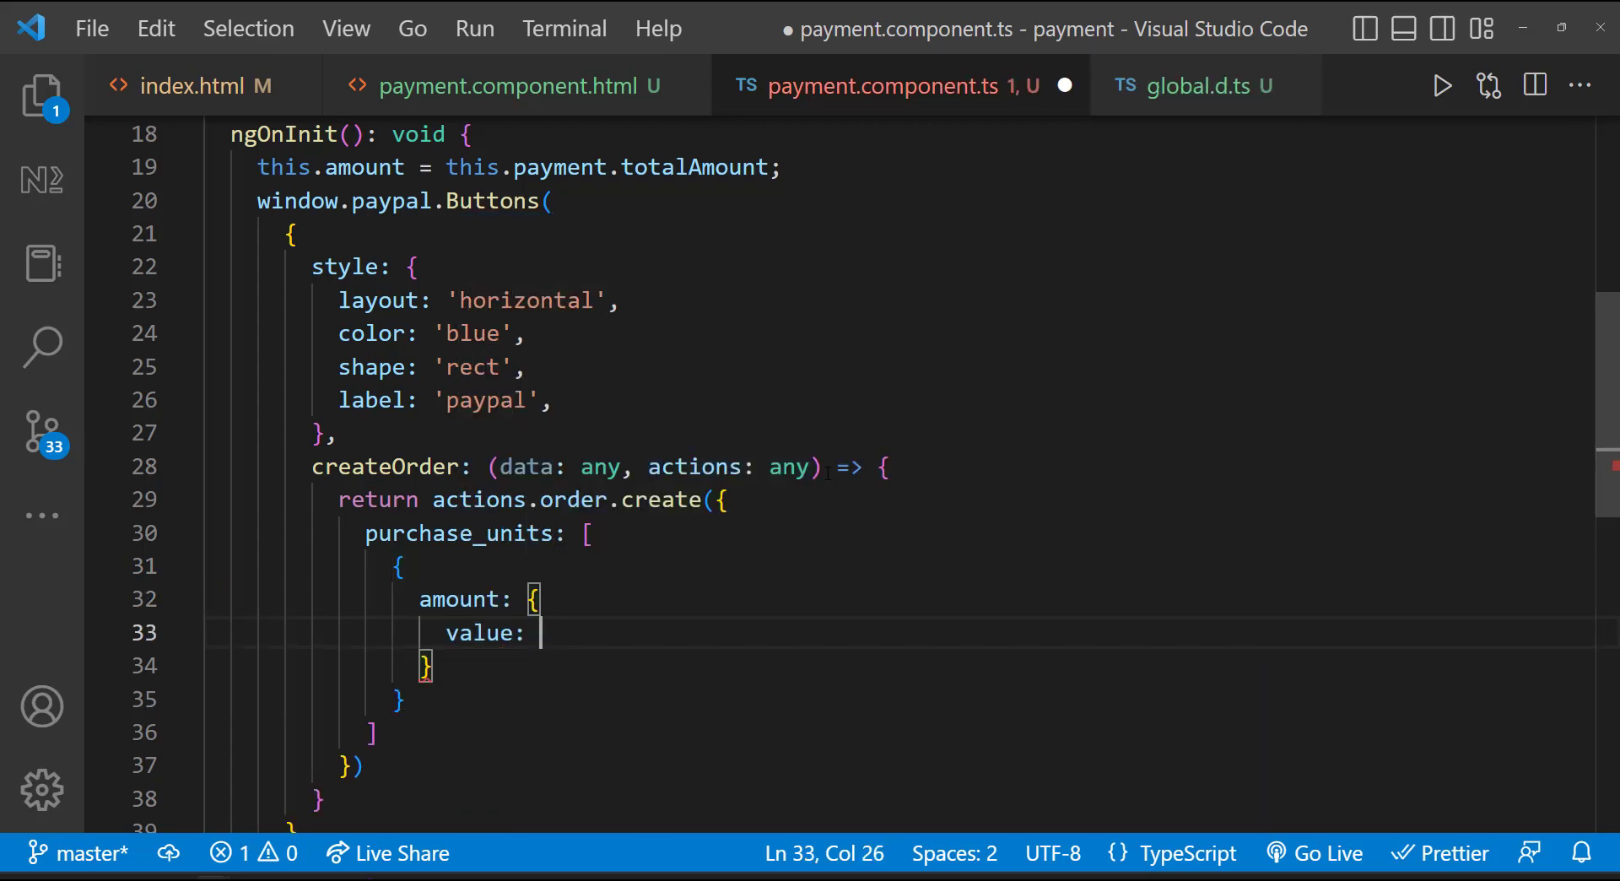
# Set the amount value to this.amount.toString() with currency_code 'USD'
pyautogui.write('this')
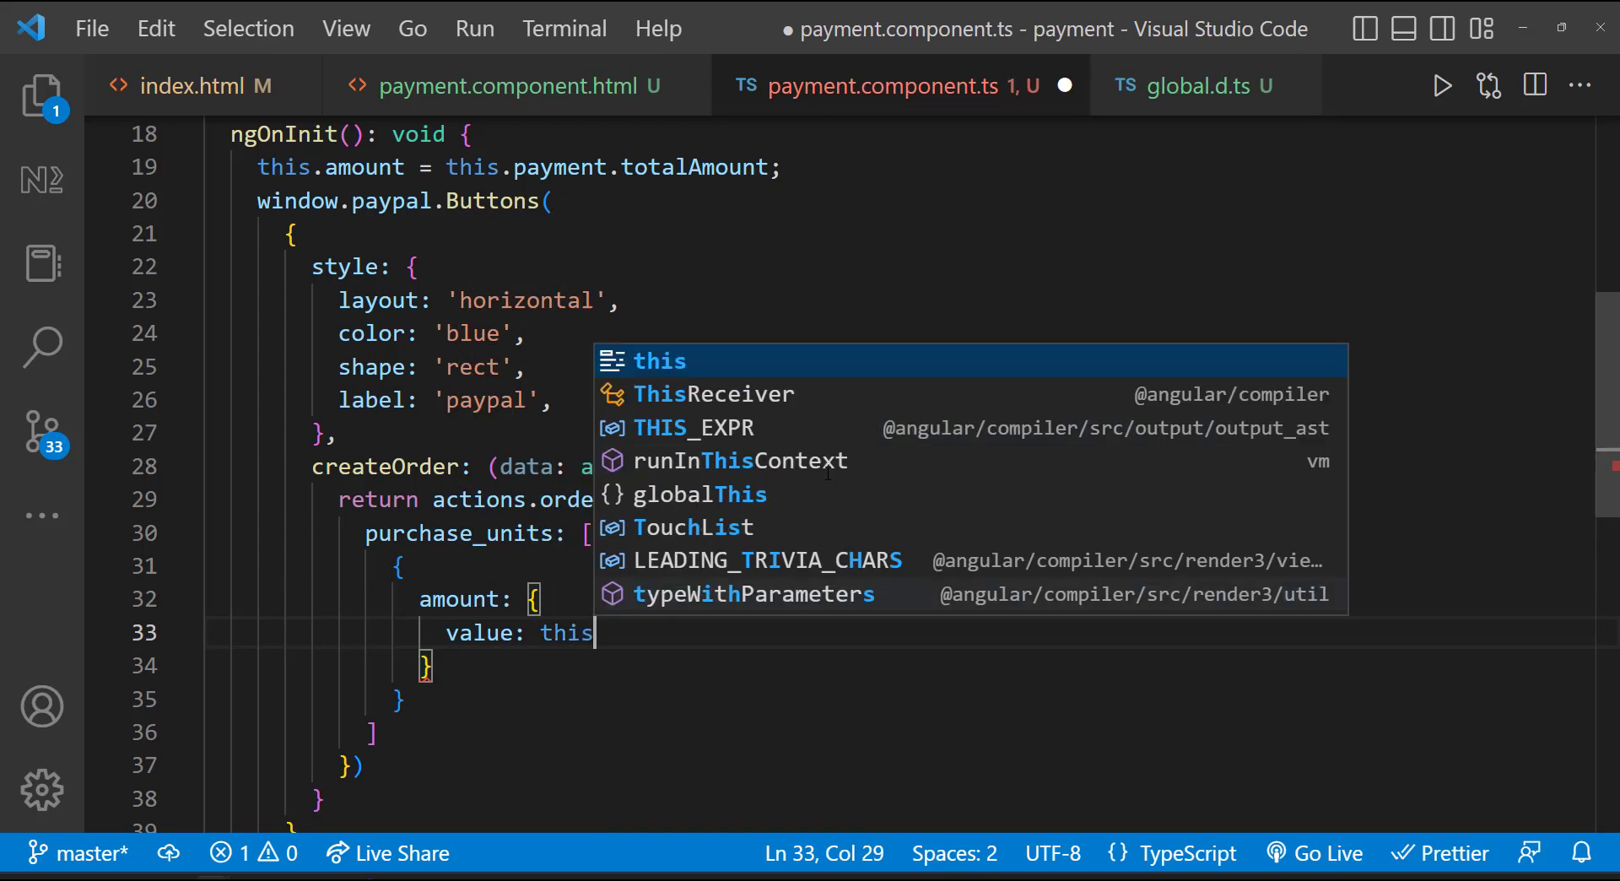
pyautogui.write('.toString(),')
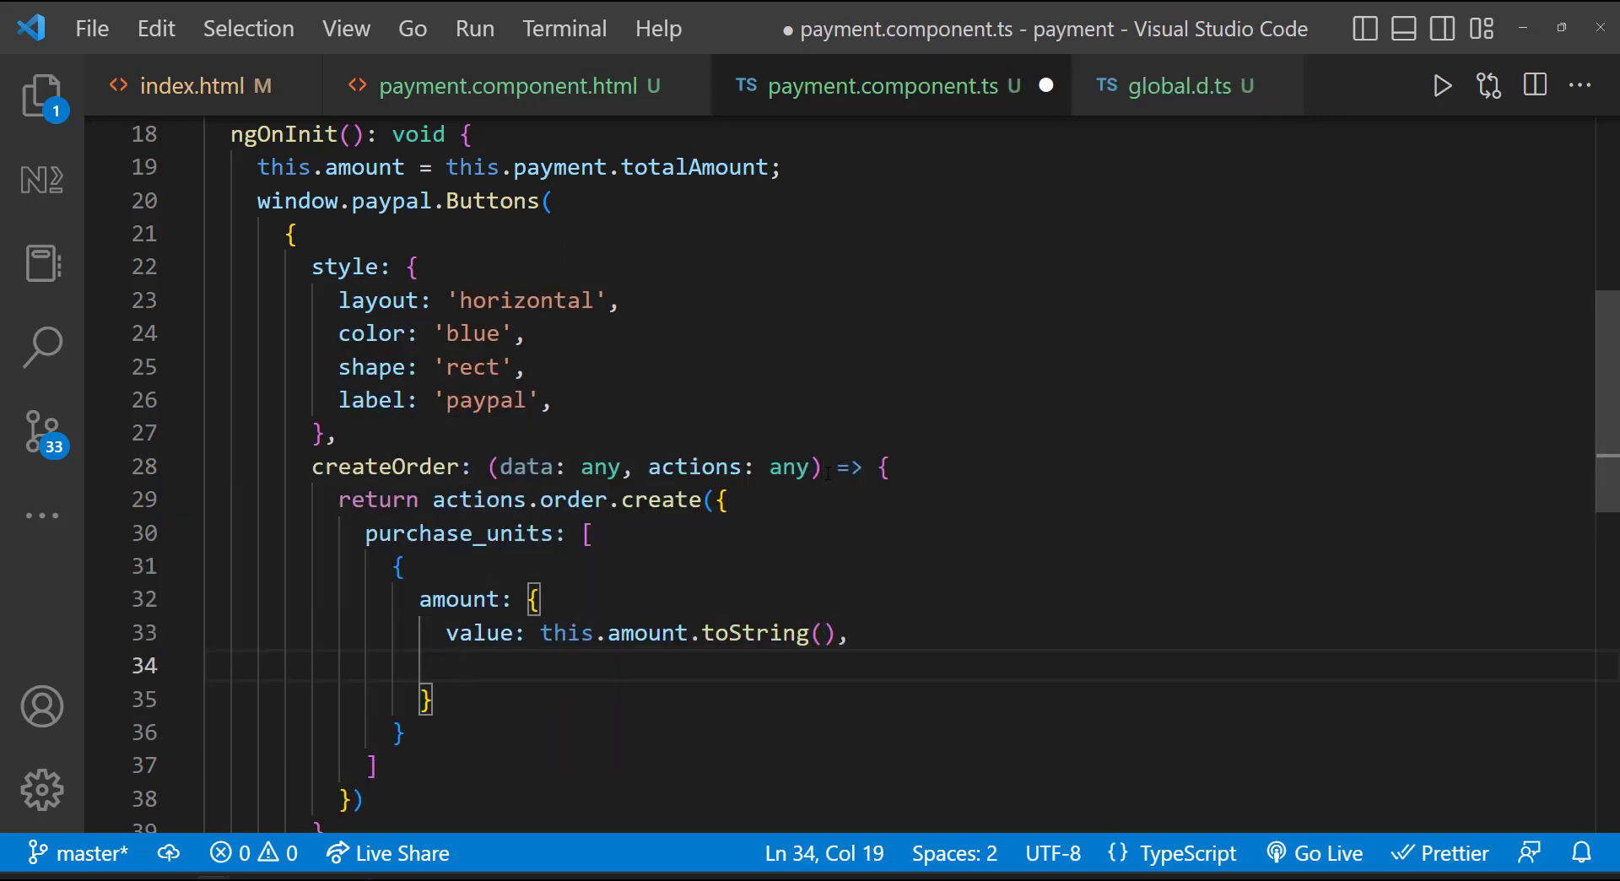
pyautogui.write('currency_code:')
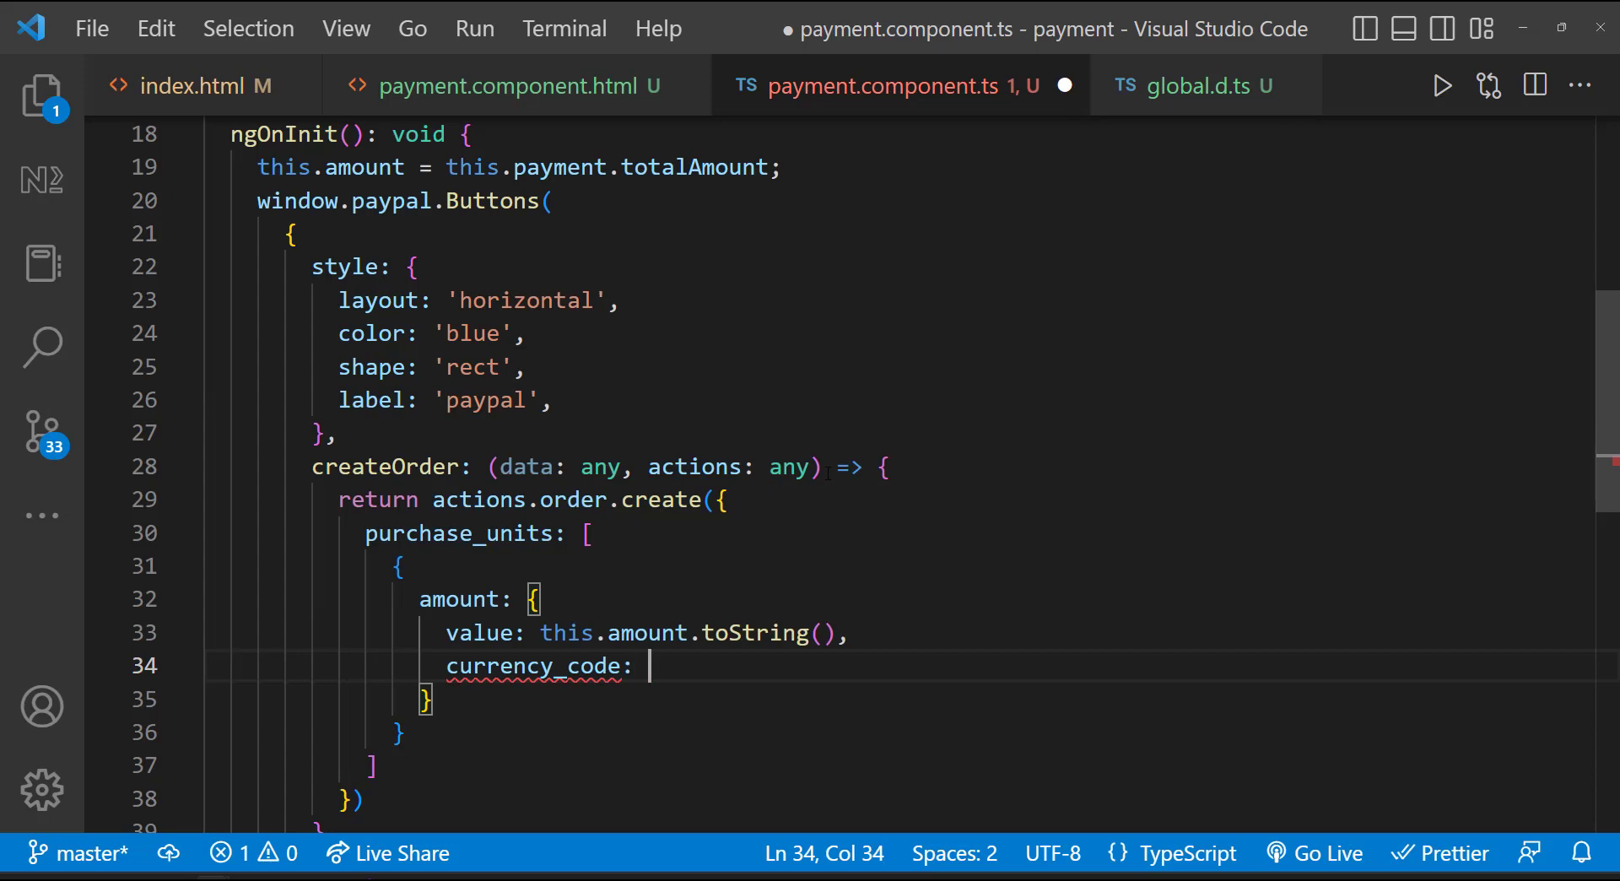
pyautogui.write("'USD'")
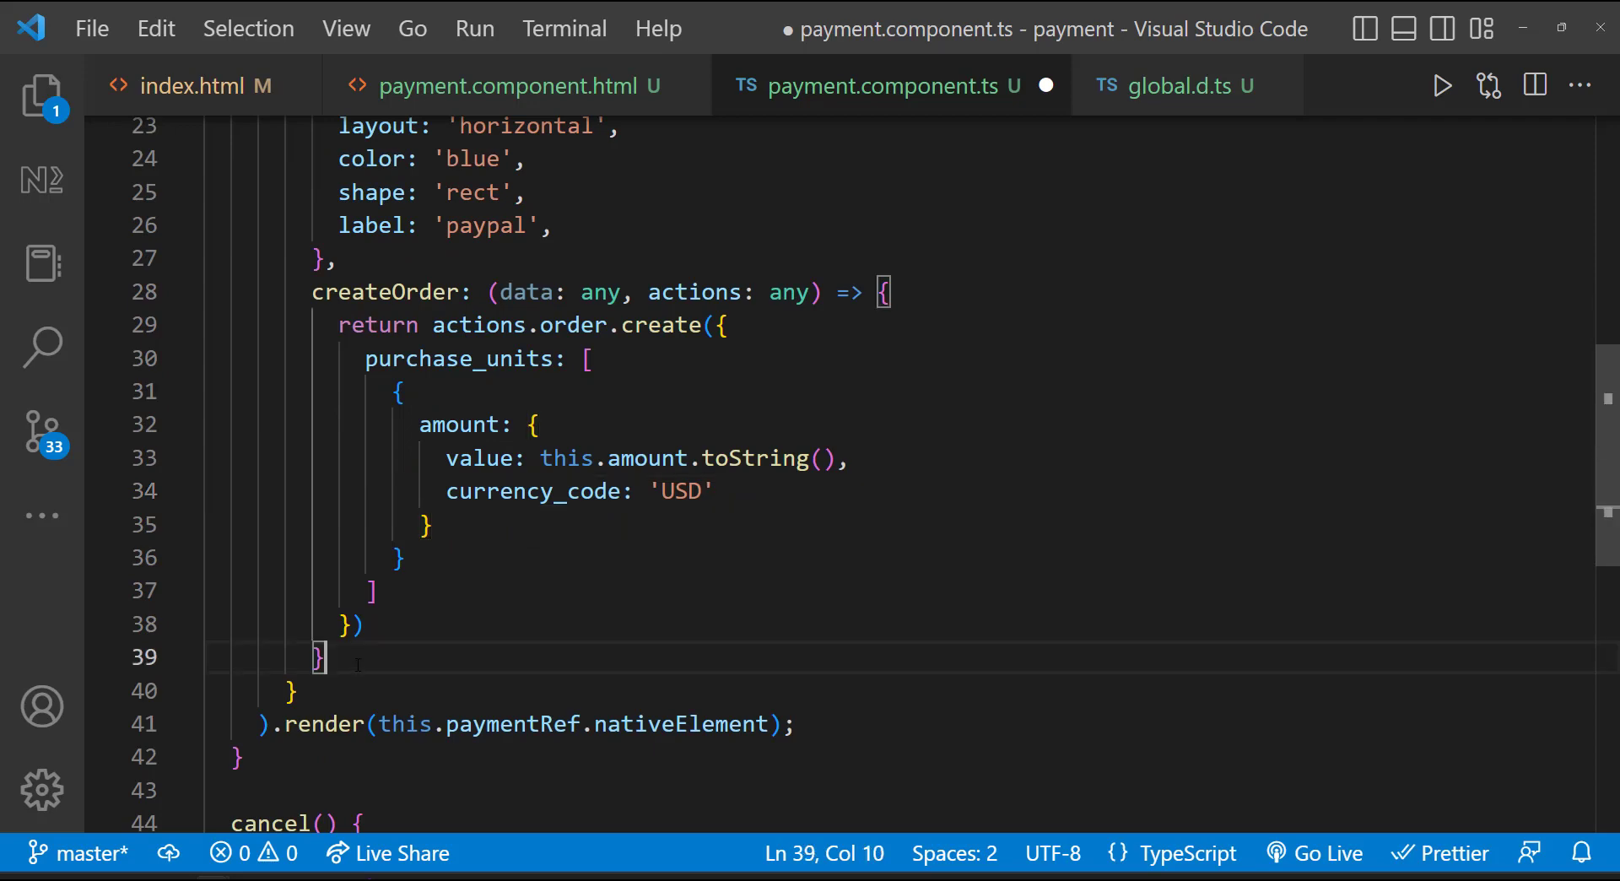
# Add onApprove(data, actions) returning actions.order.capture().then(details => console.log(details))
pyautogui.write('onApprov')
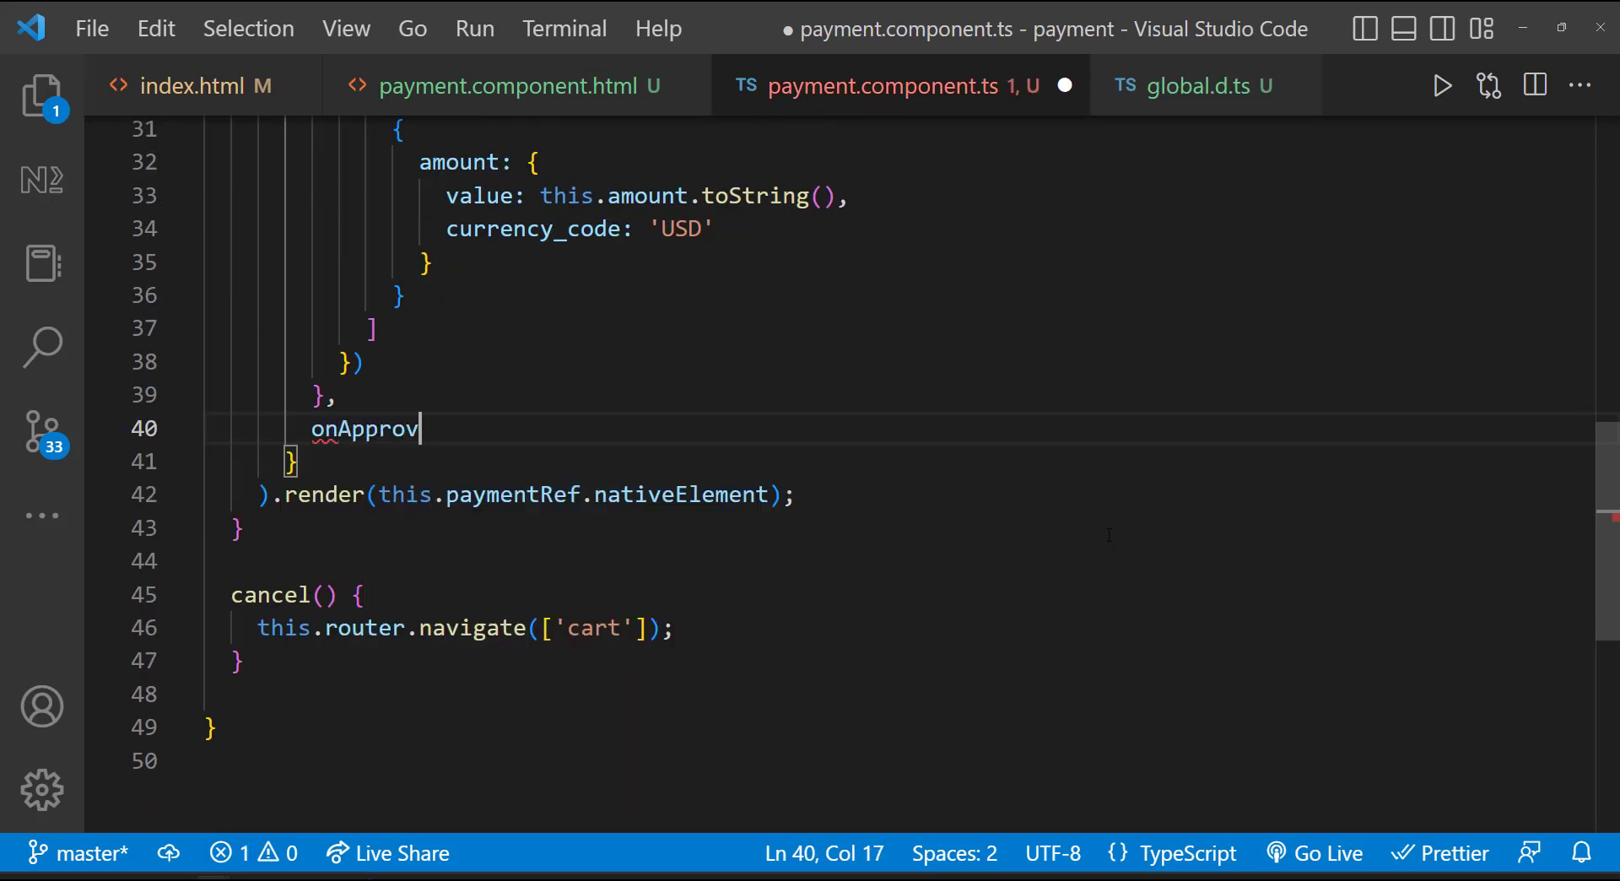
pyautogui.write('e: ()')
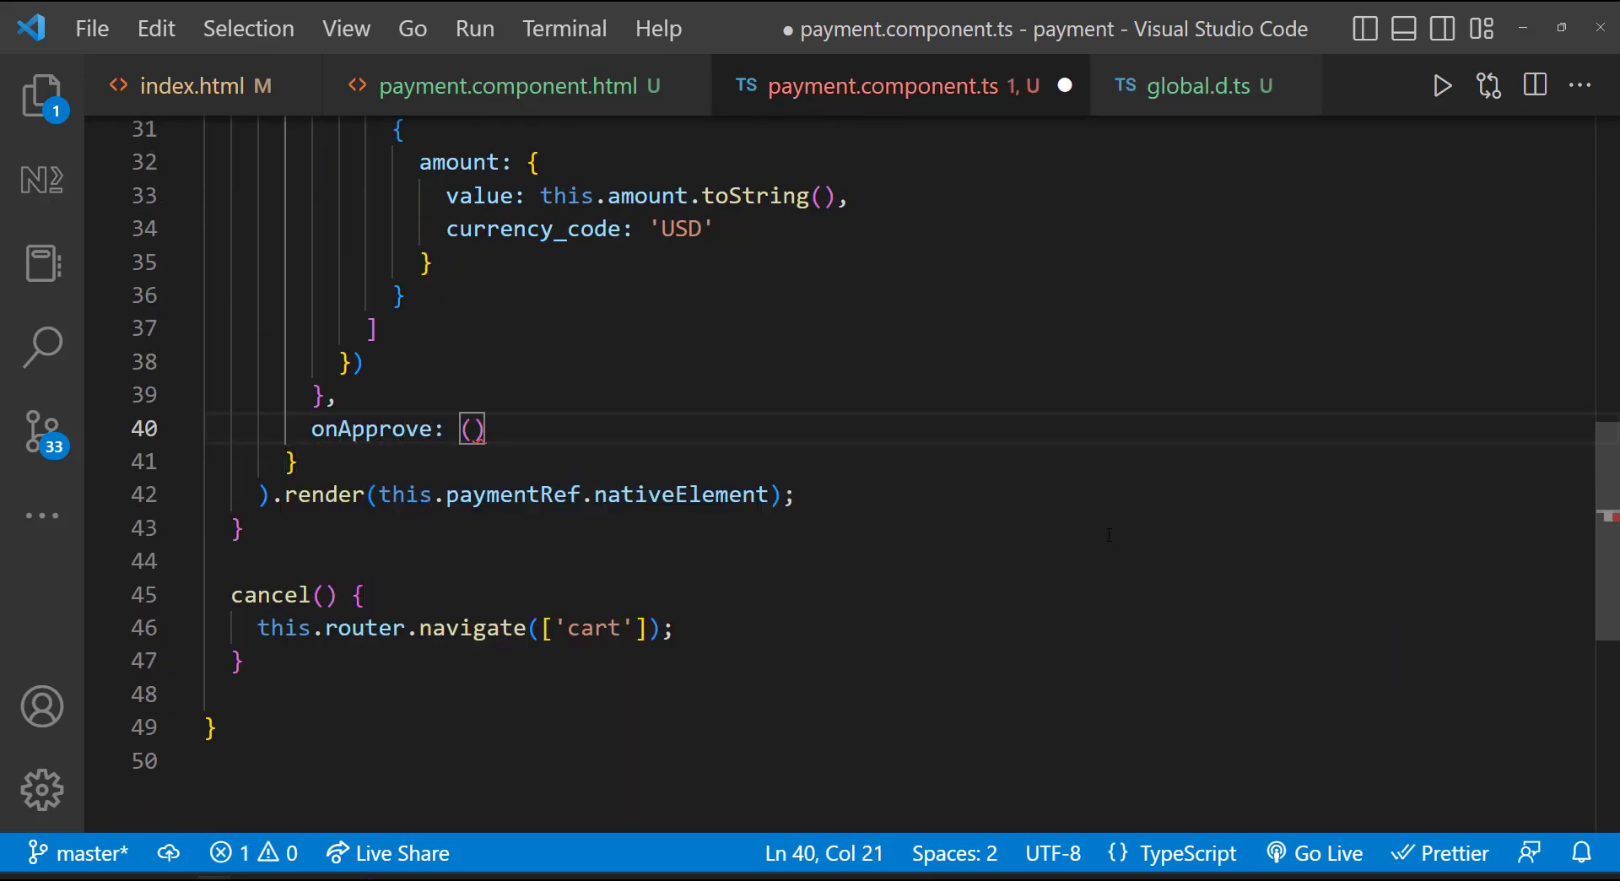
pyautogui.write('data: any, actions')
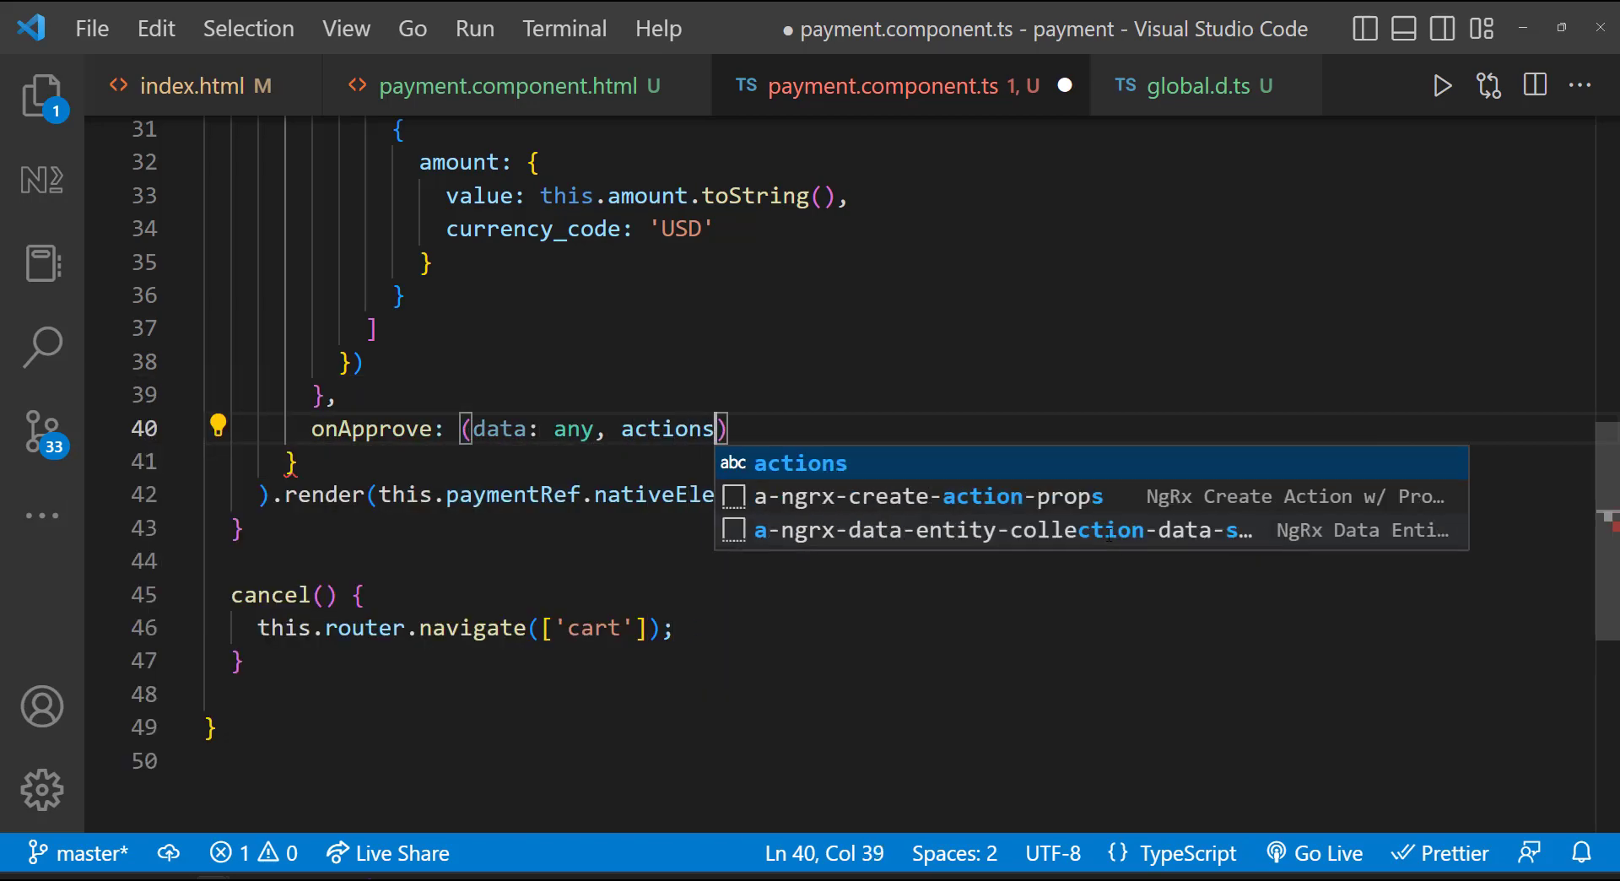
pyautogui.write(': any) => {')
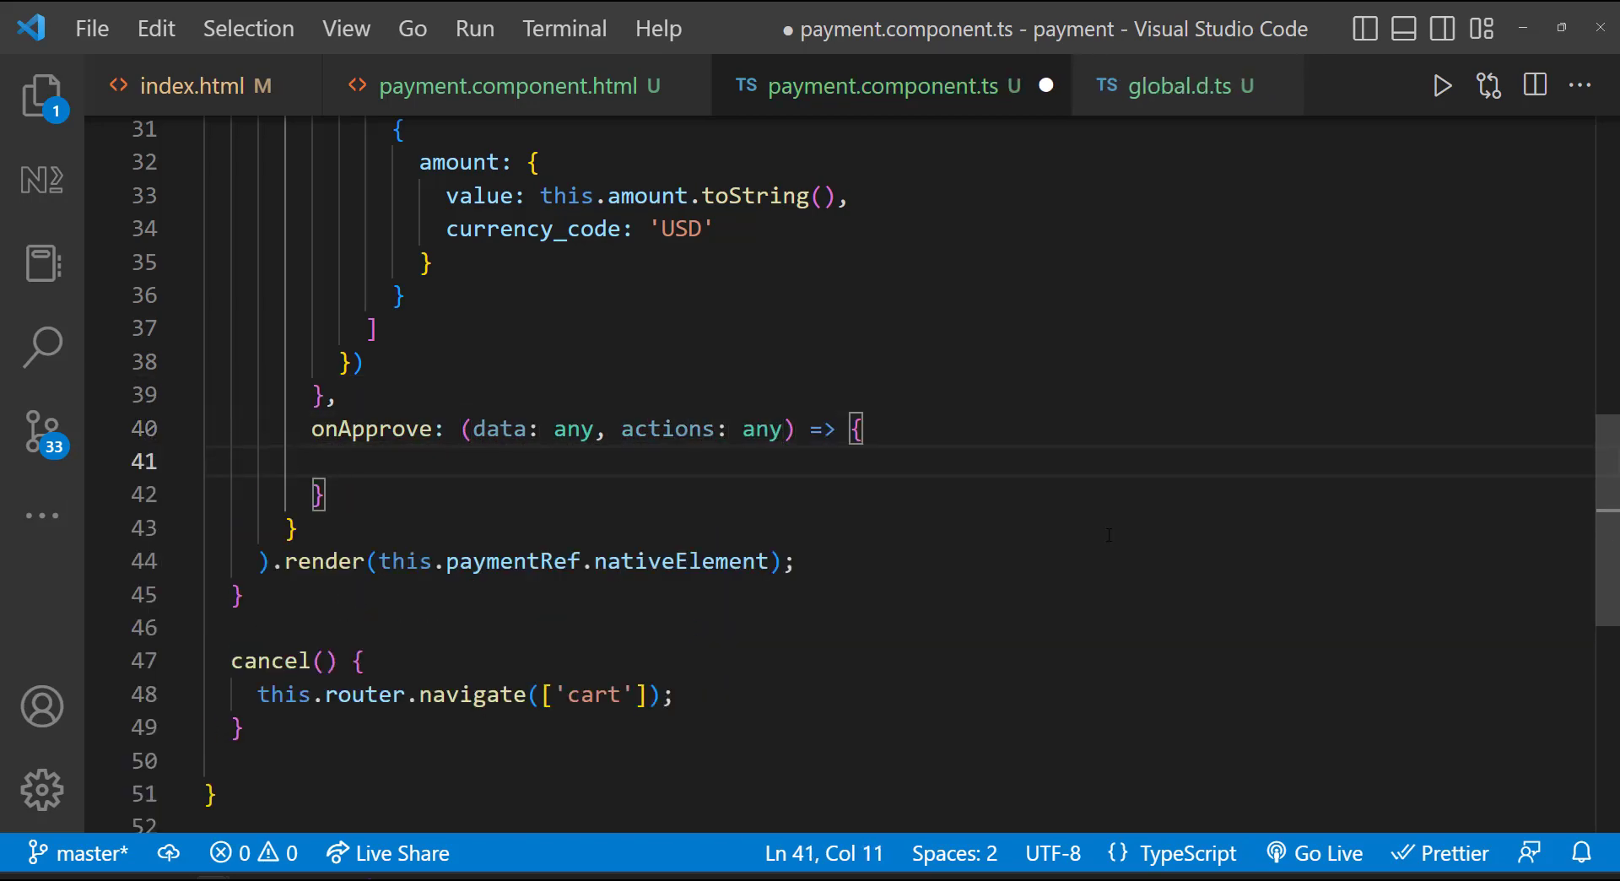
pyautogui.write('return action')
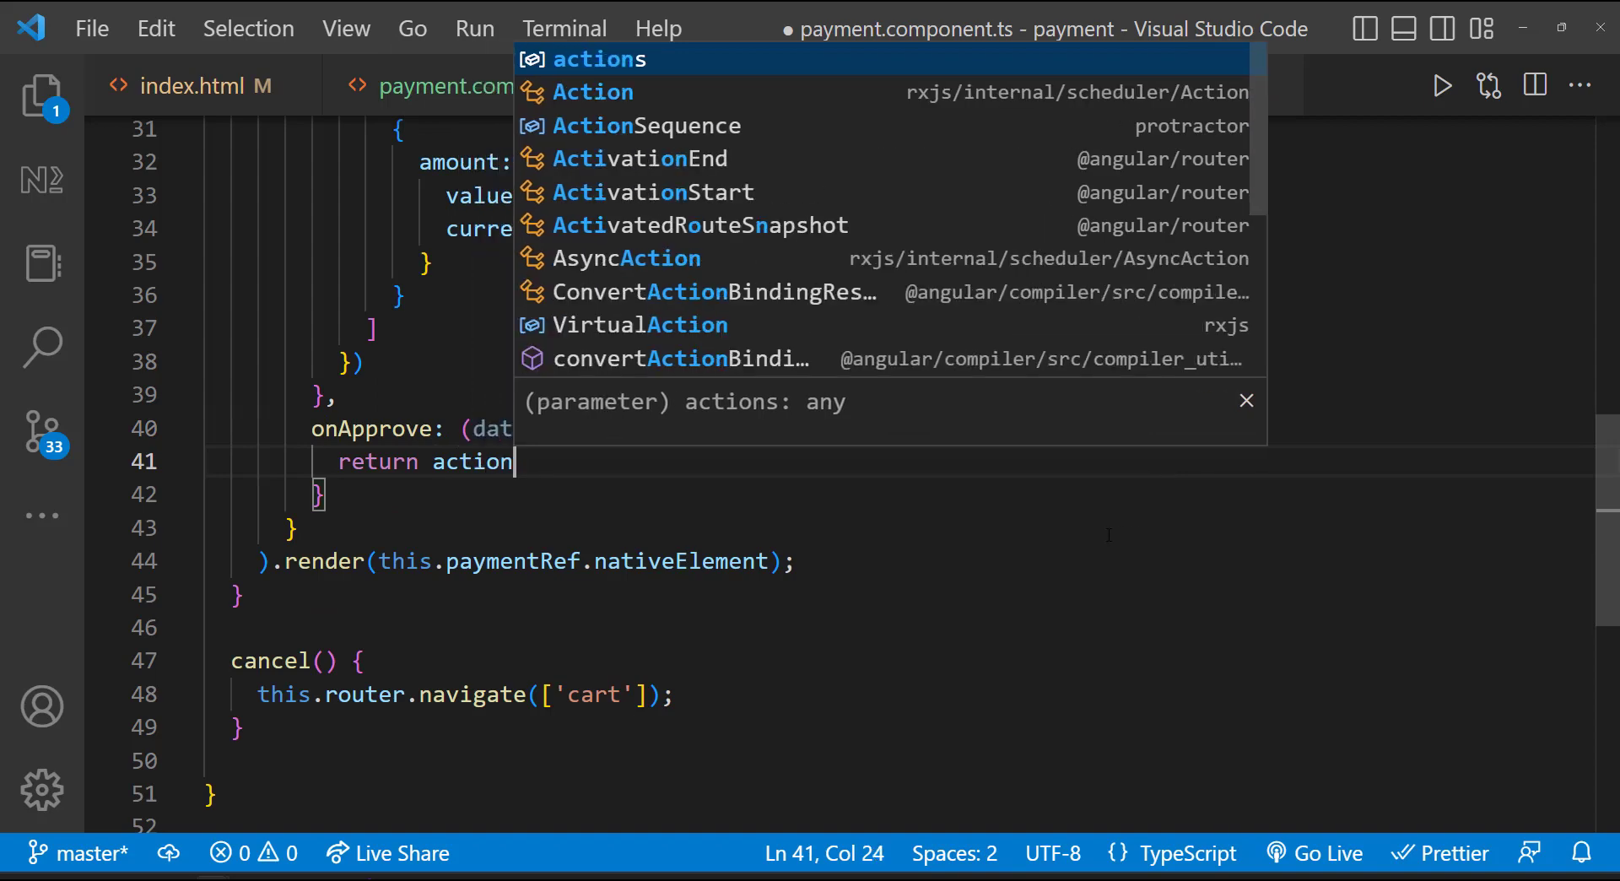
pyautogui.write('.order.capture')
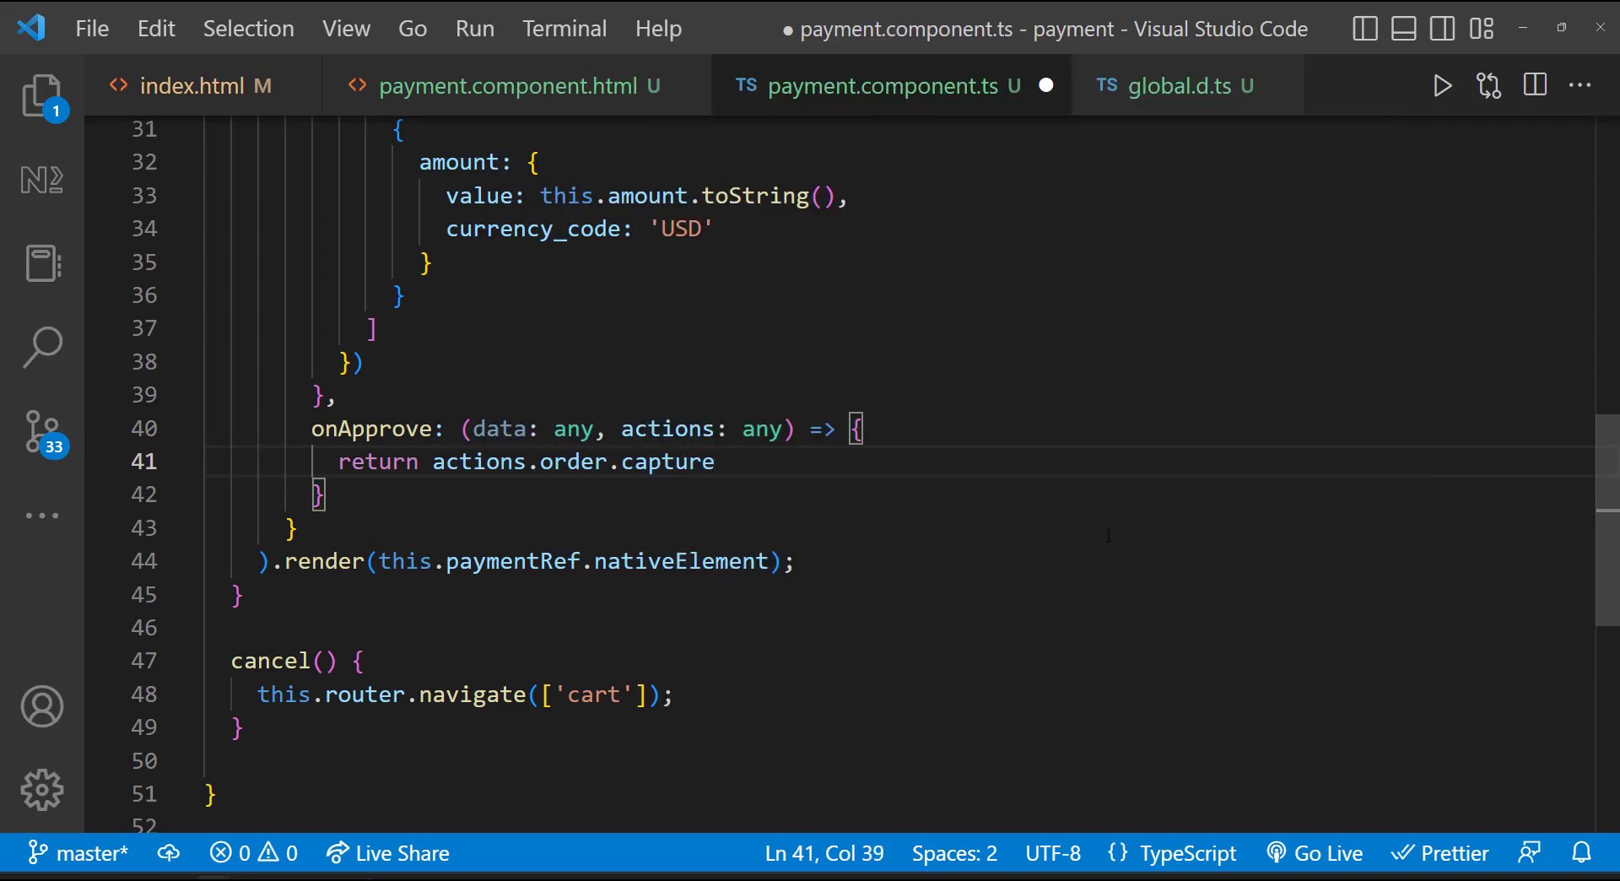
pyautogui.write('().th')
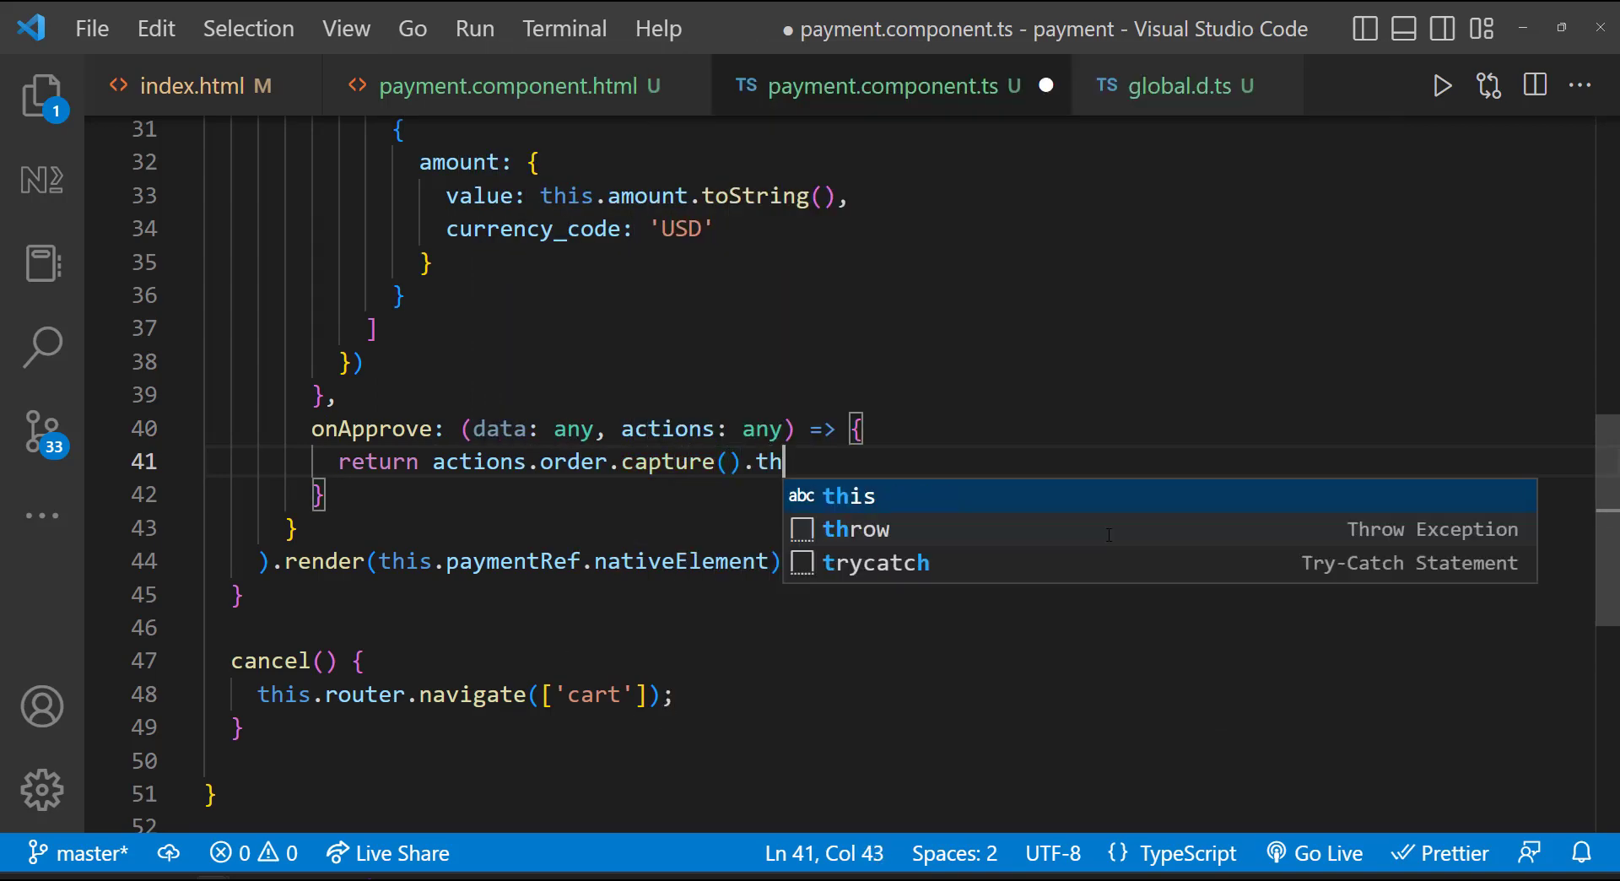
pyautogui.write('en((details))')
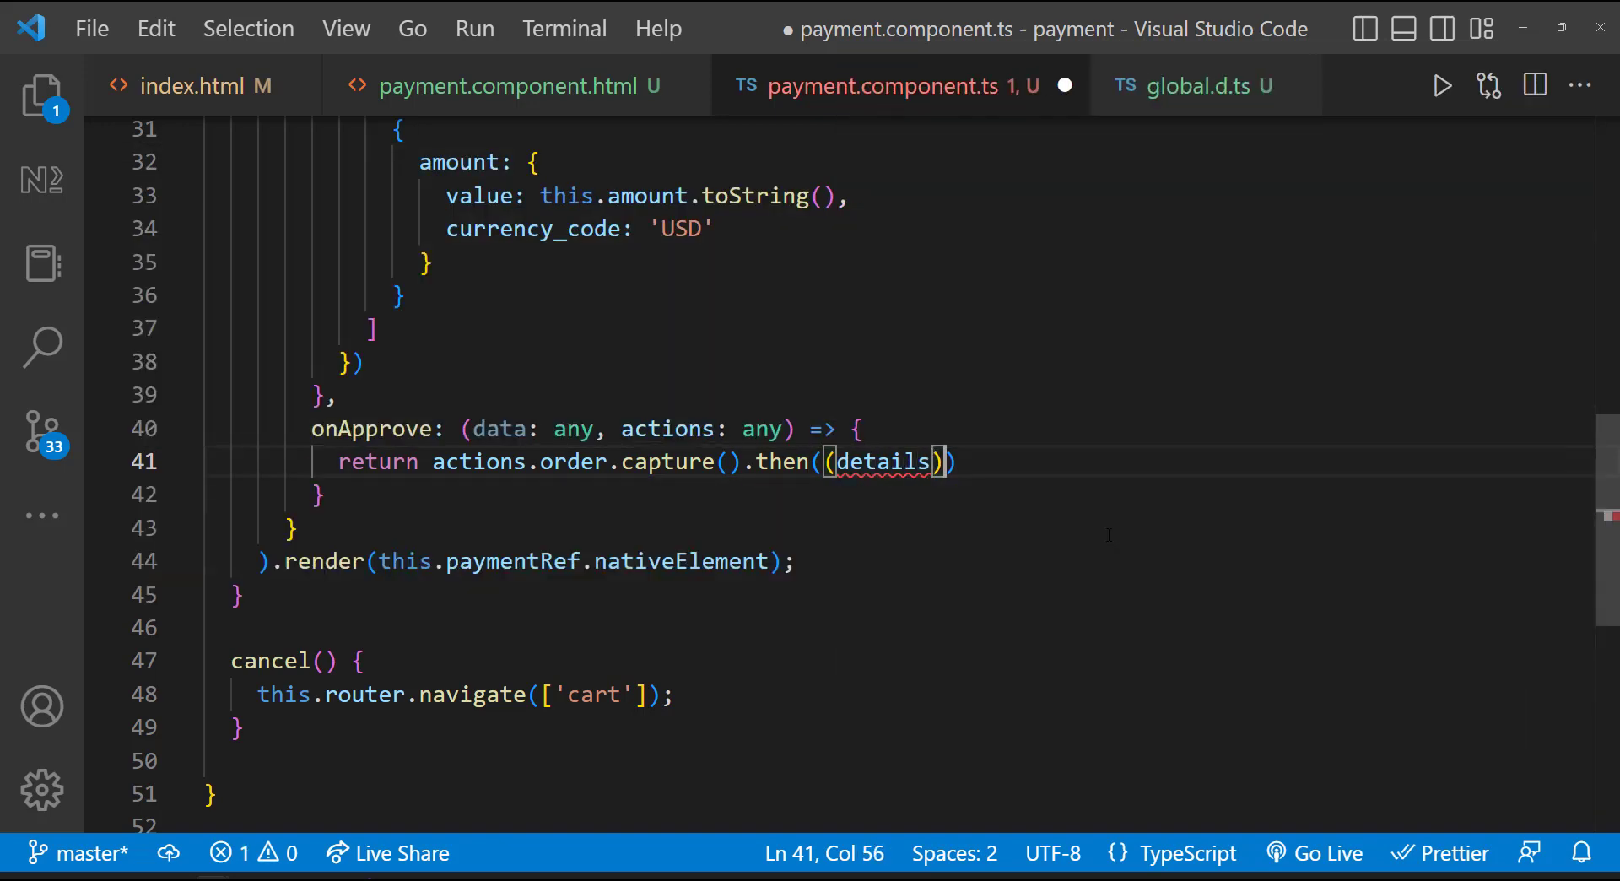
pyautogui.write('console.')
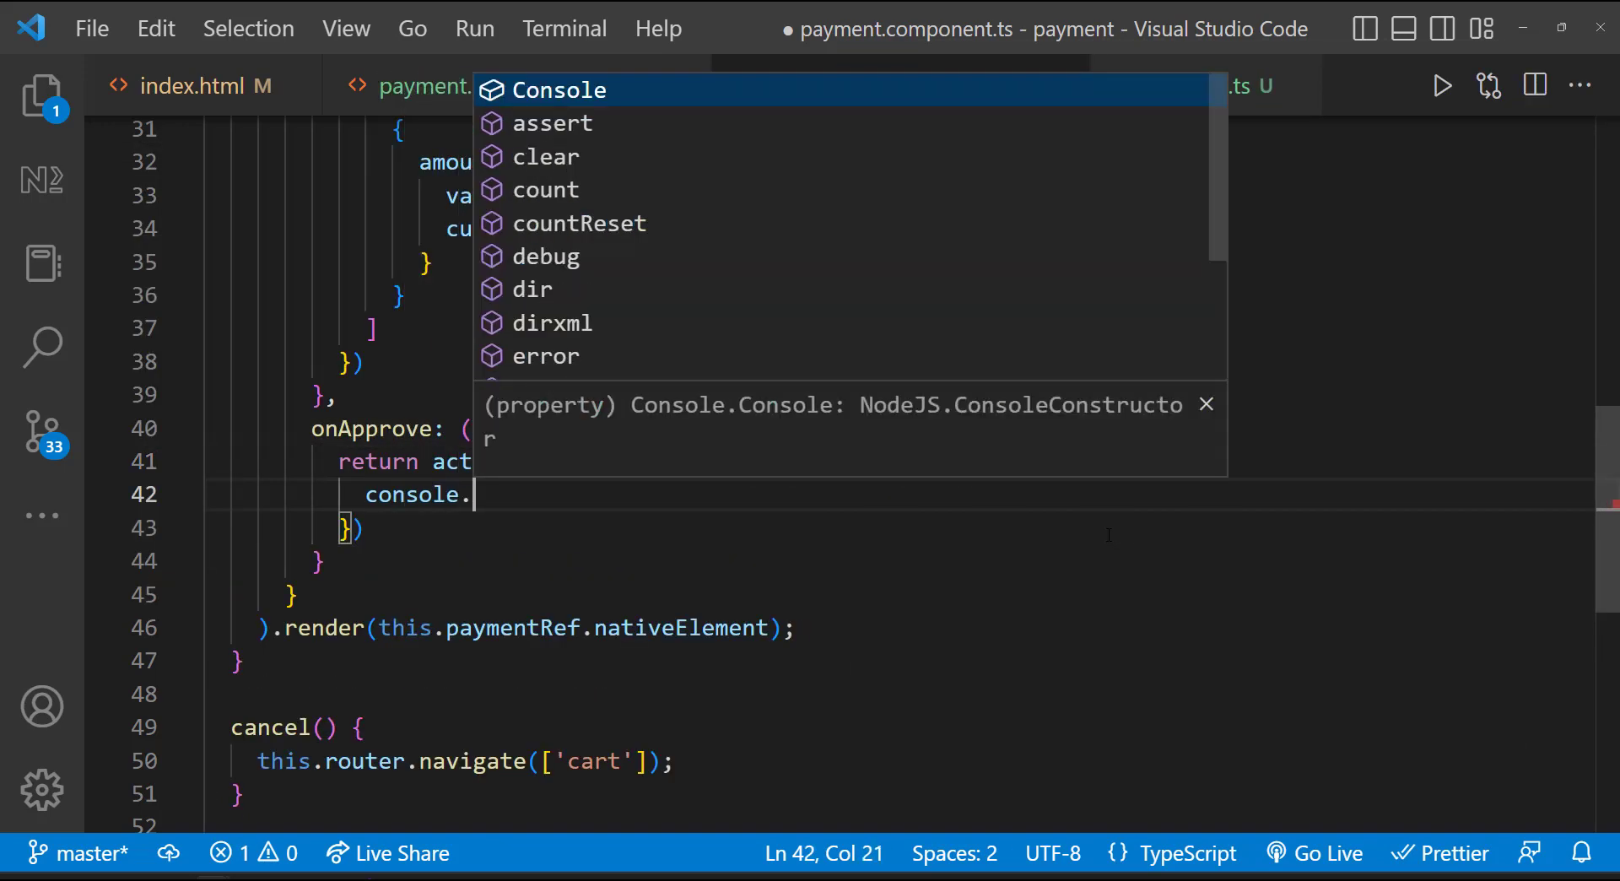
pyautogui.write('log(details);')
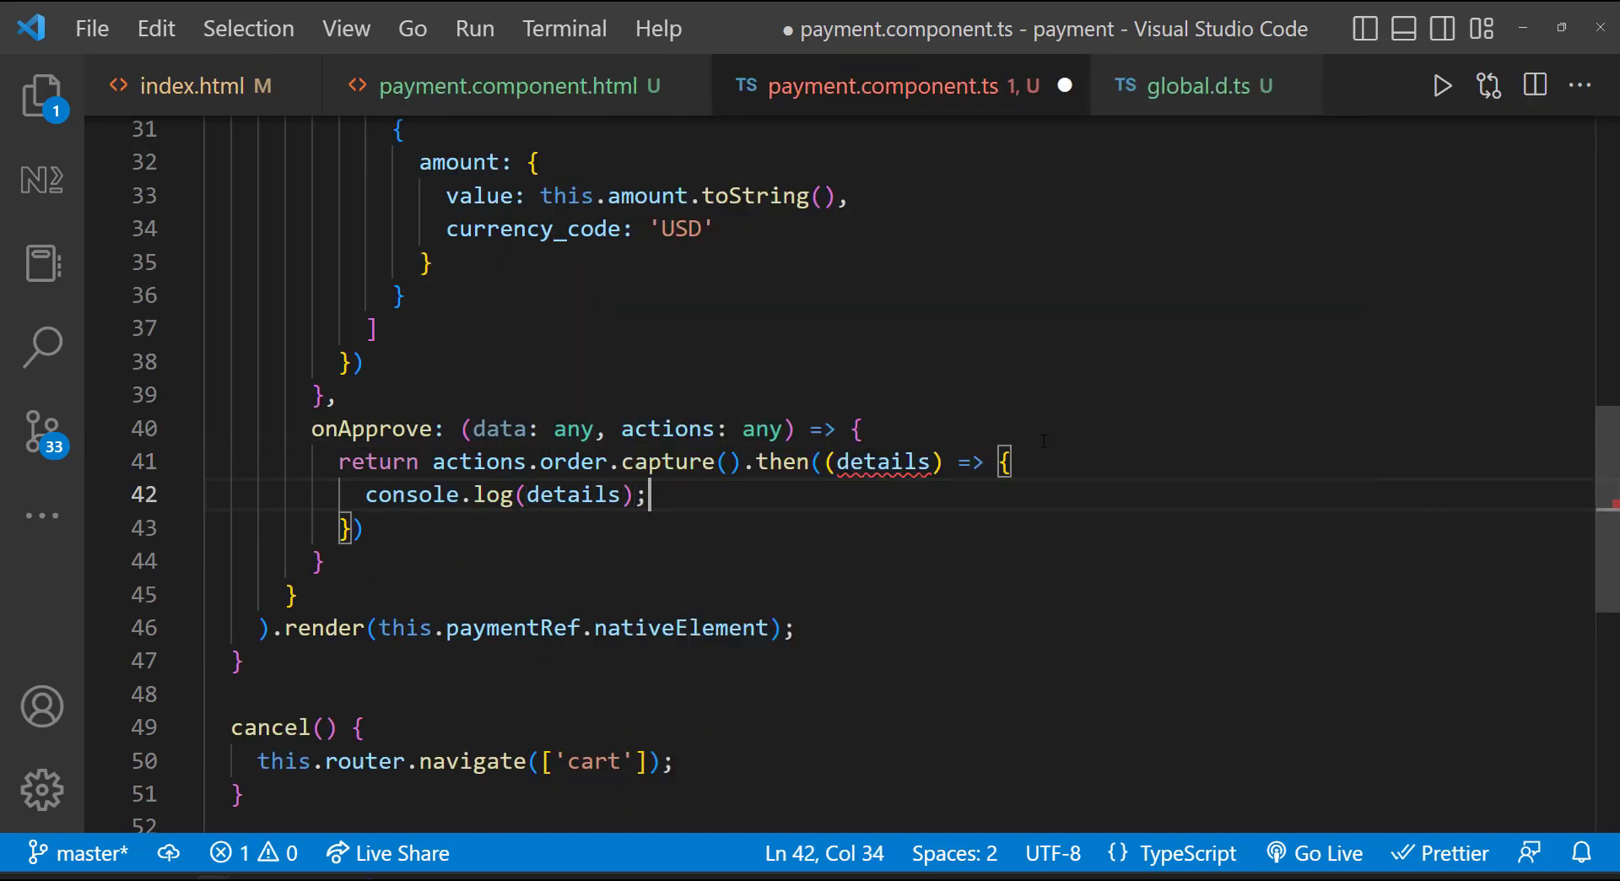
# Add an onError callback that logs the error with console.log(error)
pyautogui.write(': any')
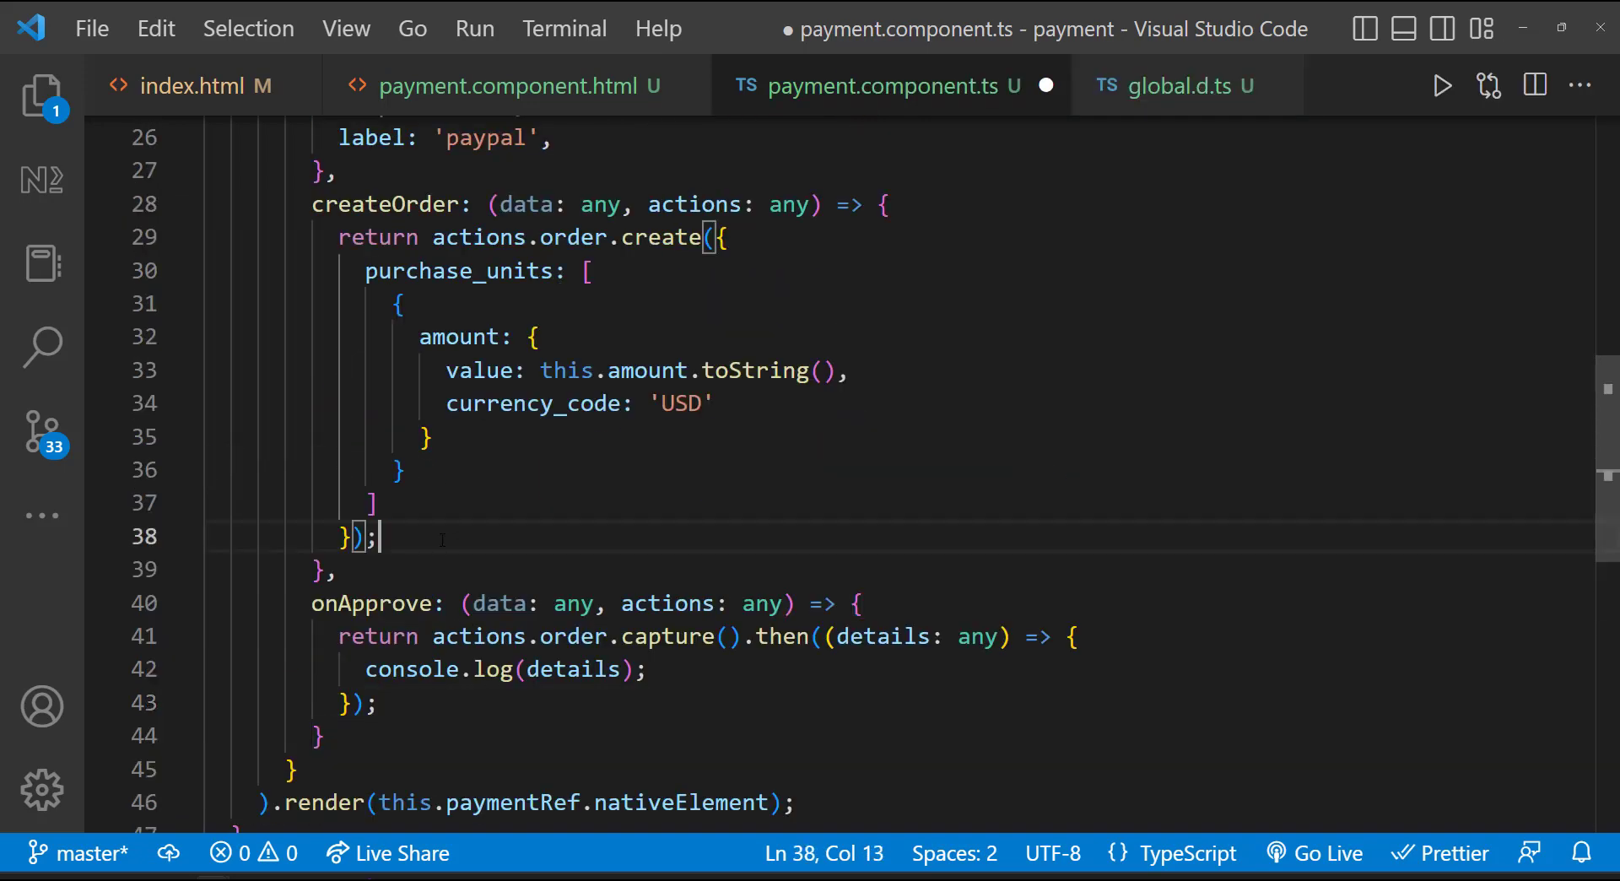
pyautogui.write('onError: (error: any) => {')
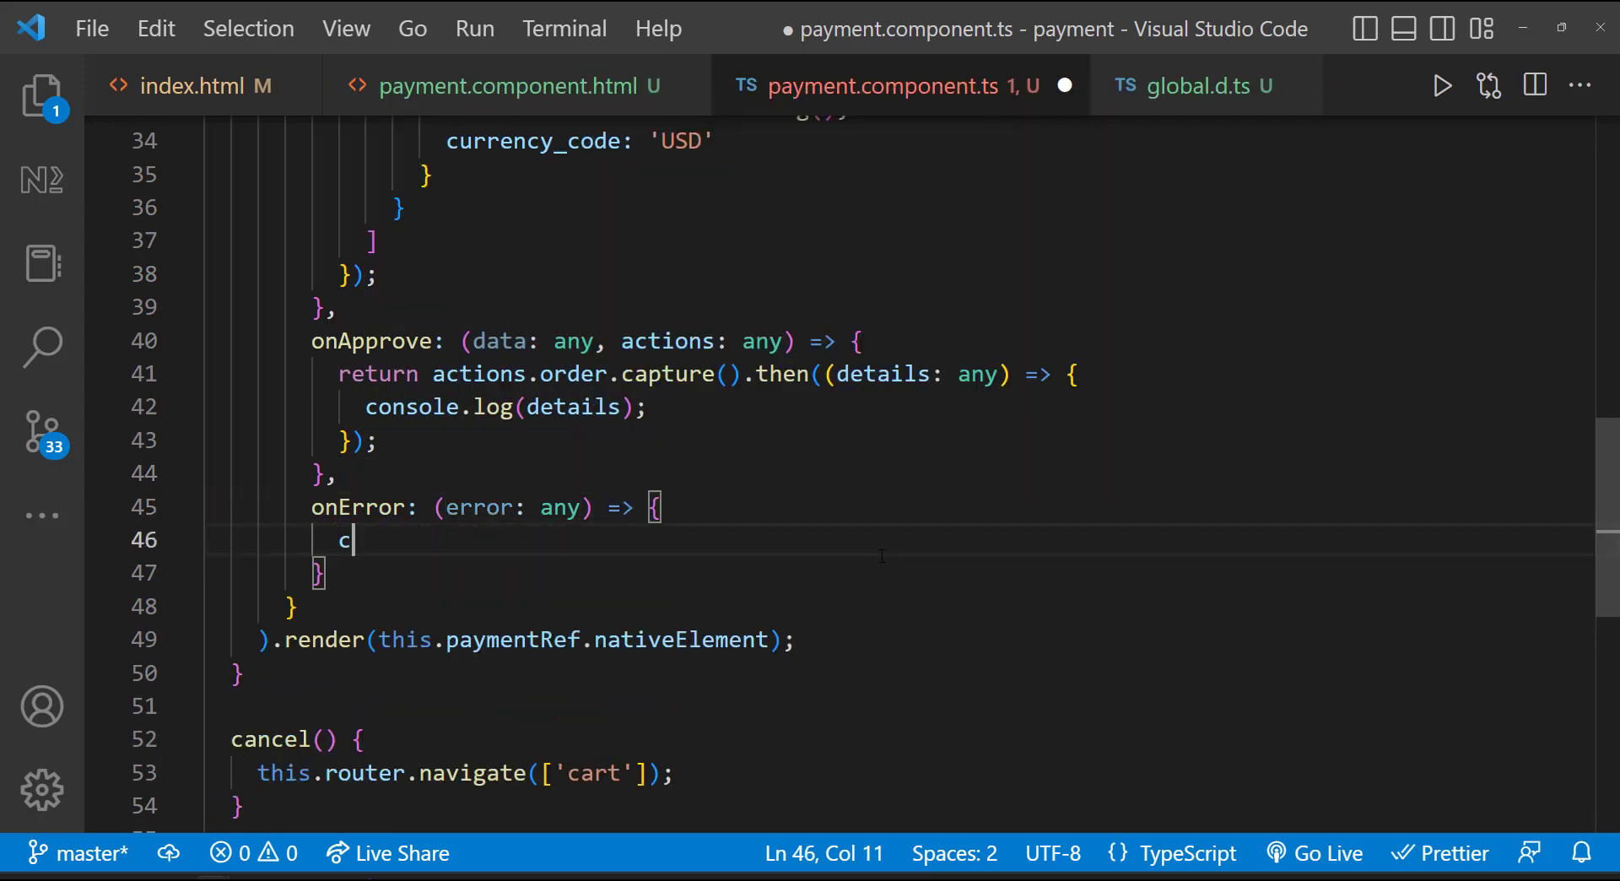
pyautogui.write('console.log(error)')
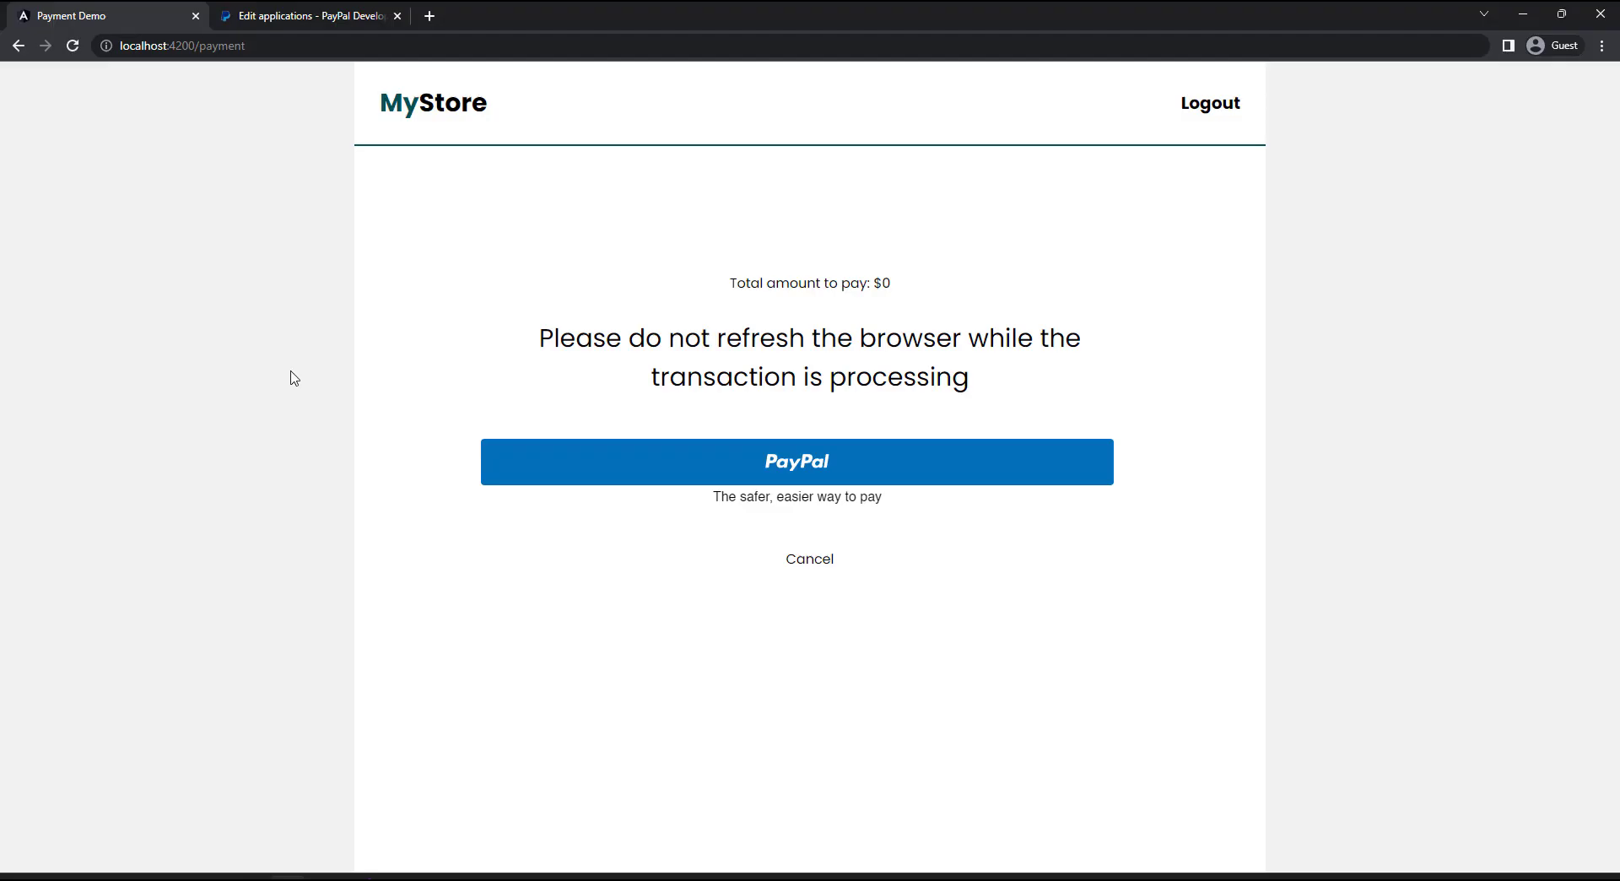
# Cancel payment, set power bank quantity to 2, proceed to the $195 payment and start PayPal checkout
pyautogui.click(809, 559)
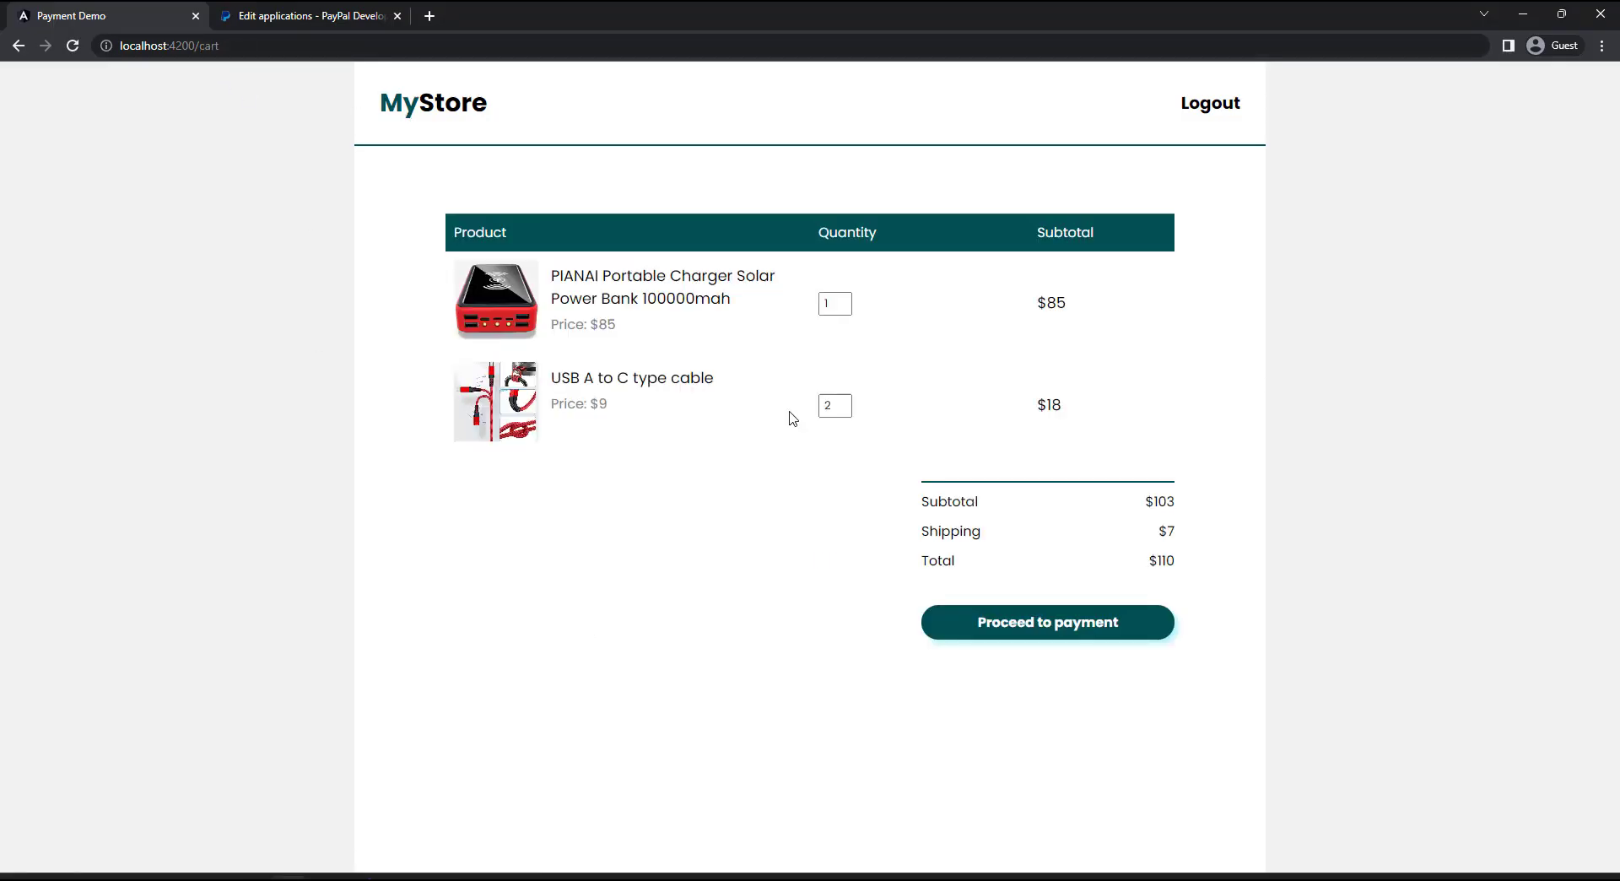
pyautogui.click(843, 299)
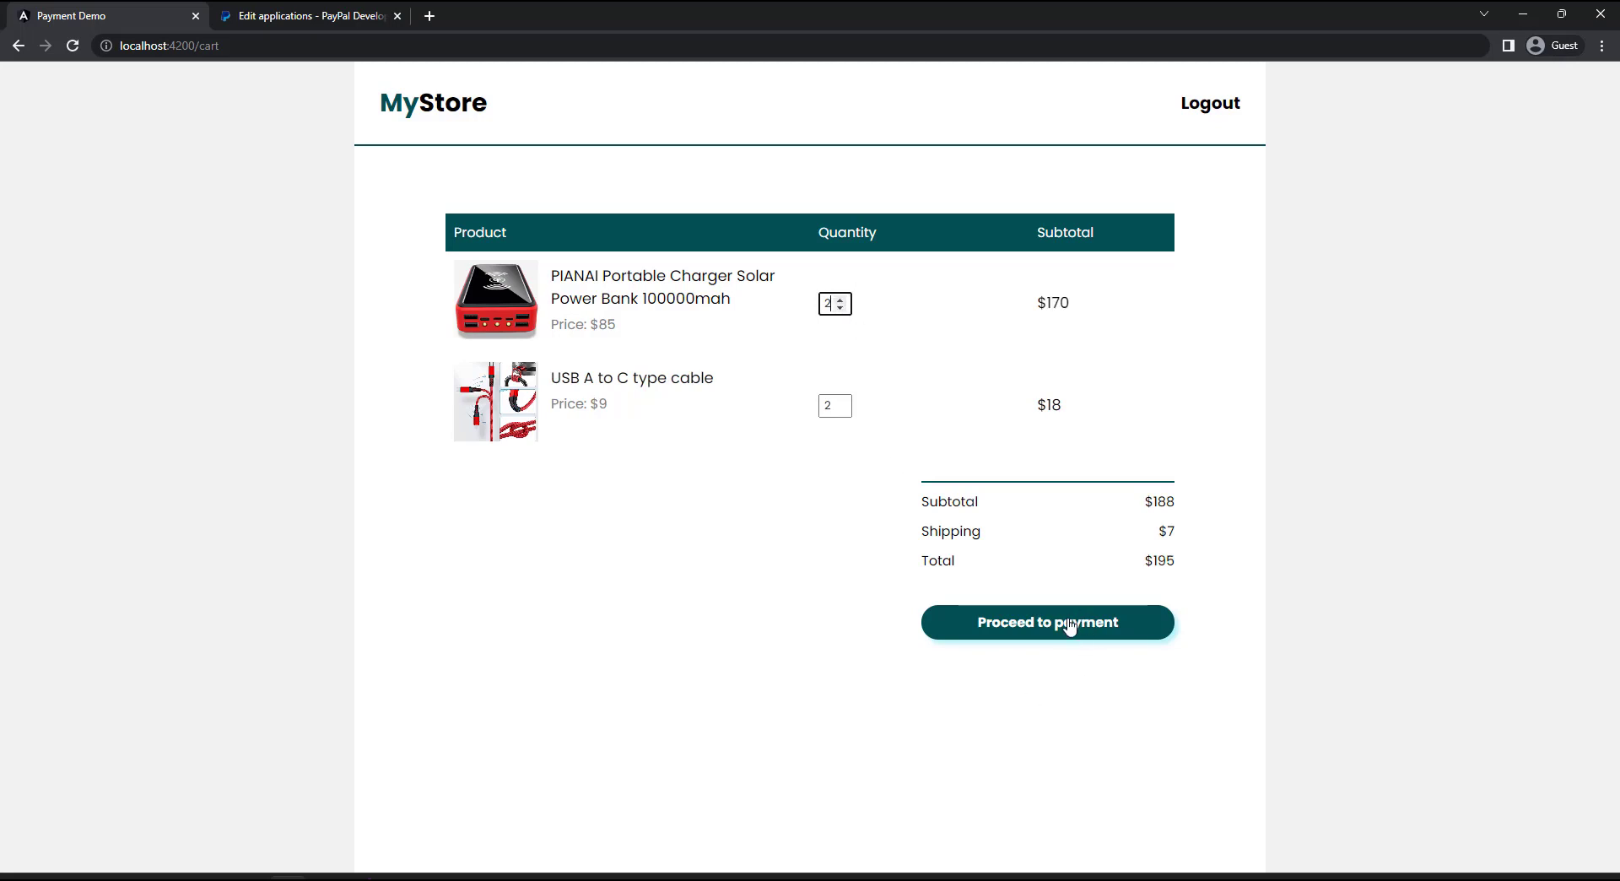
pyautogui.click(1046, 621)
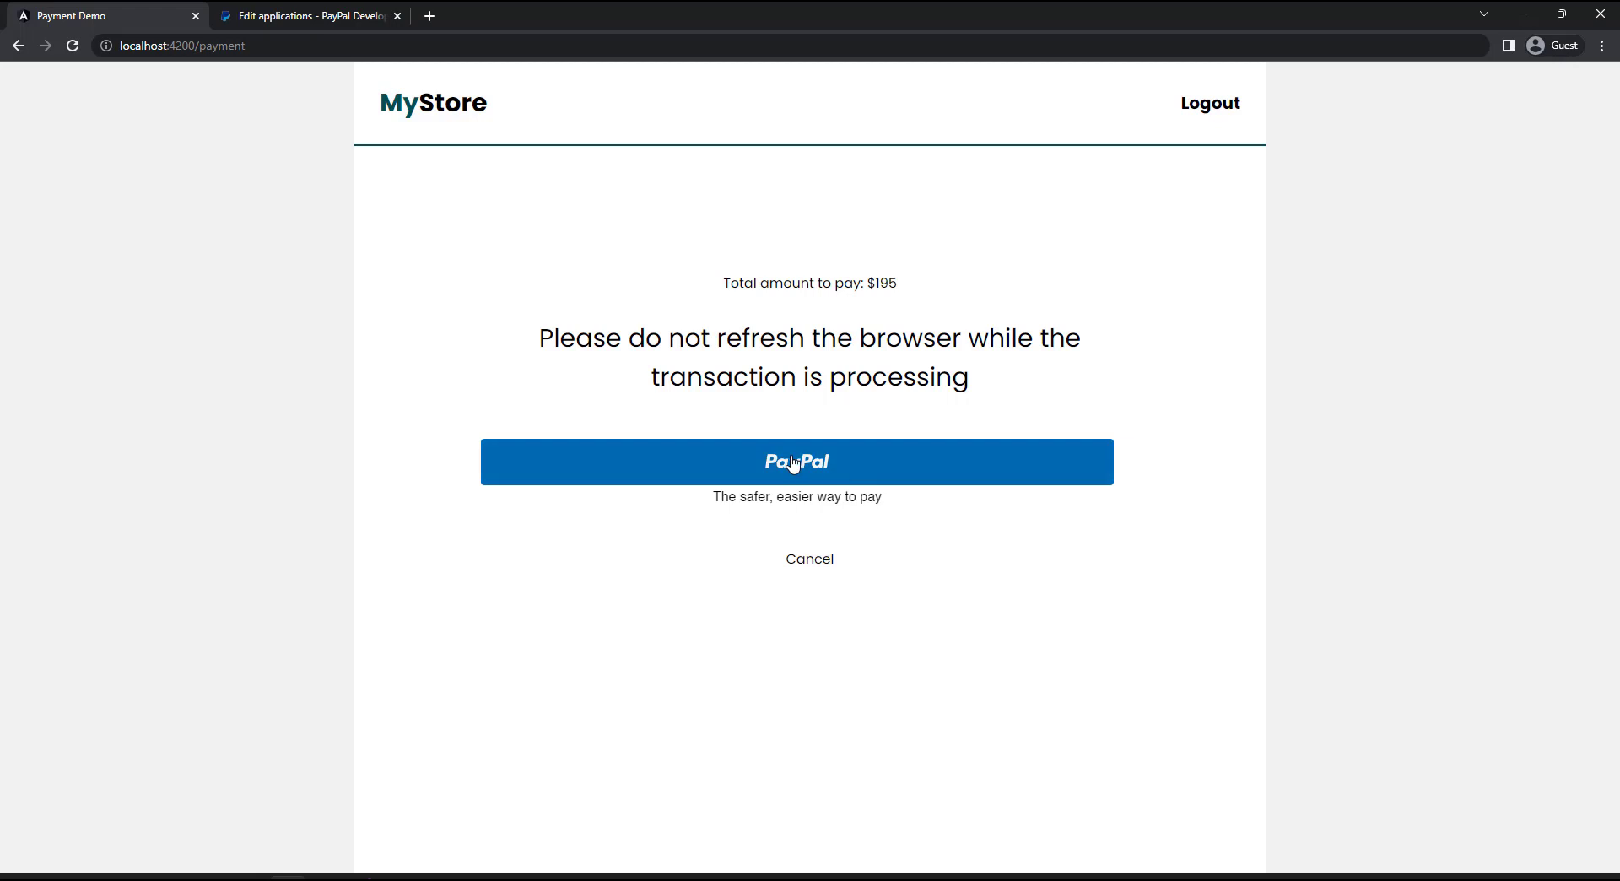
pyautogui.click(795, 462)
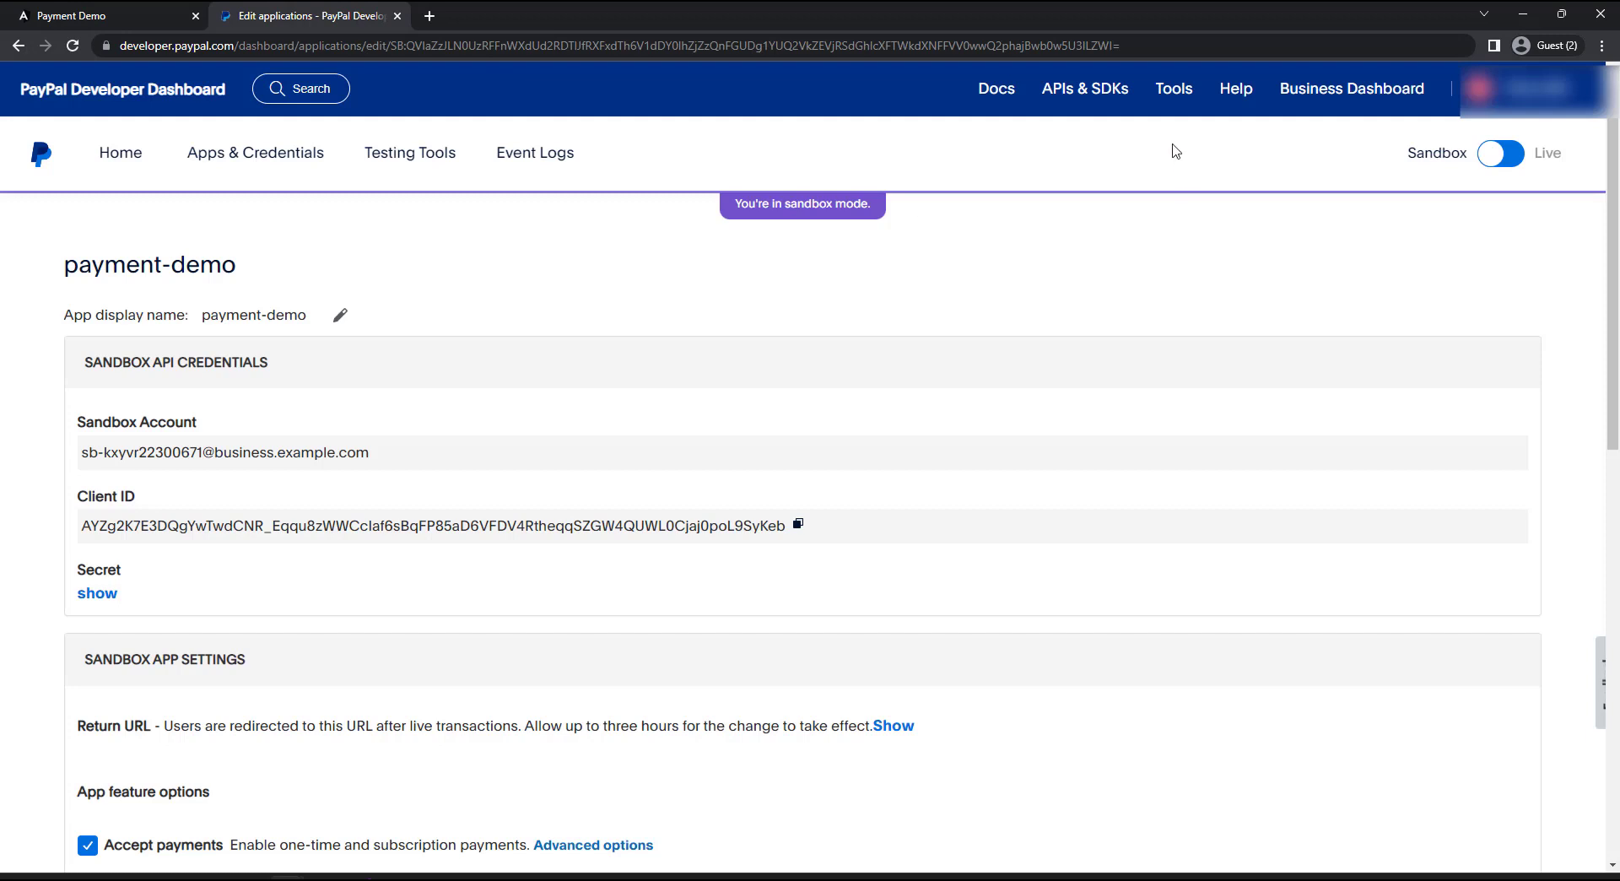
# Choose Credit Card Generator from the dashboard's Tools menu
pyautogui.click(1173, 87)
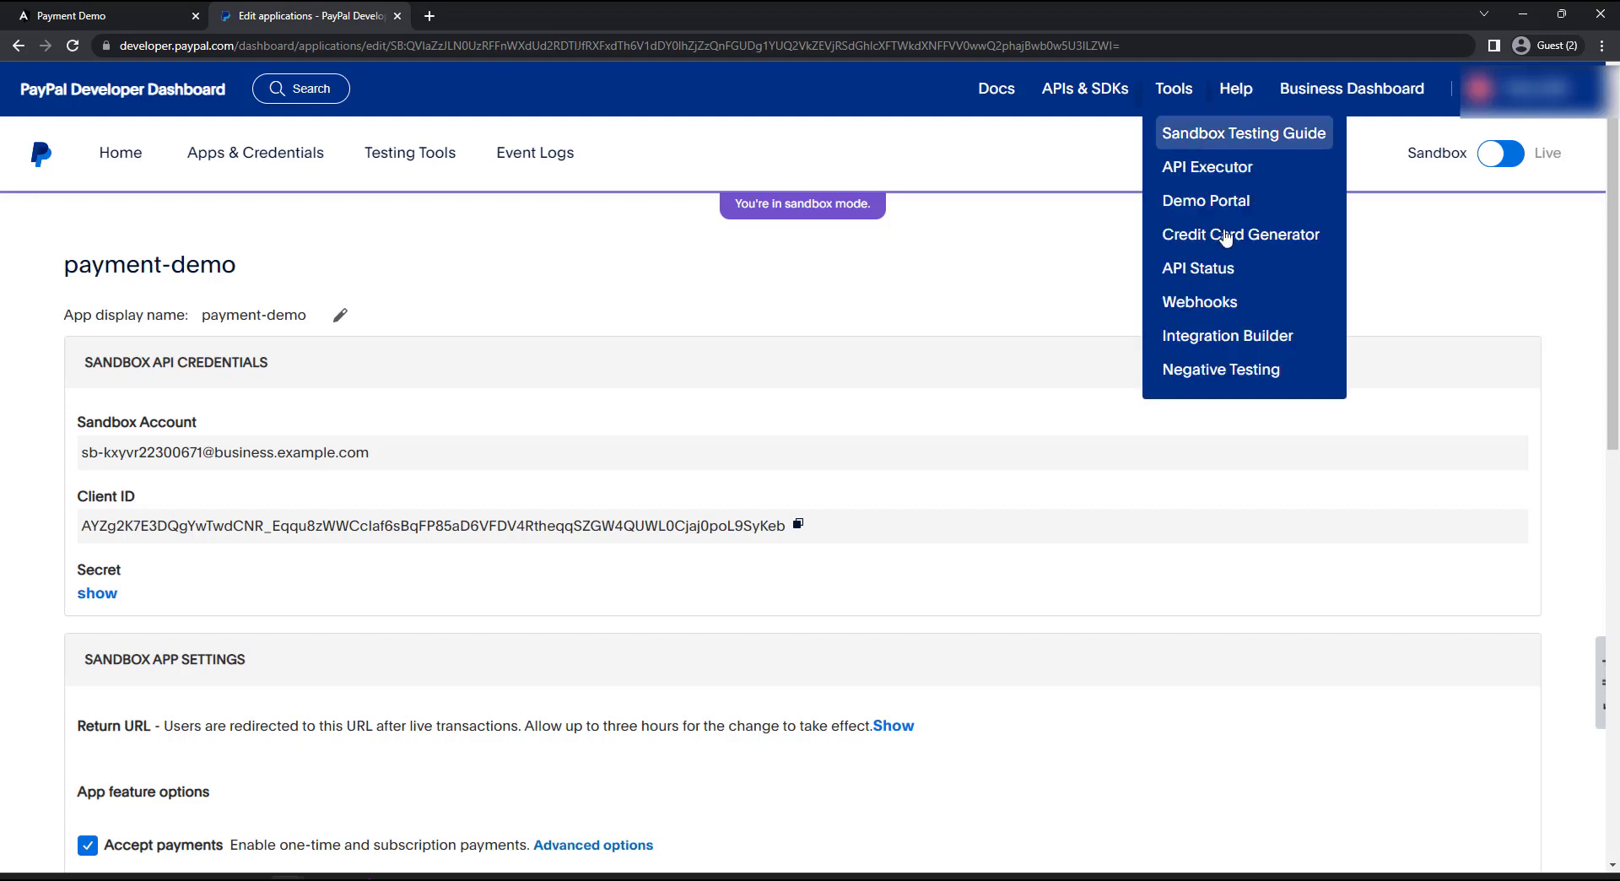
pyautogui.click(1240, 235)
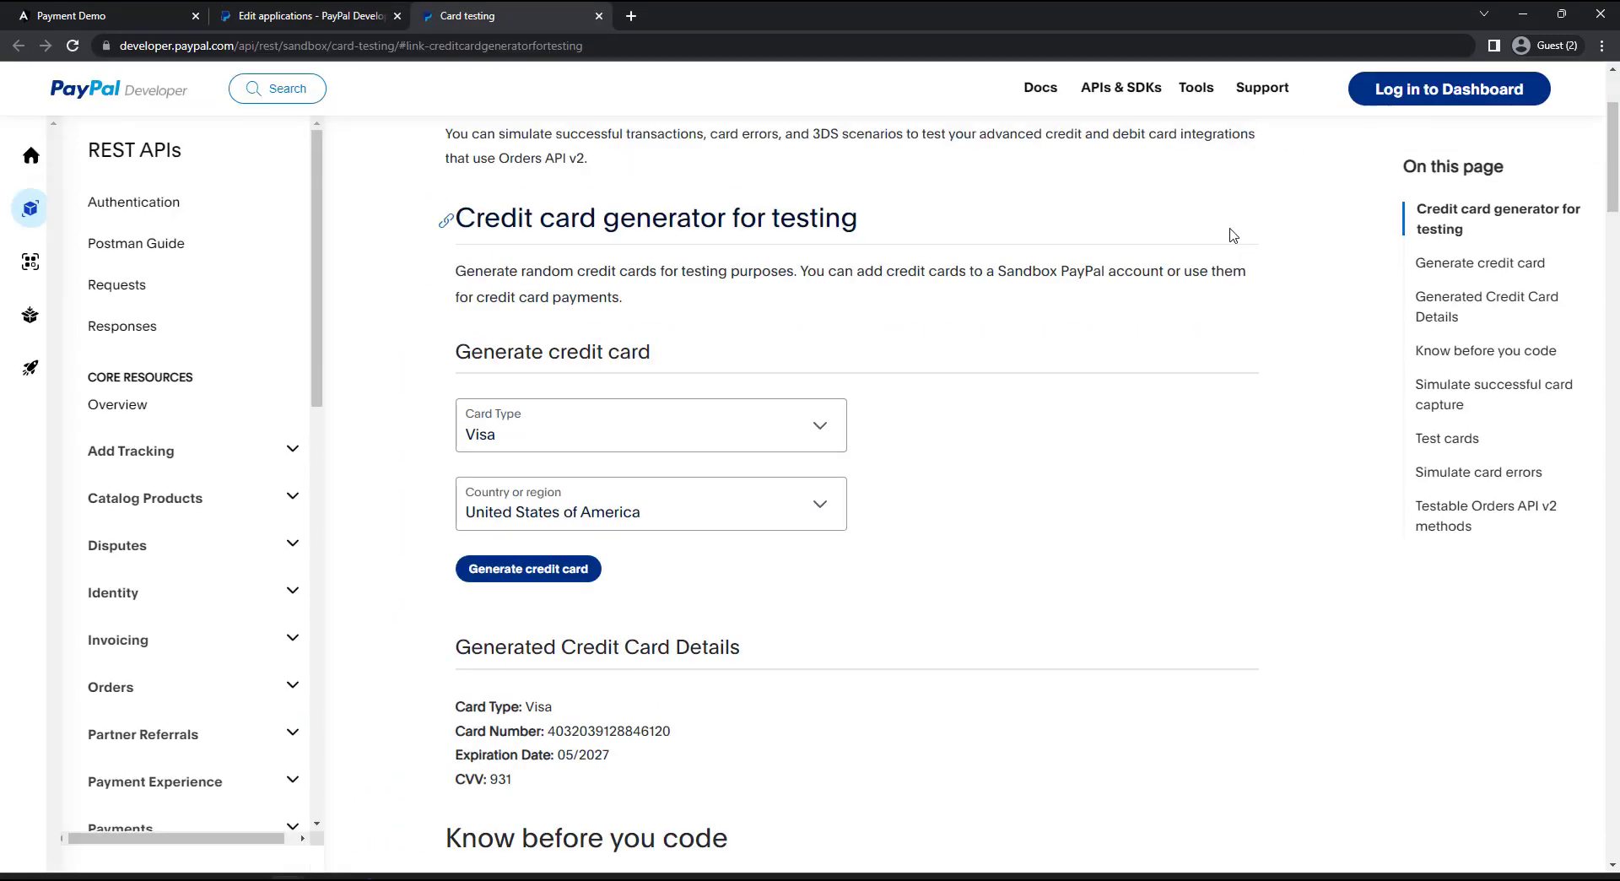
pyautogui.click(528, 569)
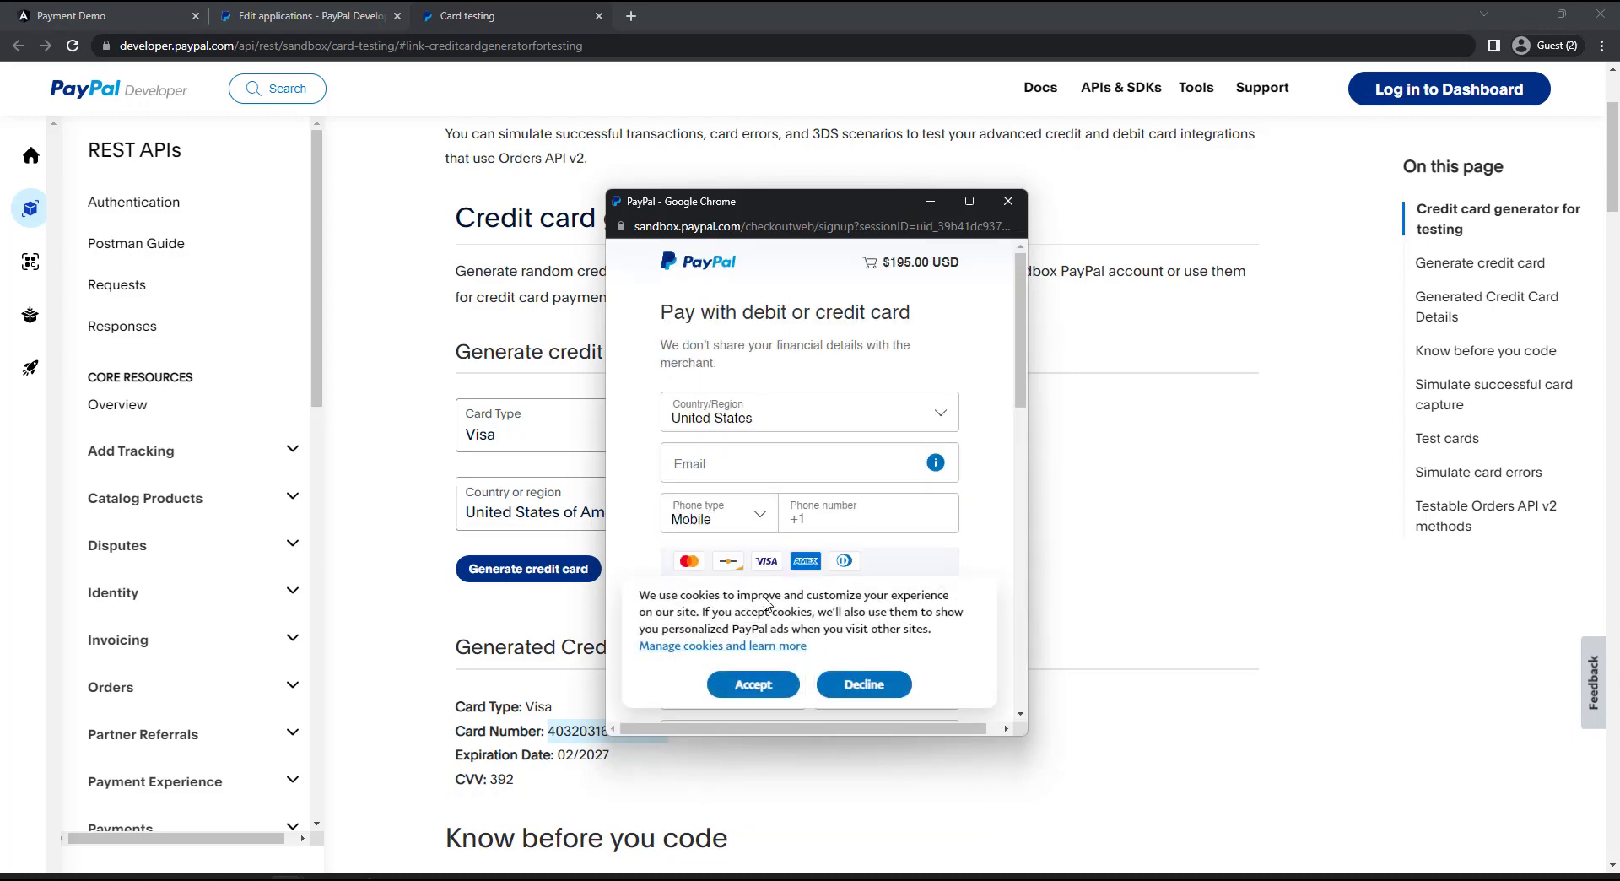
pyautogui.click(753, 683)
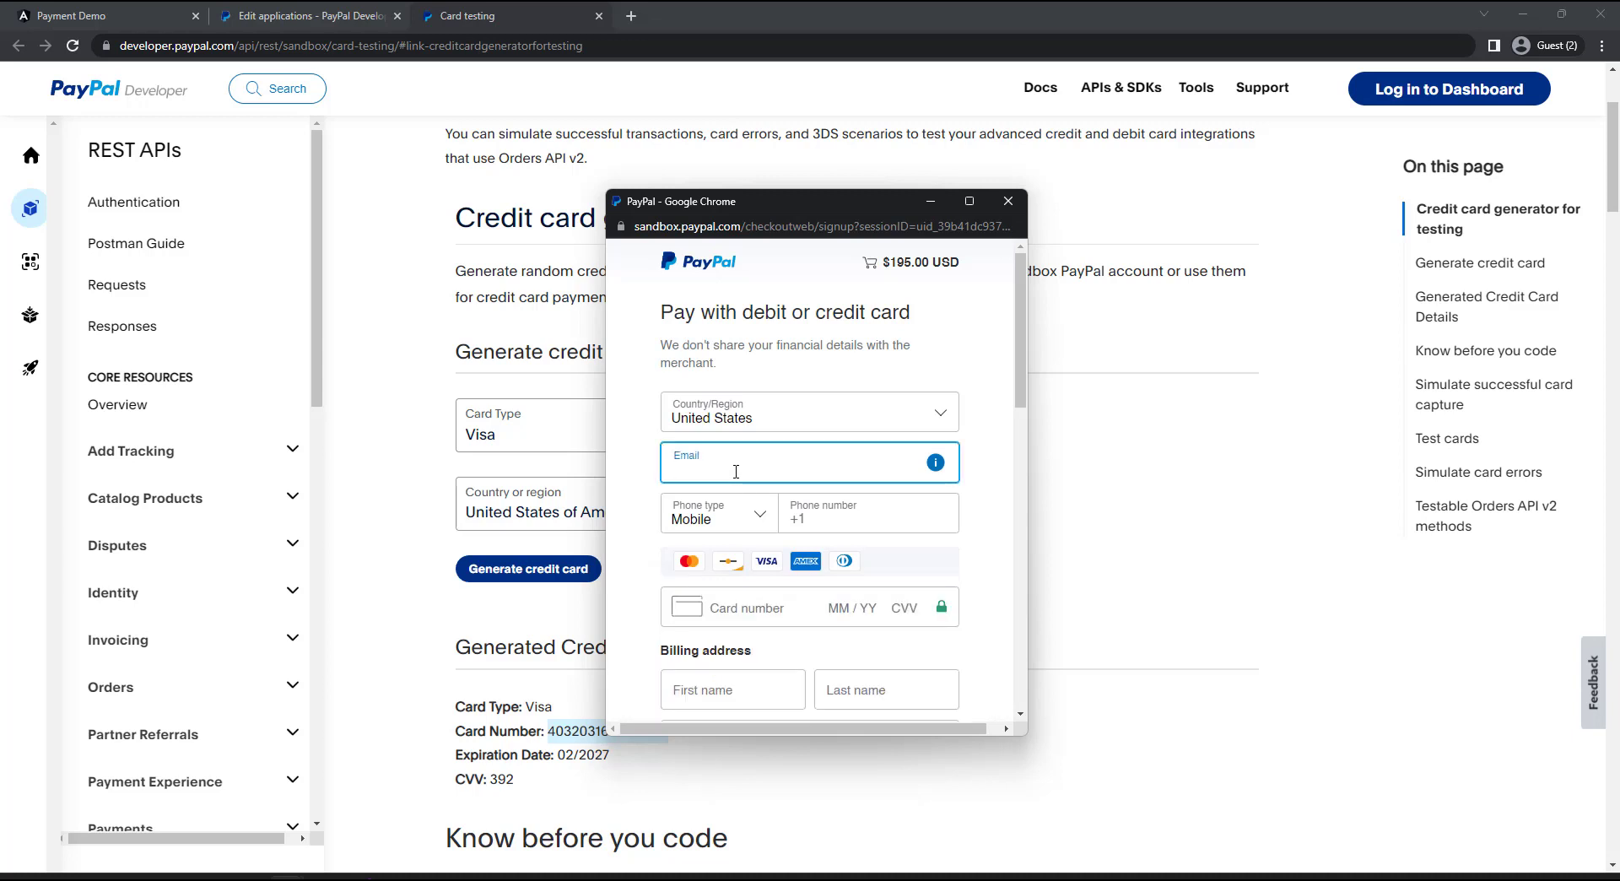
pyautogui.write('a@b.com')
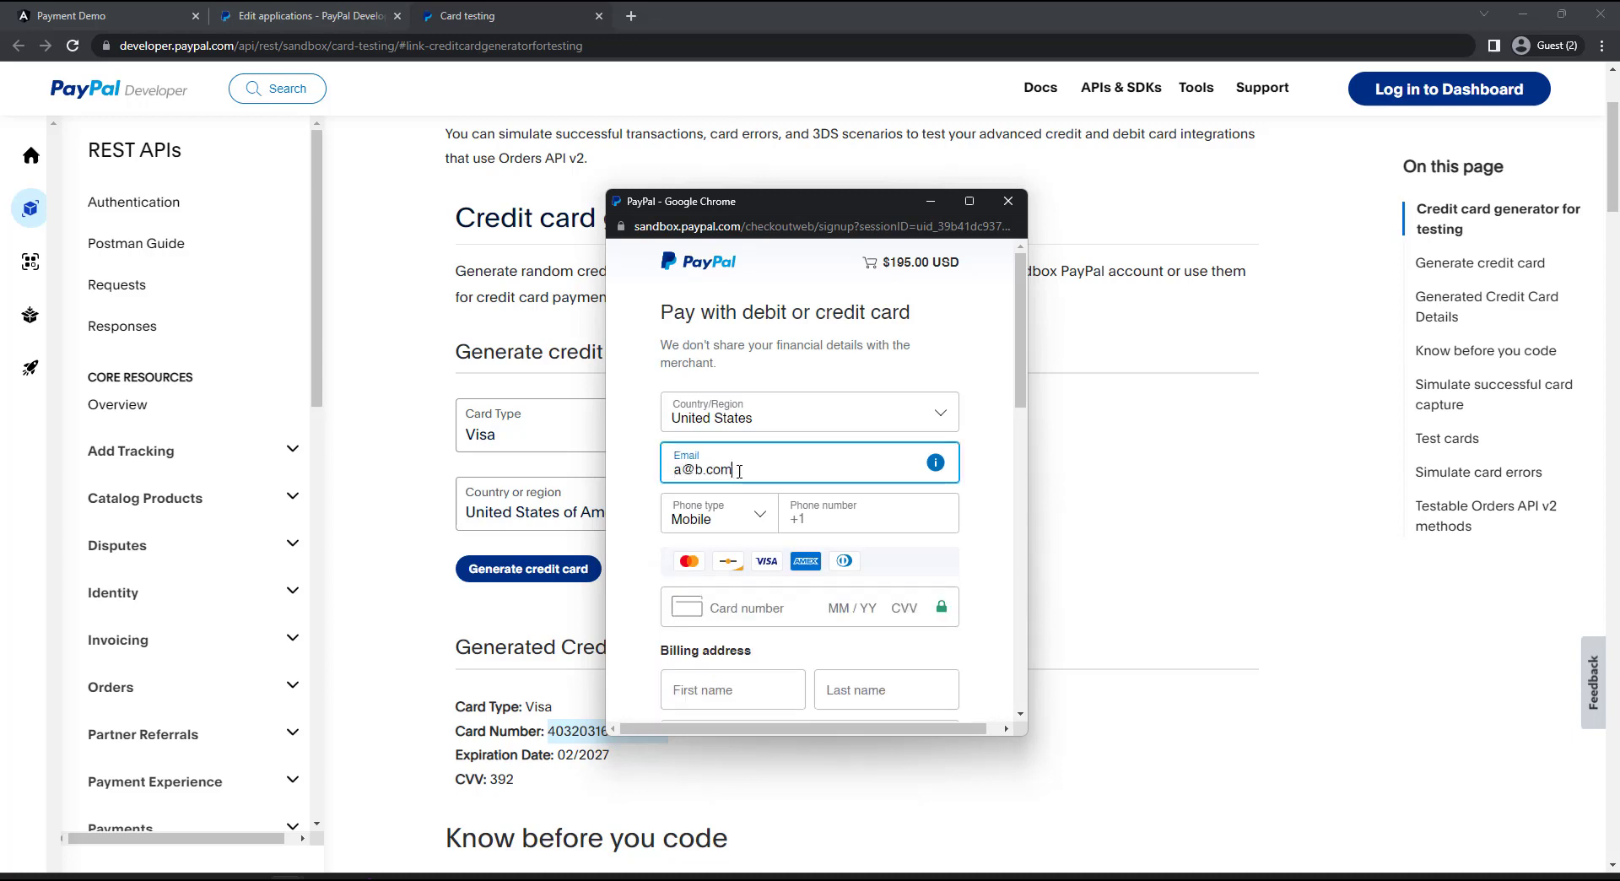
pyautogui.write('(919) 999-9991')
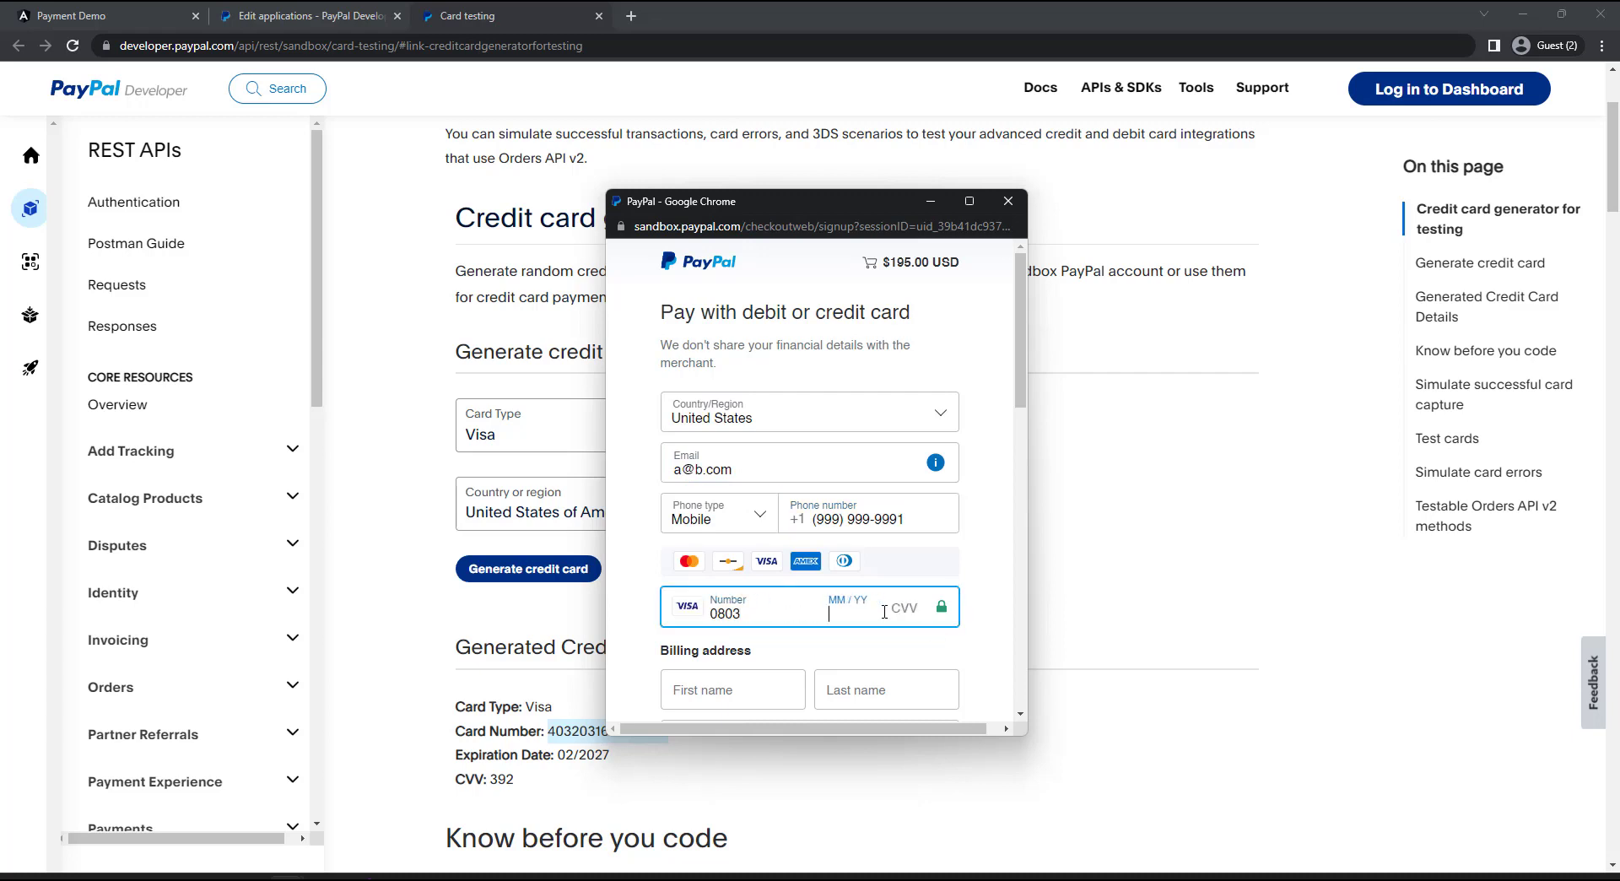
pyautogui.write('392')
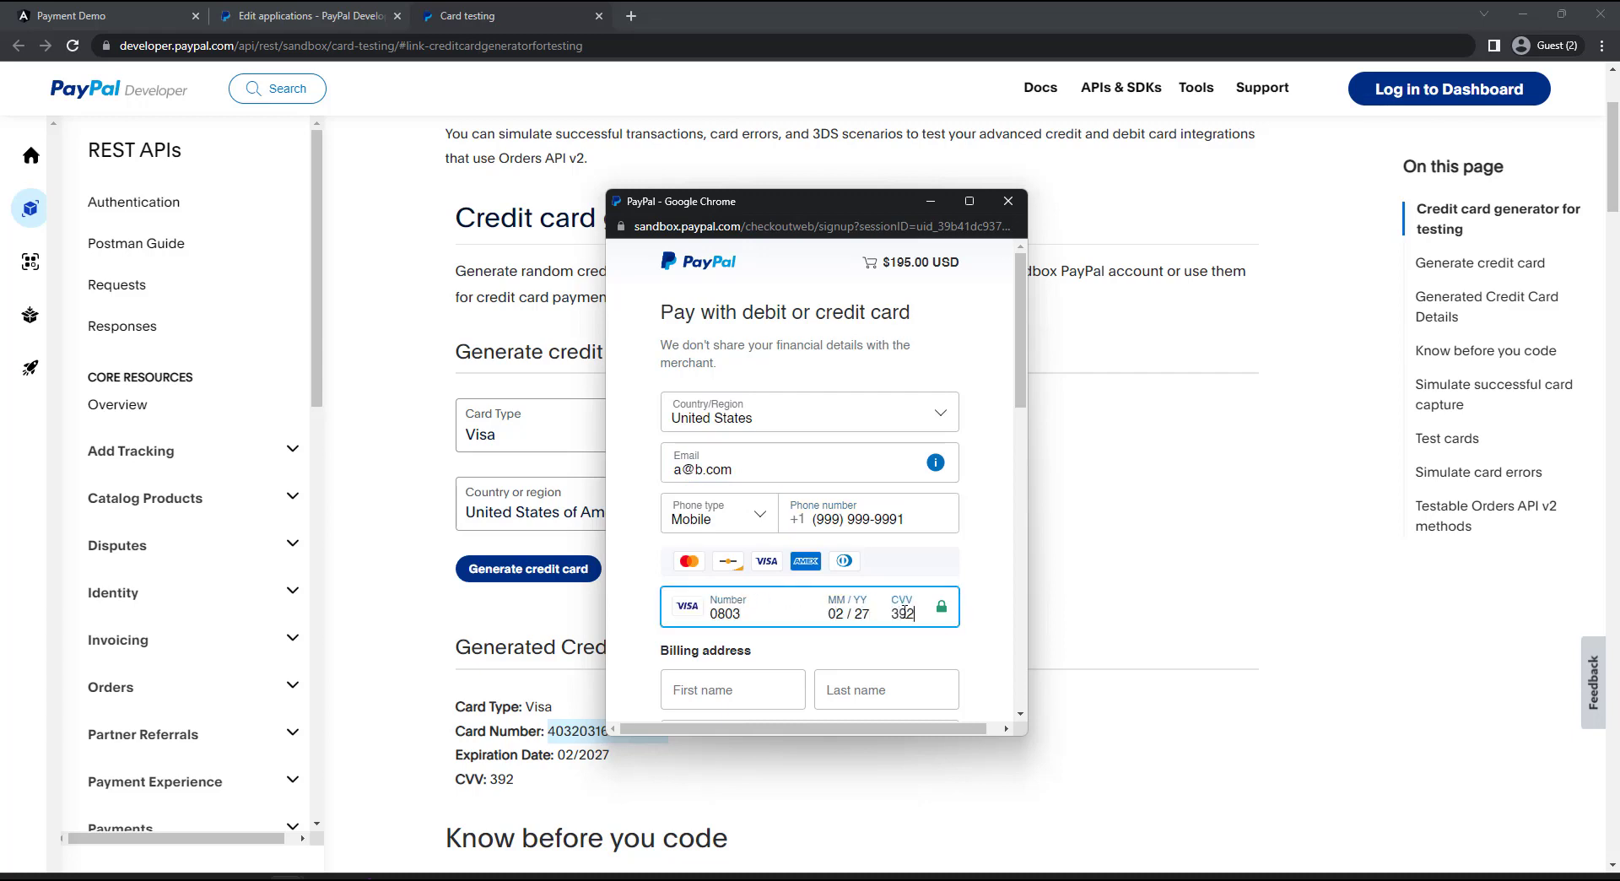
pyautogui.scroll(-3)
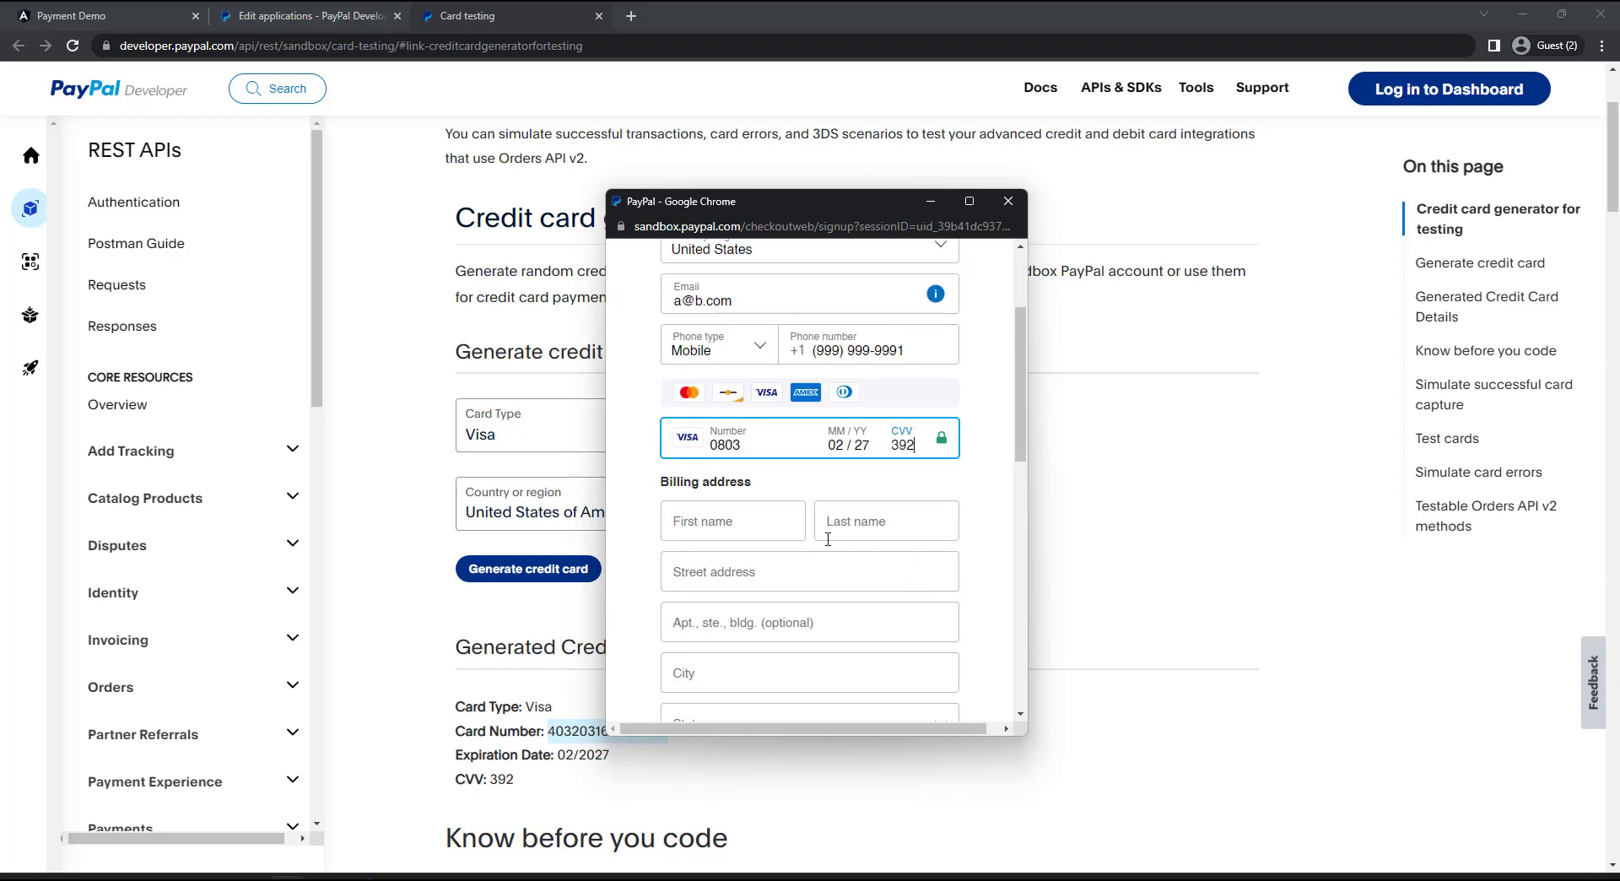
pyautogui.write('Pott')
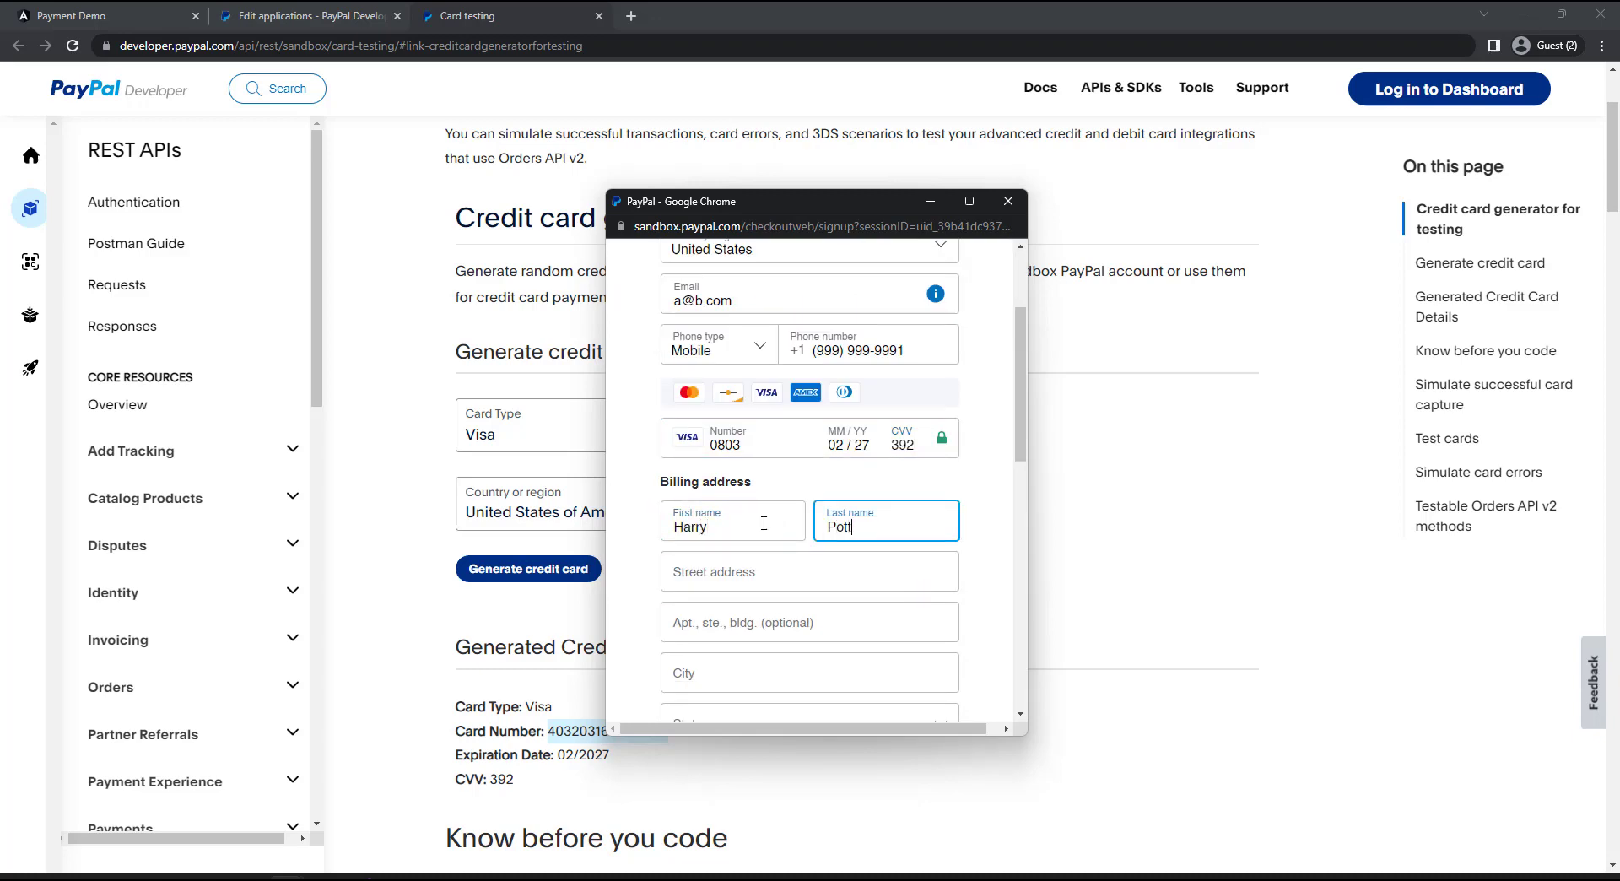
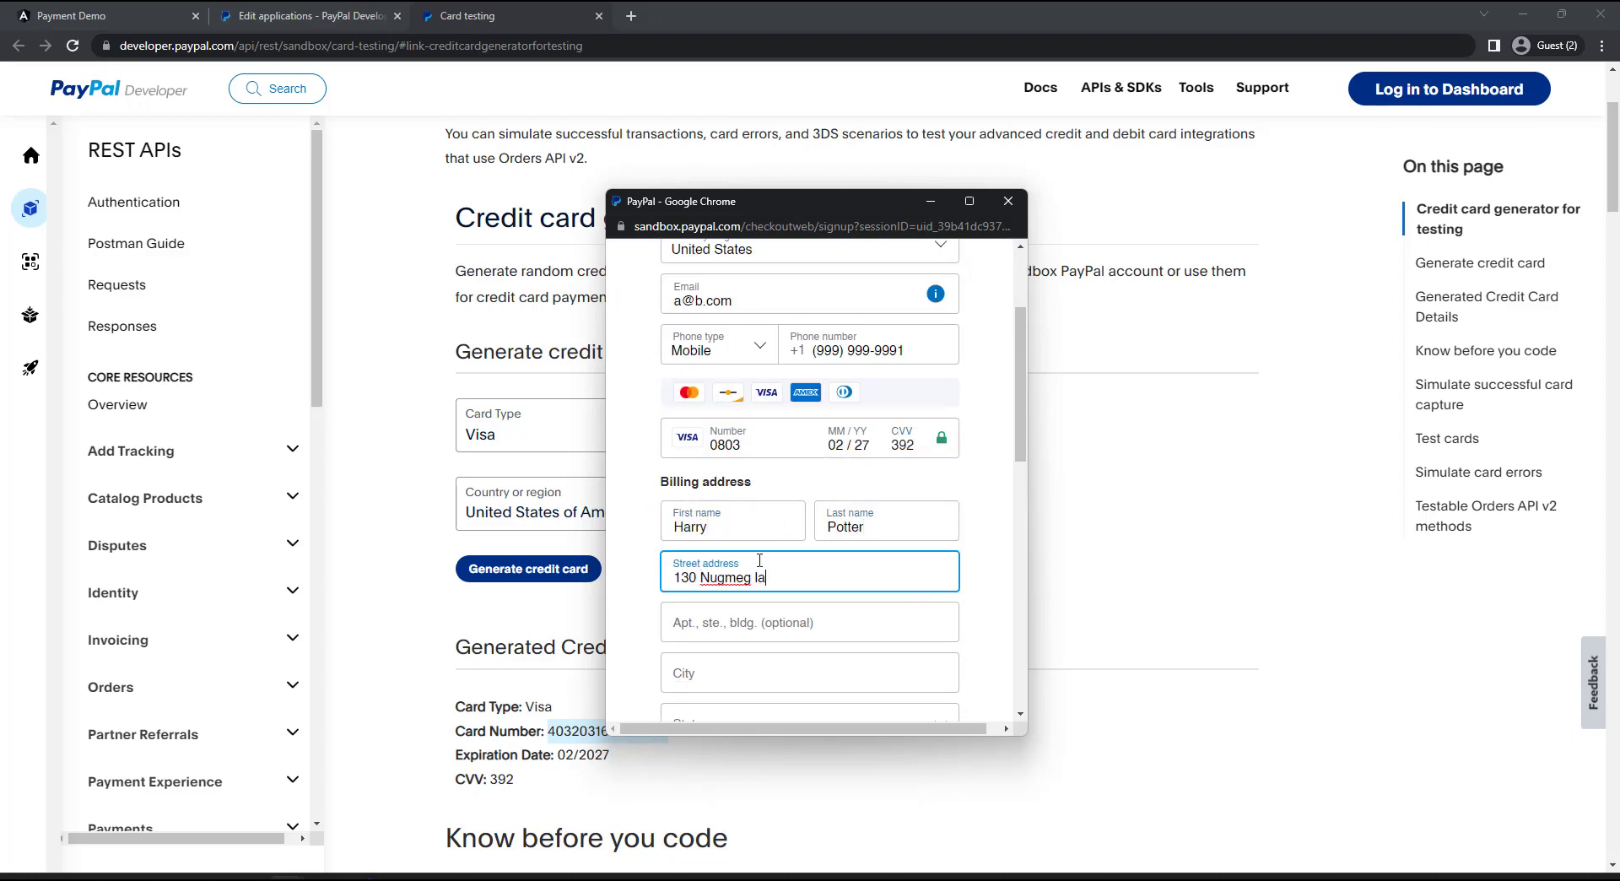
pyautogui.write('East Hartford')
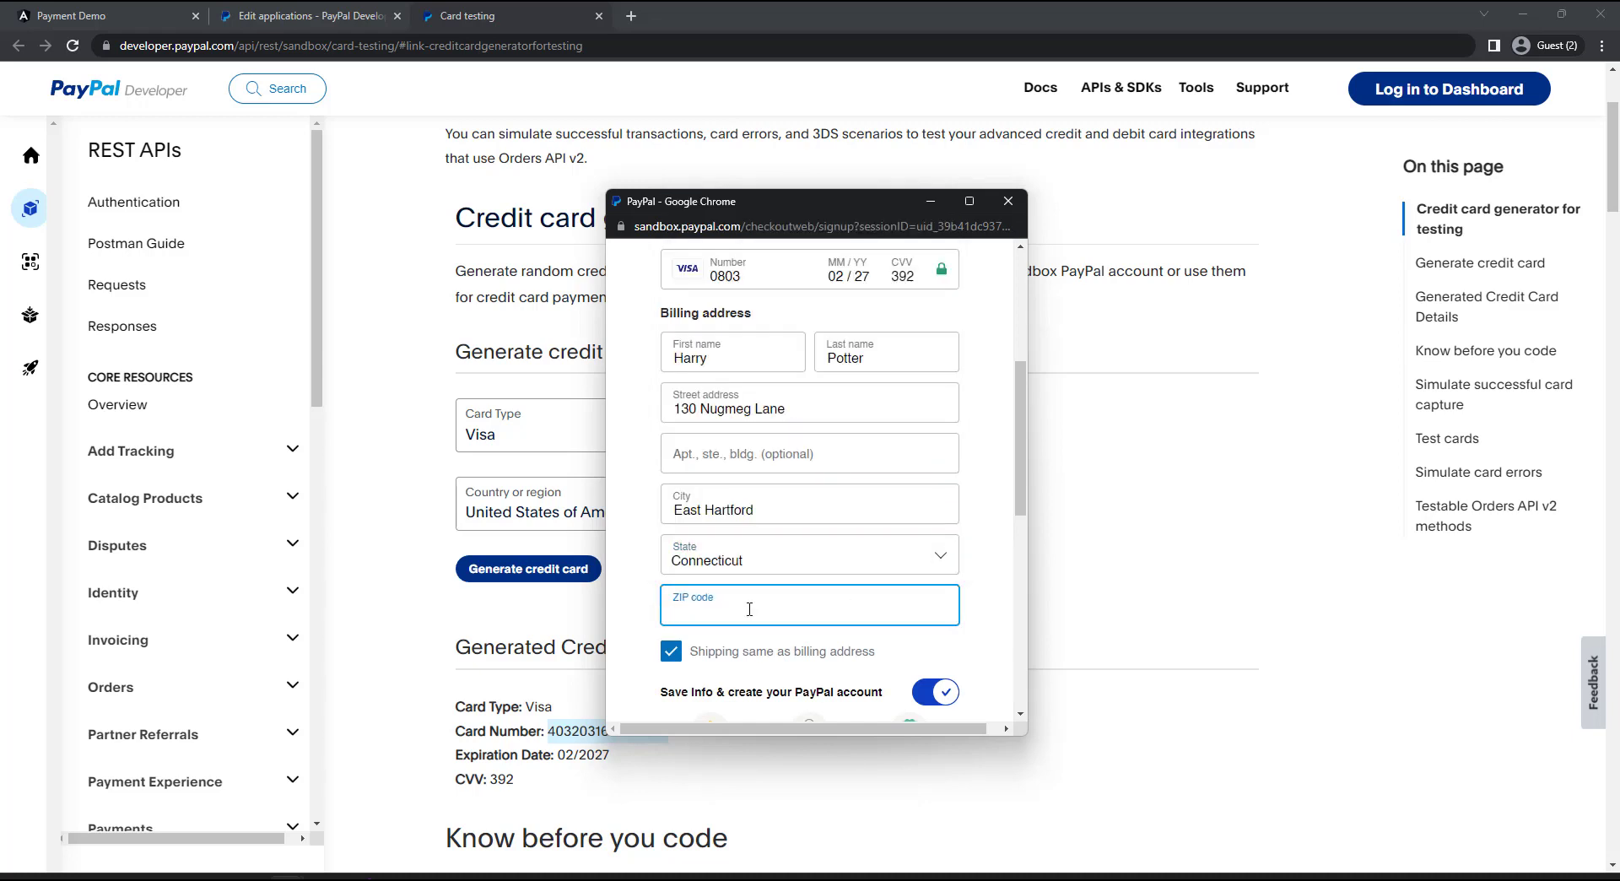
pyautogui.write('06103')
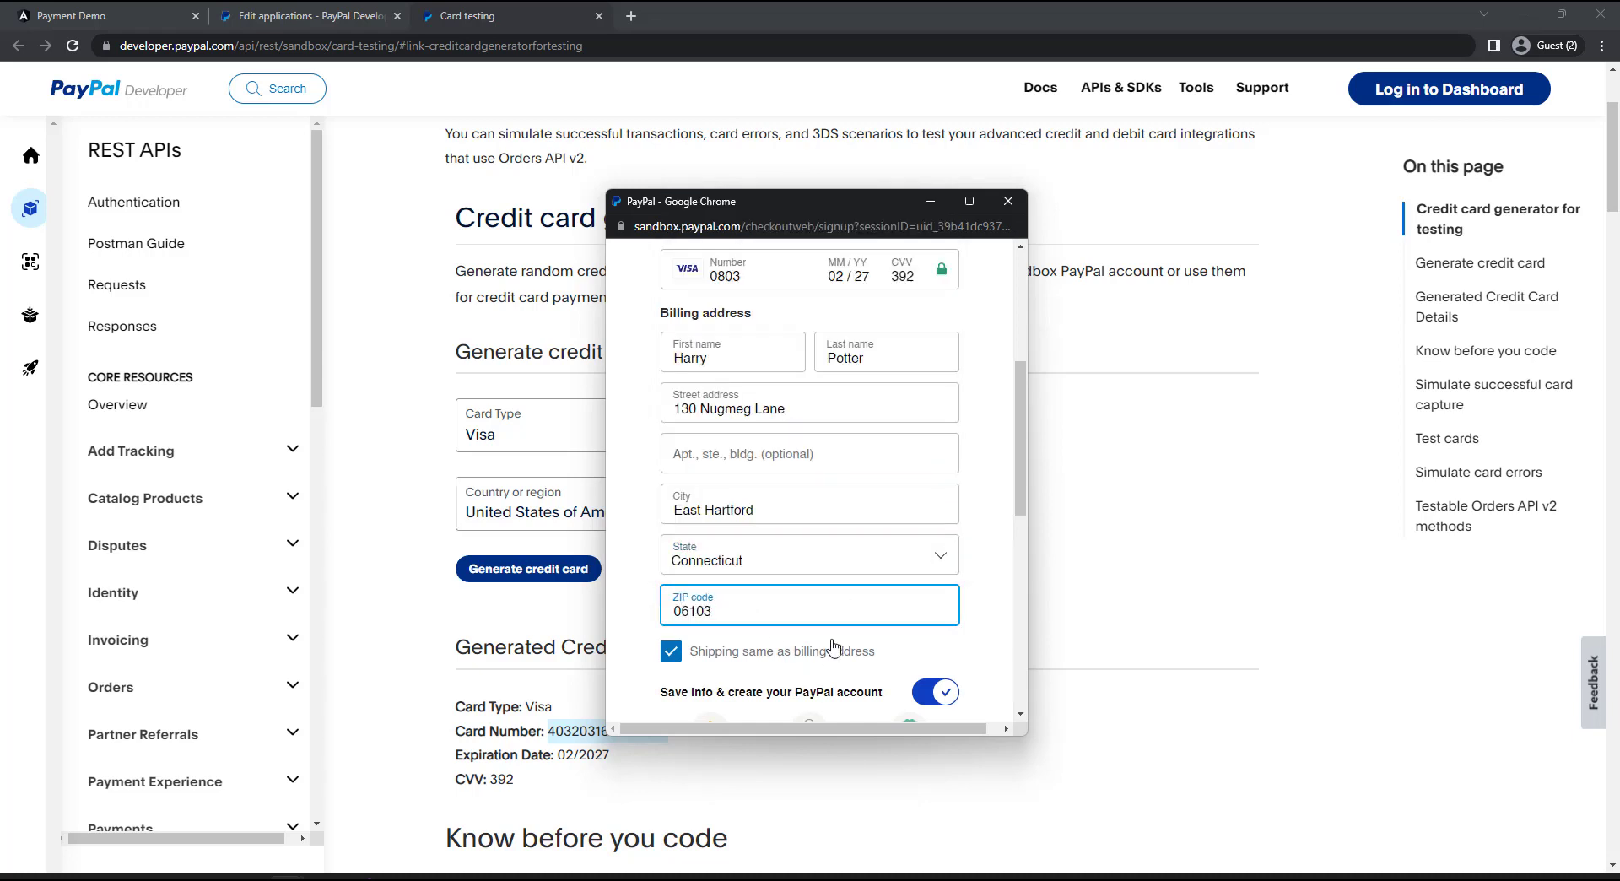
pyautogui.click(933, 690)
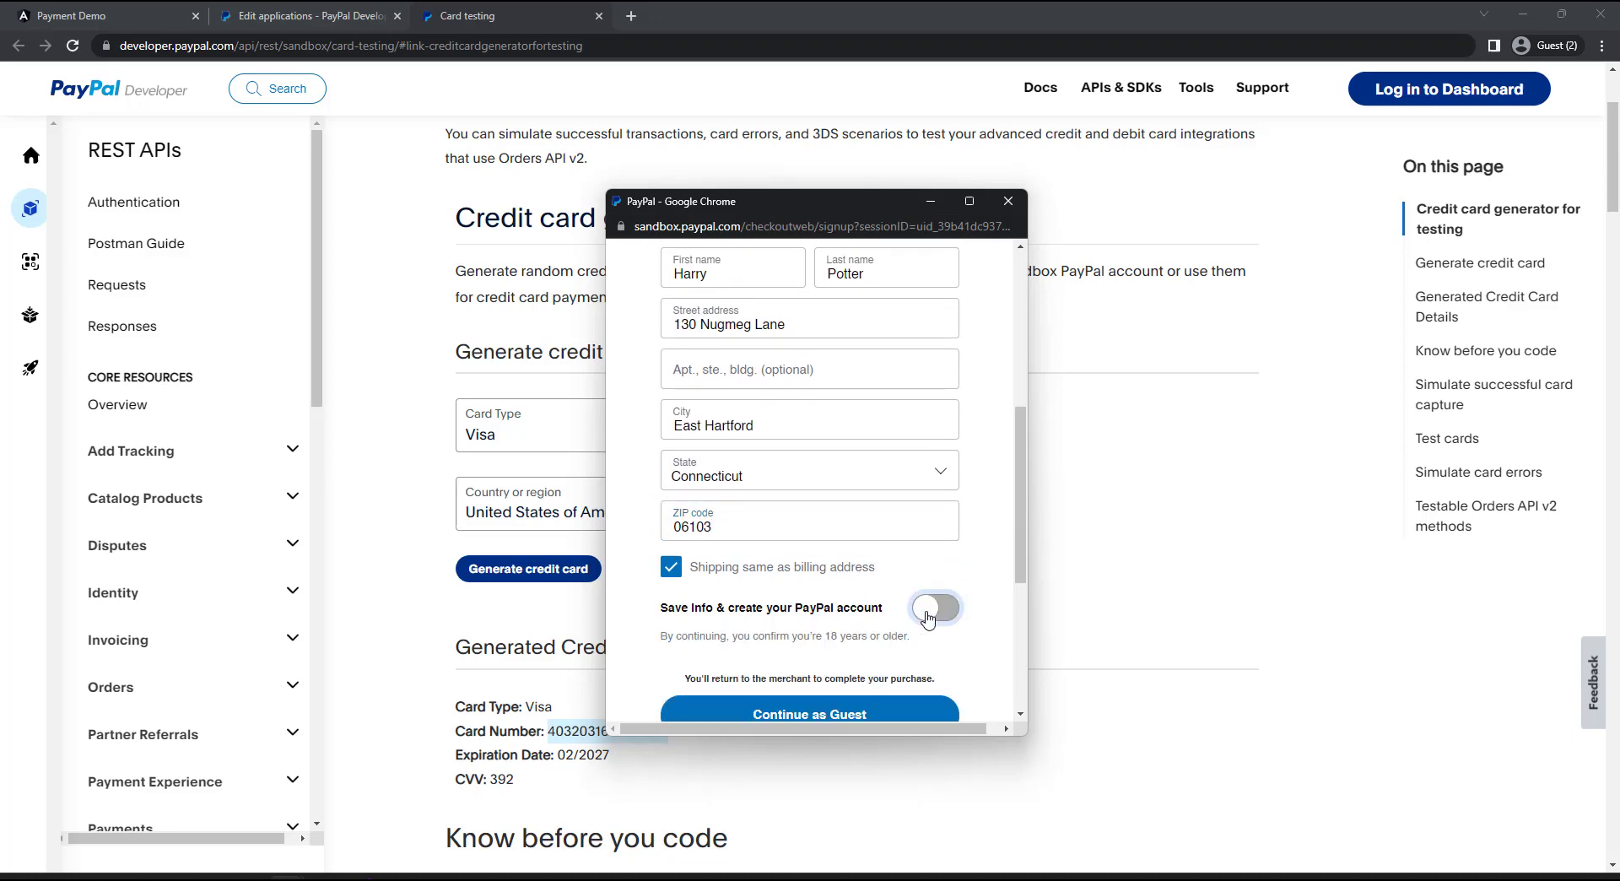
pyautogui.scroll(-3)
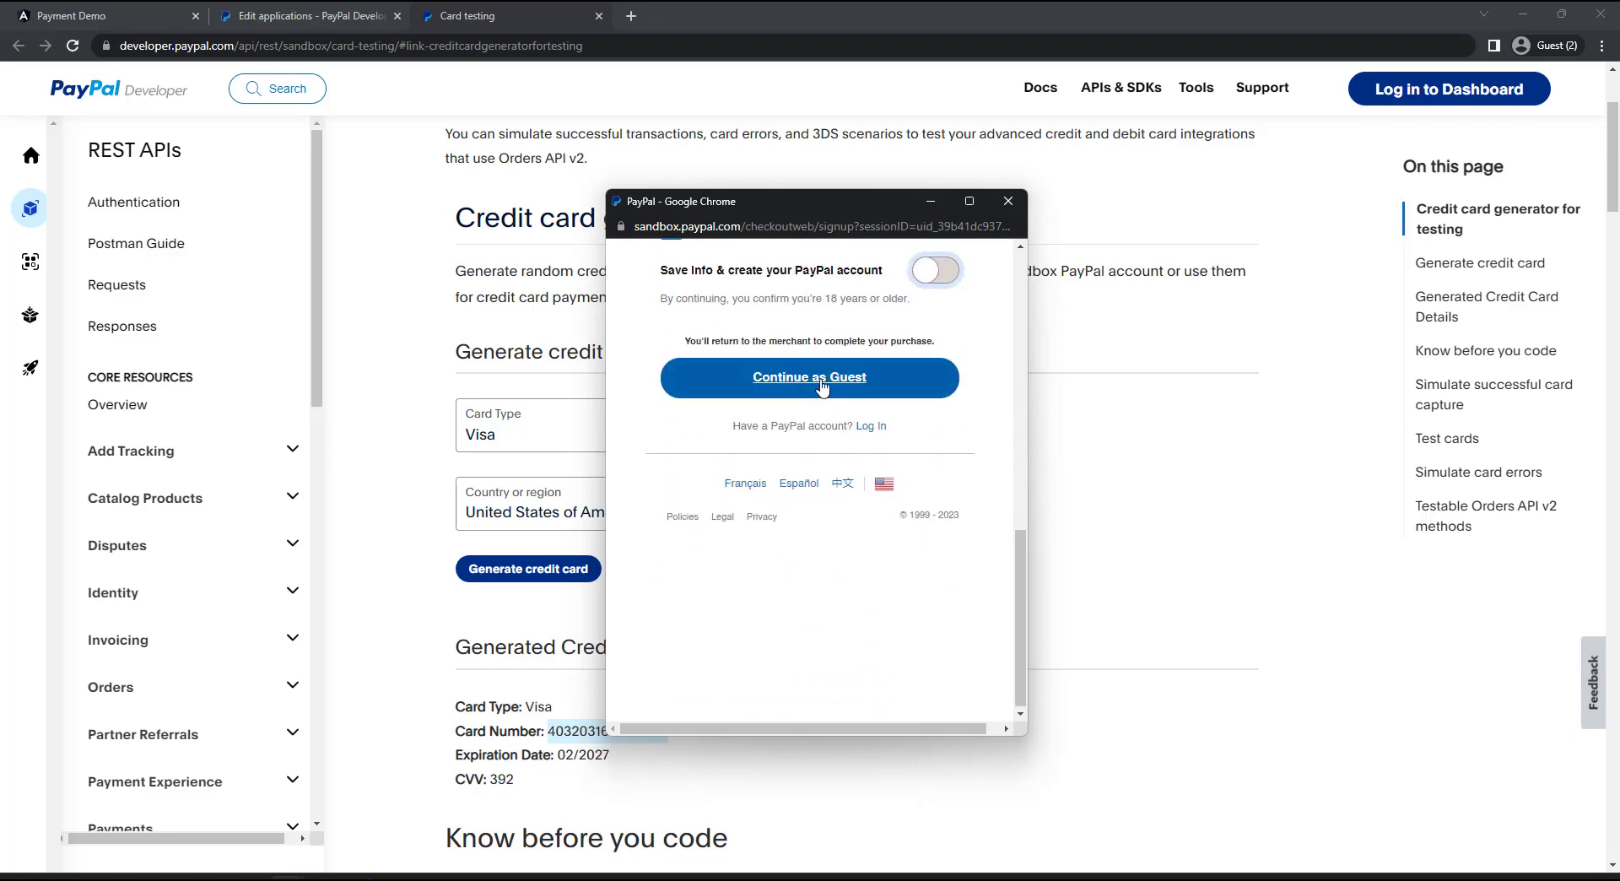
pyautogui.click(808, 376)
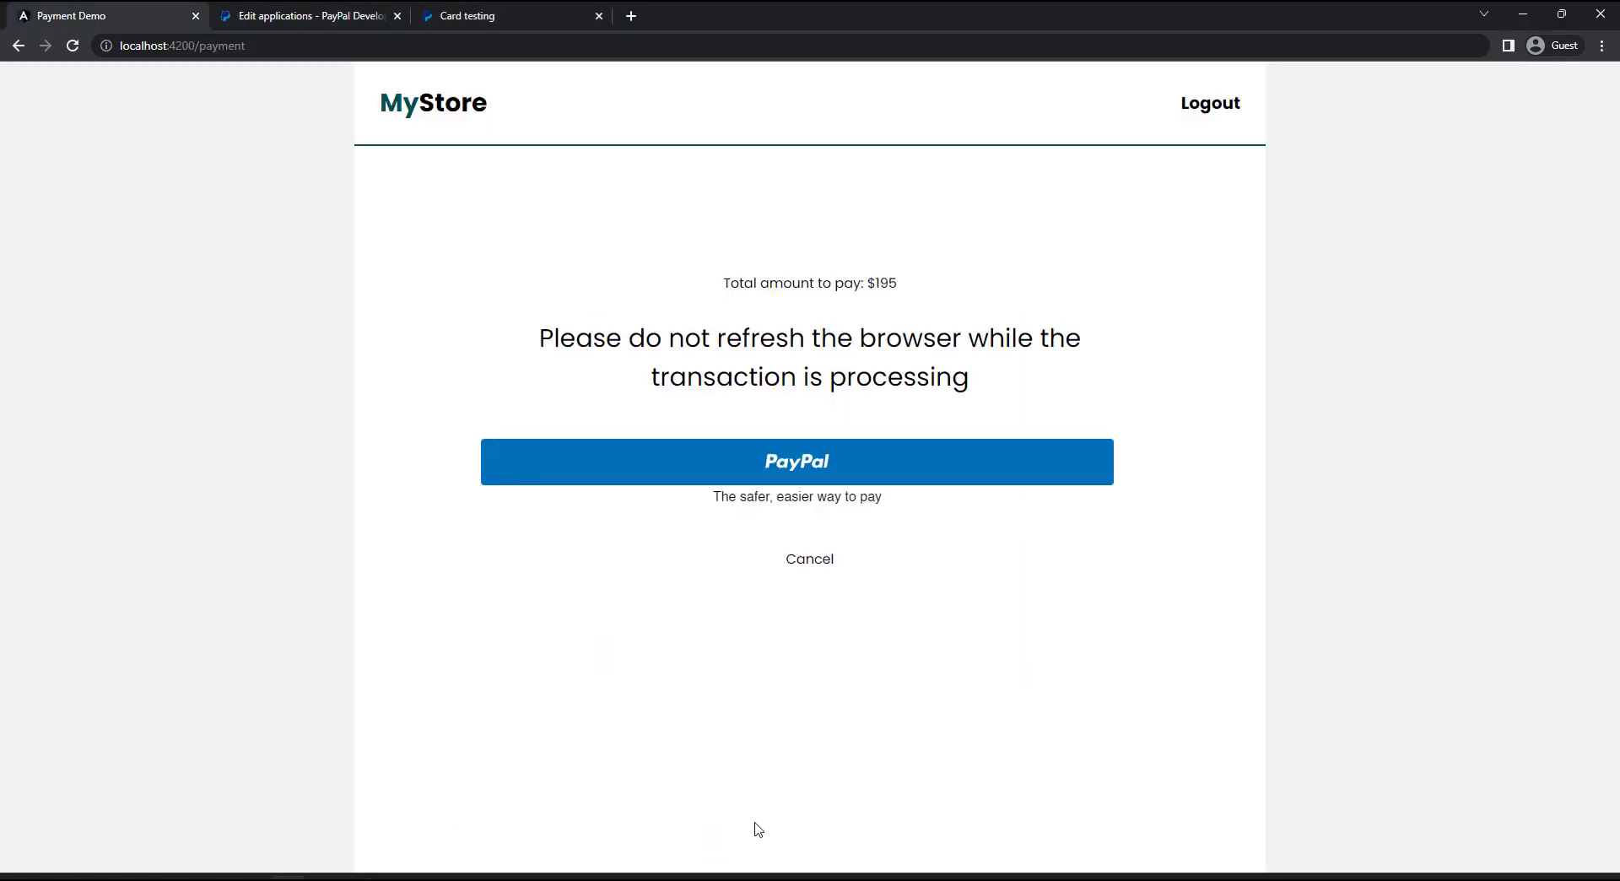
# Inspect the logged order details object in the browser console
pyautogui.press('F12')
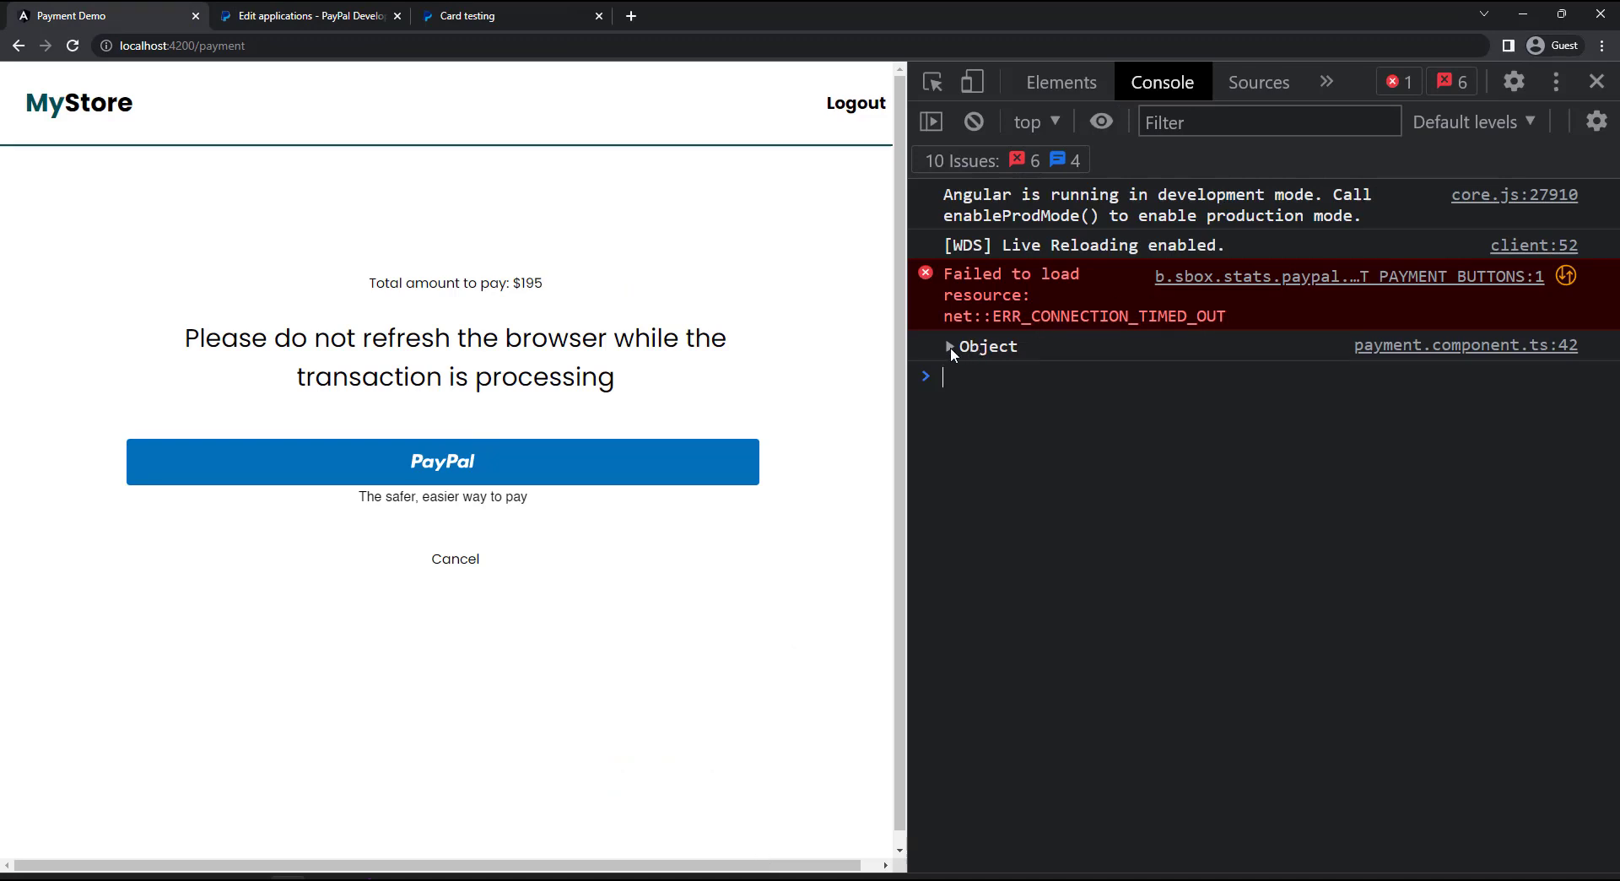
pyautogui.click(952, 346)
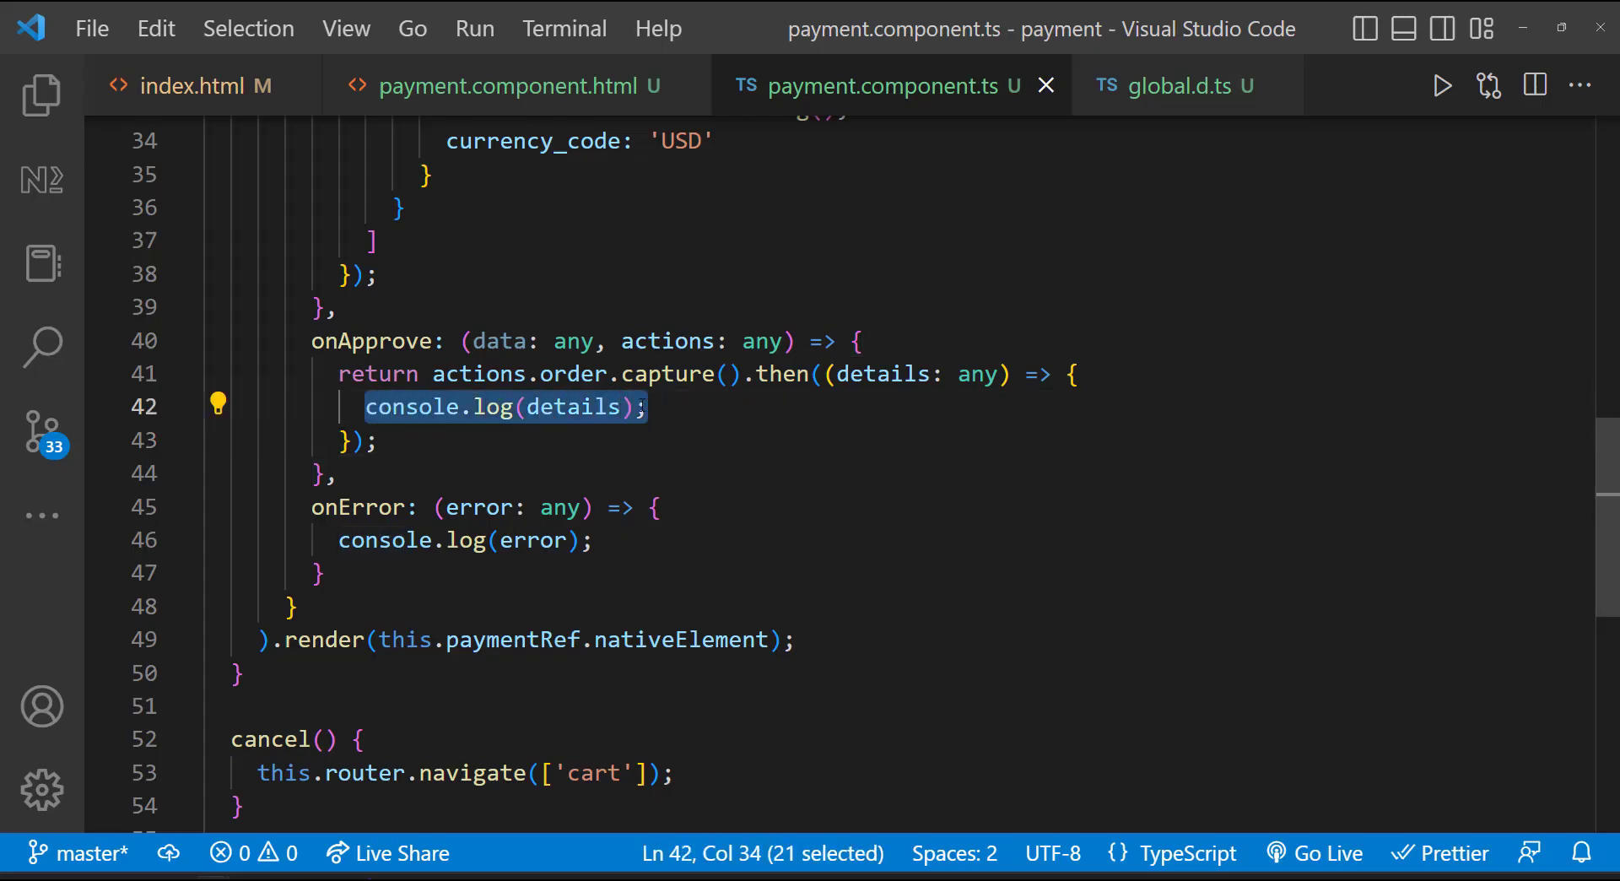
# When details.status === 'COMPLETED', set this.payment.transactionID and call this.router.navigate
pyautogui.write('if (')
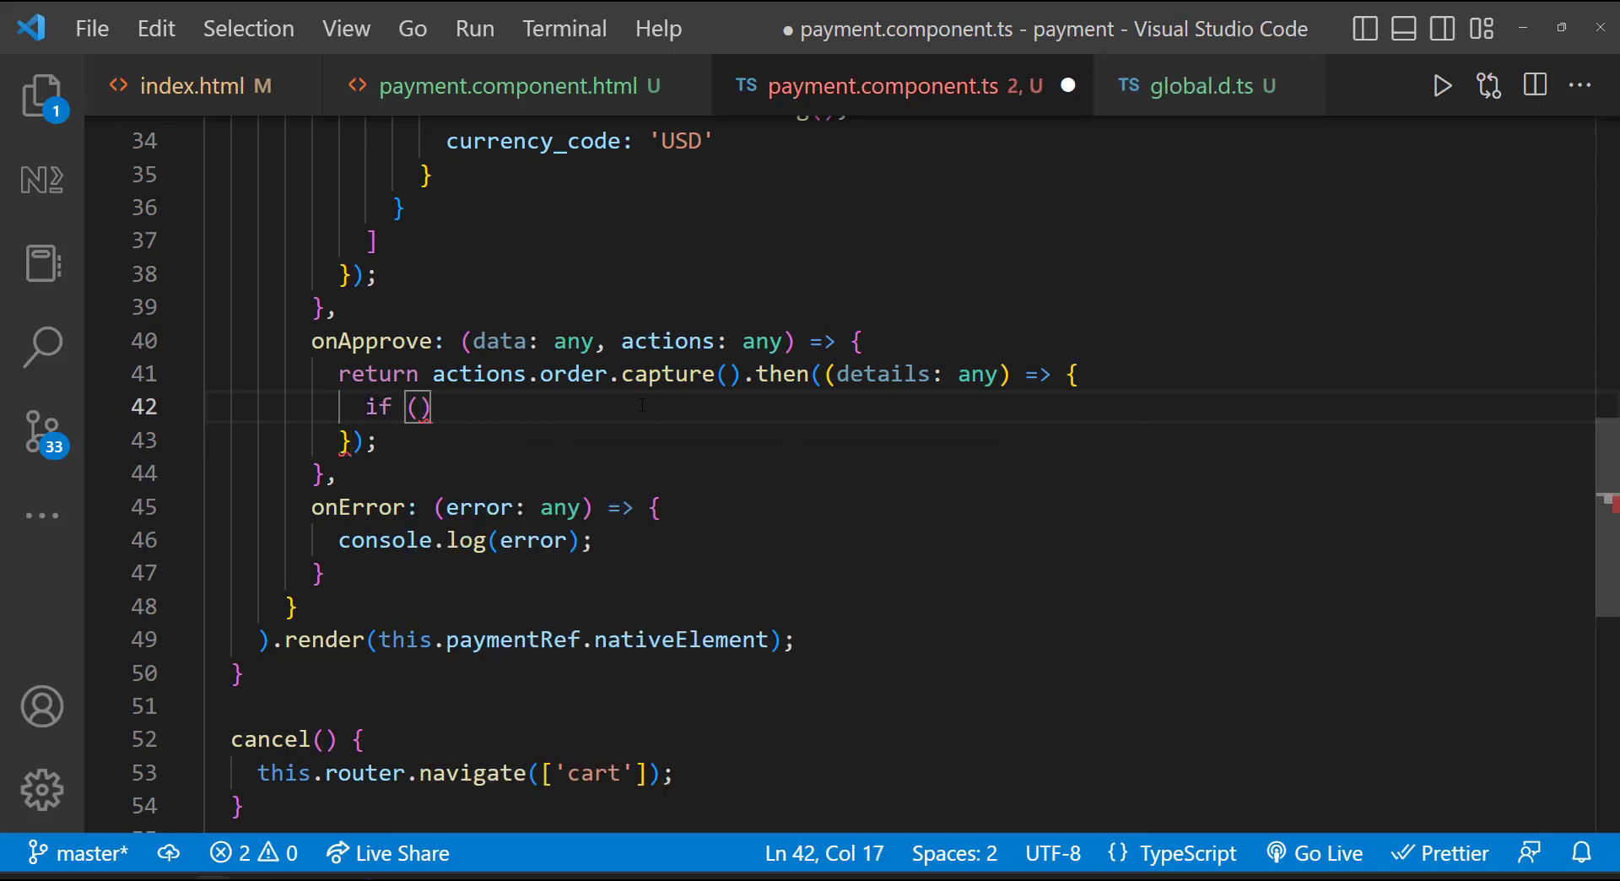
pyautogui.write("details.status === 'CO")
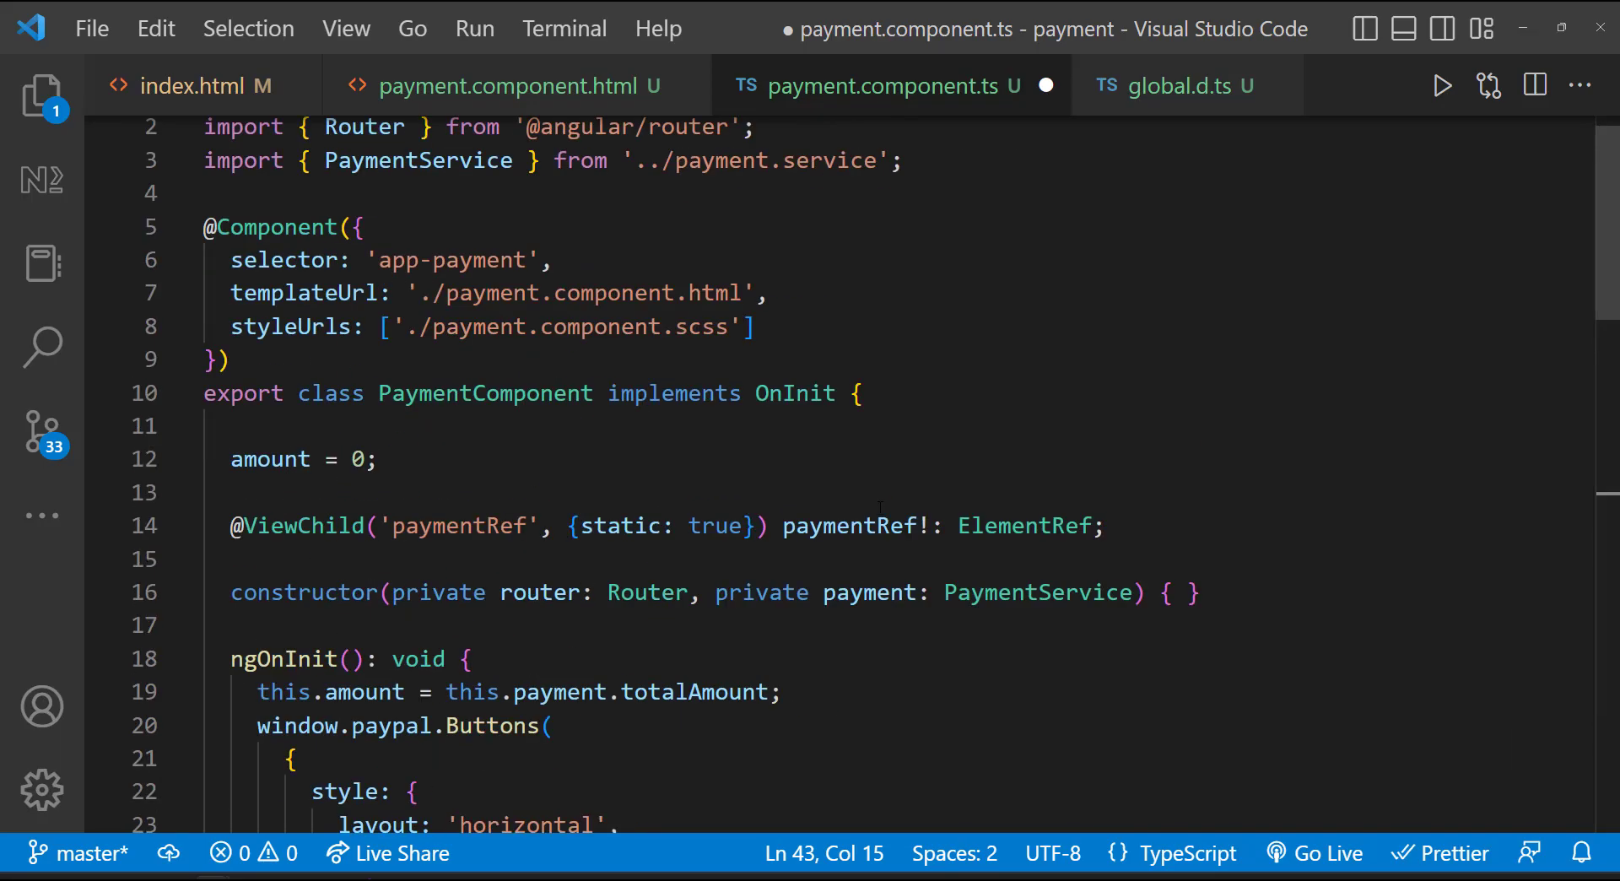
pyautogui.scroll(-3)
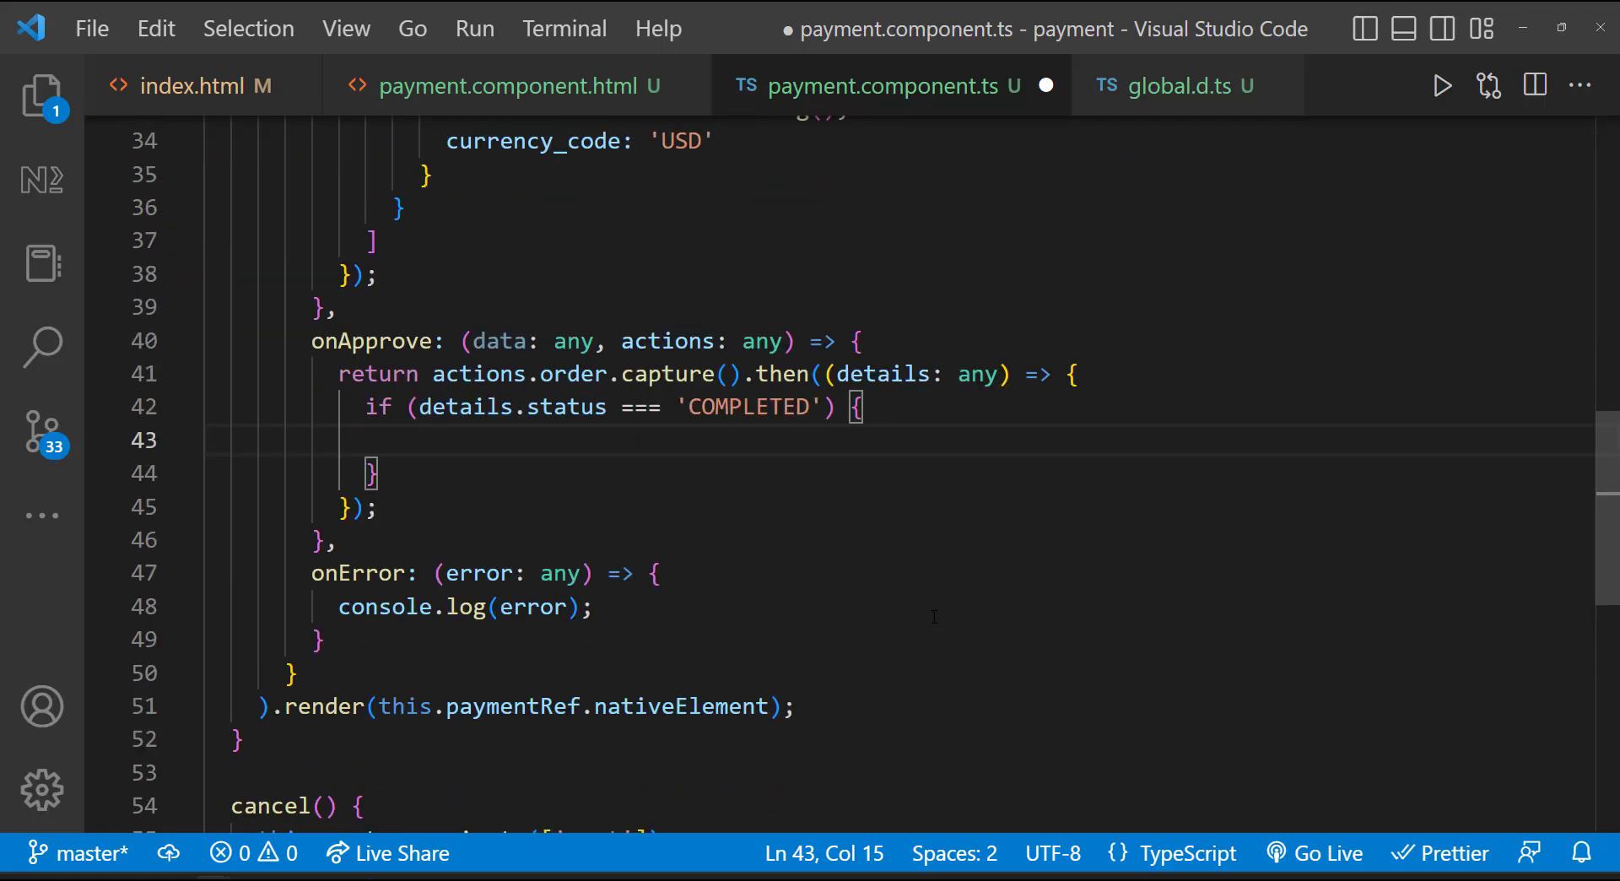
pyautogui.write('this.payment.transactionID = details.id;')
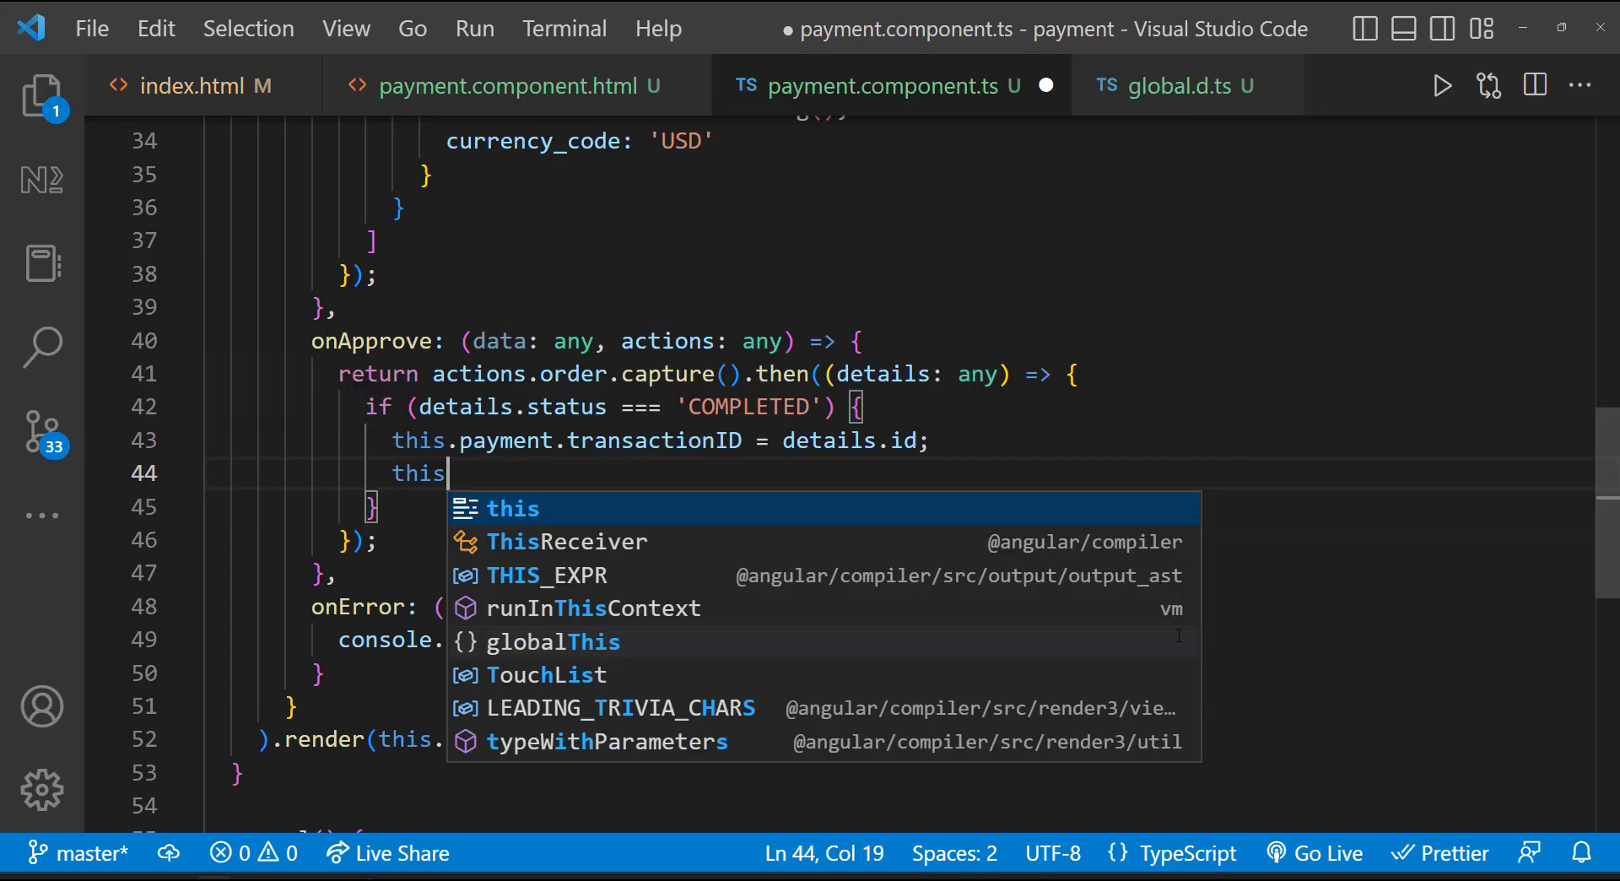
pyautogui.write('.router.navigate(')
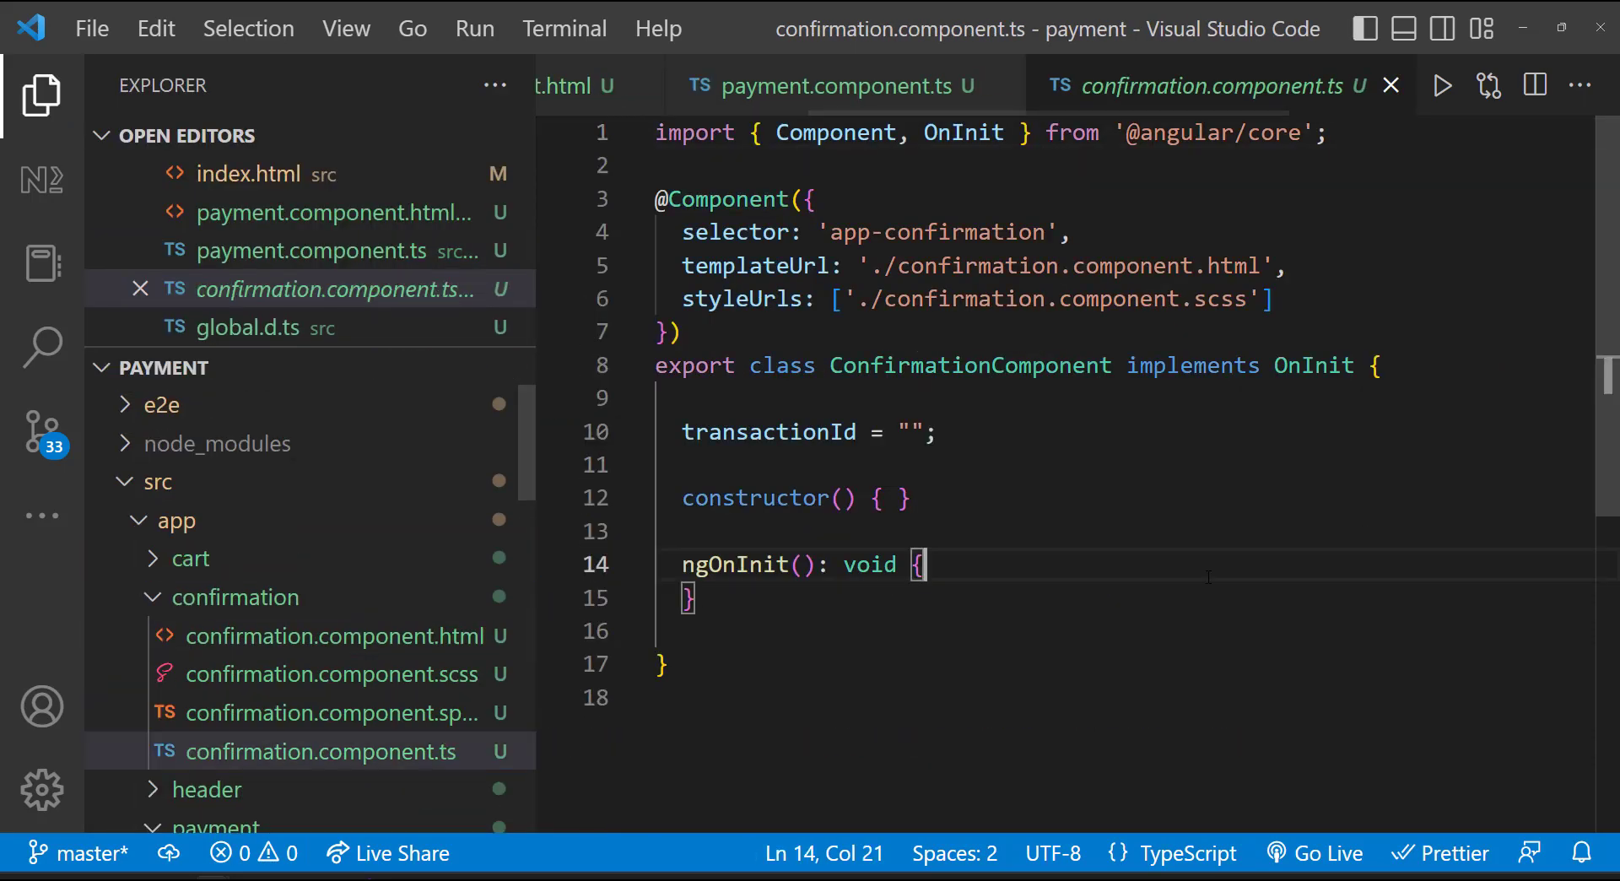
# Inject PaymentService privately and set this.transactionId from this.payment.transactionID in ngOnInit
pyautogui.write('private payment: PaymentService')
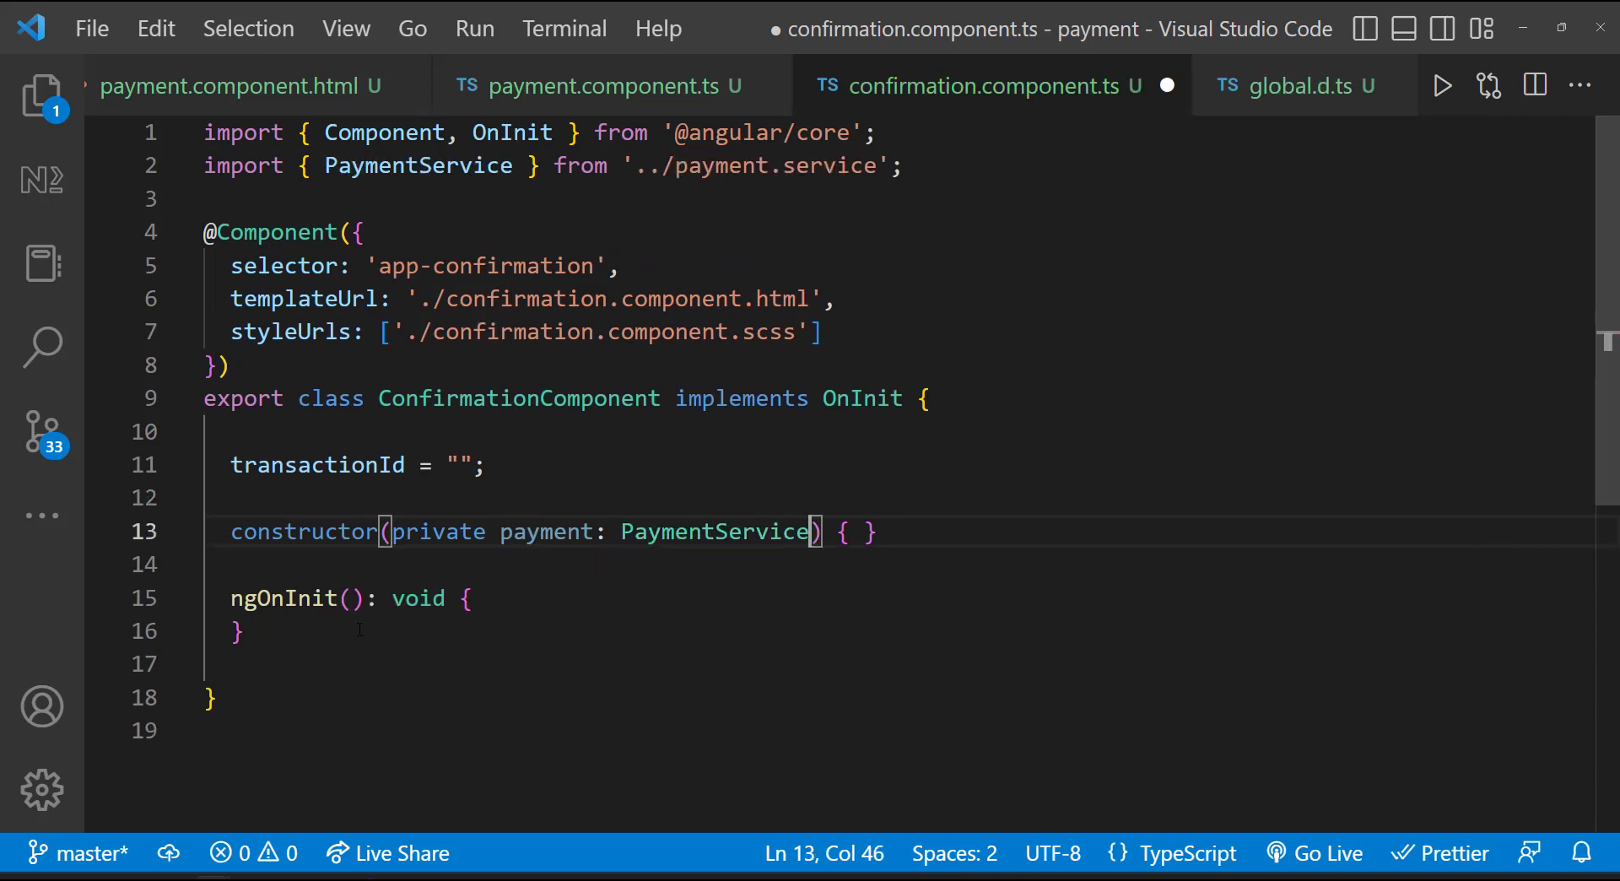
pyautogui.press('Enter')
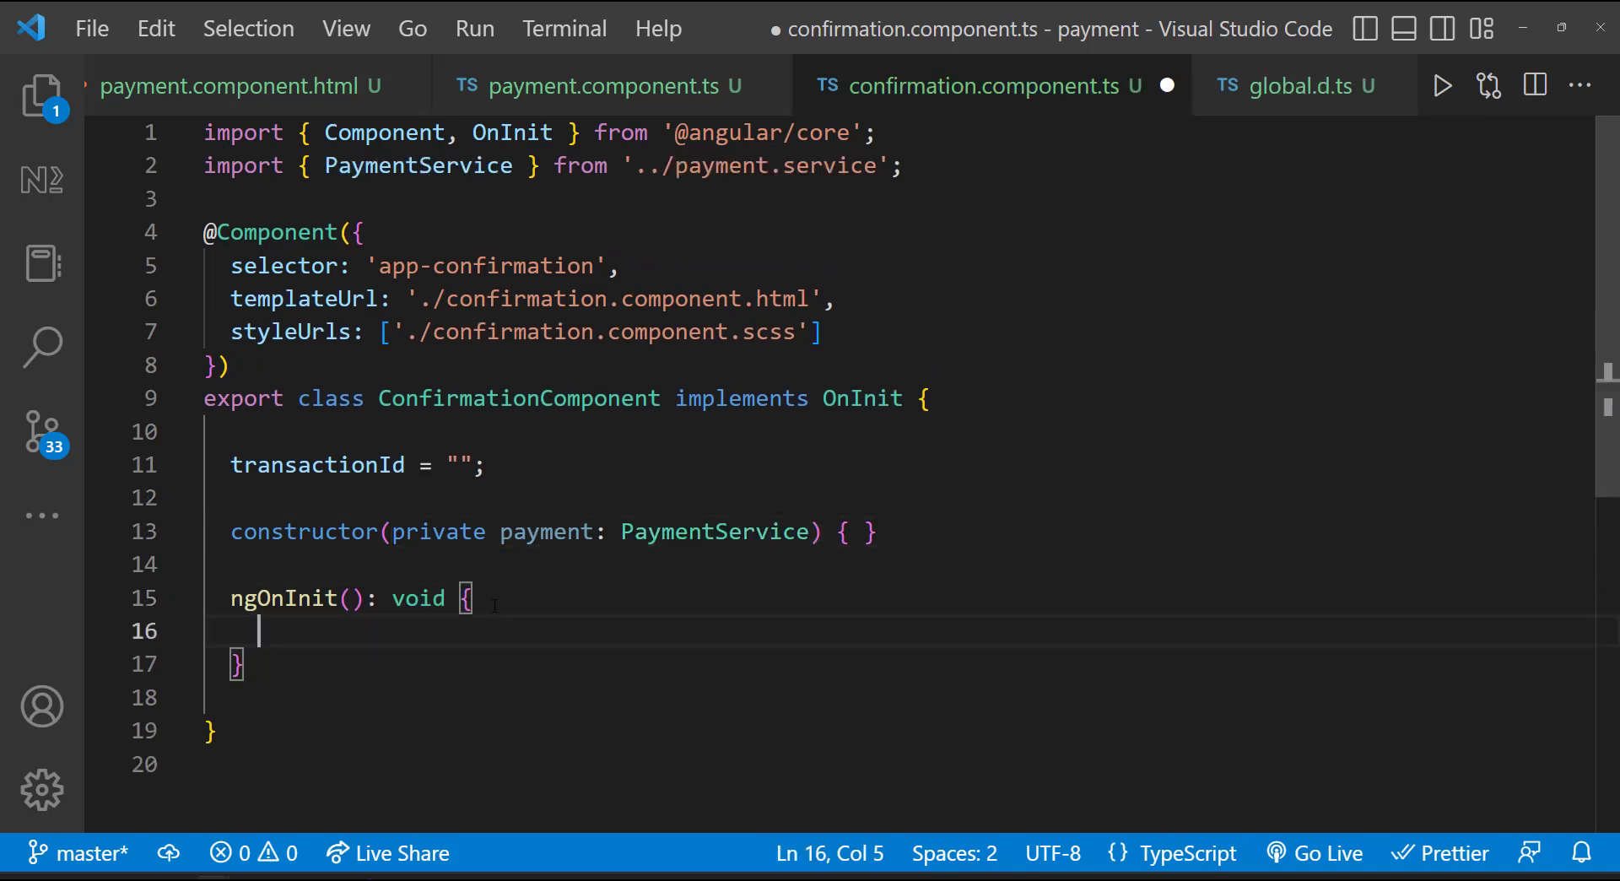
pyautogui.write('this.transactionId = this.payment.')
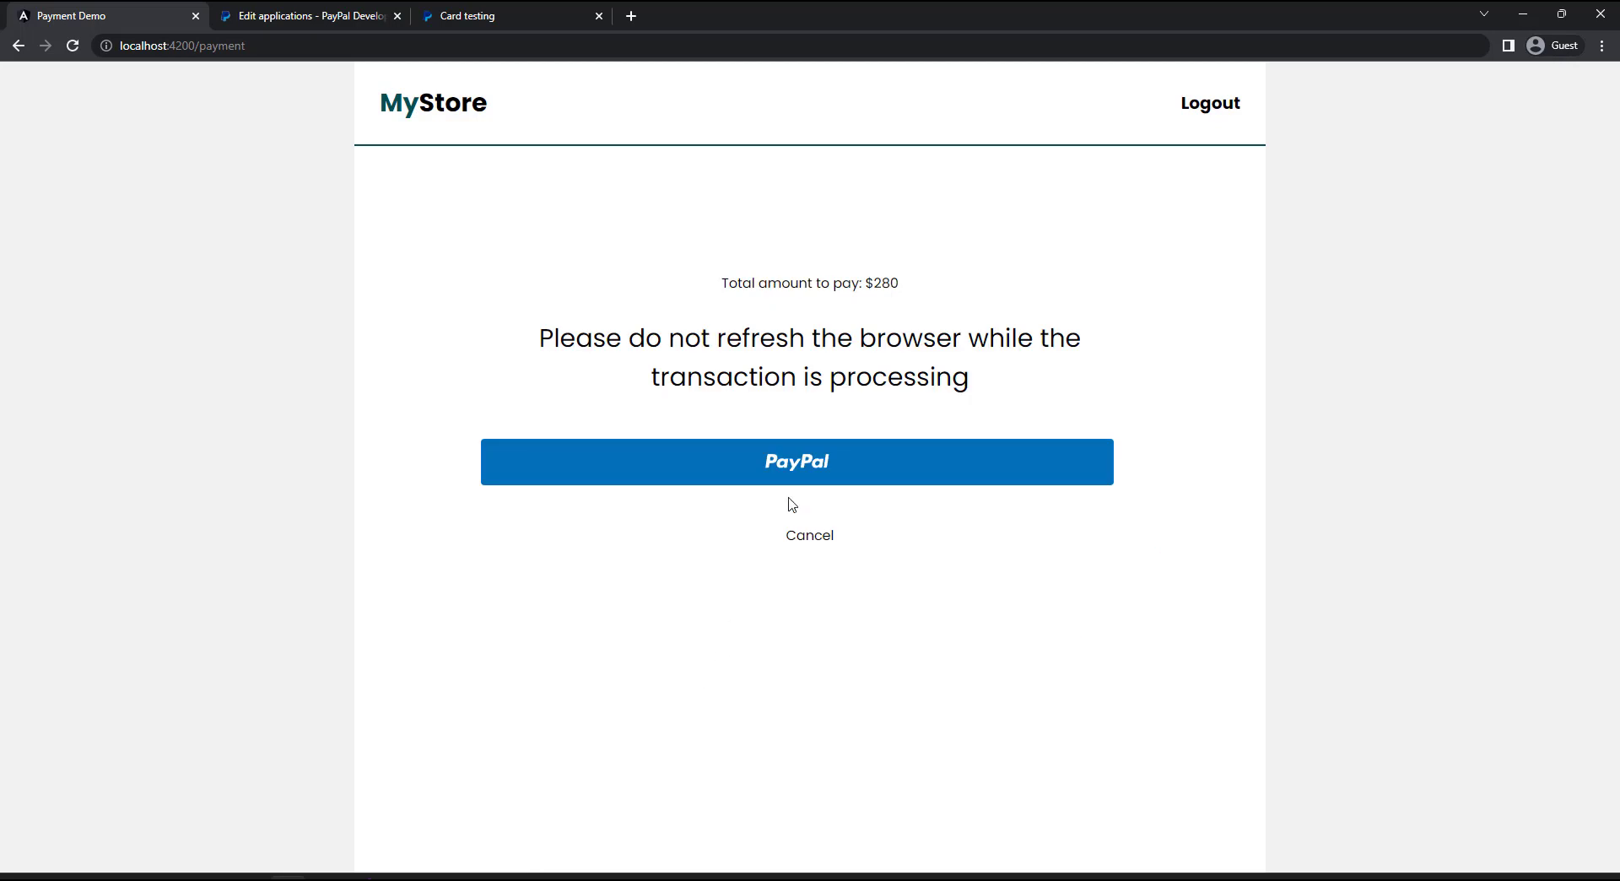
pyautogui.click(795, 460)
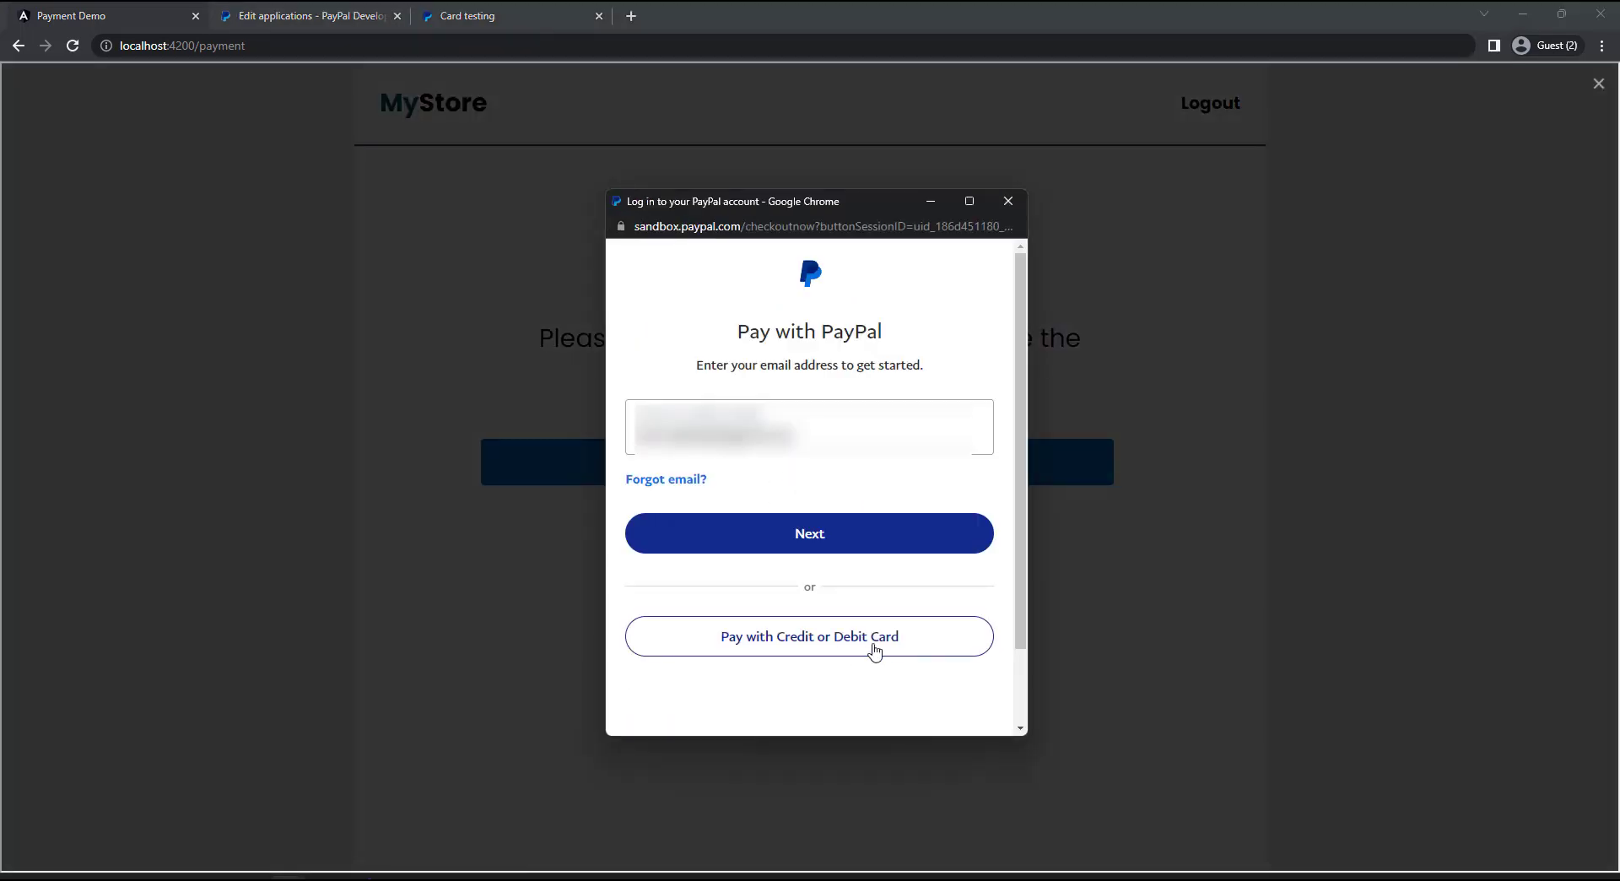
pyautogui.click(808, 635)
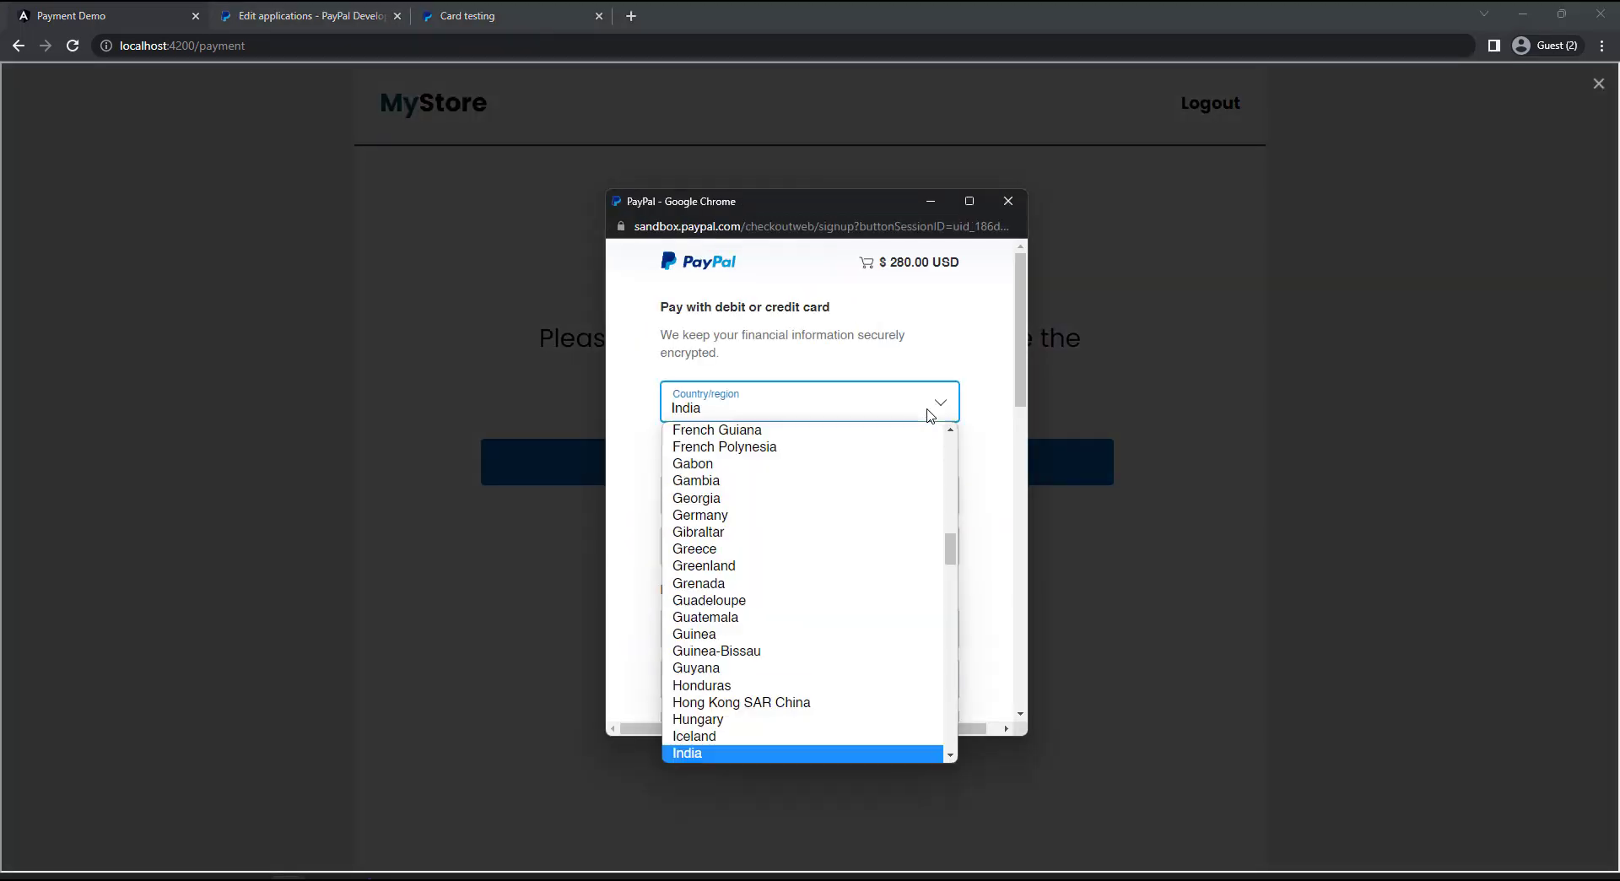
pyautogui.click(686, 752)
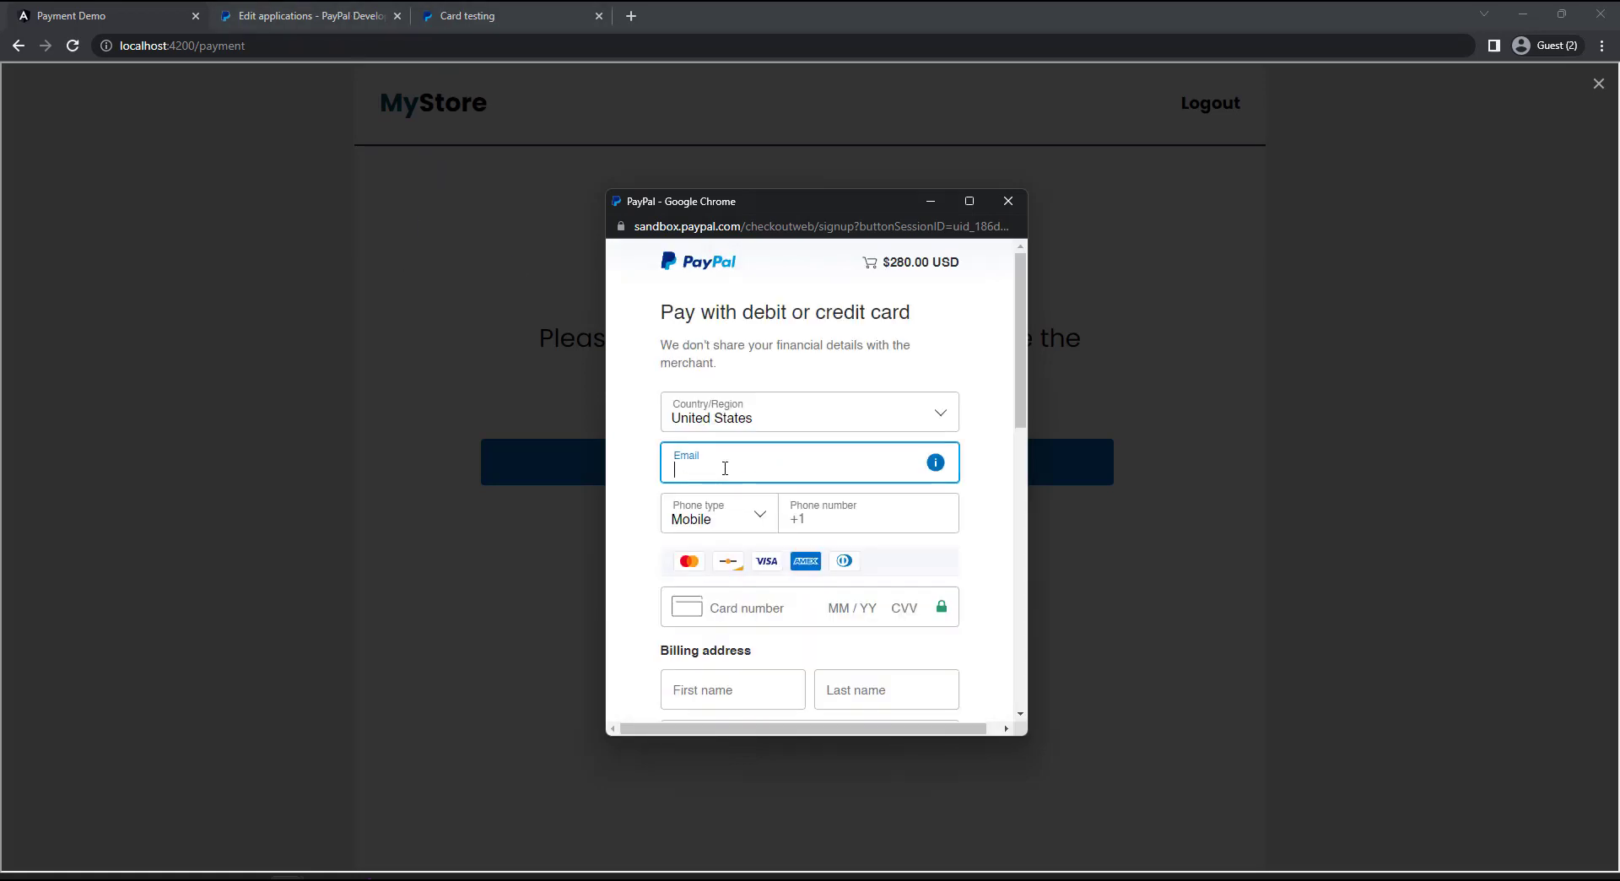
pyautogui.write('b@c.com')
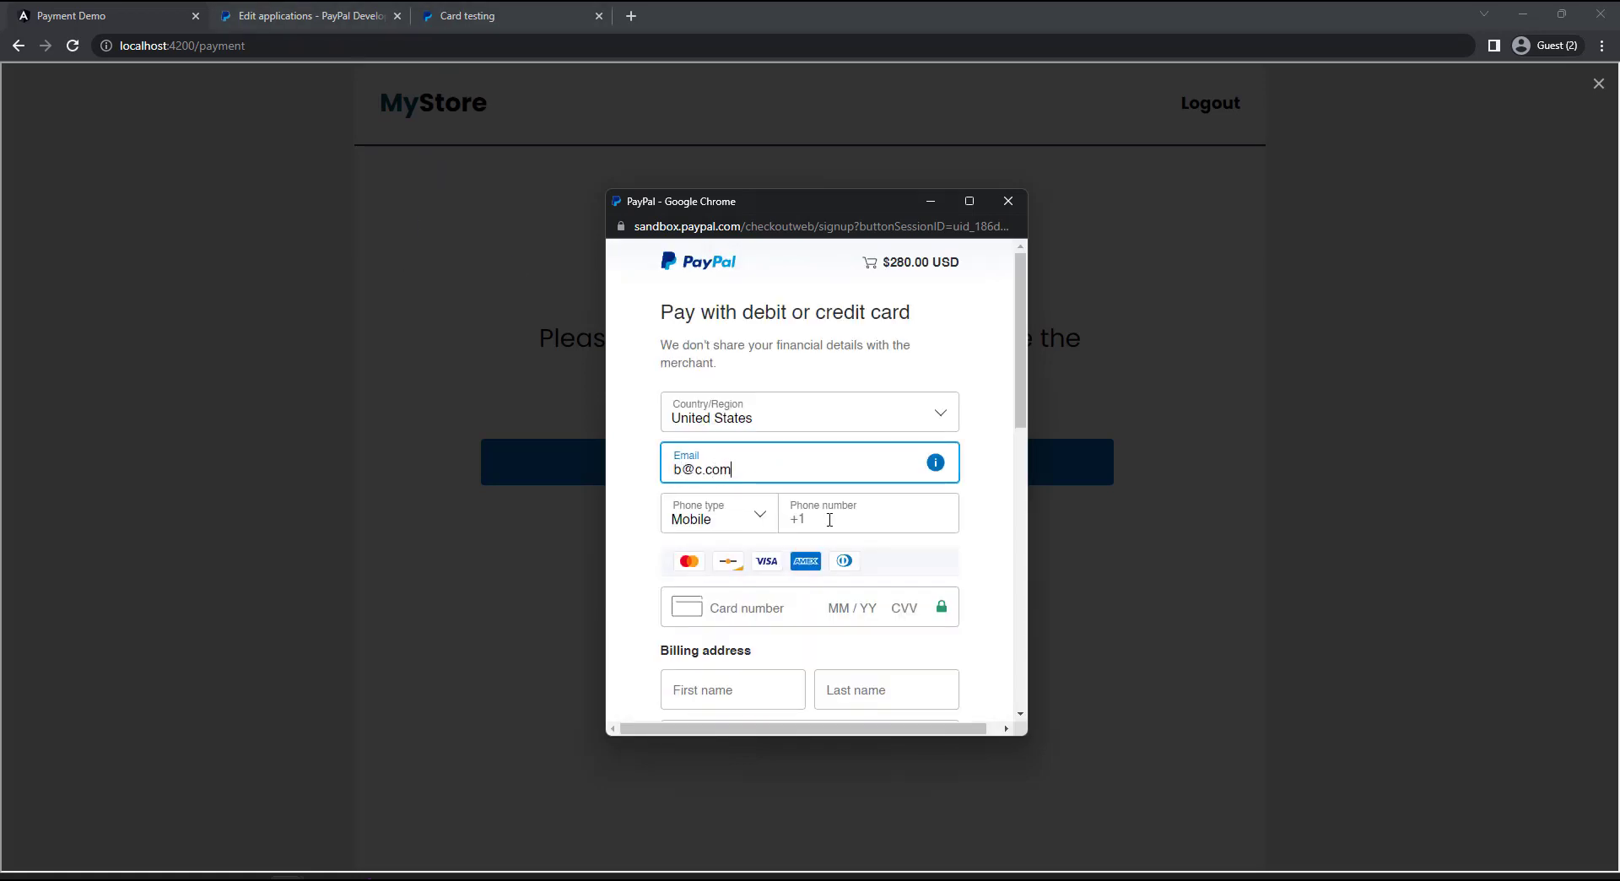
pyautogui.write('(999) 999-9992')
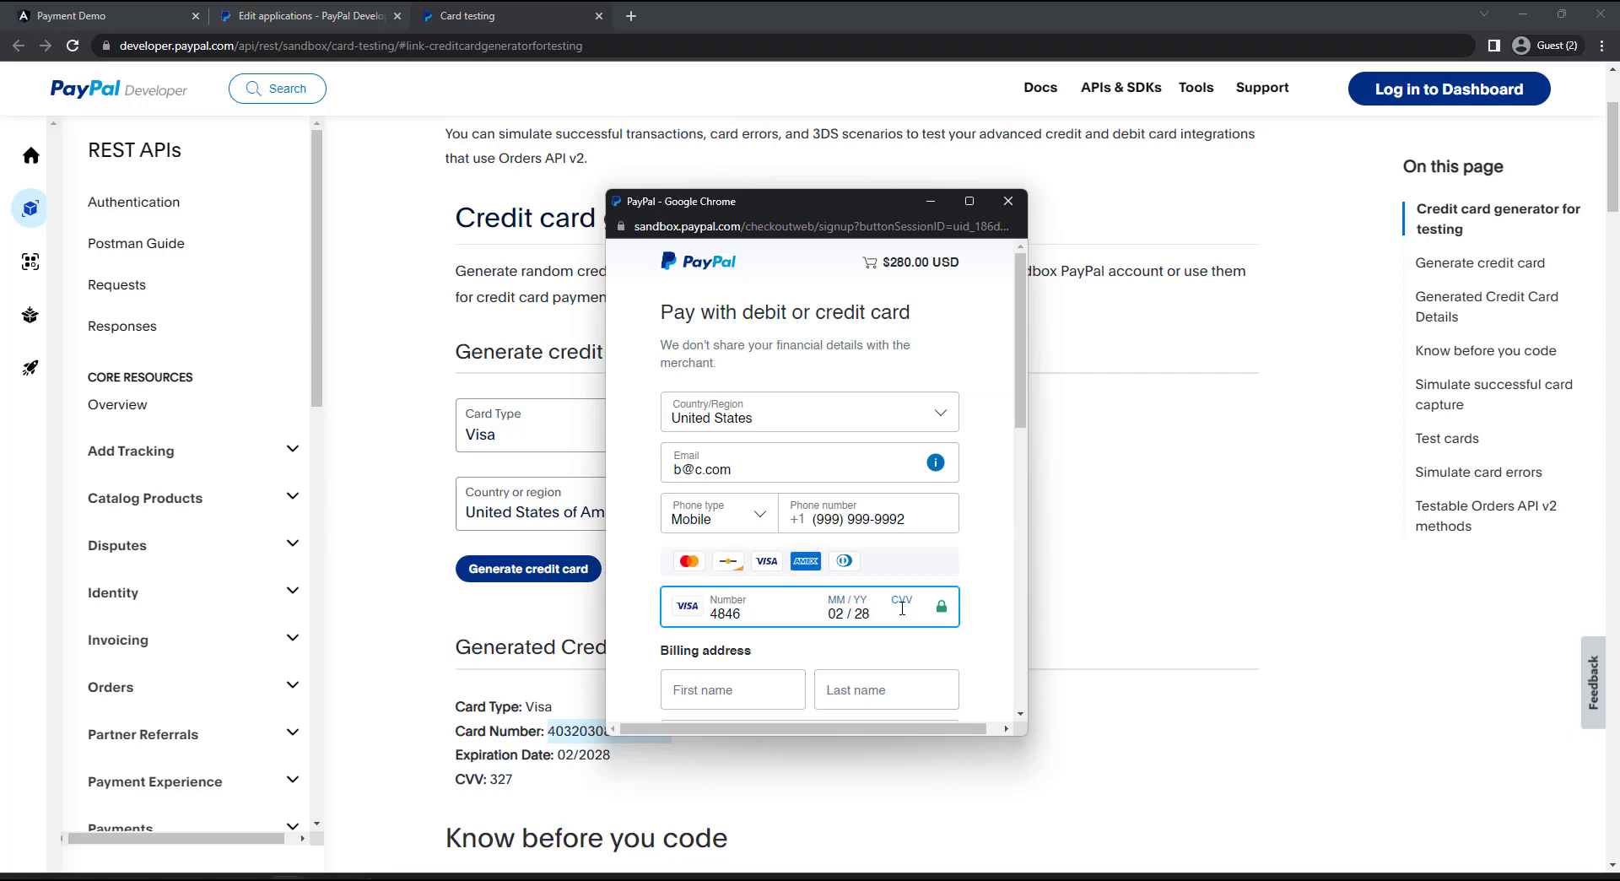
pyautogui.write('Weasl')
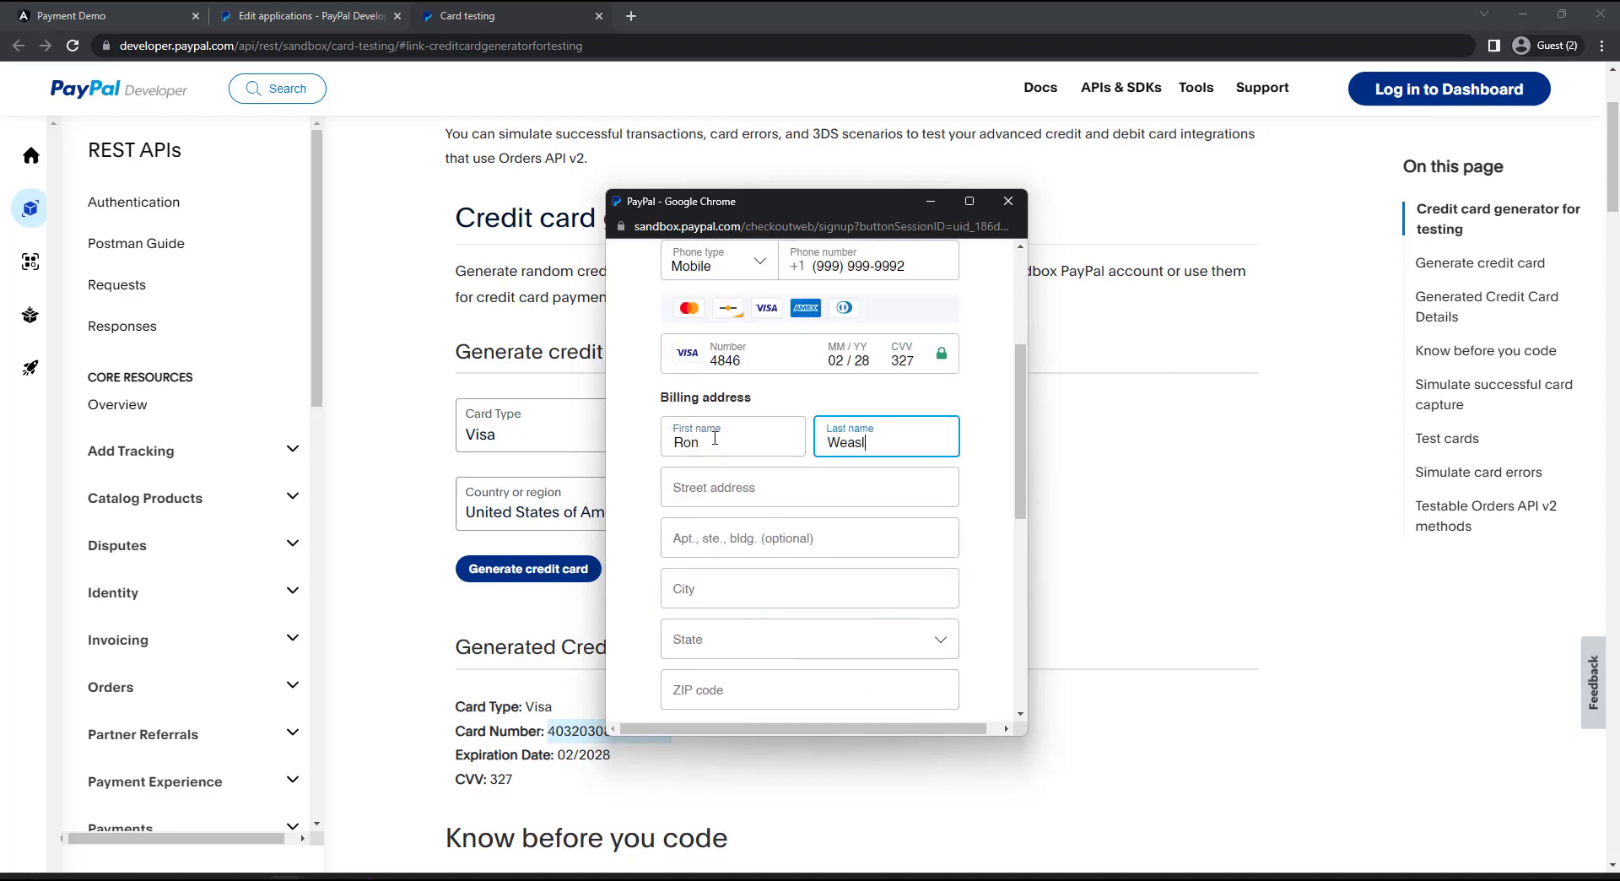
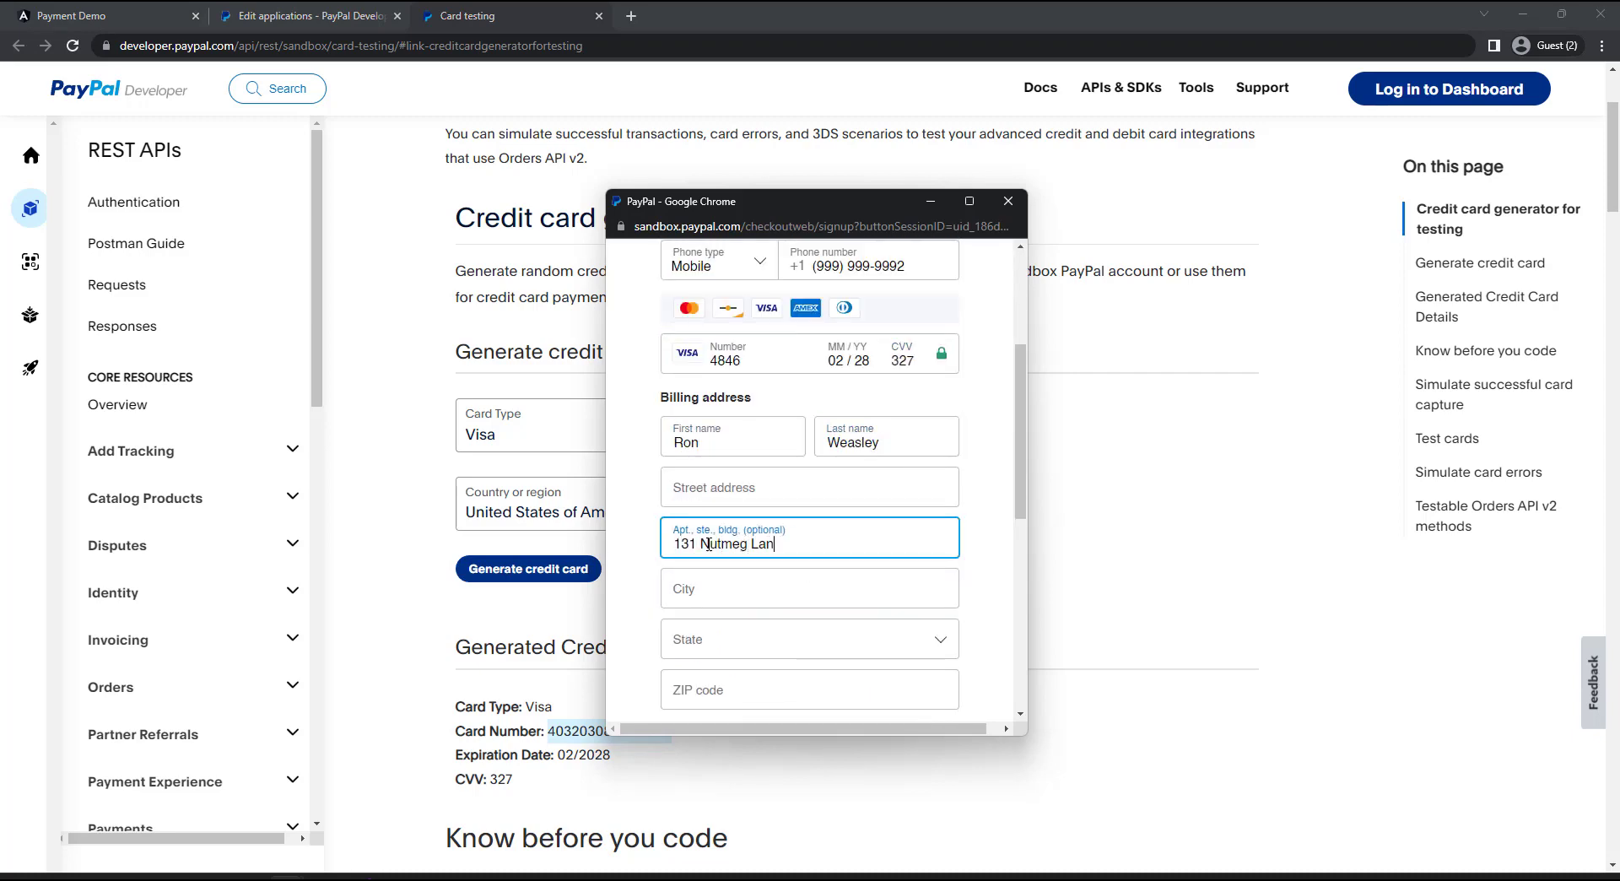
pyautogui.click(808, 638)
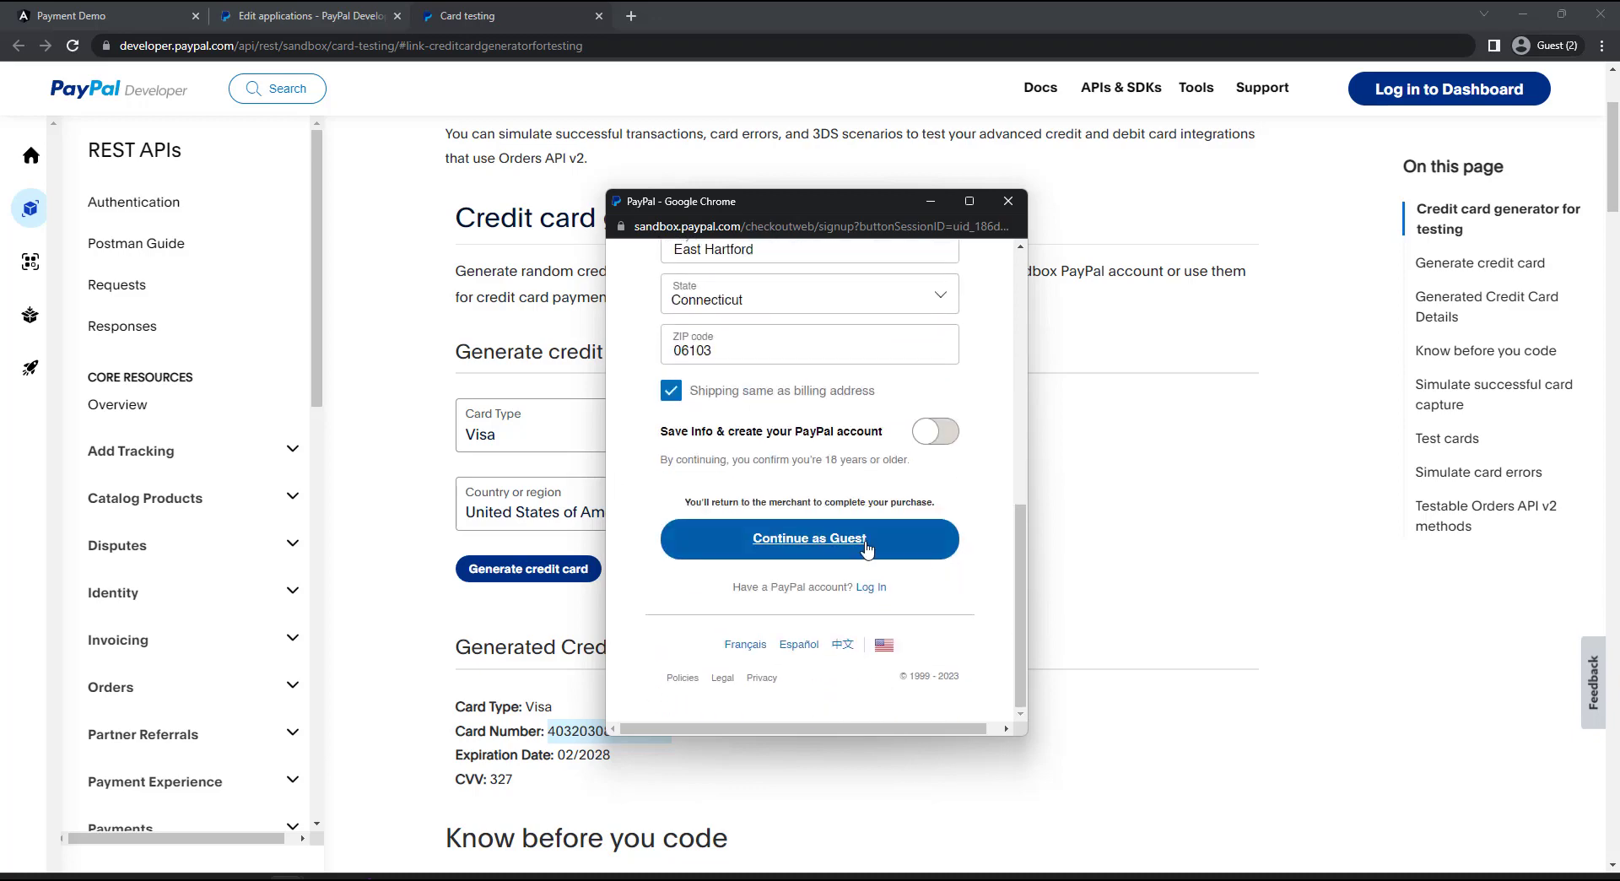
pyautogui.click(808, 538)
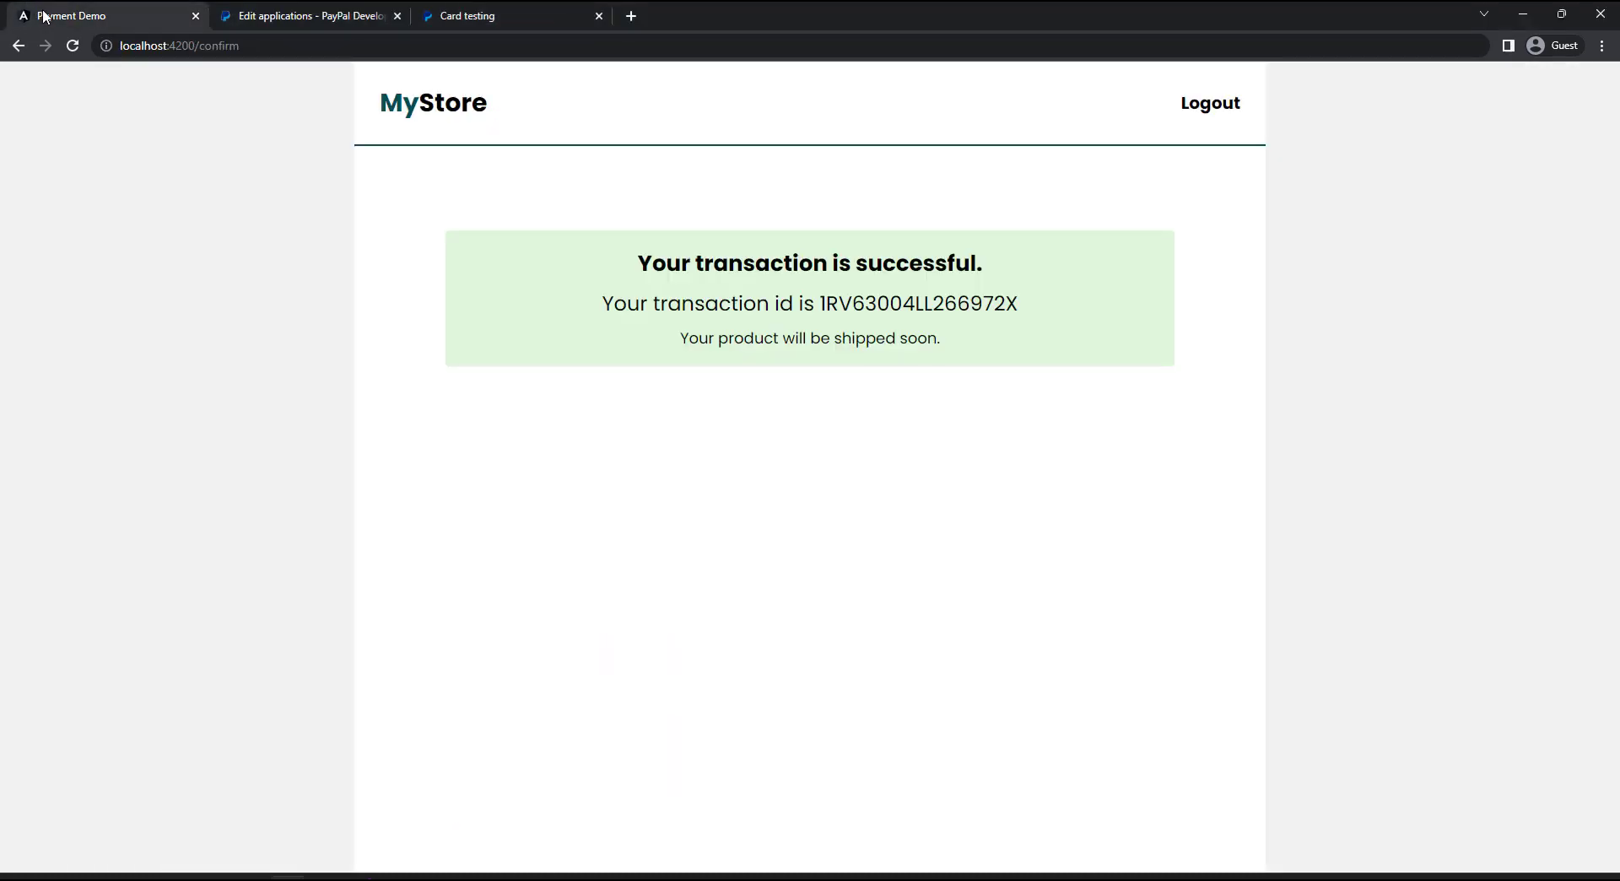
pyautogui.moveTo(238, 390)
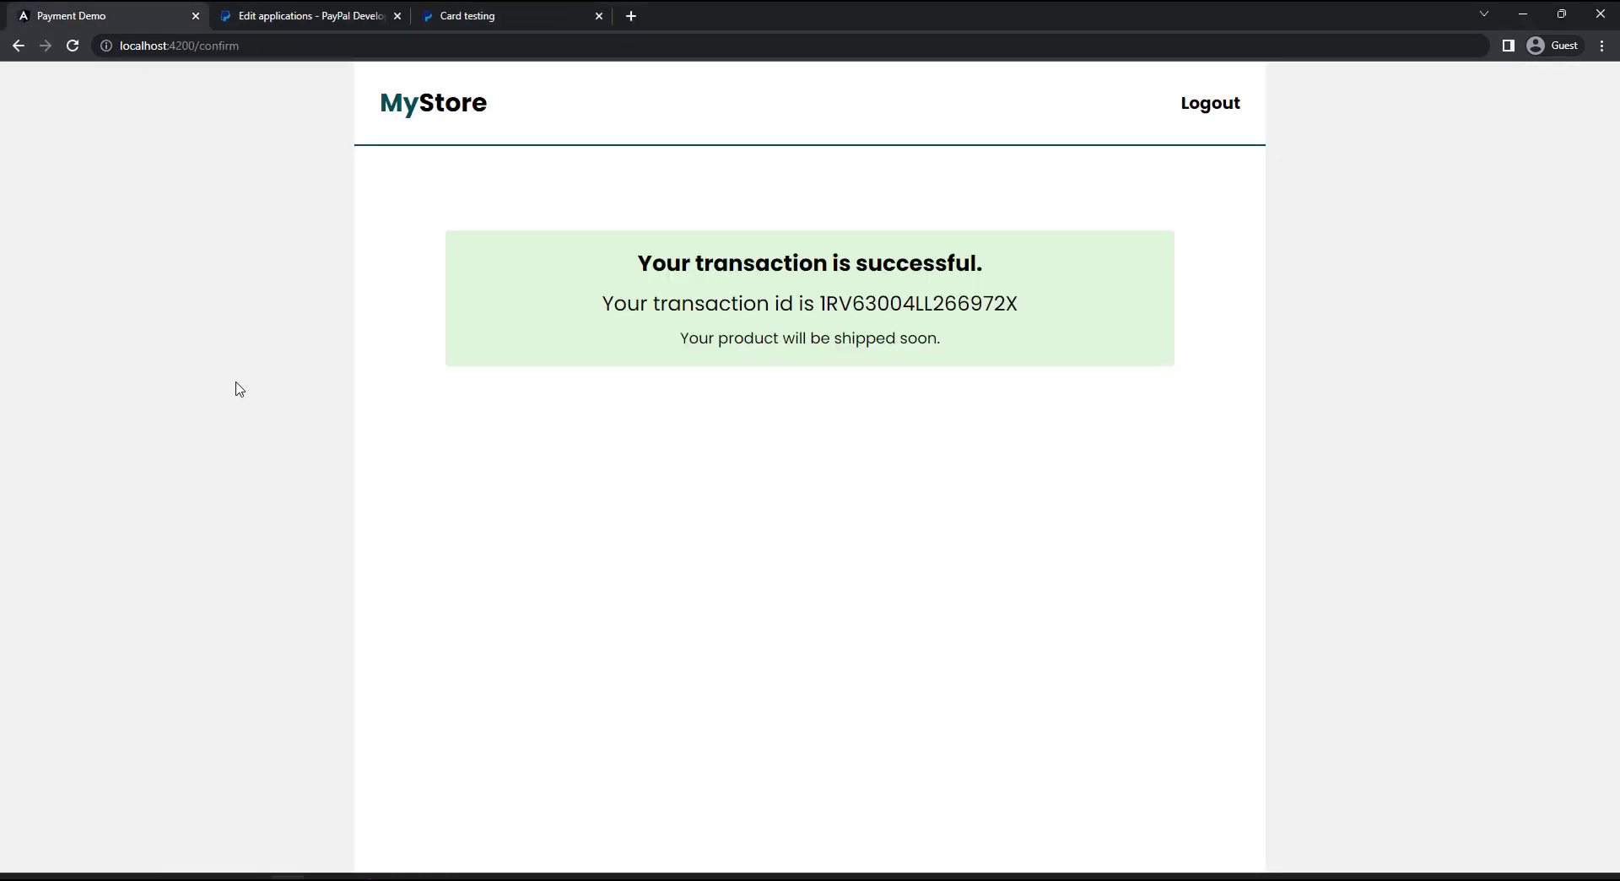